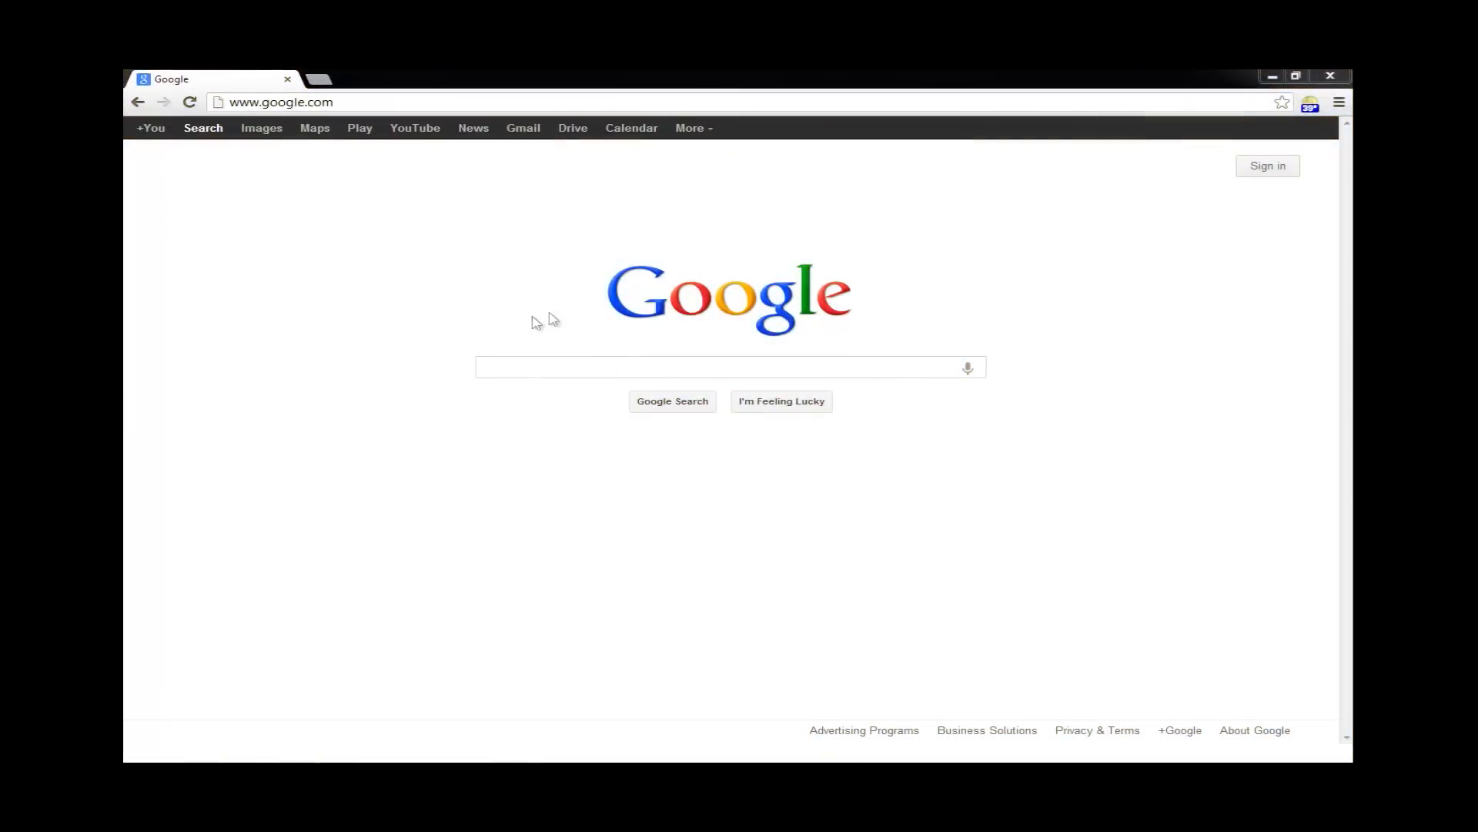
{"action": "mouse_move", "coordinate": [537, 216]}
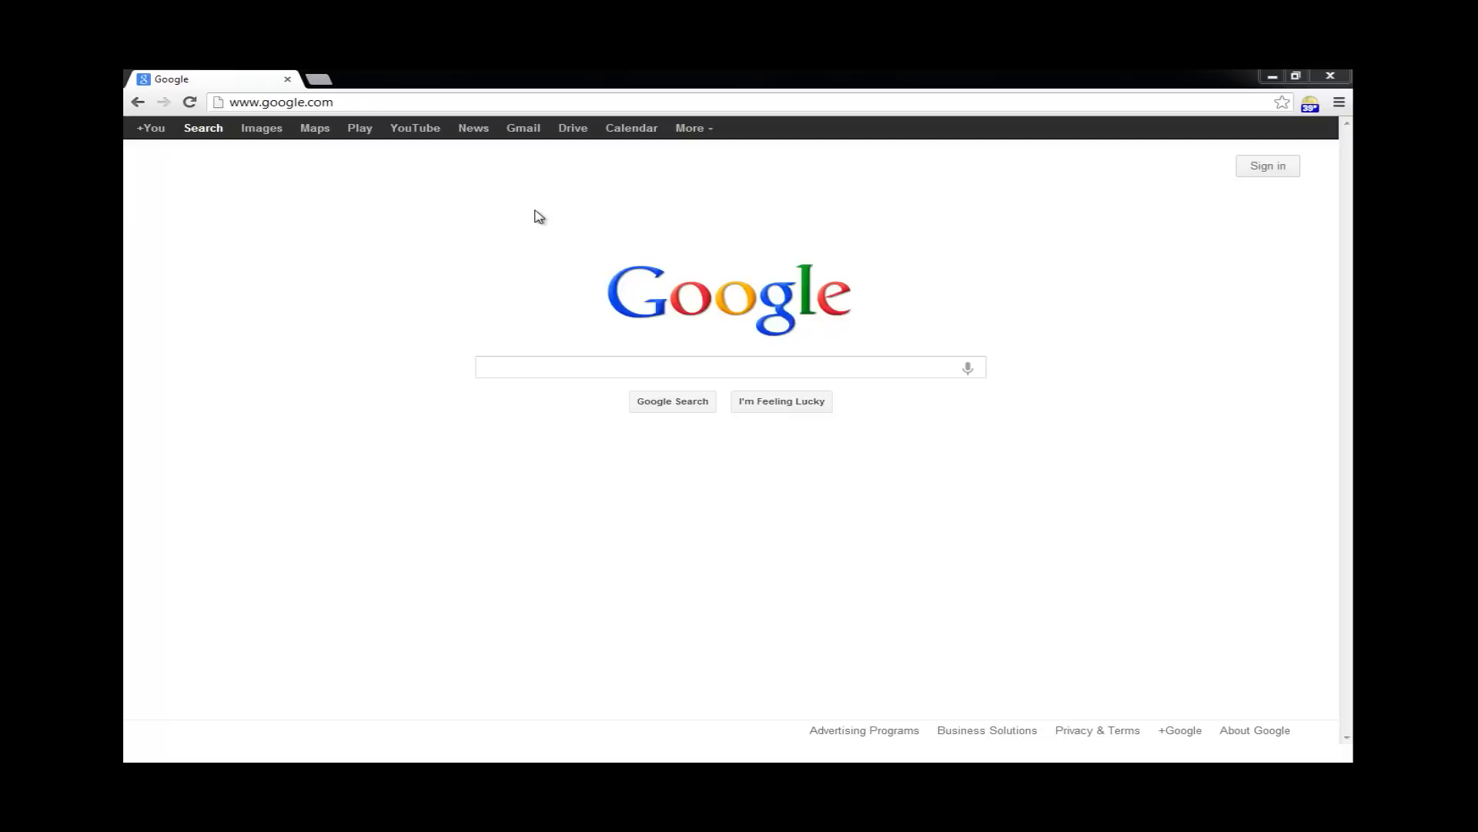
{"action": "mouse_move", "coordinate": [497, 176]}
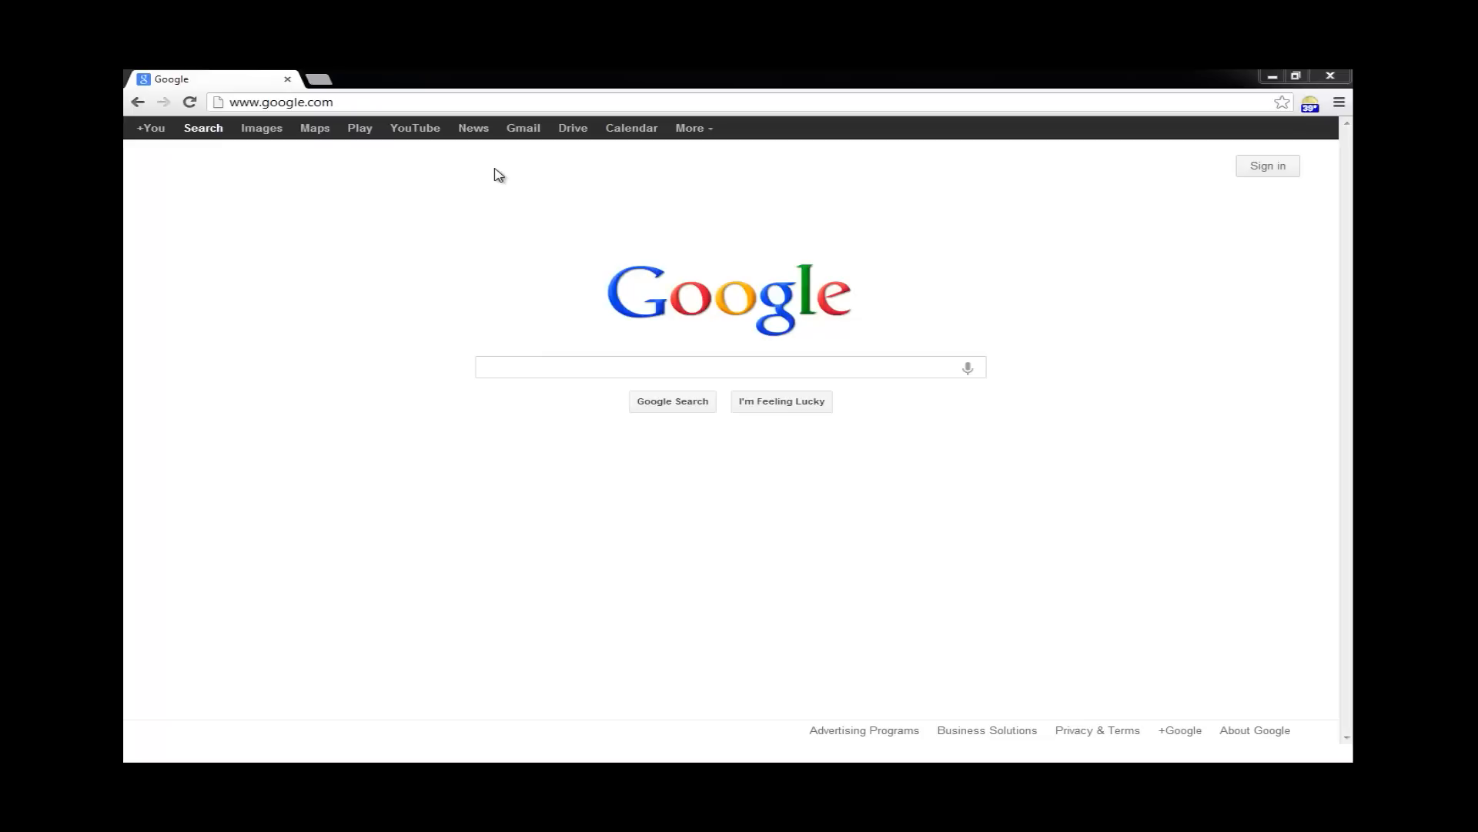
{"action": "mouse_move", "coordinate": [491, 168]}
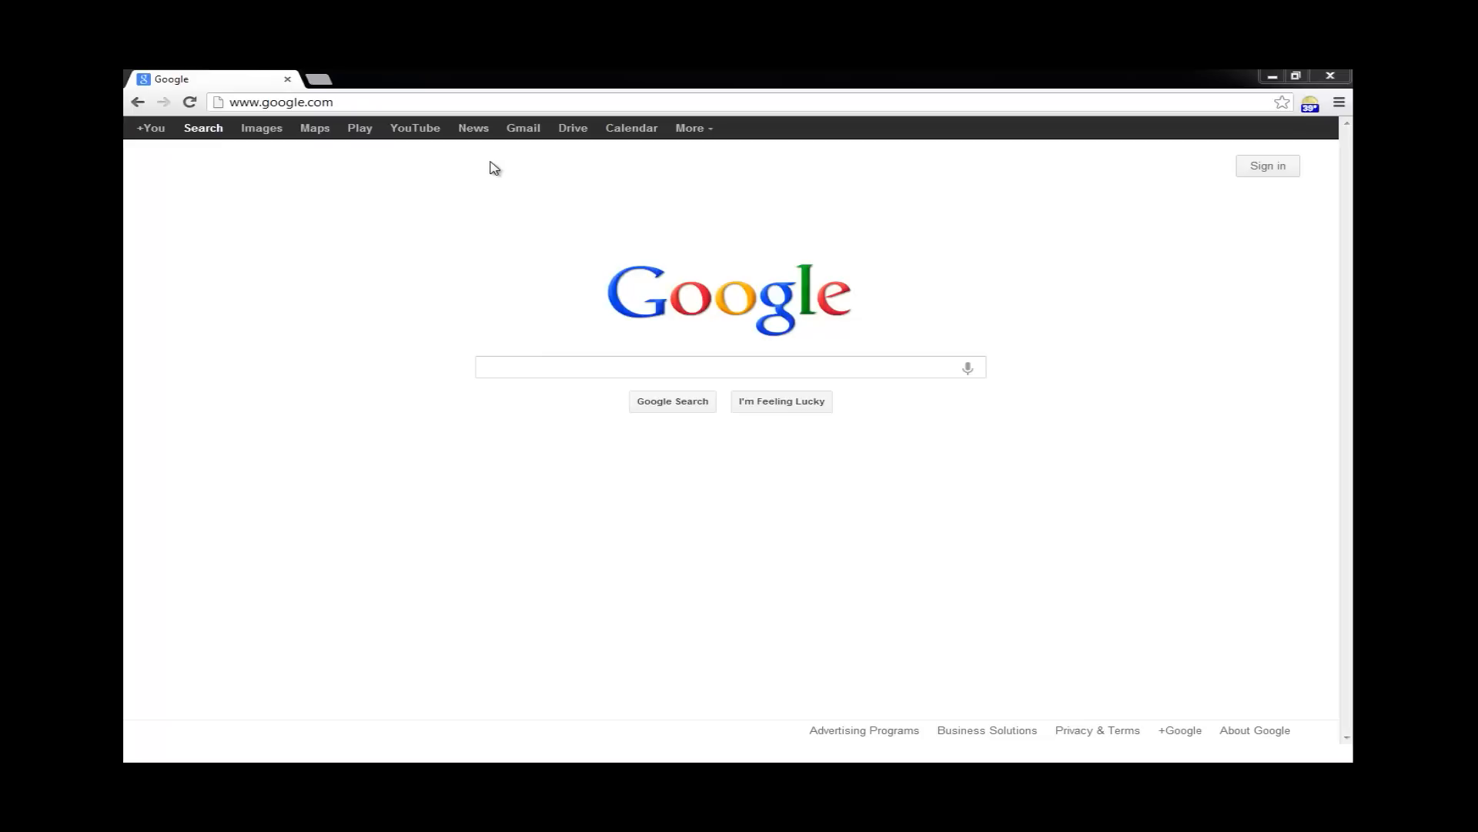
Search Google for 'minimosd extra' using the autocomplete suggestion after typing 'minimosd'
{"action": "left_click", "coordinate": [280, 101]}
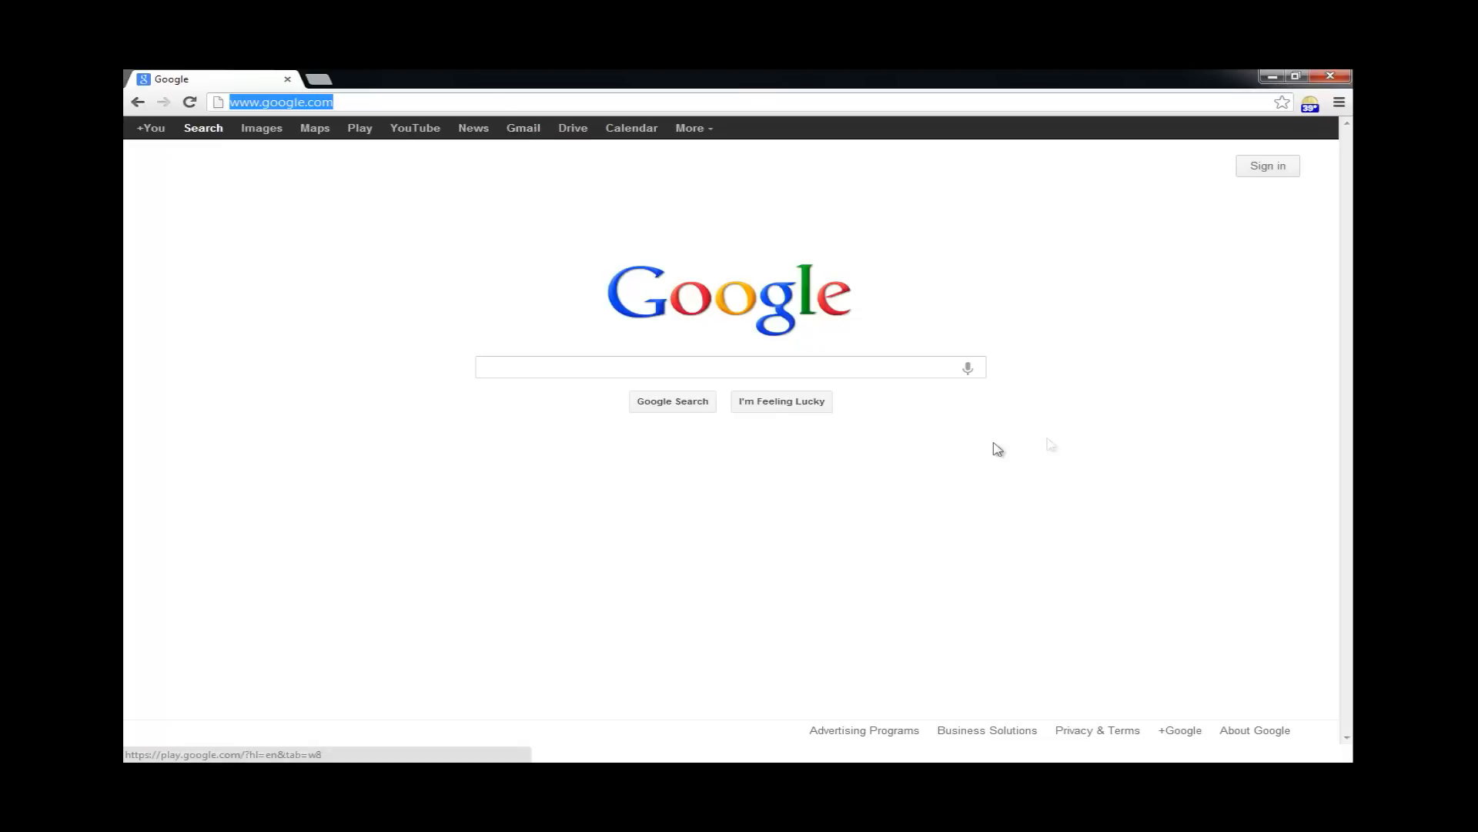
{"action": "type", "text": "m"}
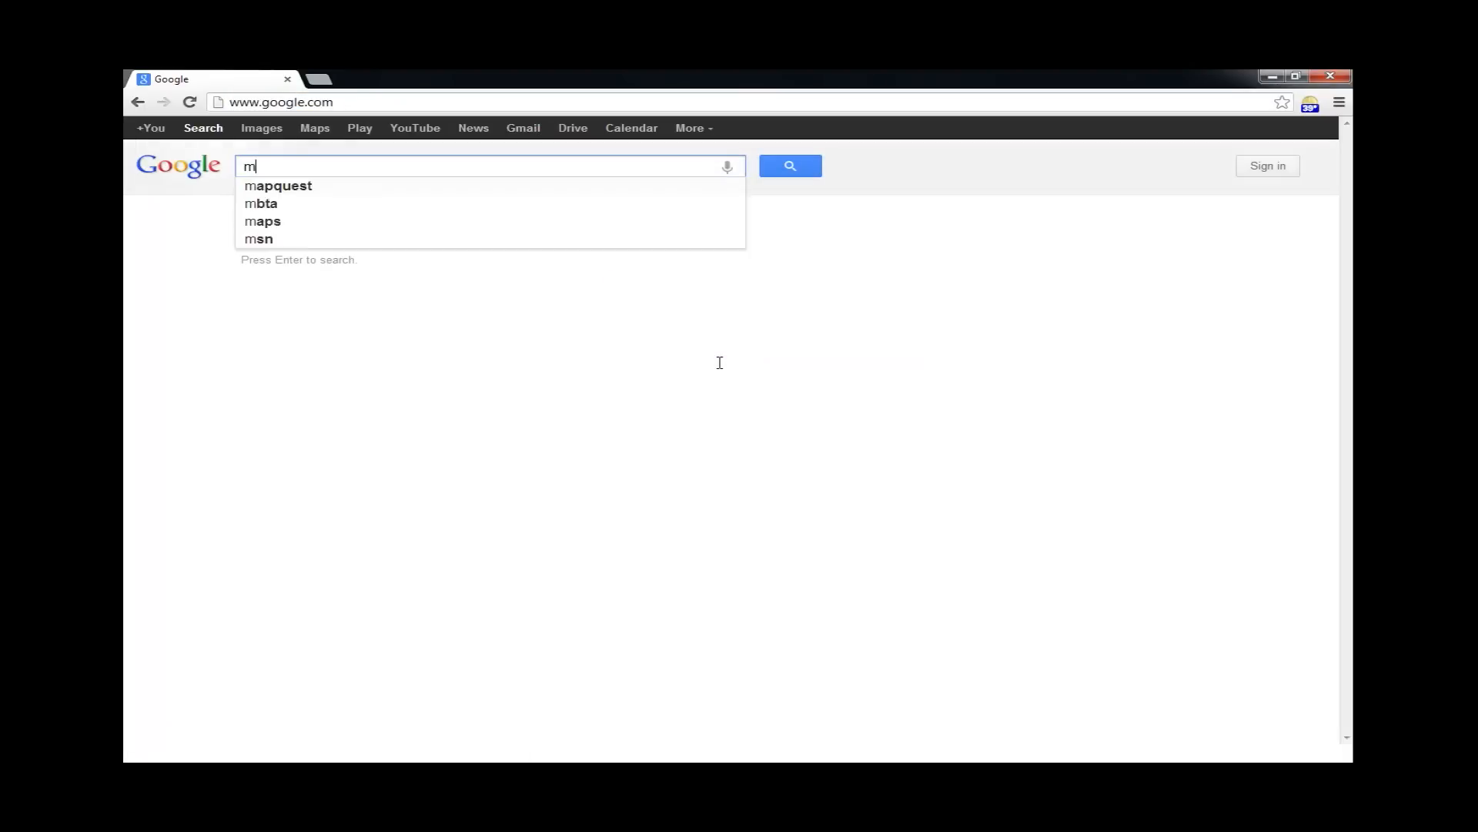
{"action": "type", "text": "inimosd"}
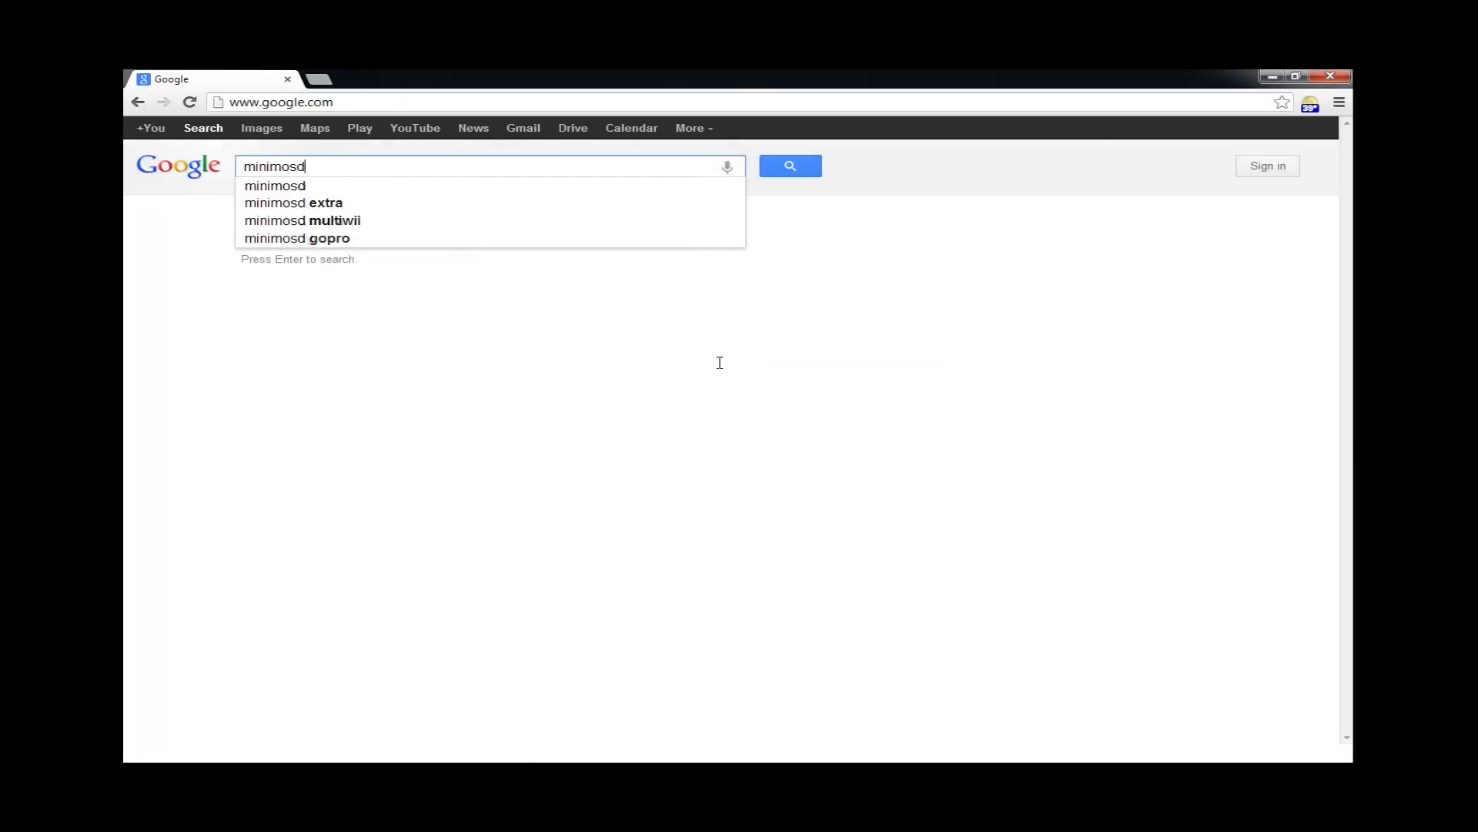
{"action": "left_click", "coordinate": [294, 202]}
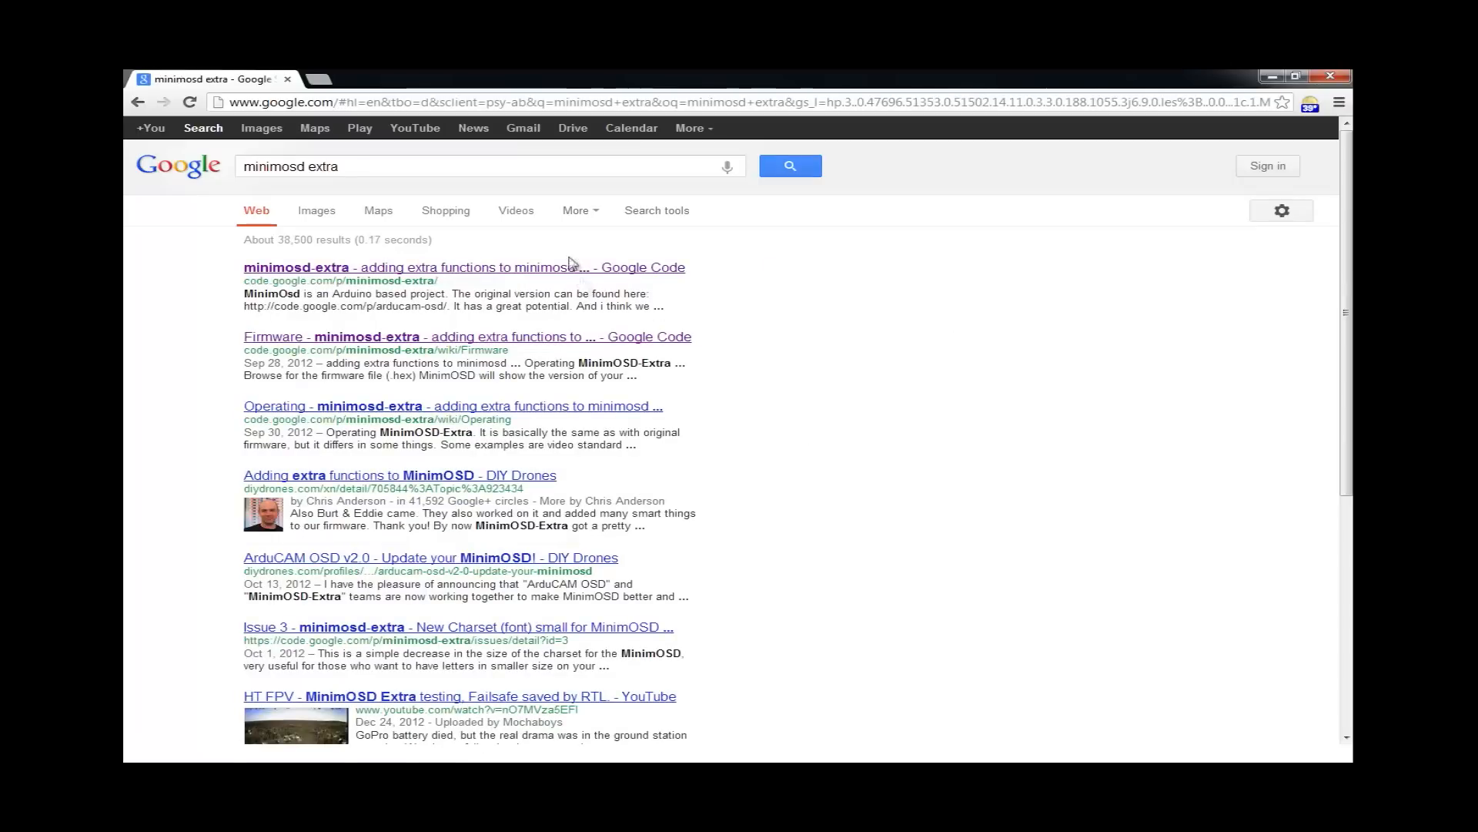
{"action": "mouse_move", "coordinate": [575, 262]}
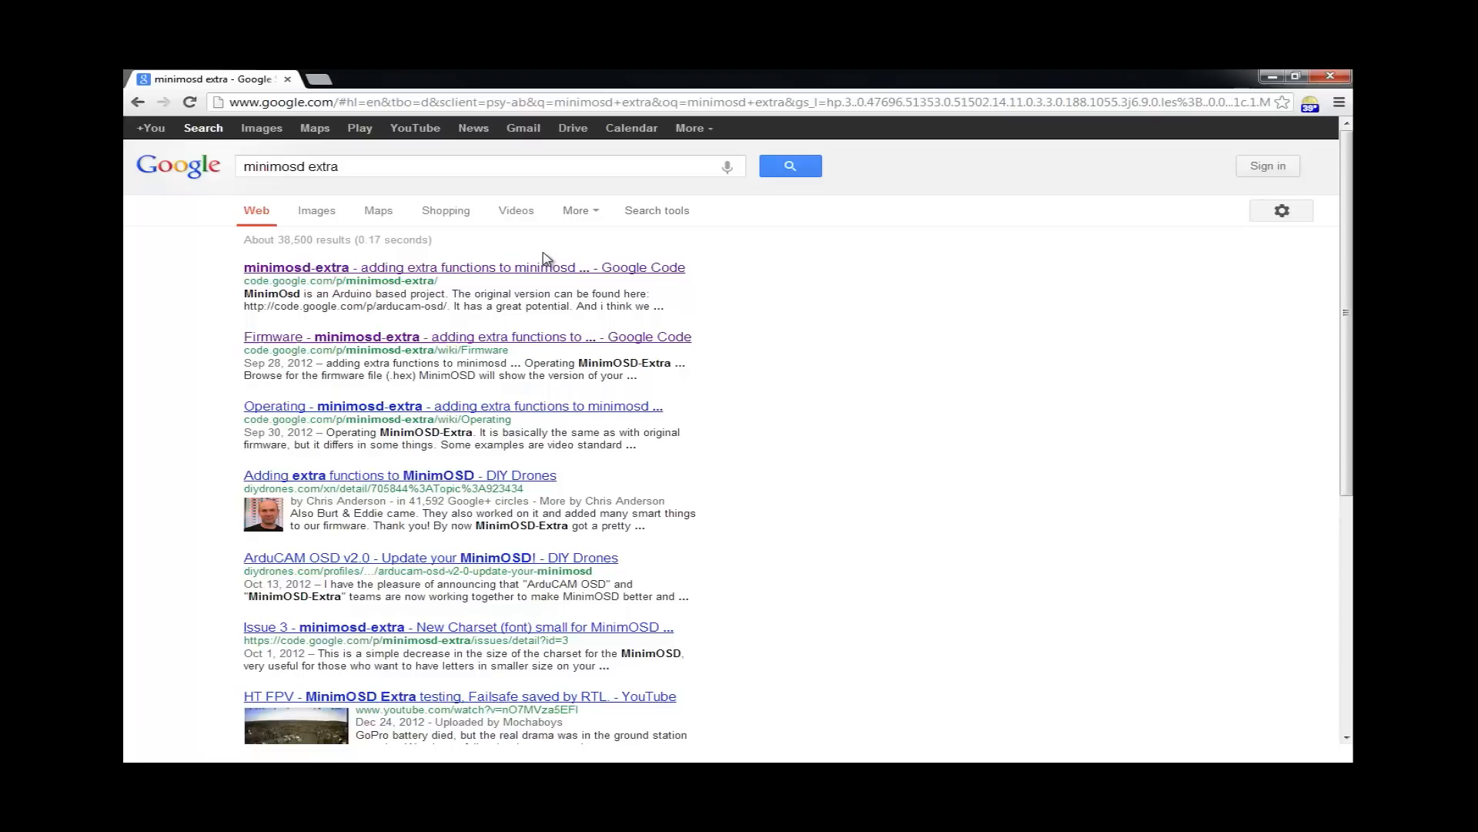
{"action": "mouse_move", "coordinate": [410, 273]}
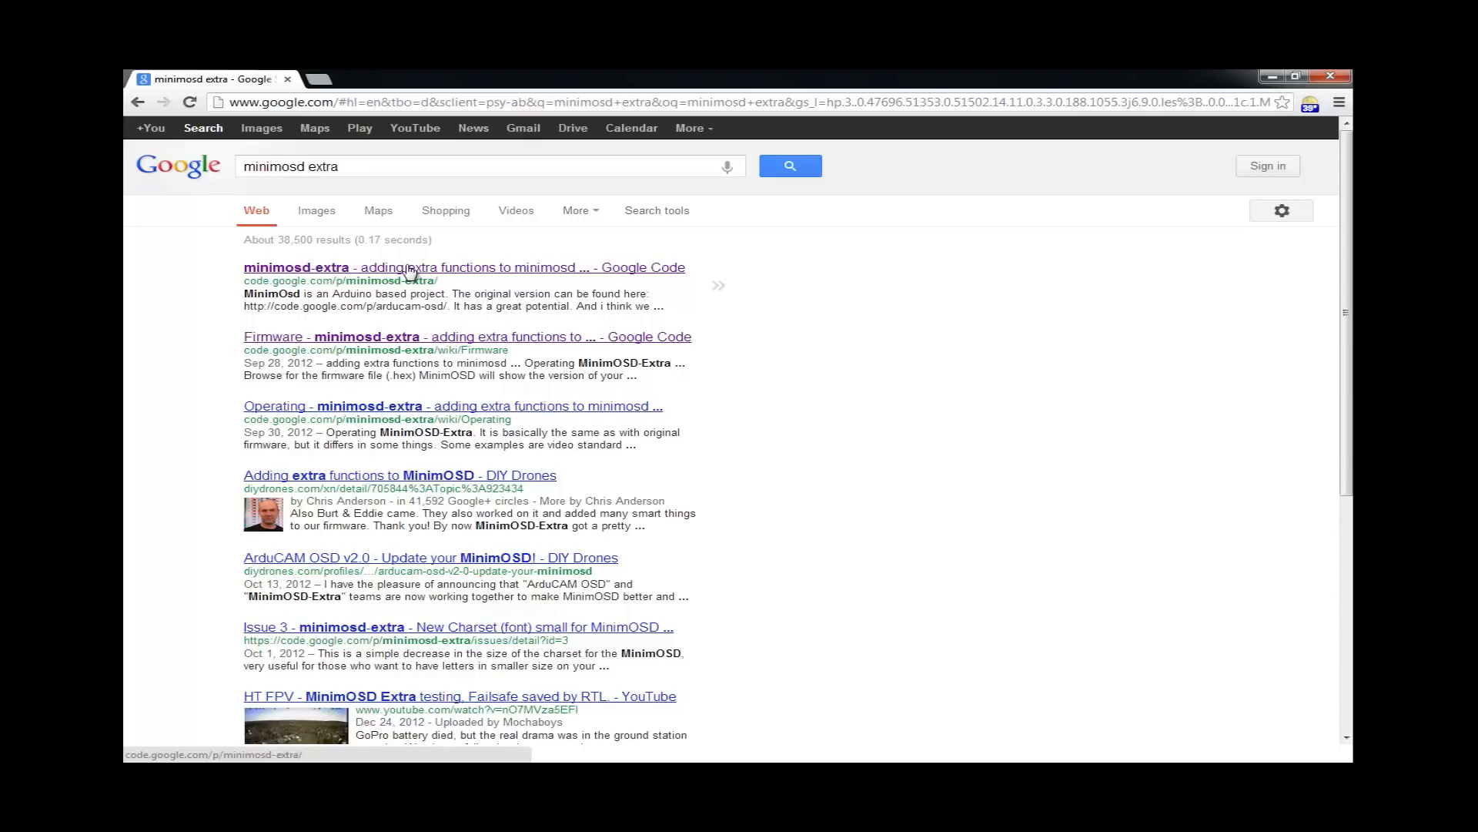
Open the minimosd-extra Google Code project and its four-file Downloads list
{"action": "left_click", "coordinate": [295, 267]}
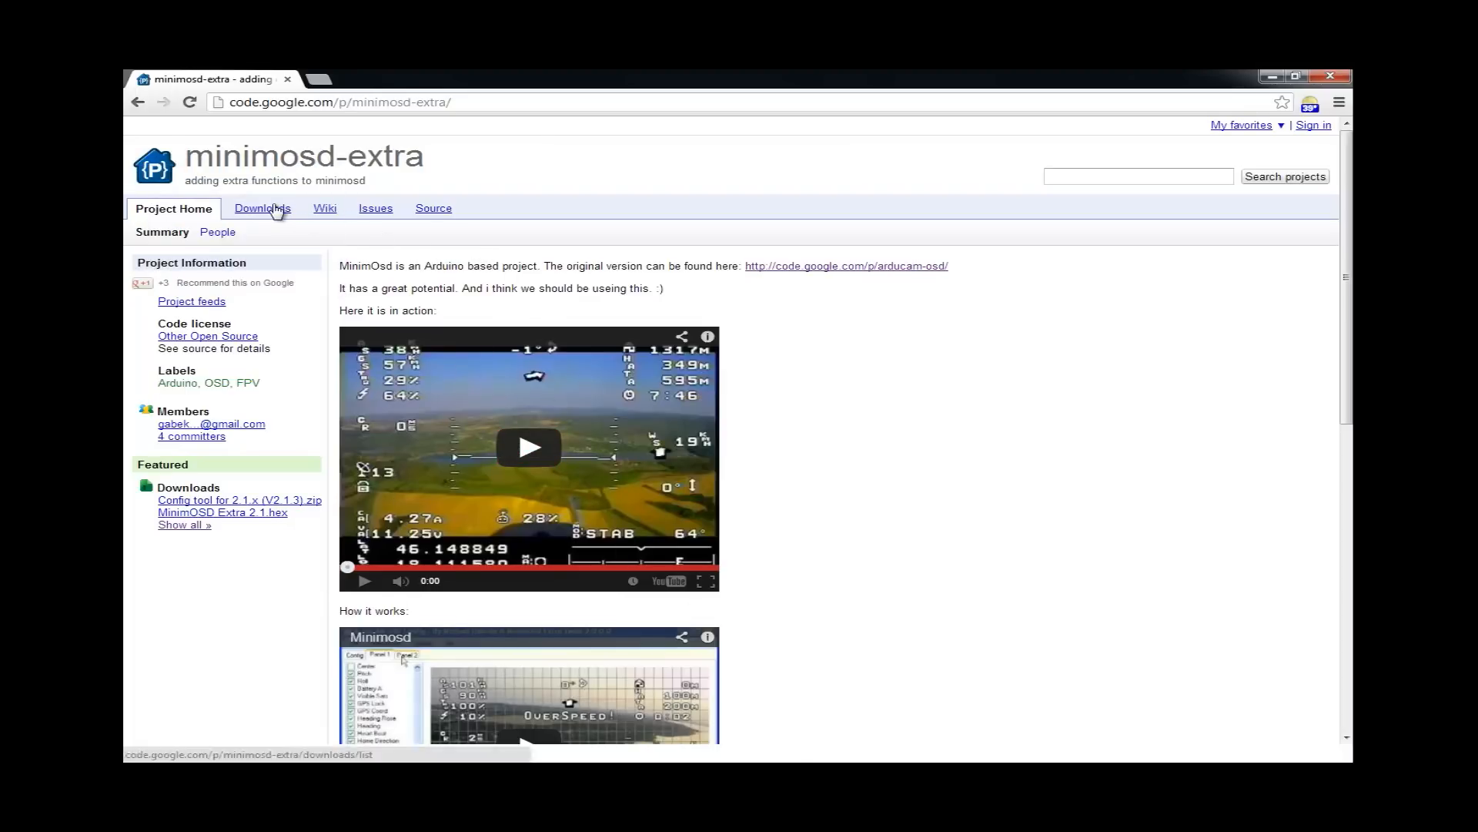
{"action": "left_click", "coordinate": [262, 207]}
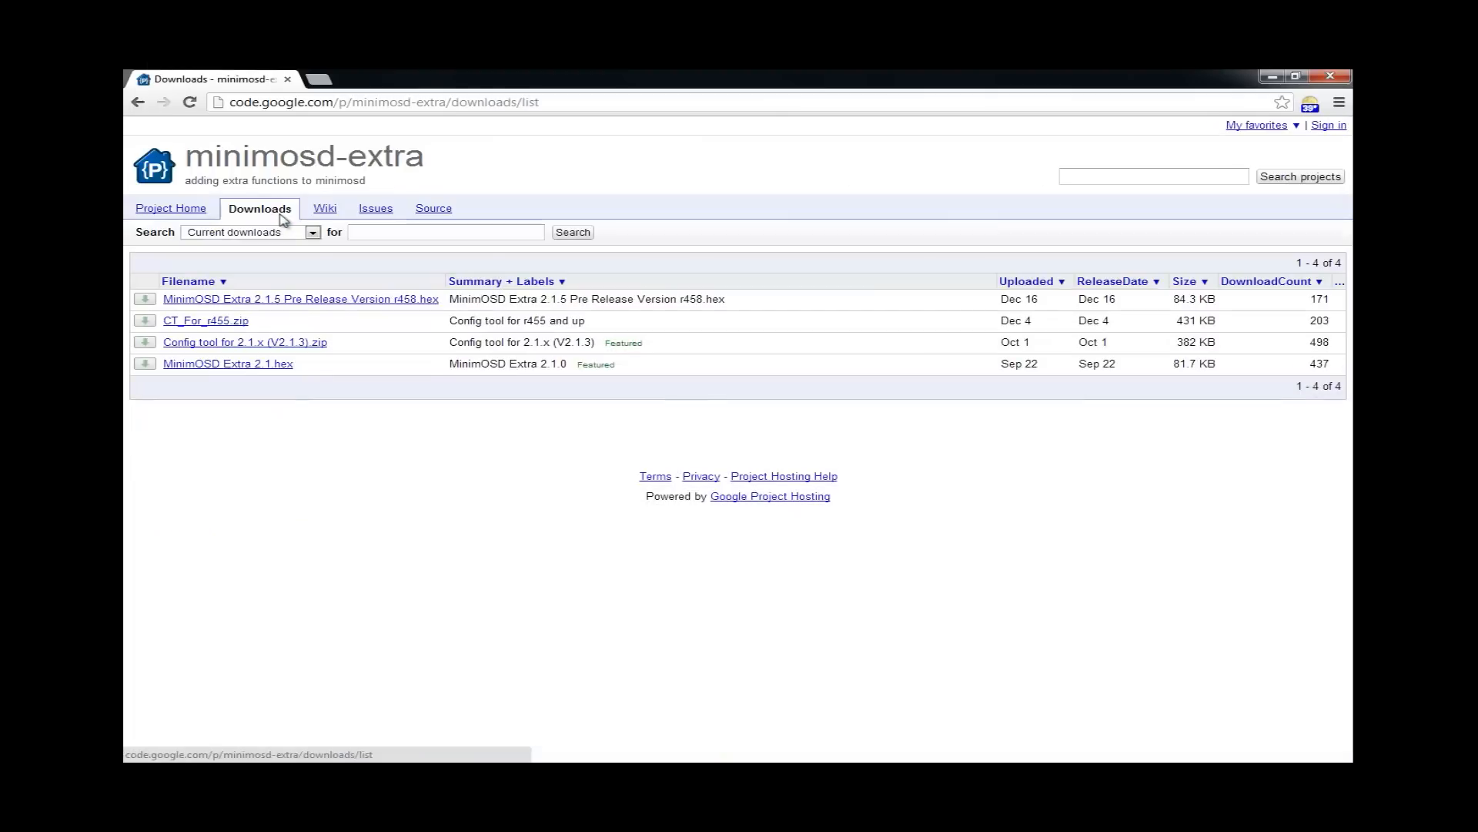
{"action": "mouse_move", "coordinate": [320, 392]}
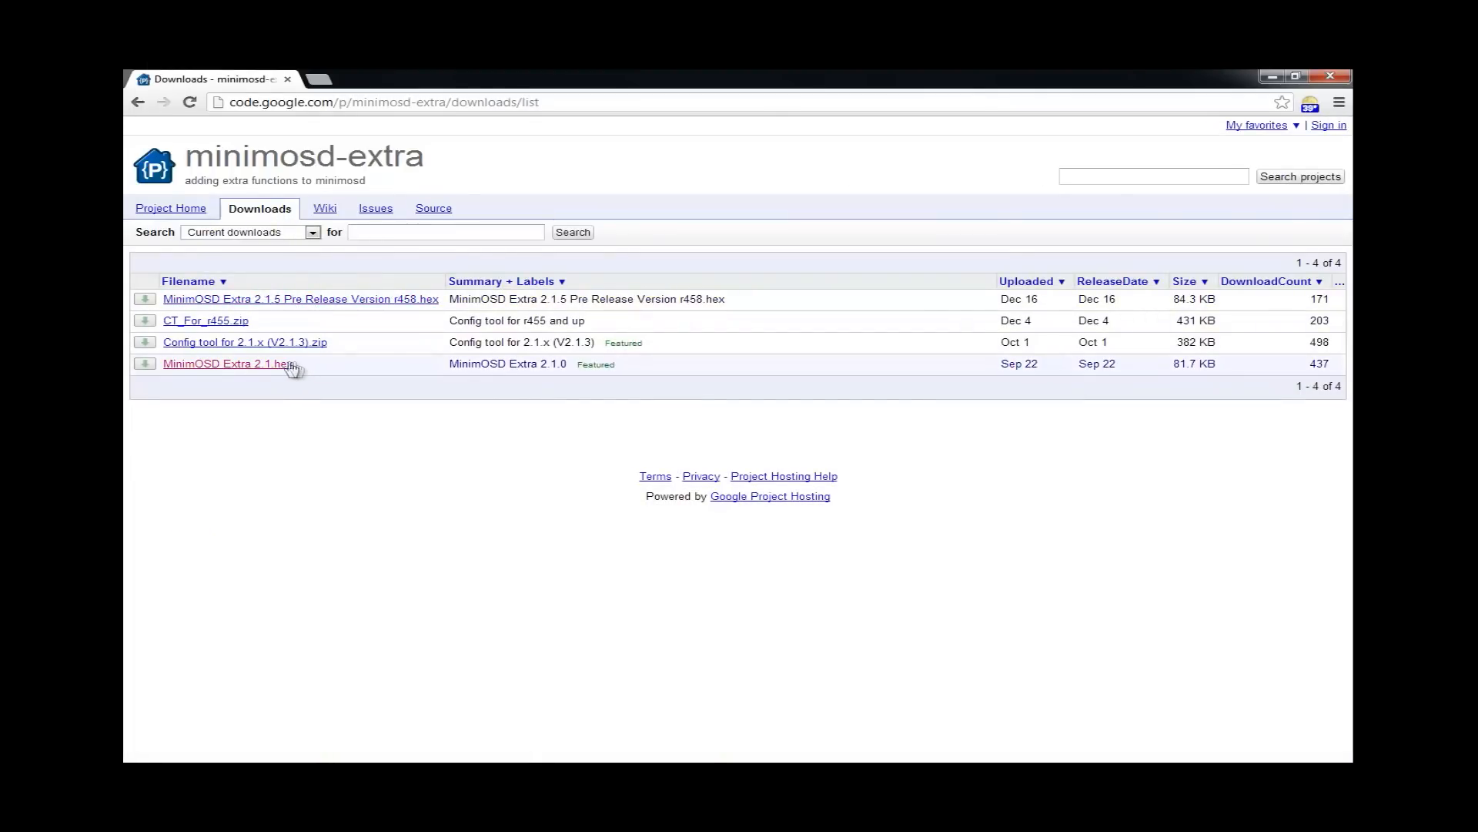
{"action": "mouse_move", "coordinate": [244, 341]}
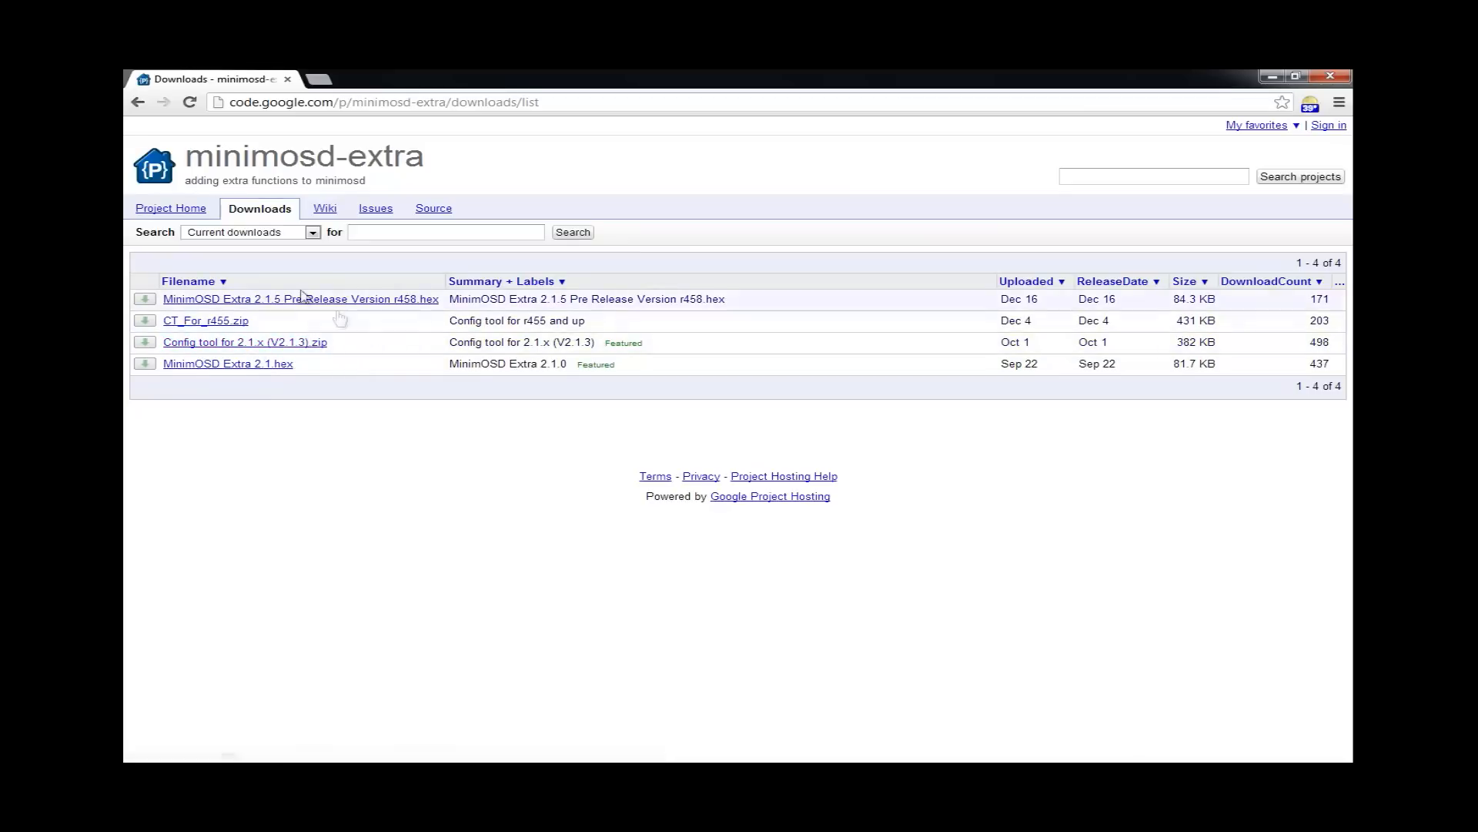
{"action": "mouse_move", "coordinate": [402, 320]}
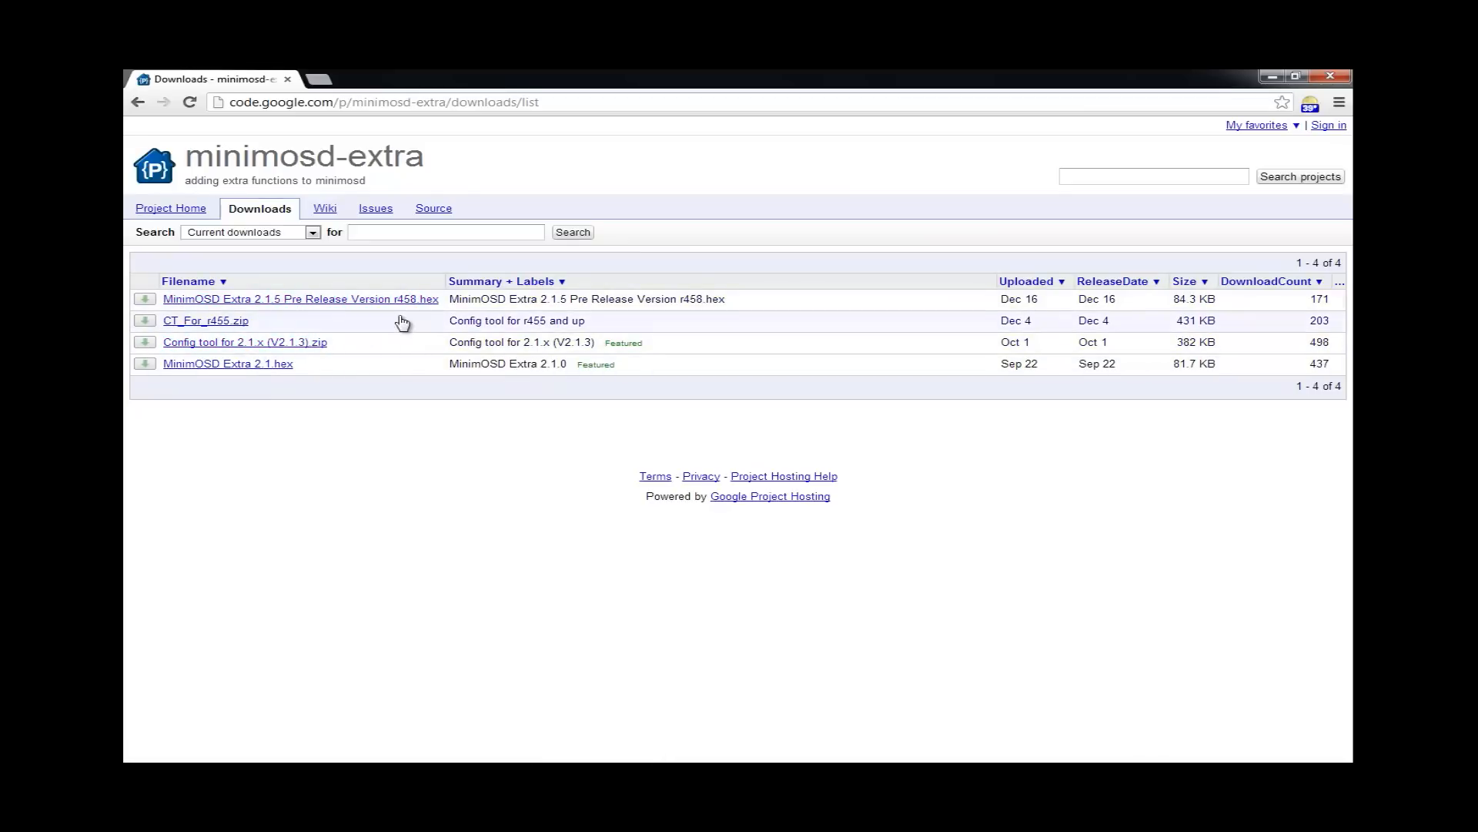
{"action": "mouse_move", "coordinate": [384, 313]}
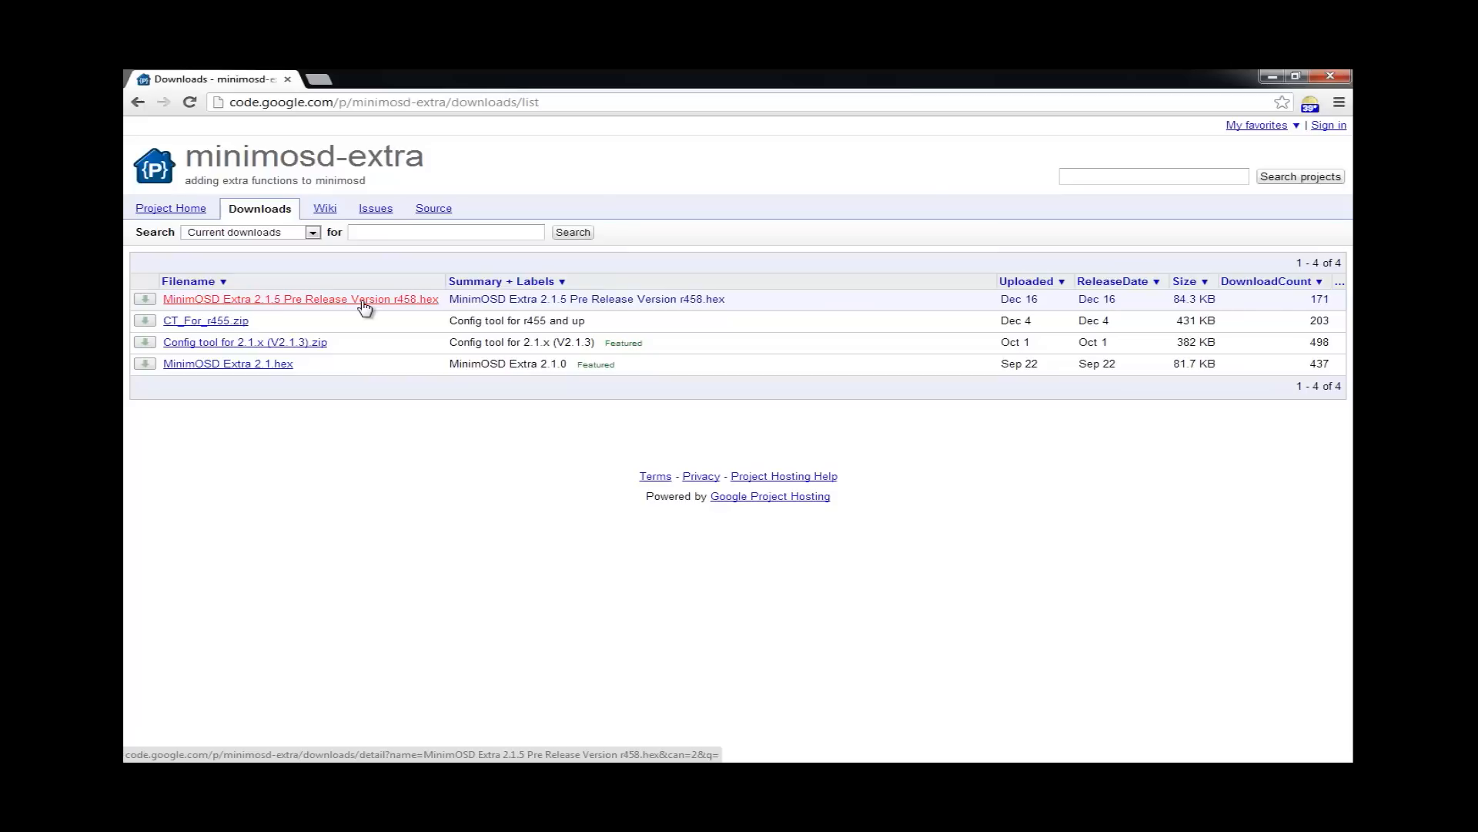
{"action": "mouse_move", "coordinate": [325, 311]}
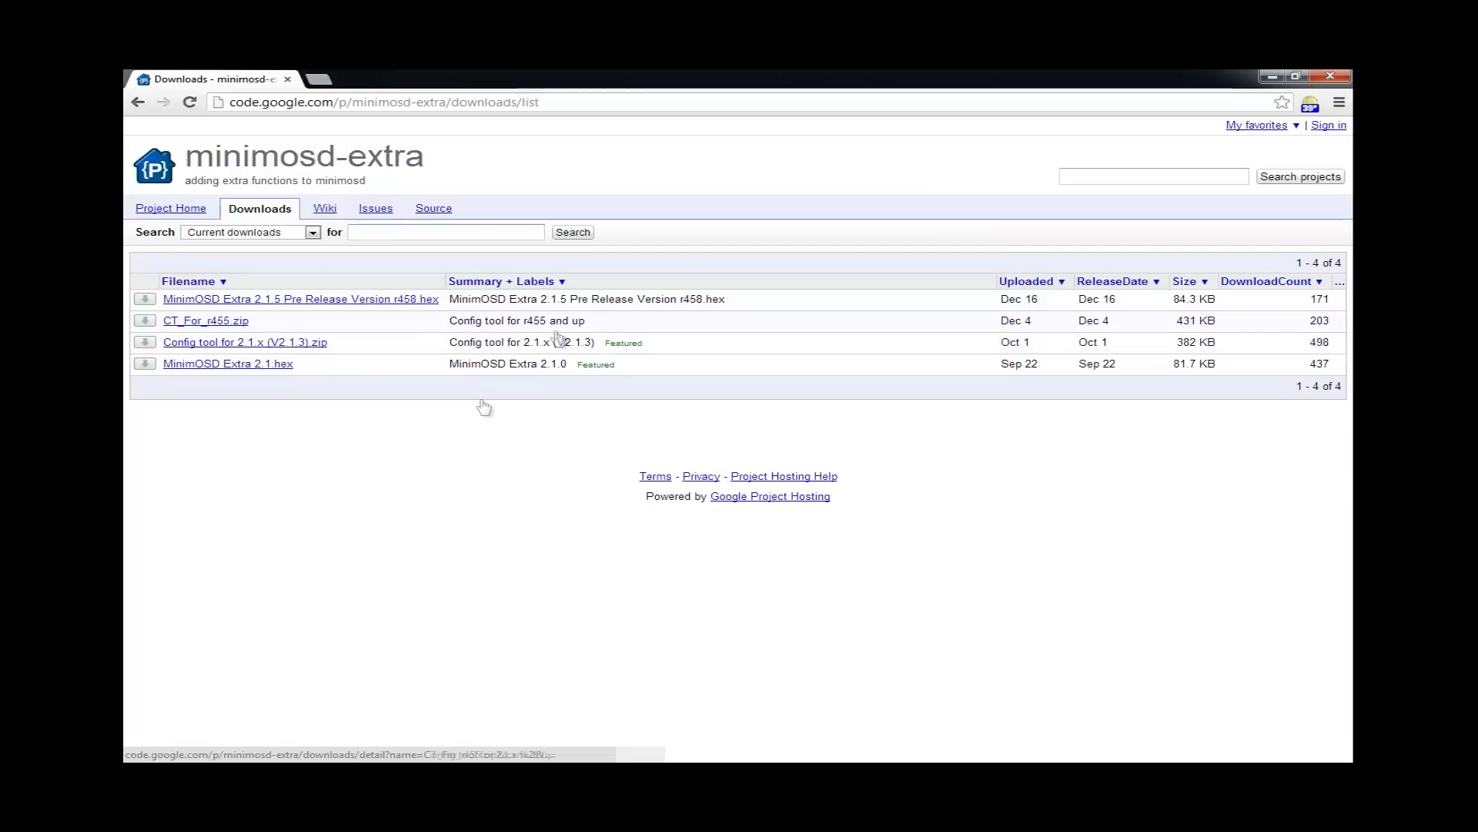
{"action": "mouse_move", "coordinate": [356, 257]}
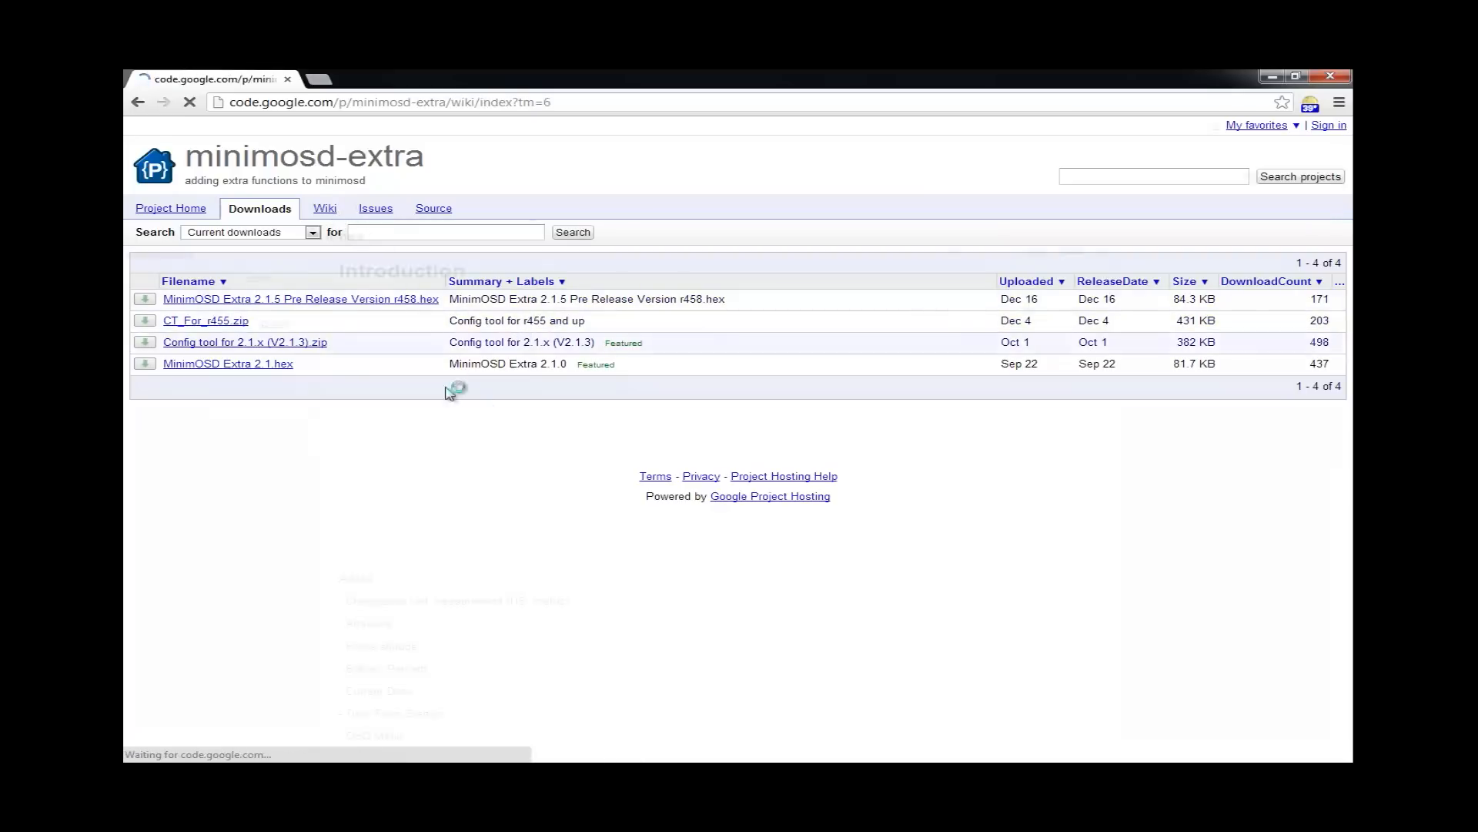
Expand the wiki's Configuring and Using Config Tool topics, then view the empty Issues list
{"action": "left_click", "coordinate": [324, 209]}
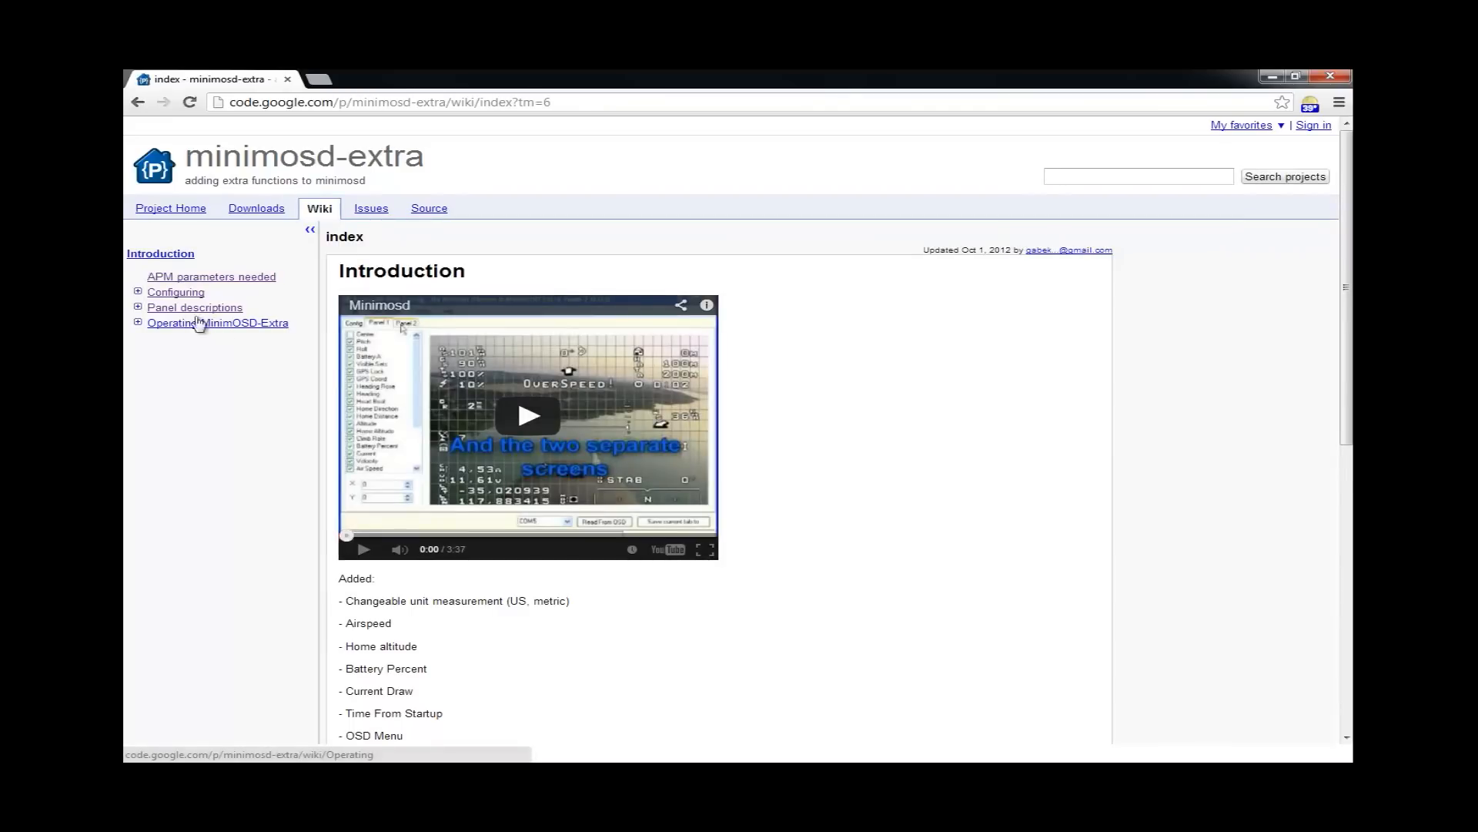
{"action": "left_click", "coordinate": [138, 291]}
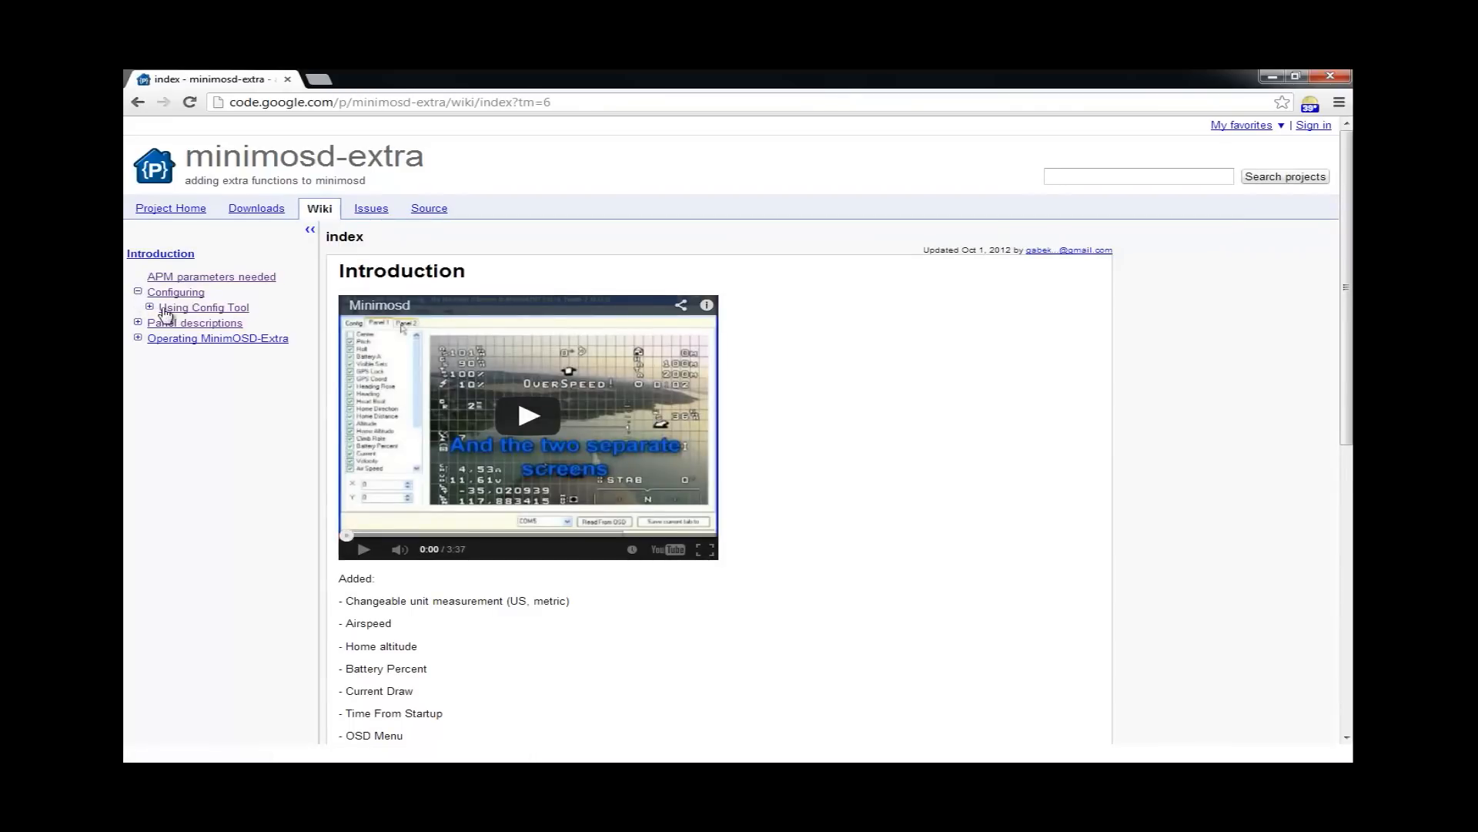
{"action": "left_click", "coordinate": [148, 307]}
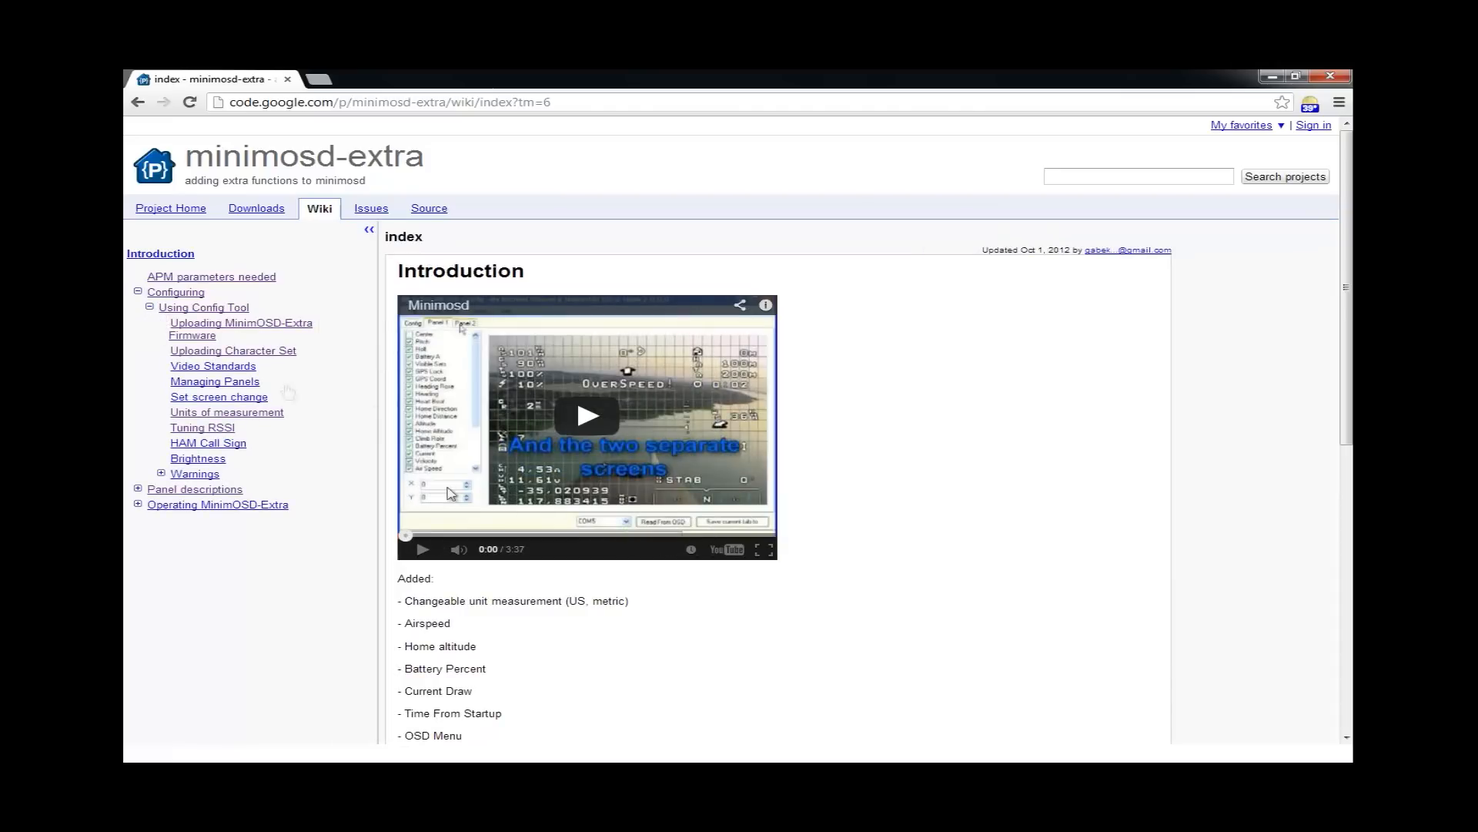
{"action": "mouse_move", "coordinate": [160, 460]}
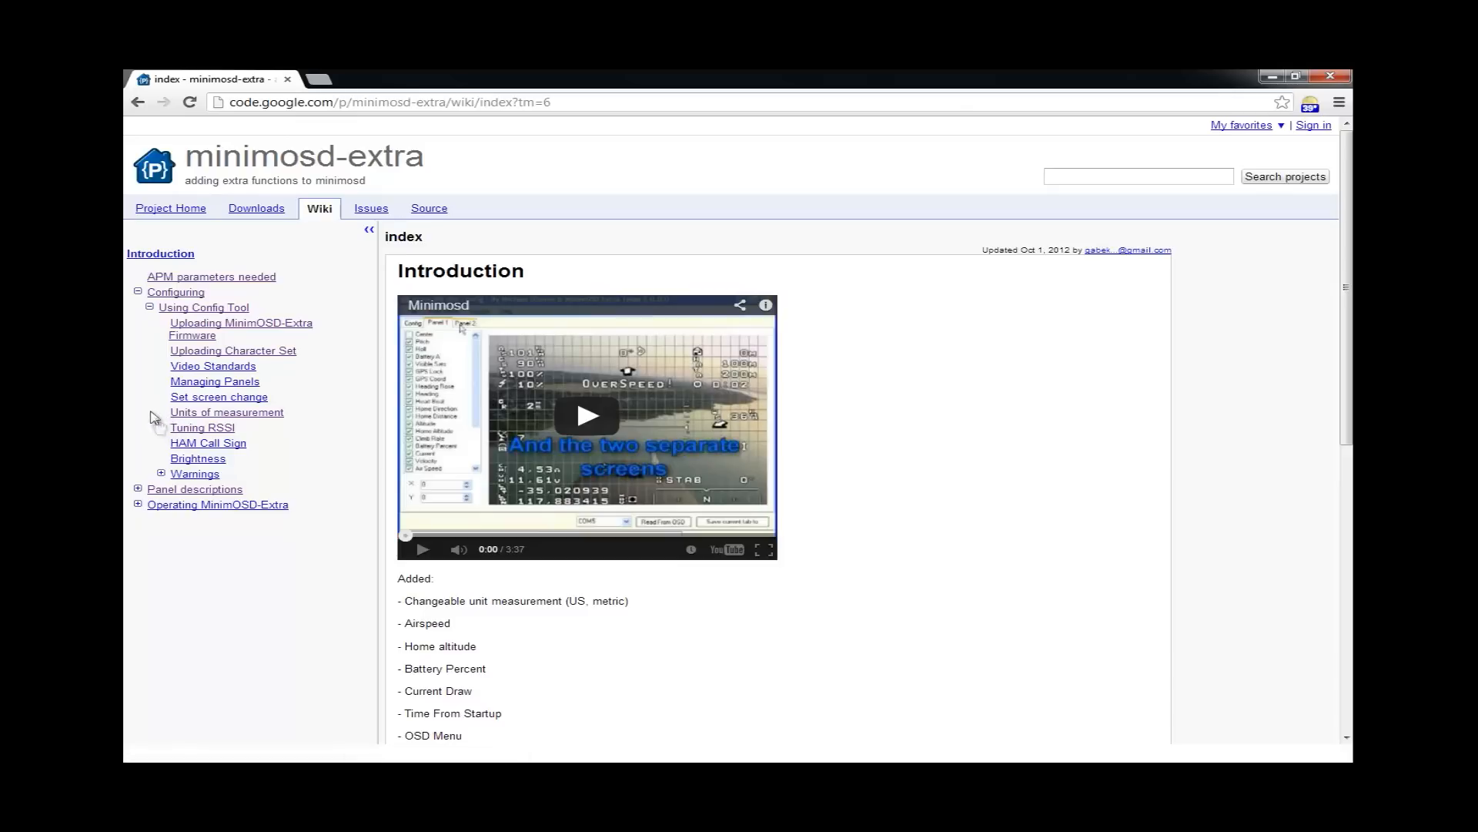
{"action": "mouse_move", "coordinate": [273, 429]}
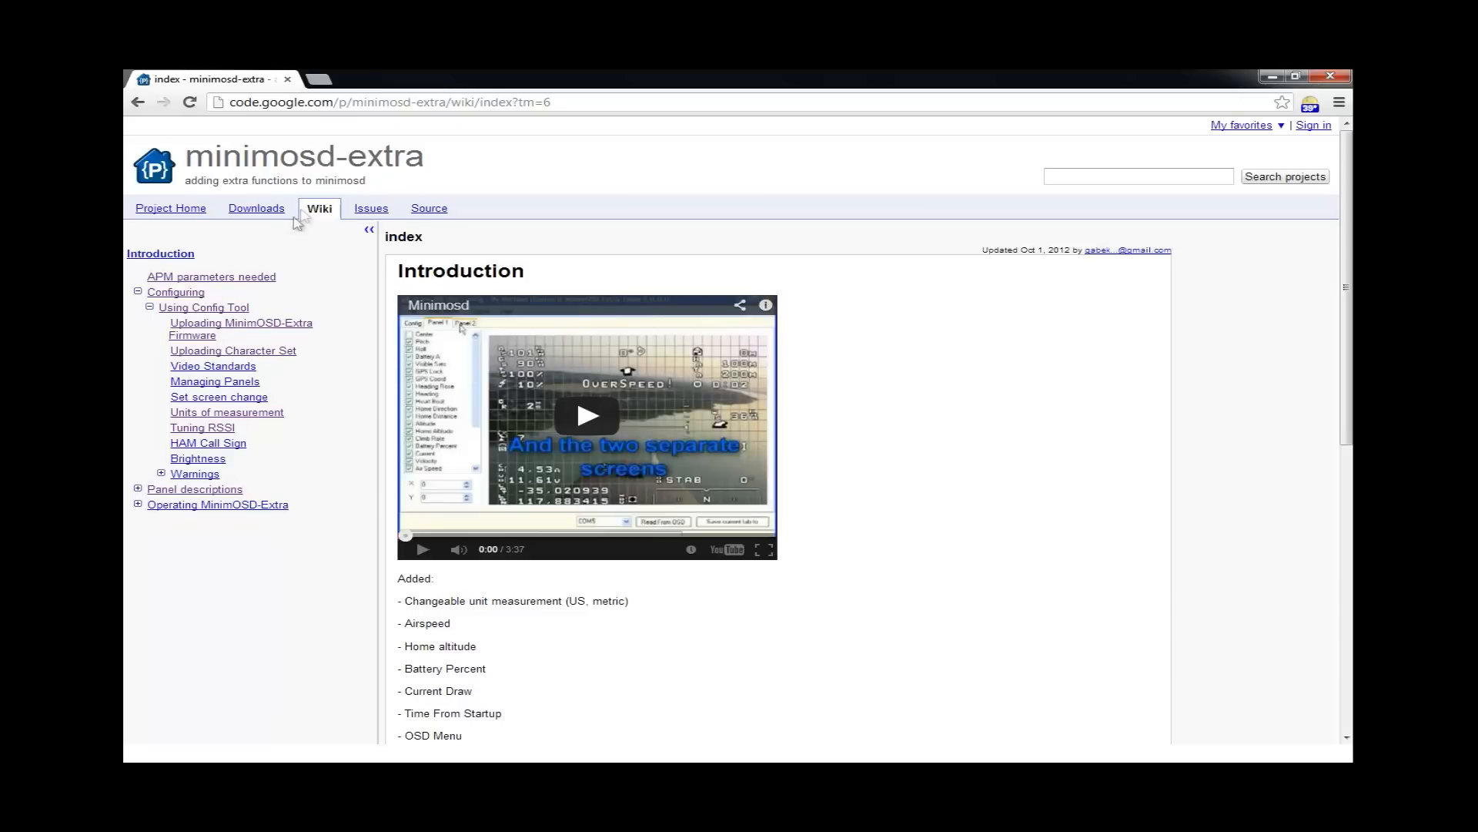
{"action": "left_click", "coordinate": [370, 209]}
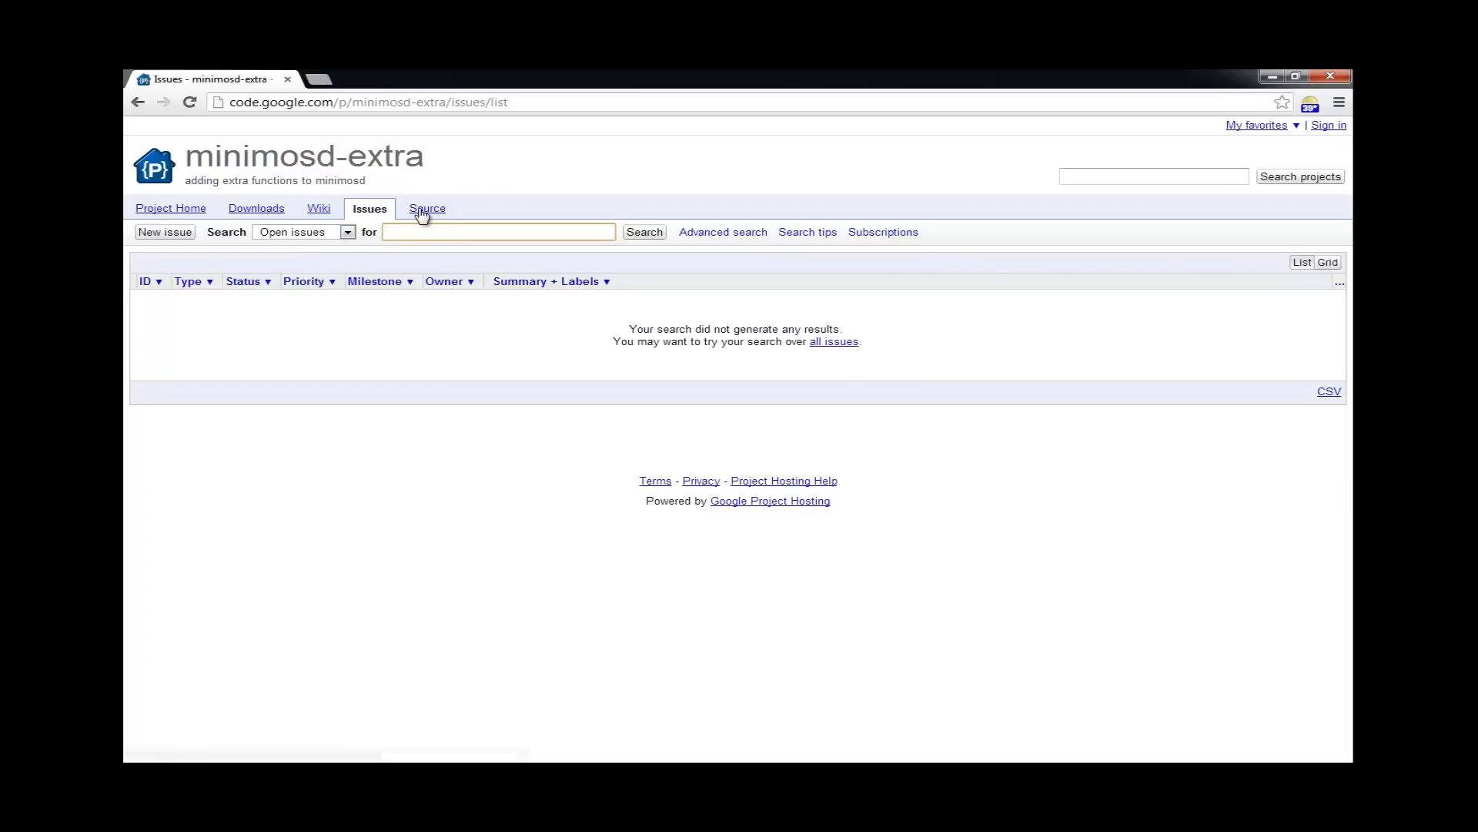
{"action": "left_click", "coordinate": [427, 209]}
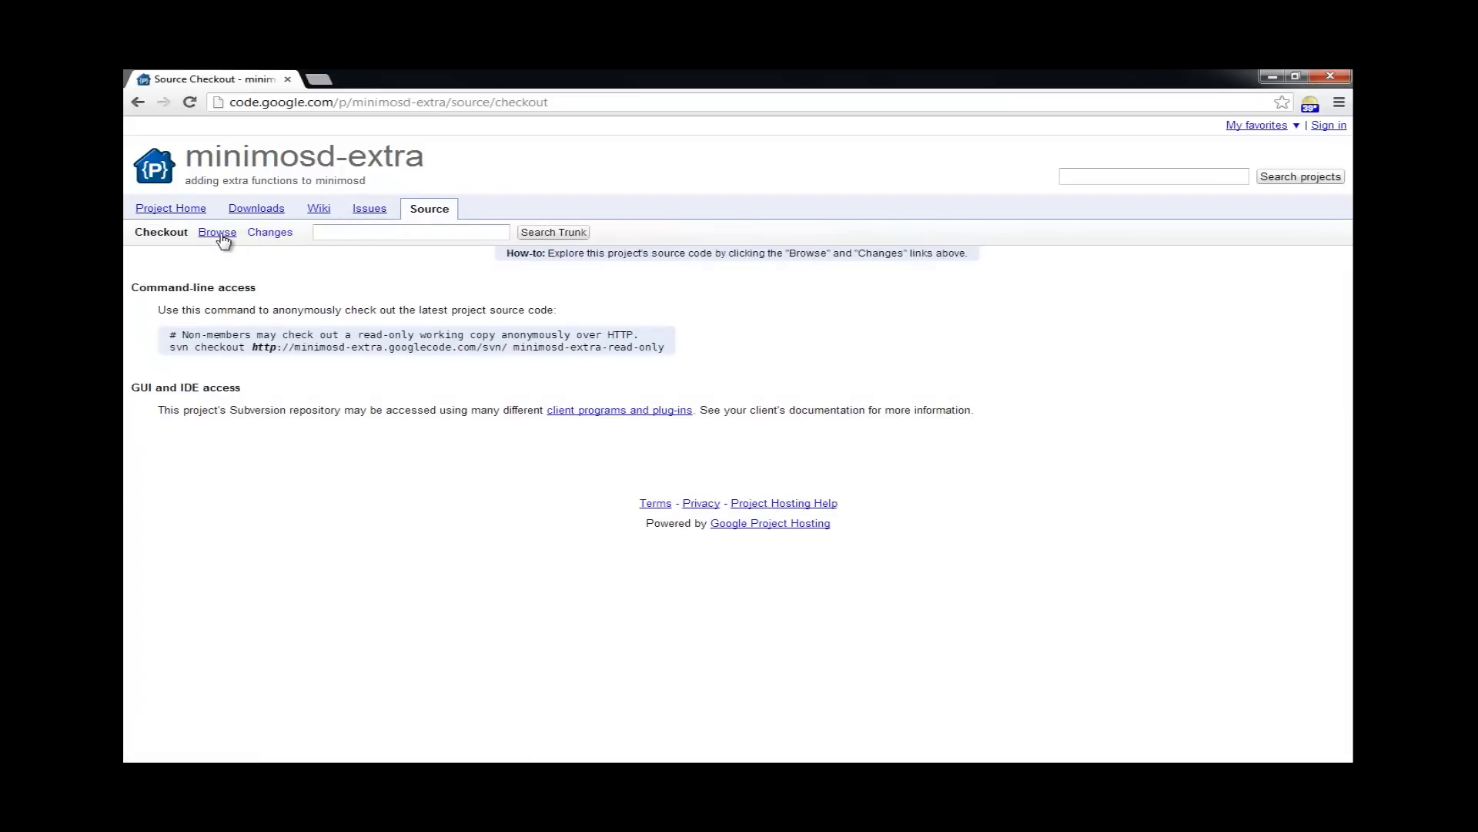
{"action": "left_click", "coordinate": [217, 232]}
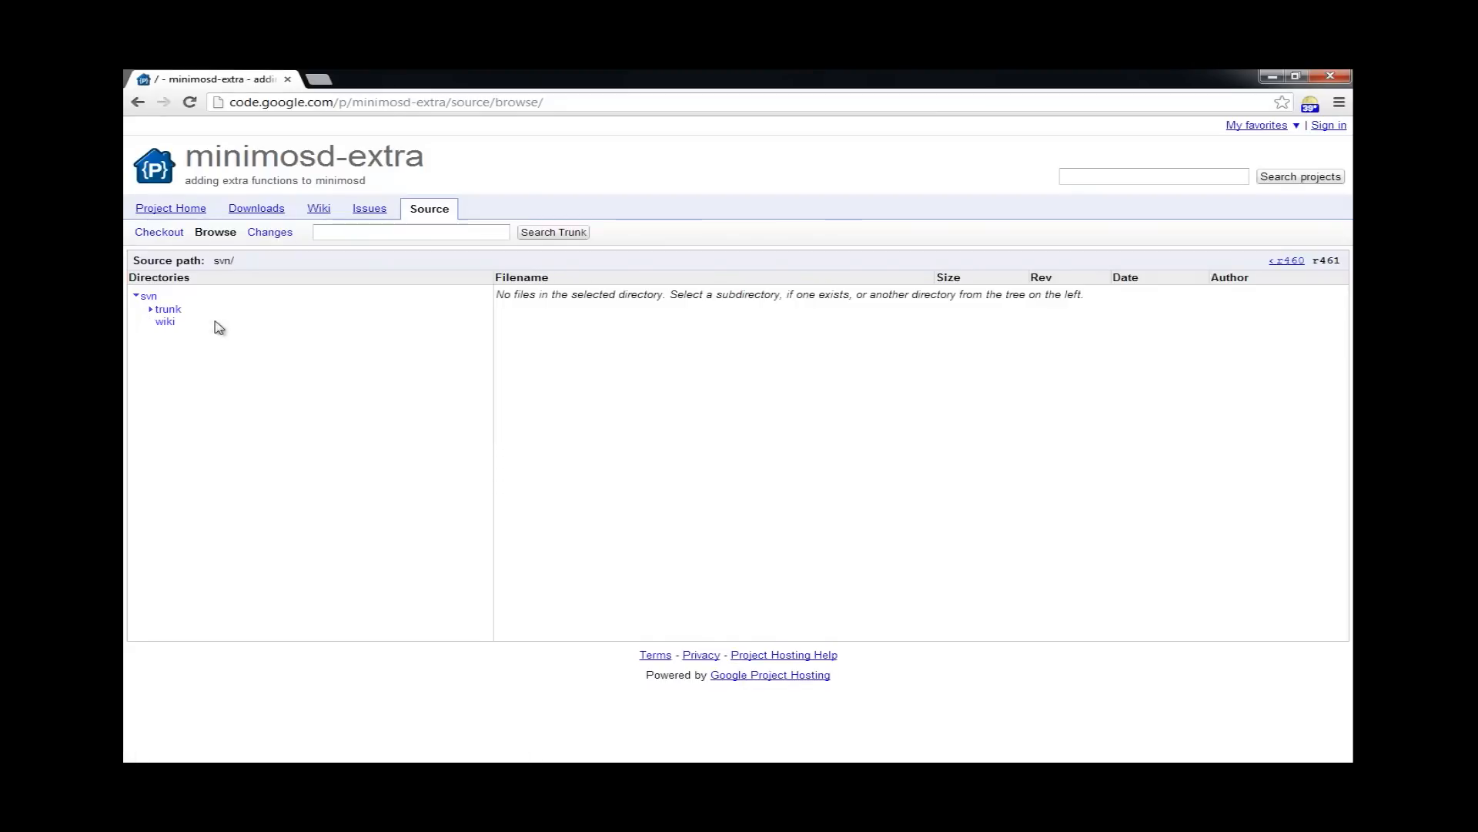
{"action": "left_click", "coordinate": [167, 308]}
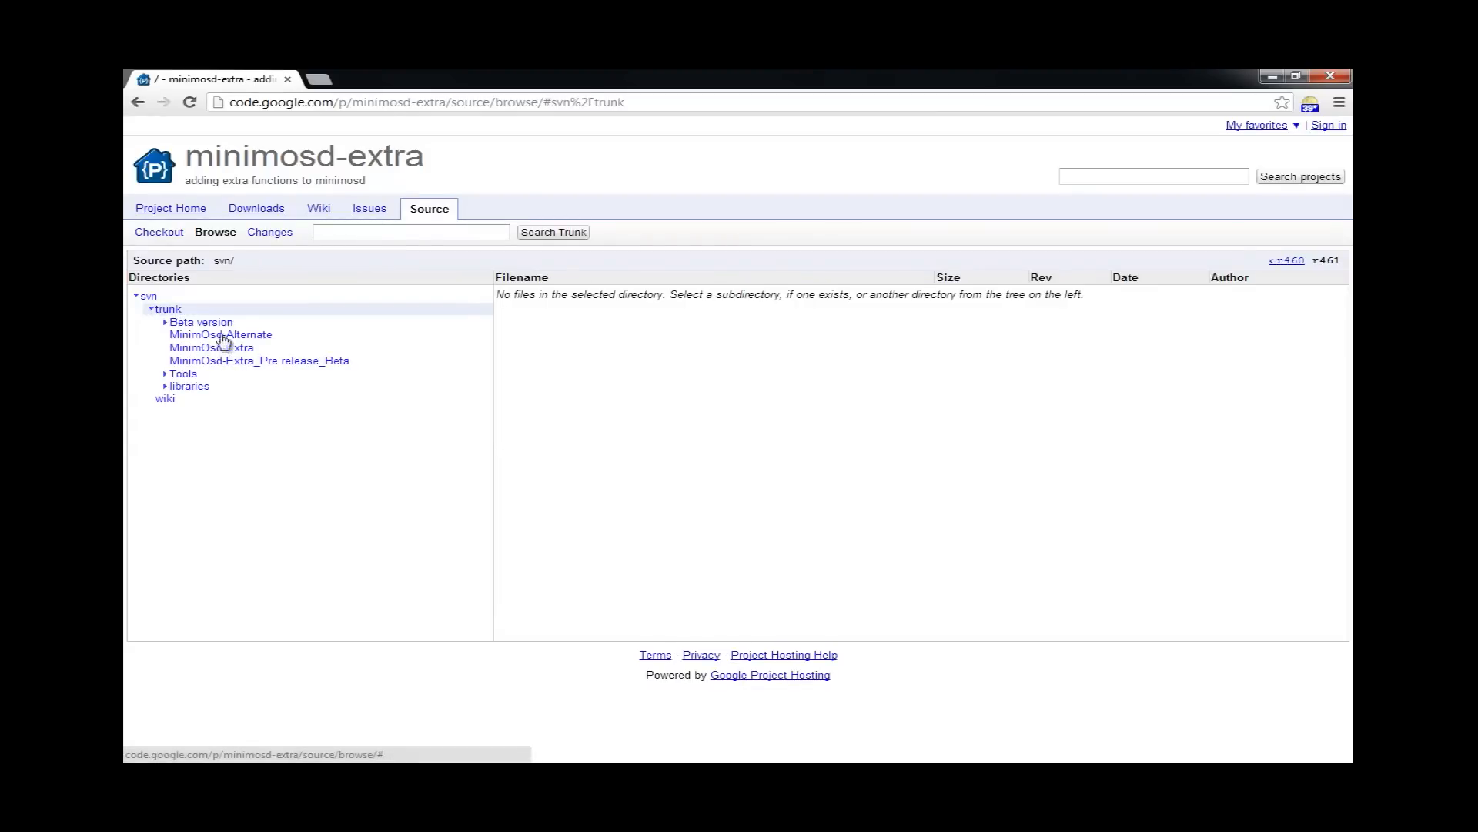
{"action": "mouse_move", "coordinate": [214, 375]}
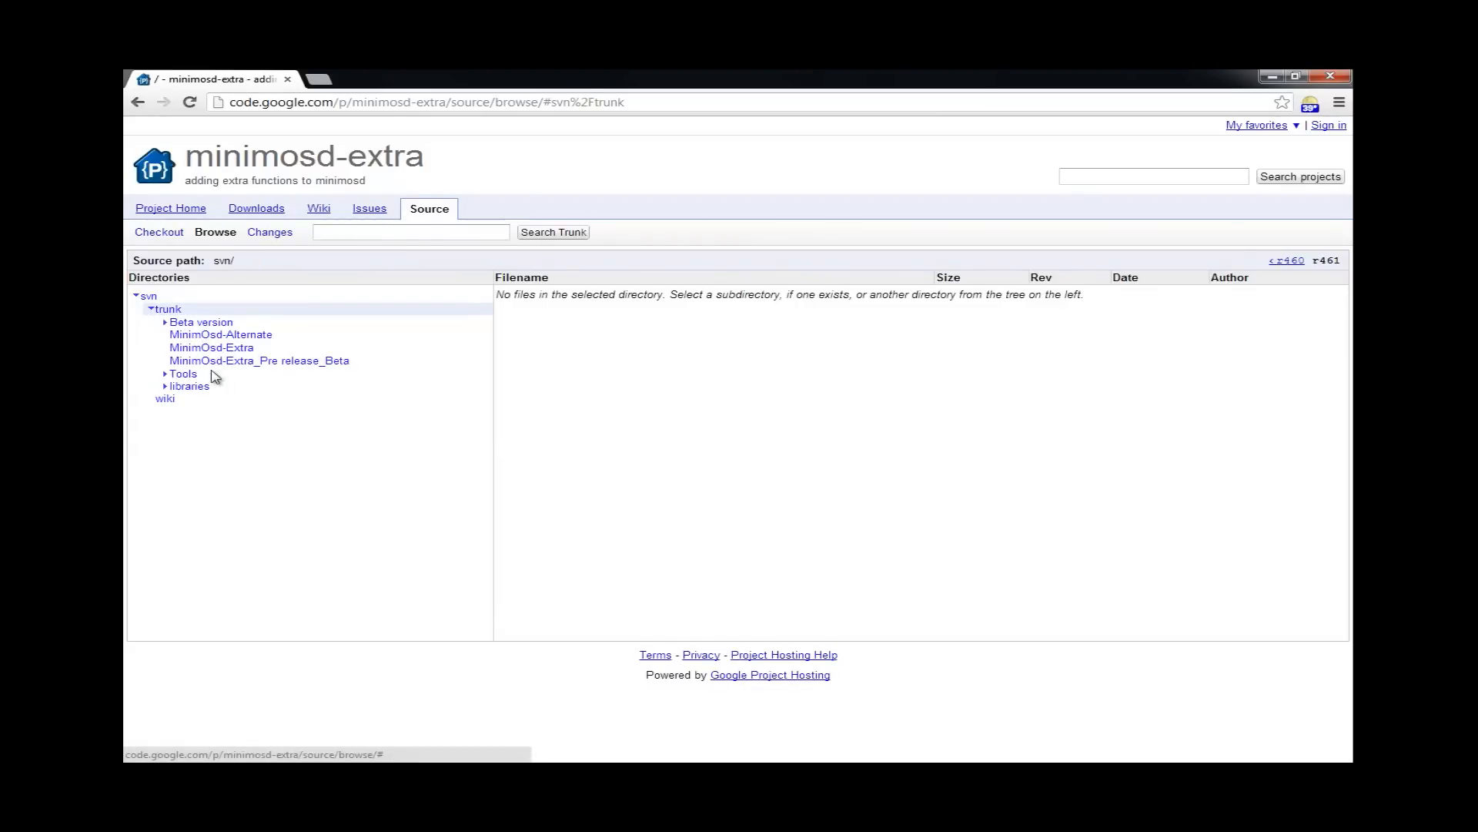
{"action": "mouse_move", "coordinate": [257, 365]}
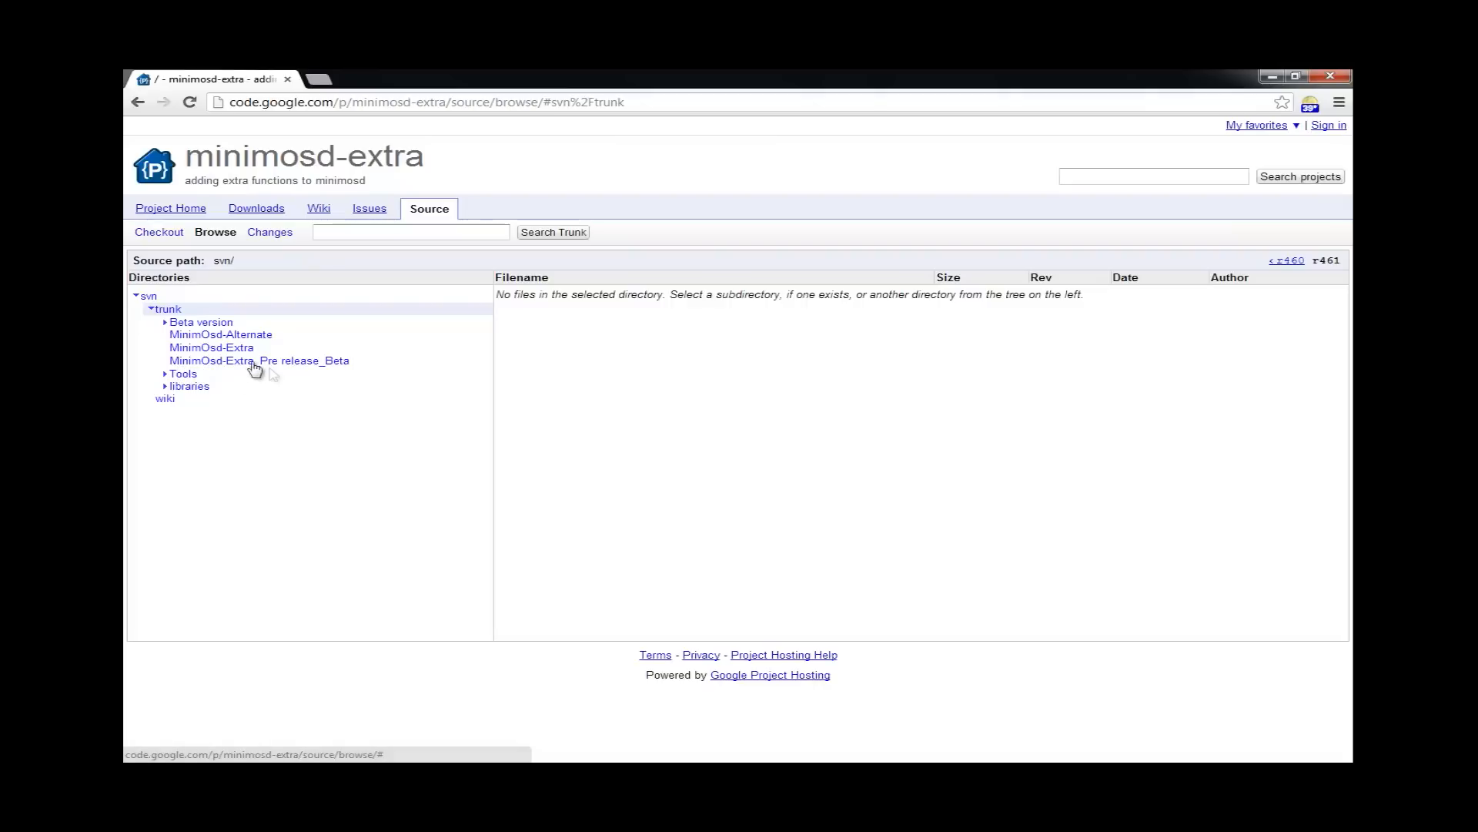
{"action": "left_click", "coordinate": [260, 360]}
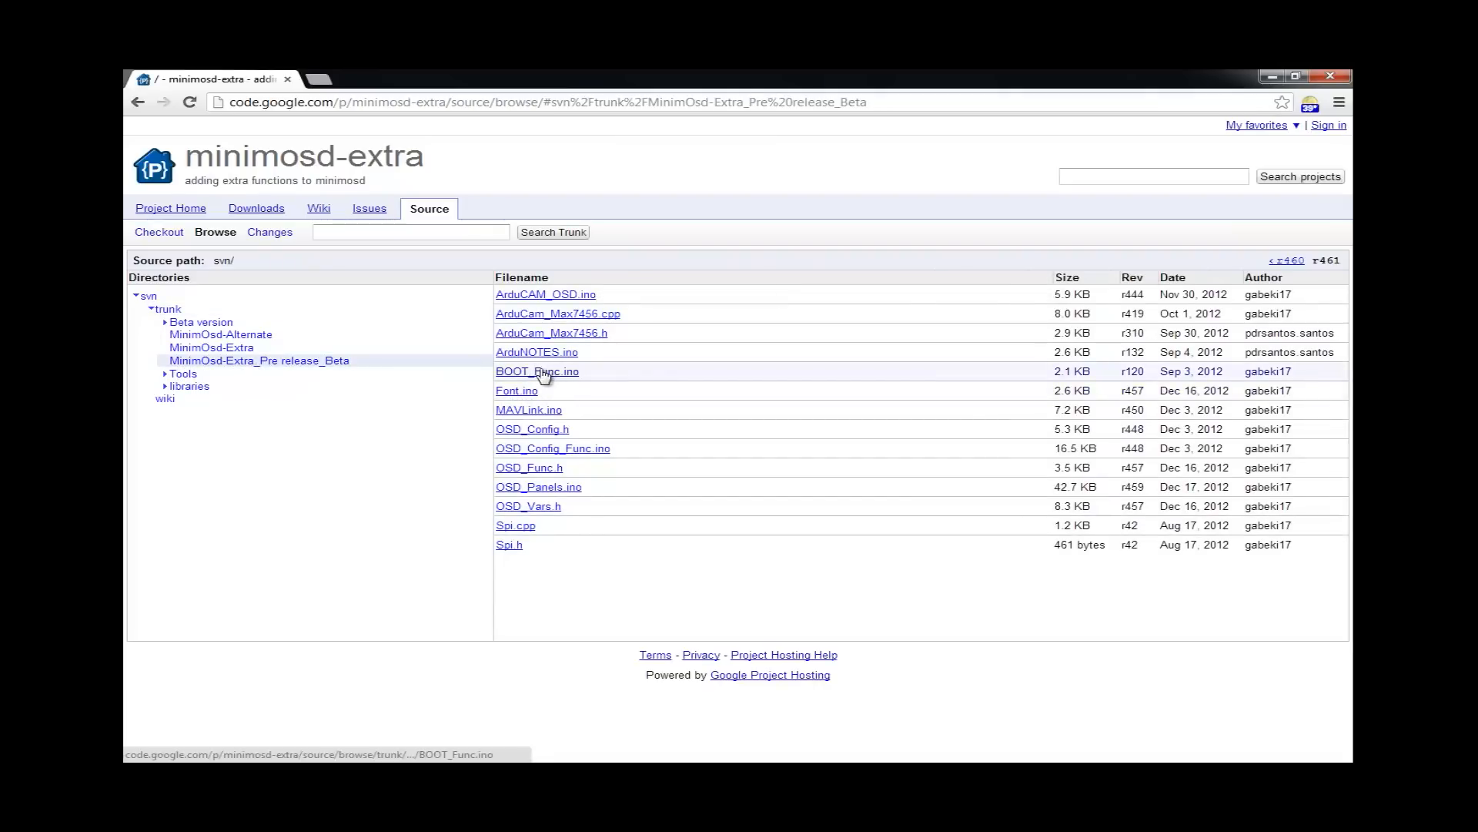
{"action": "mouse_move", "coordinate": [559, 363]}
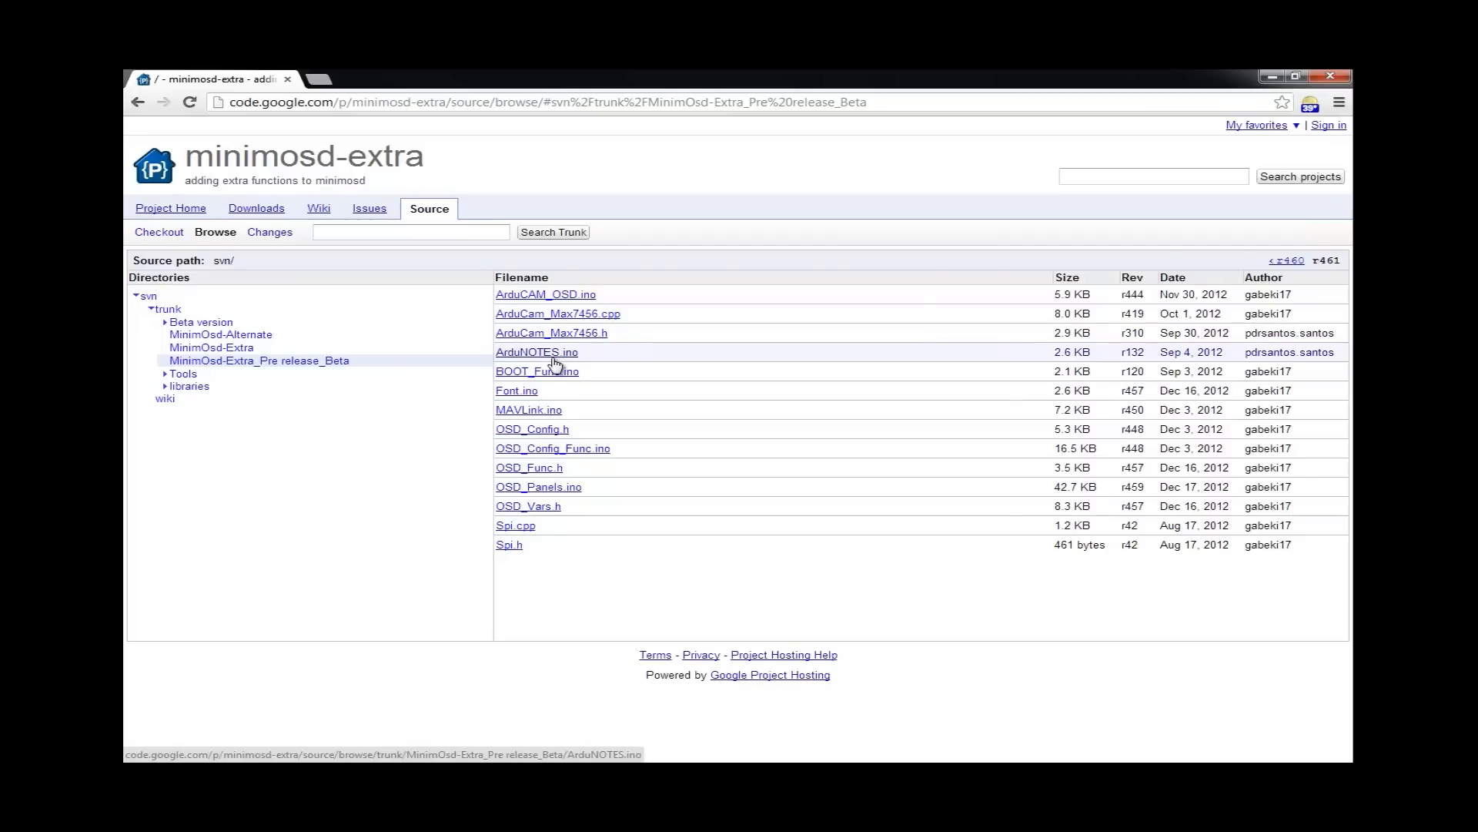
{"action": "mouse_move", "coordinate": [673, 402]}
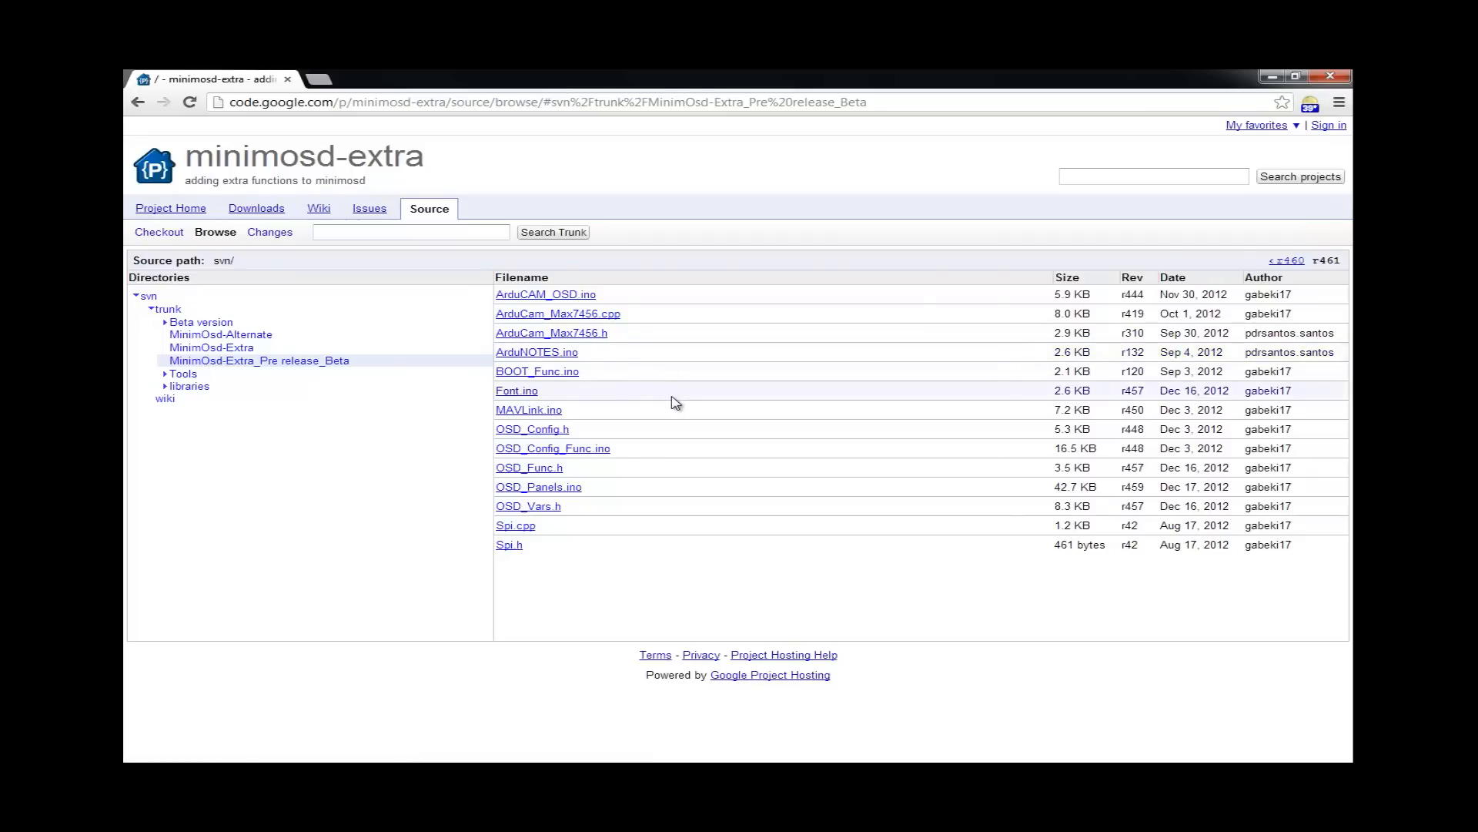
{"action": "mouse_move", "coordinate": [648, 403]}
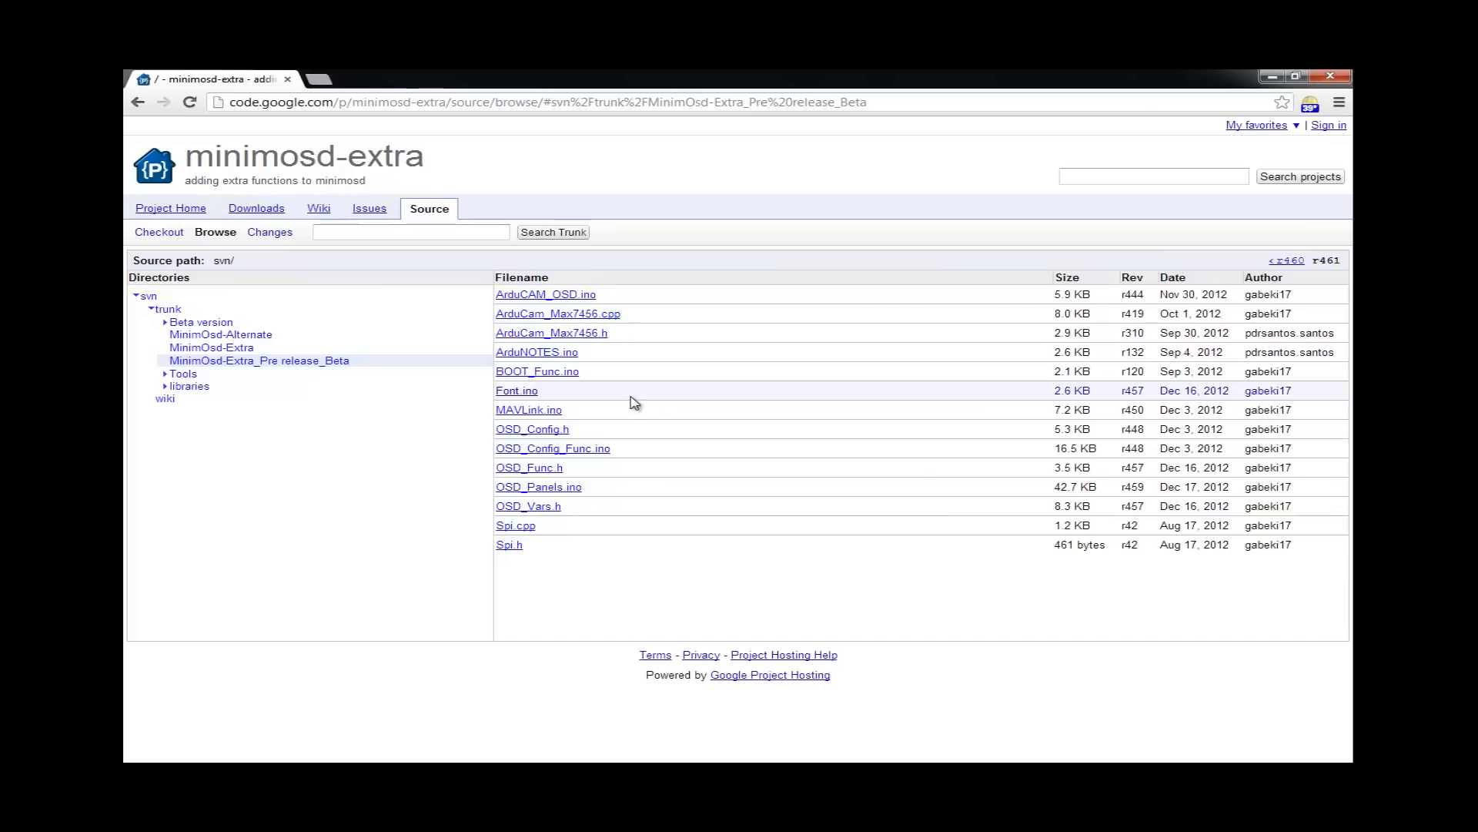
{"action": "mouse_move", "coordinate": [629, 393]}
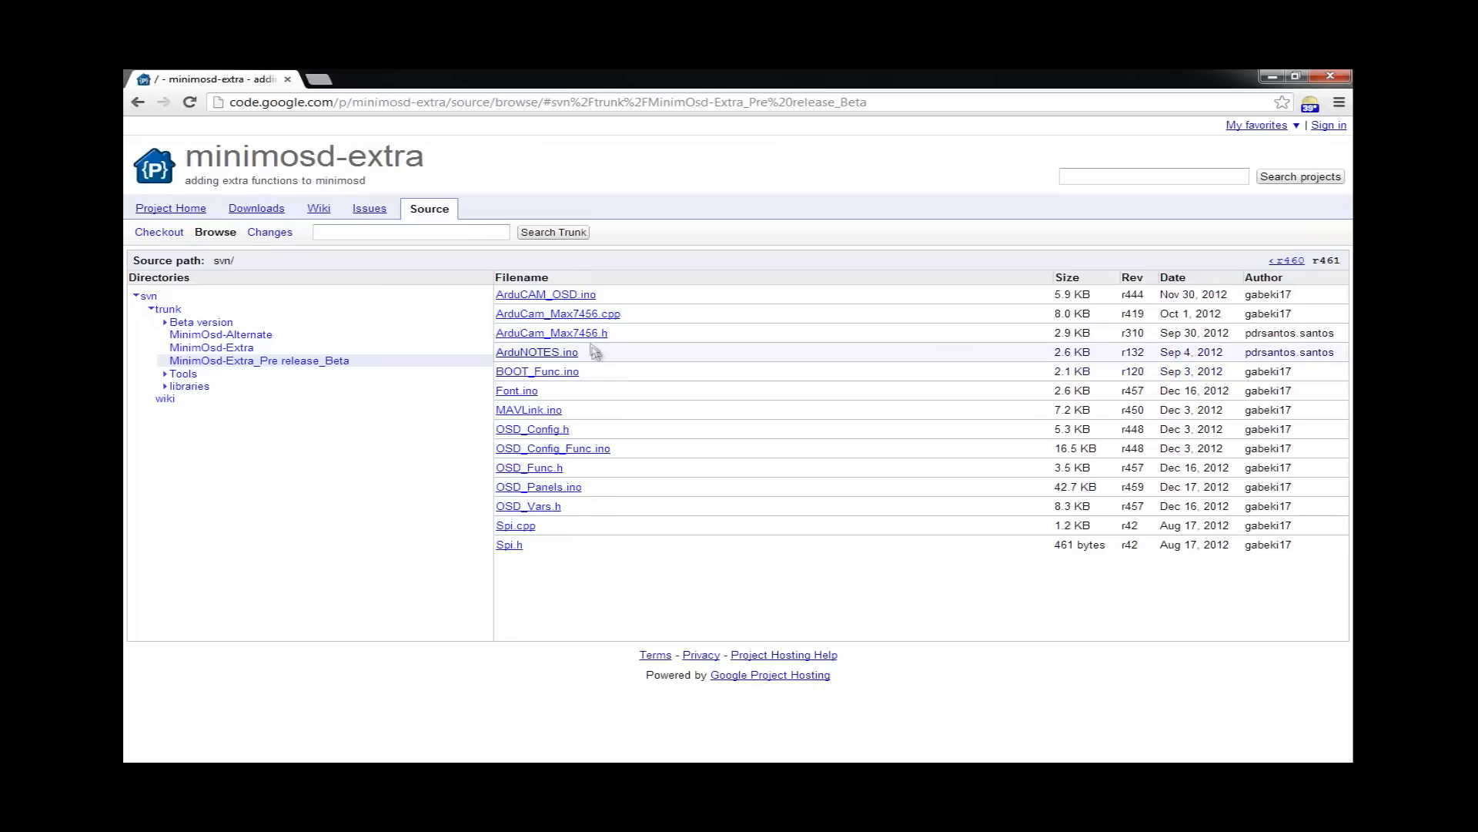
{"action": "mouse_move", "coordinate": [587, 368]}
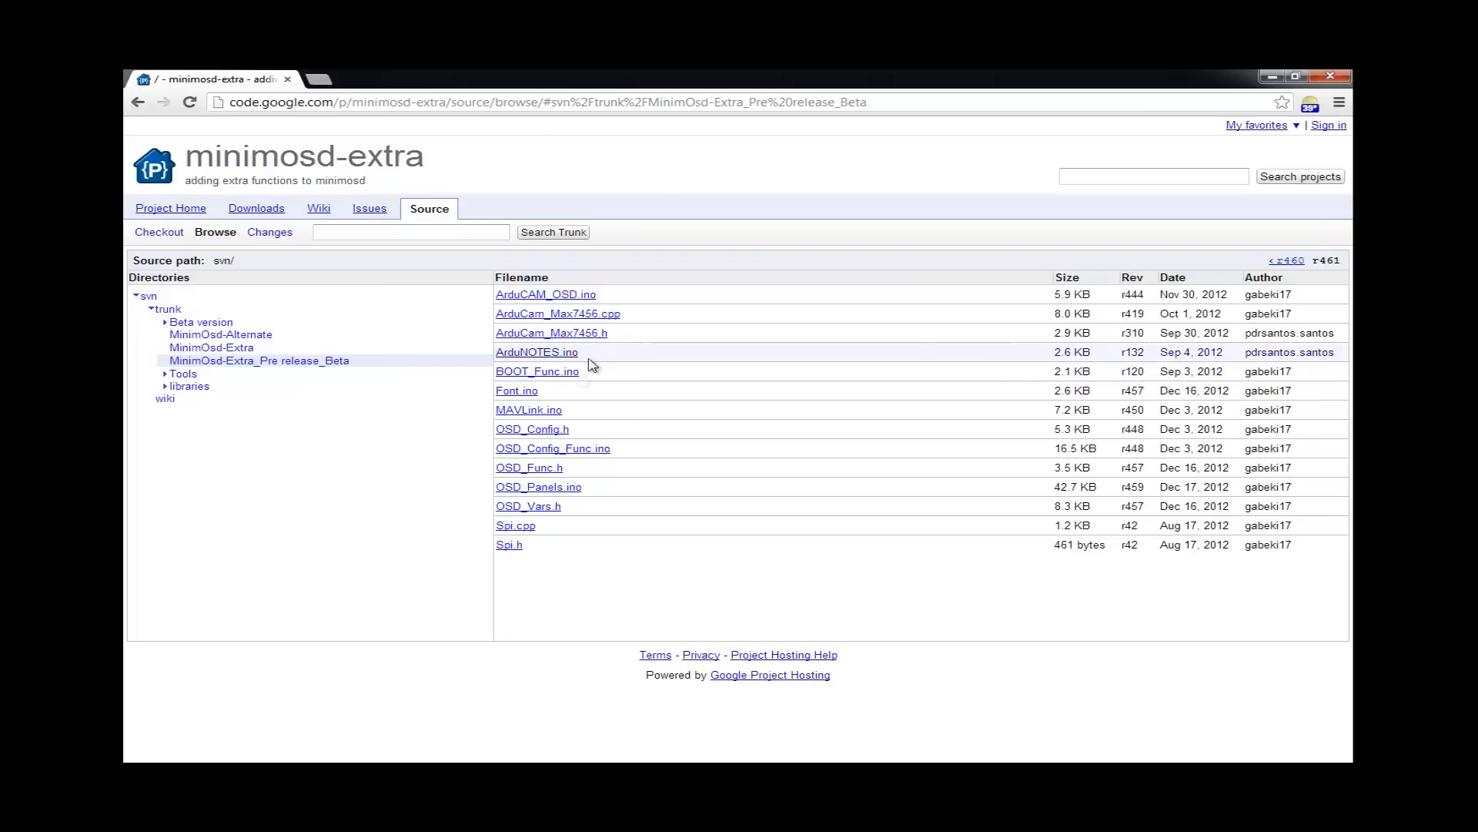
{"action": "mouse_move", "coordinate": [582, 458]}
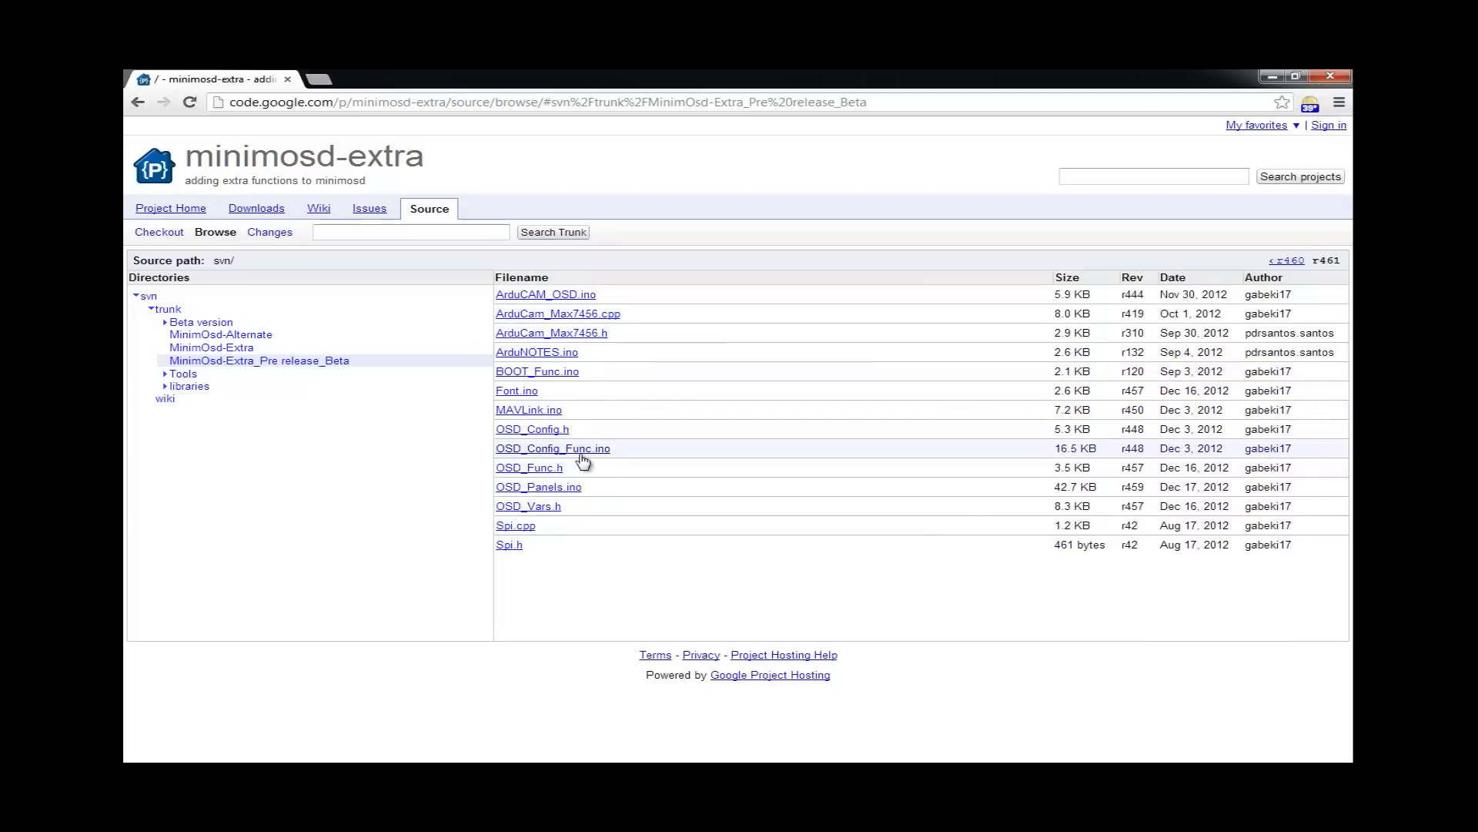
{"action": "mouse_move", "coordinate": [552, 448]}
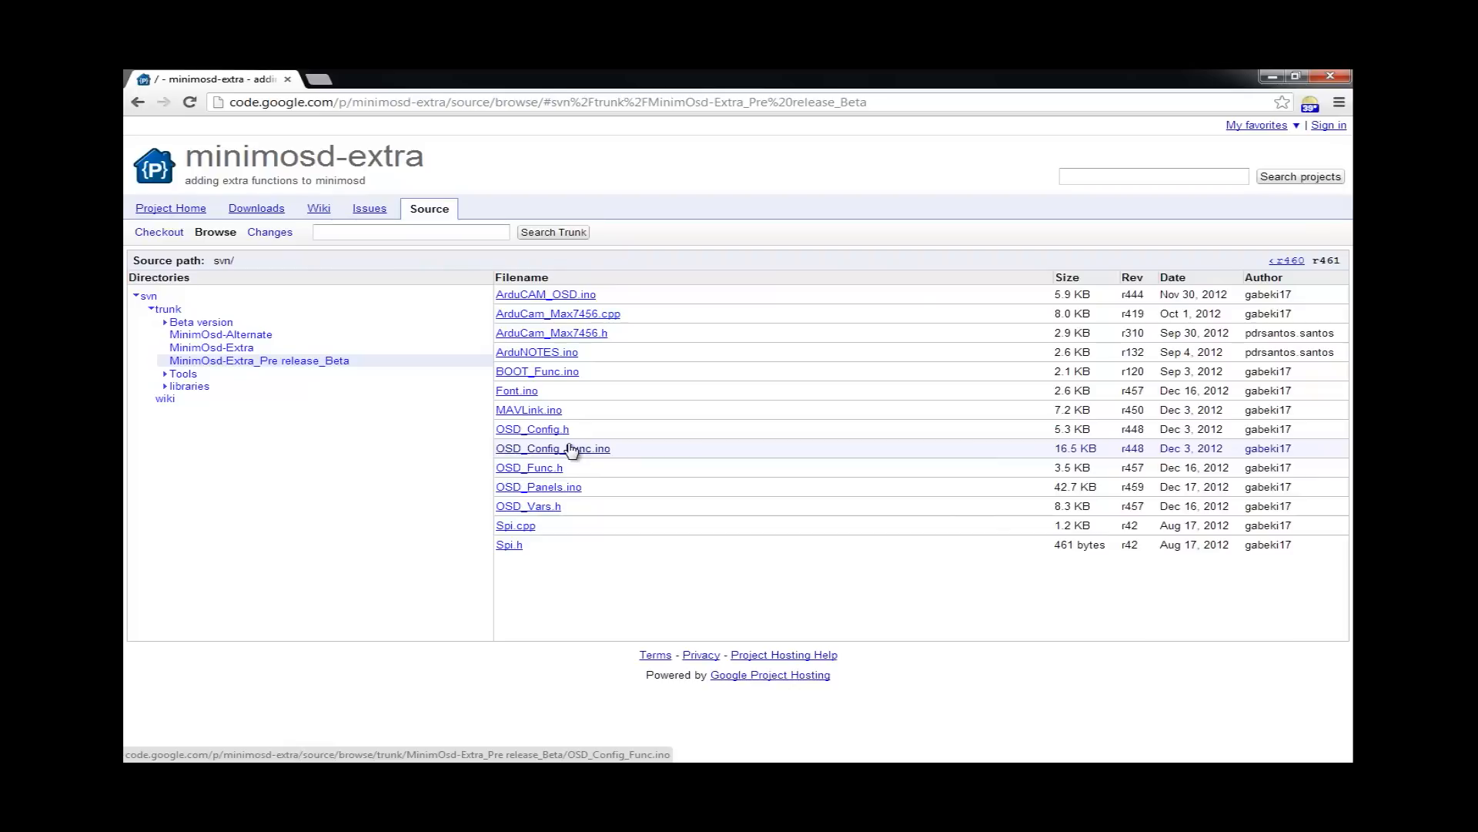
{"action": "mouse_move", "coordinate": [532, 428]}
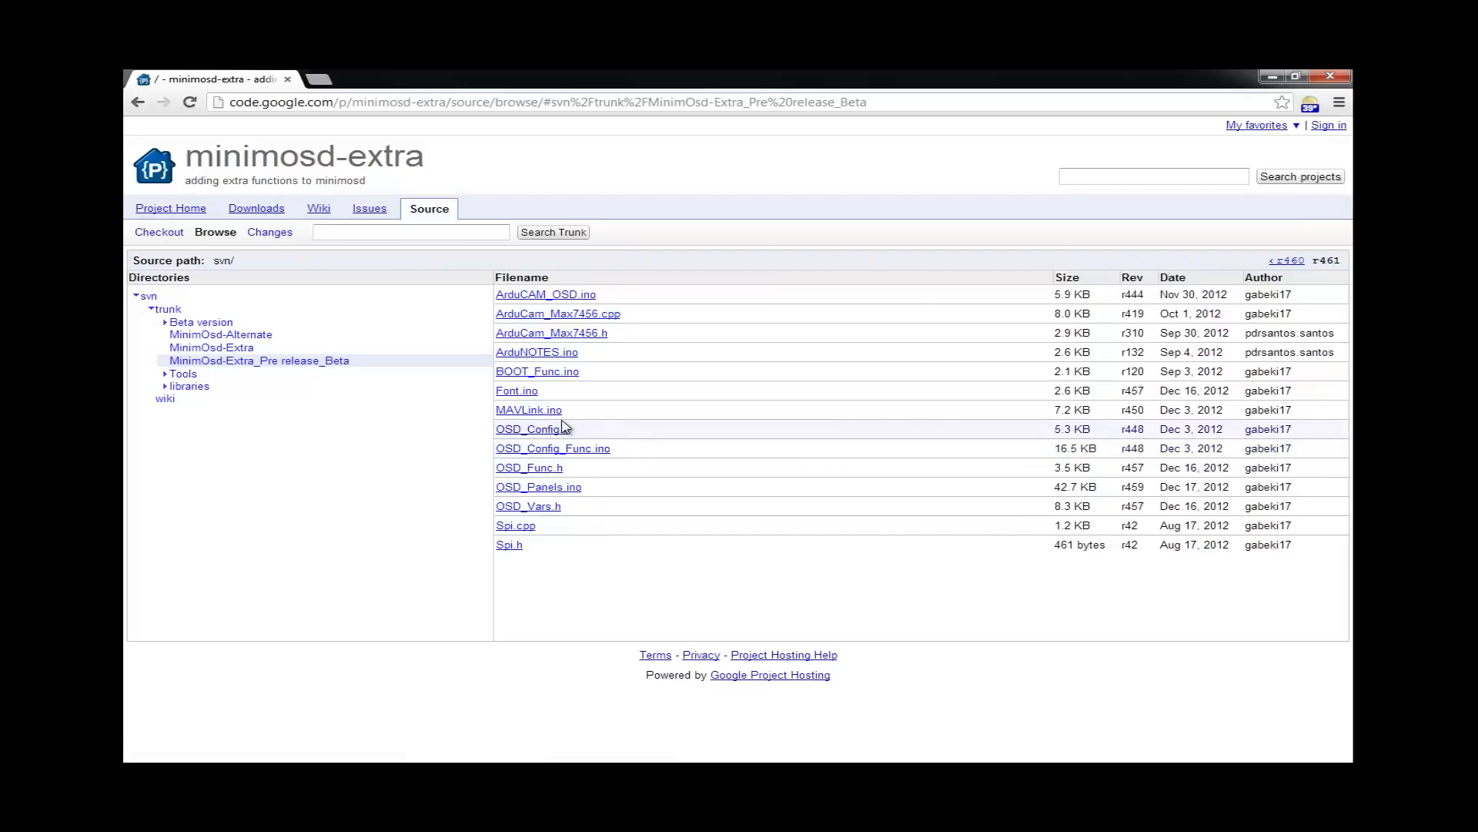
{"action": "mouse_move", "coordinate": [449, 370]}
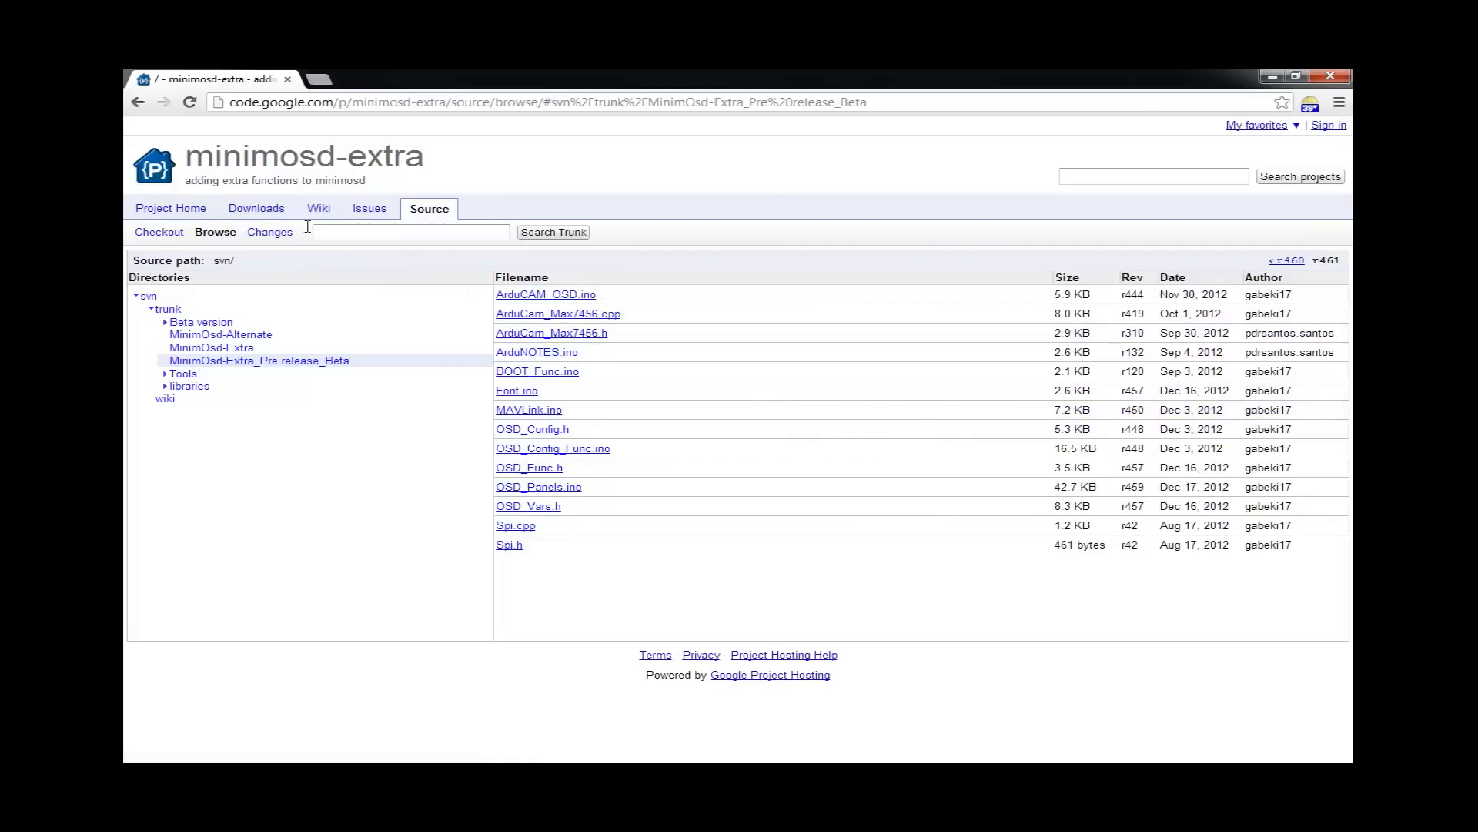
Download the MinimOSD Extra 2.1.5 hex and CT_For_r455.zip, and show the hex in its folder
{"action": "left_click", "coordinate": [256, 208]}
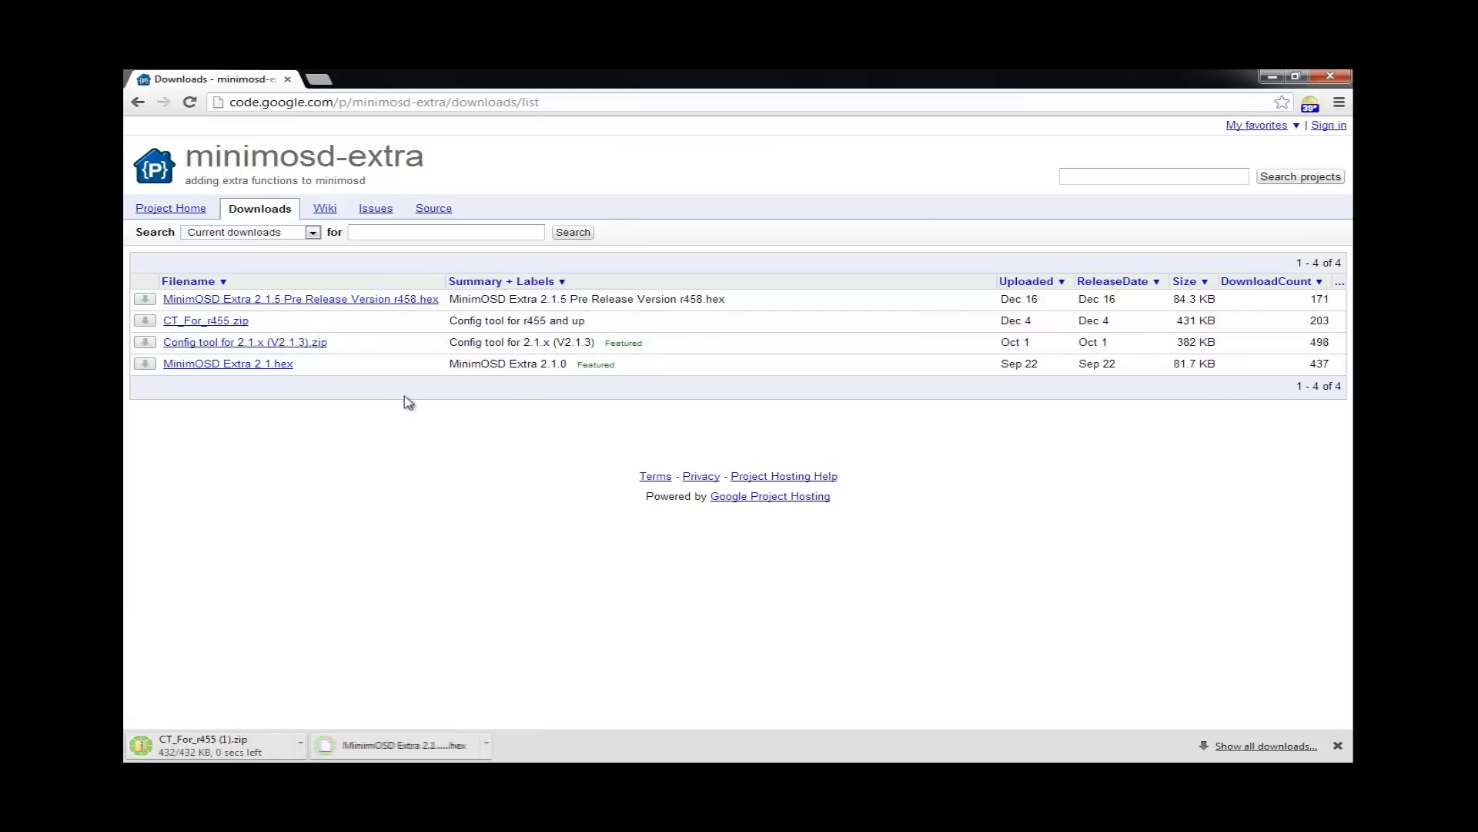
{"action": "left_click", "coordinate": [489, 745]}
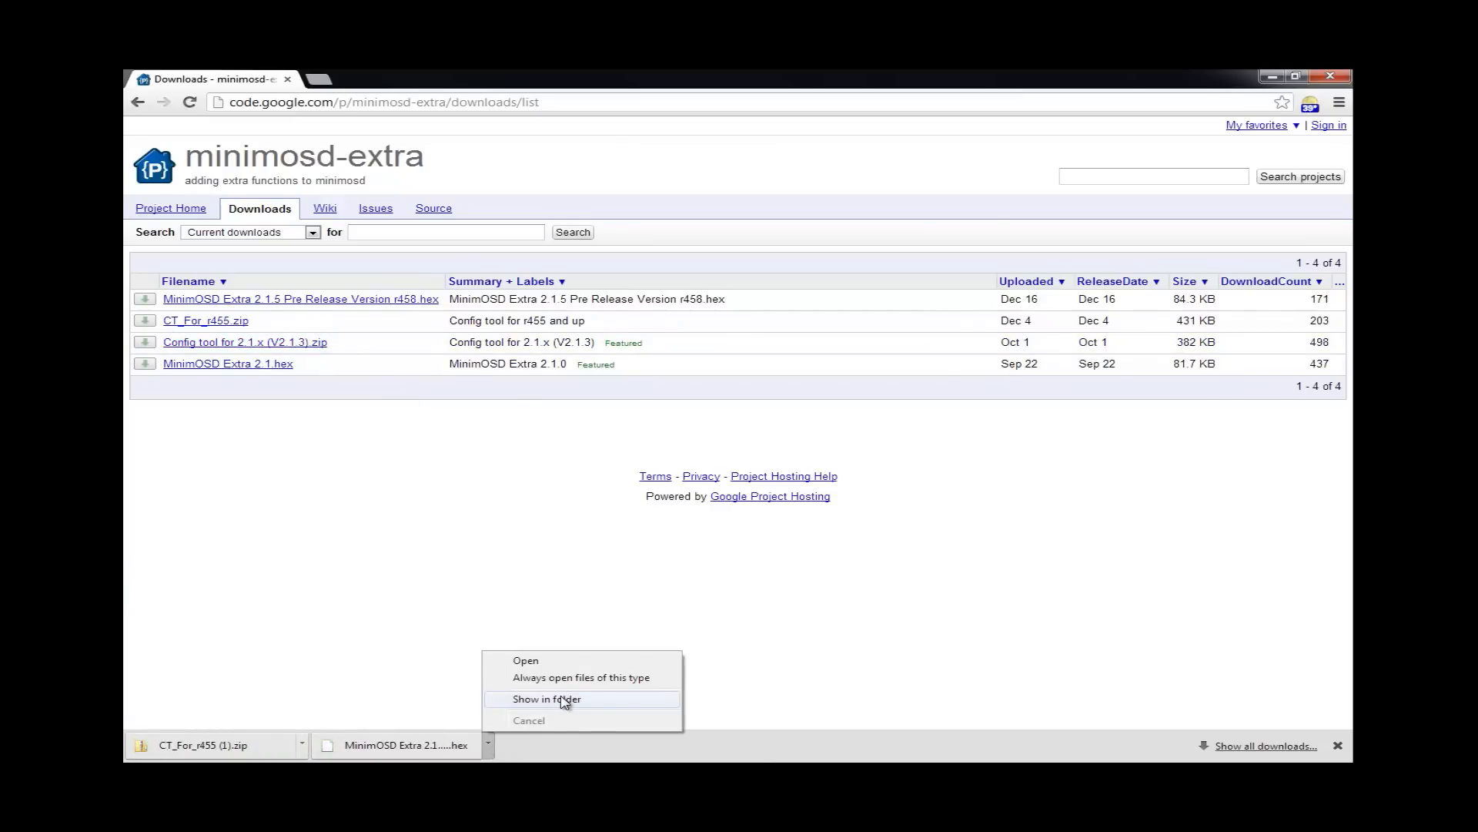
{"action": "left_click", "coordinate": [547, 698]}
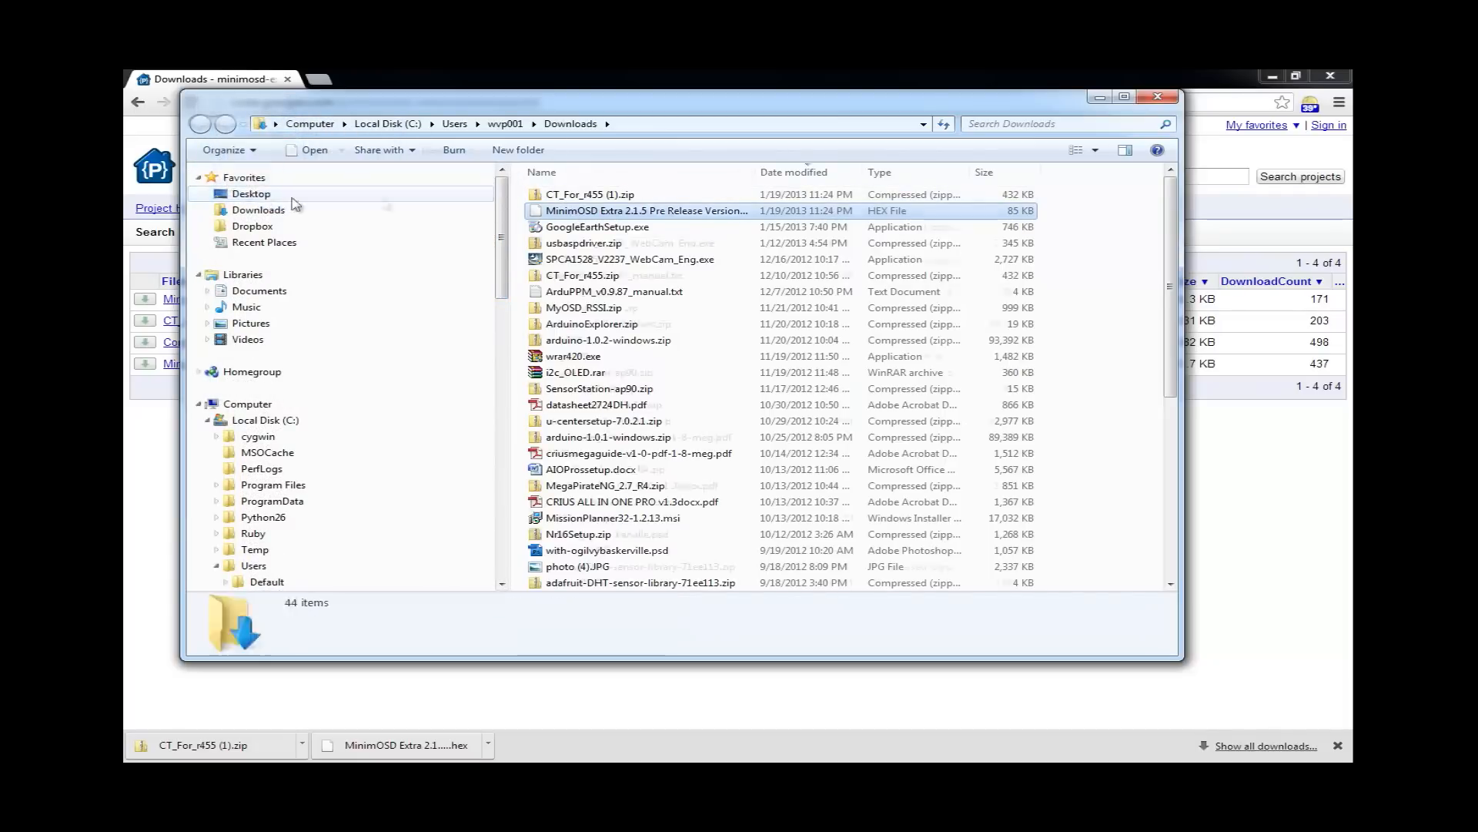
Move CT_For_r455 (1).zip and the MinimOSD Extra hex onto the desktop and close Explorer
{"action": "left_click", "coordinate": [590, 194]}
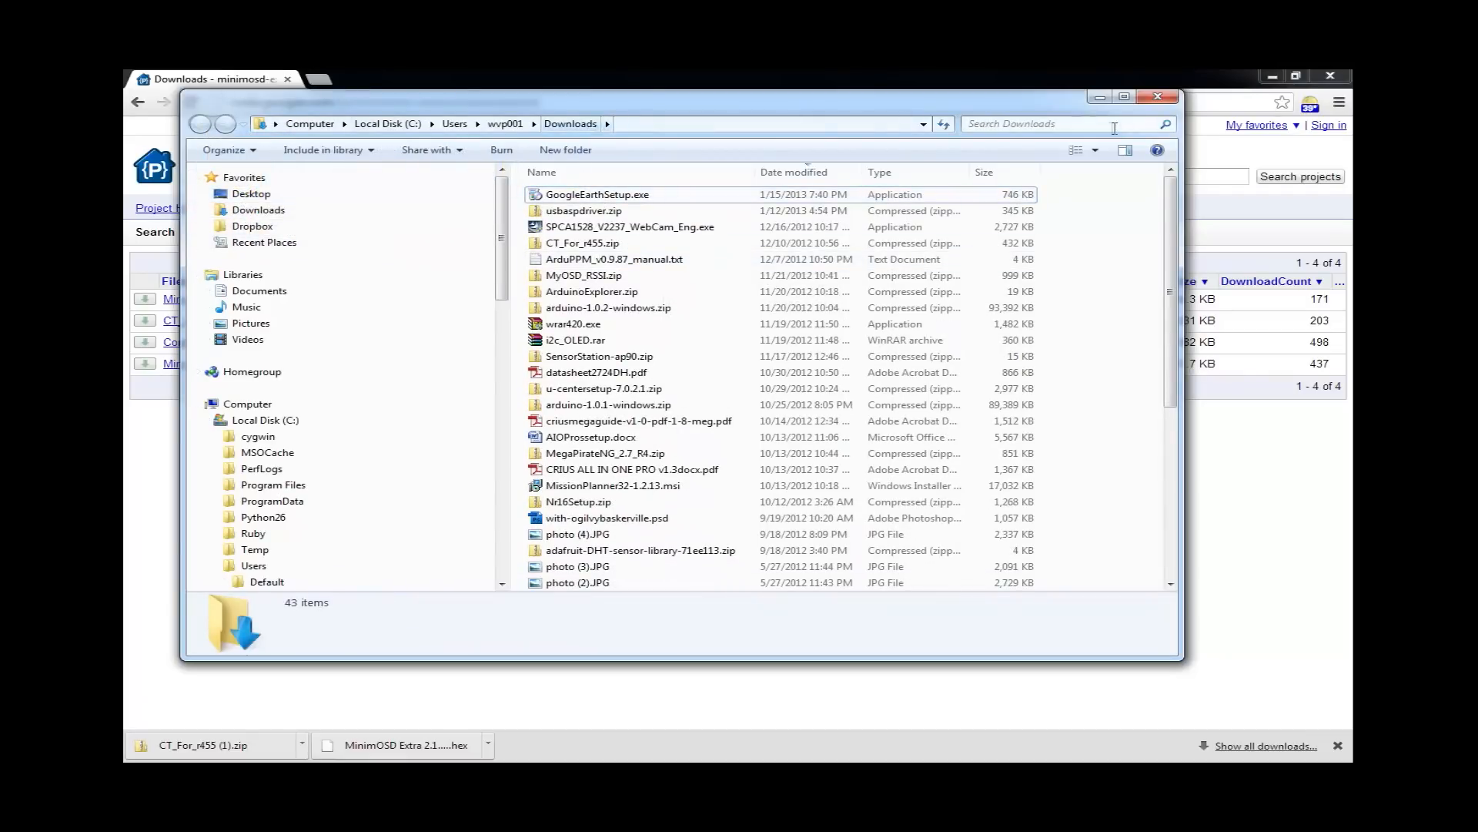
{"action": "left_click", "coordinate": [1158, 97]}
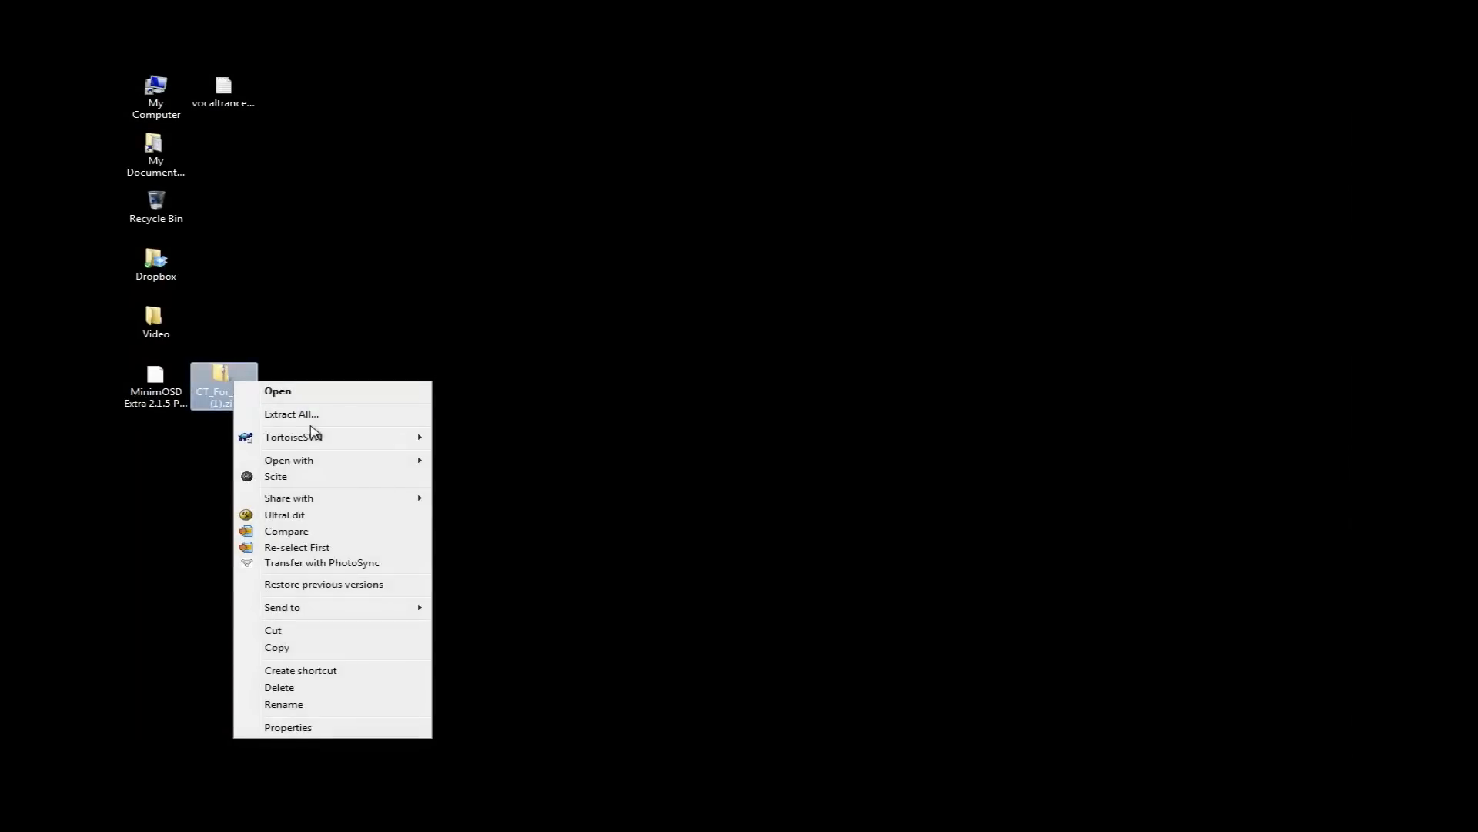
Extract the config tool zip into a CT_For_r455 desktop folder and launch OSD_Config.exe
{"action": "left_click", "coordinate": [291, 414]}
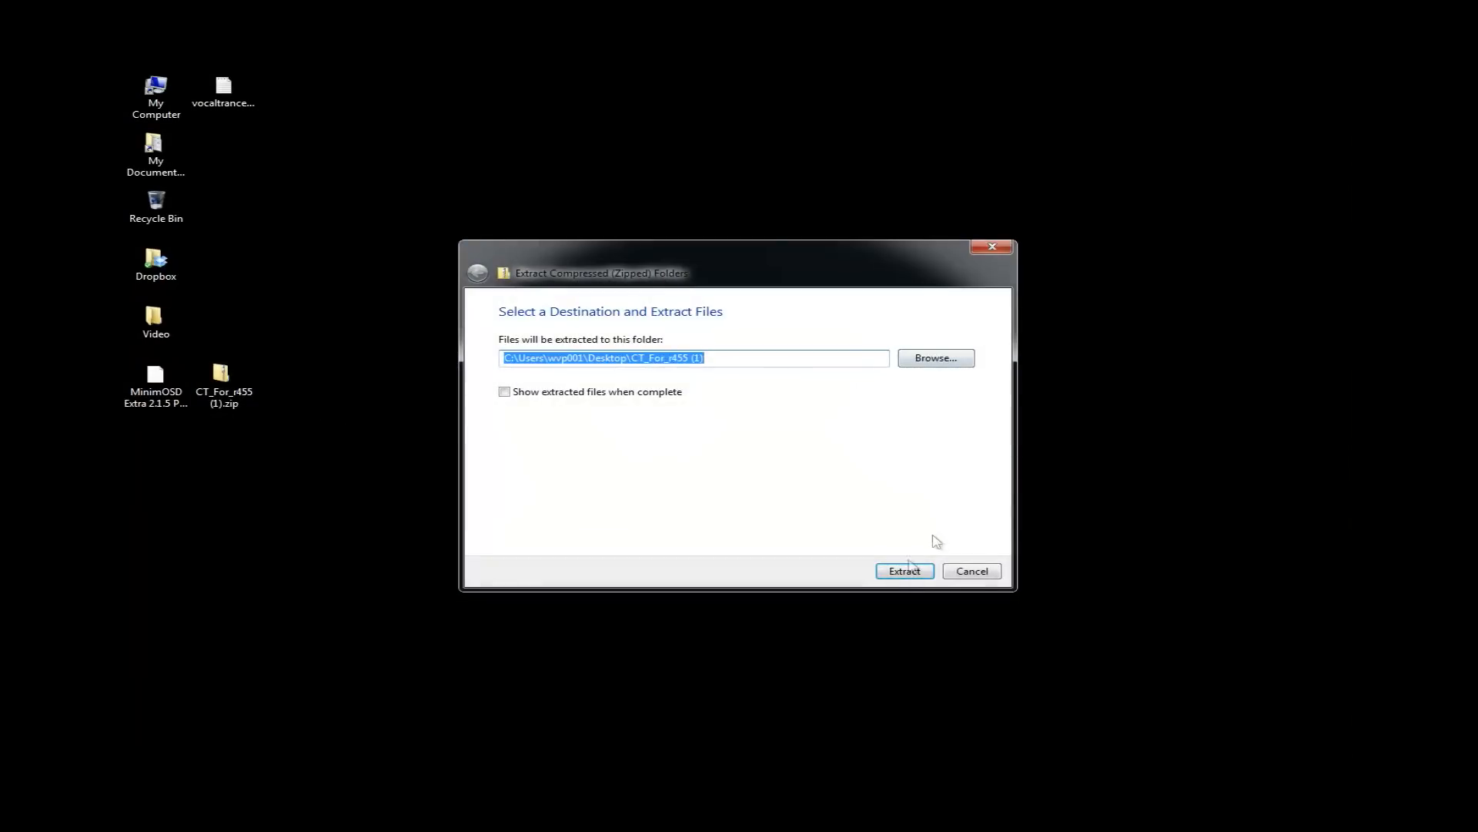
{"action": "left_click", "coordinate": [902, 570]}
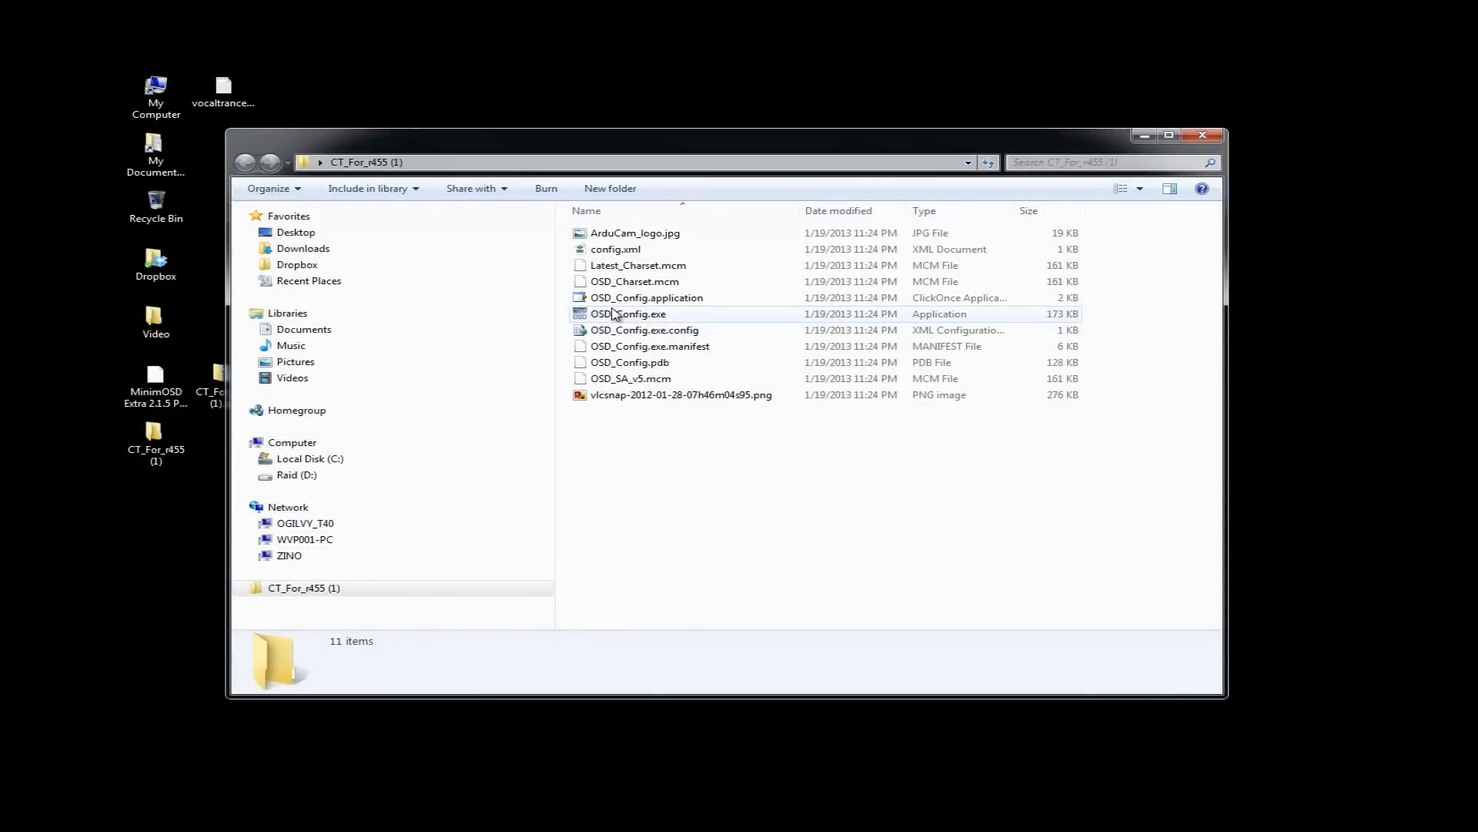
{"action": "mouse_move", "coordinate": [604, 329]}
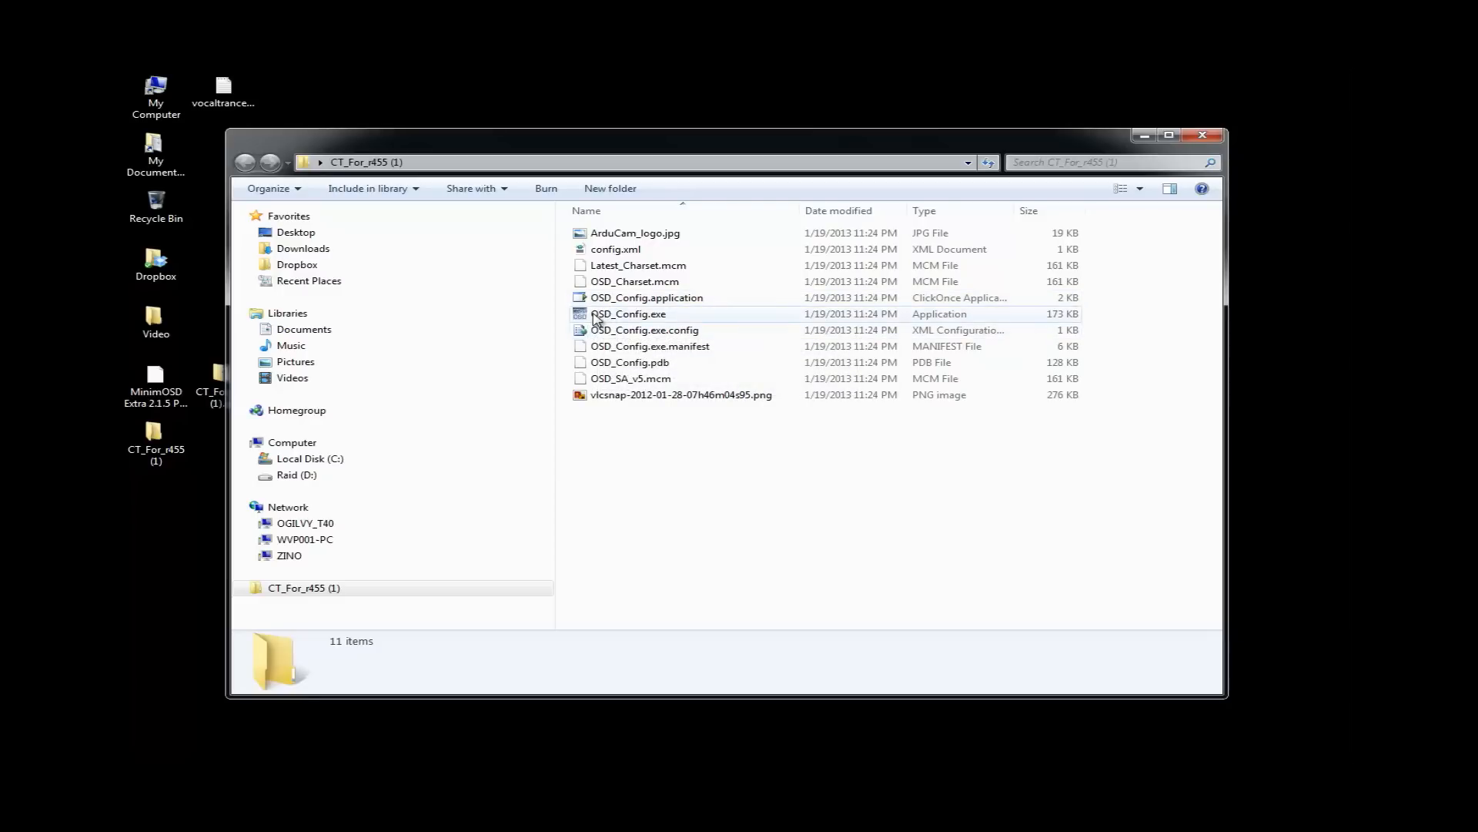
{"action": "left_click", "coordinate": [629, 314]}
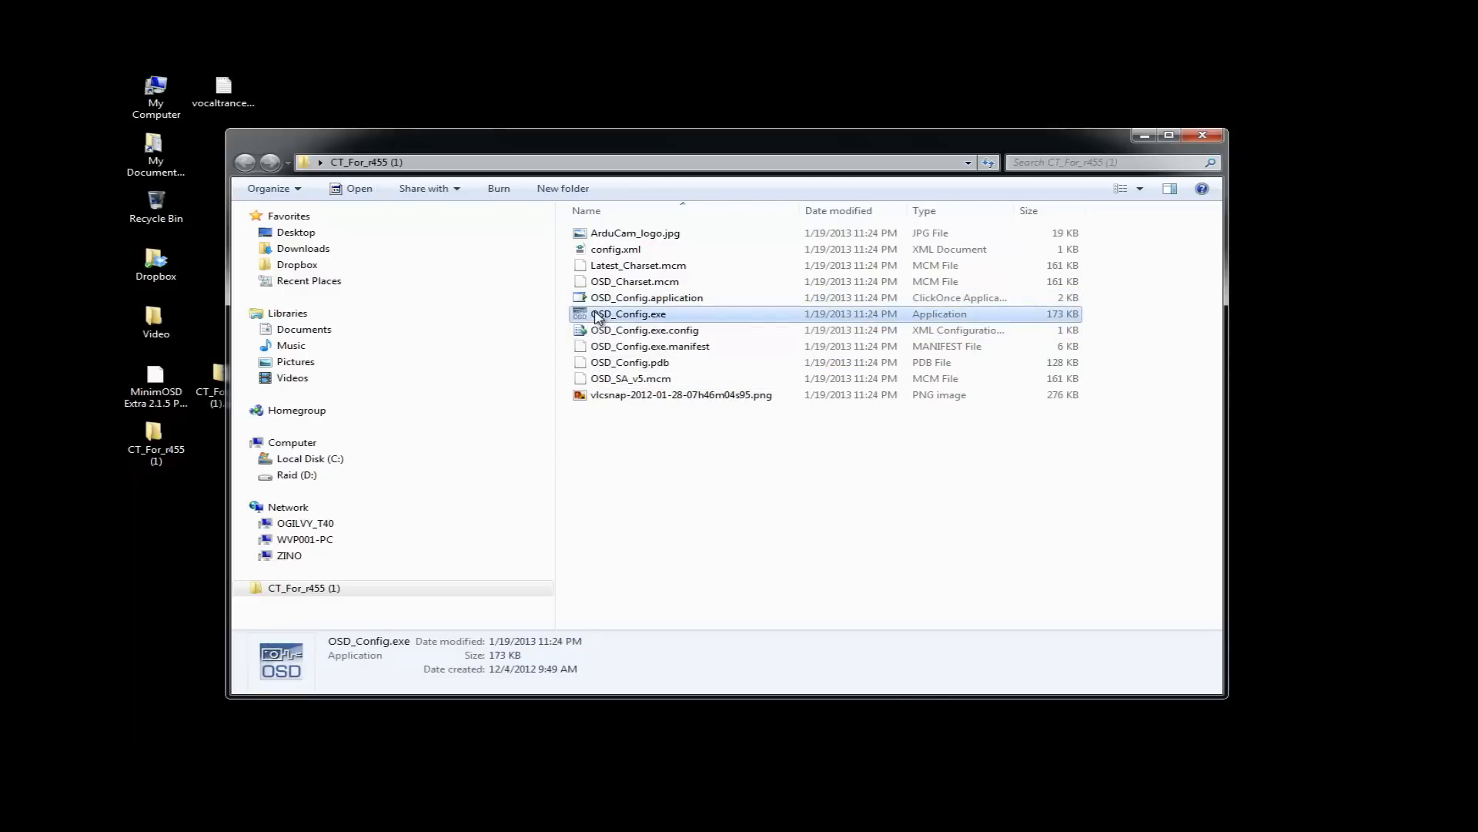
{"action": "mouse_move", "coordinate": [706, 419]}
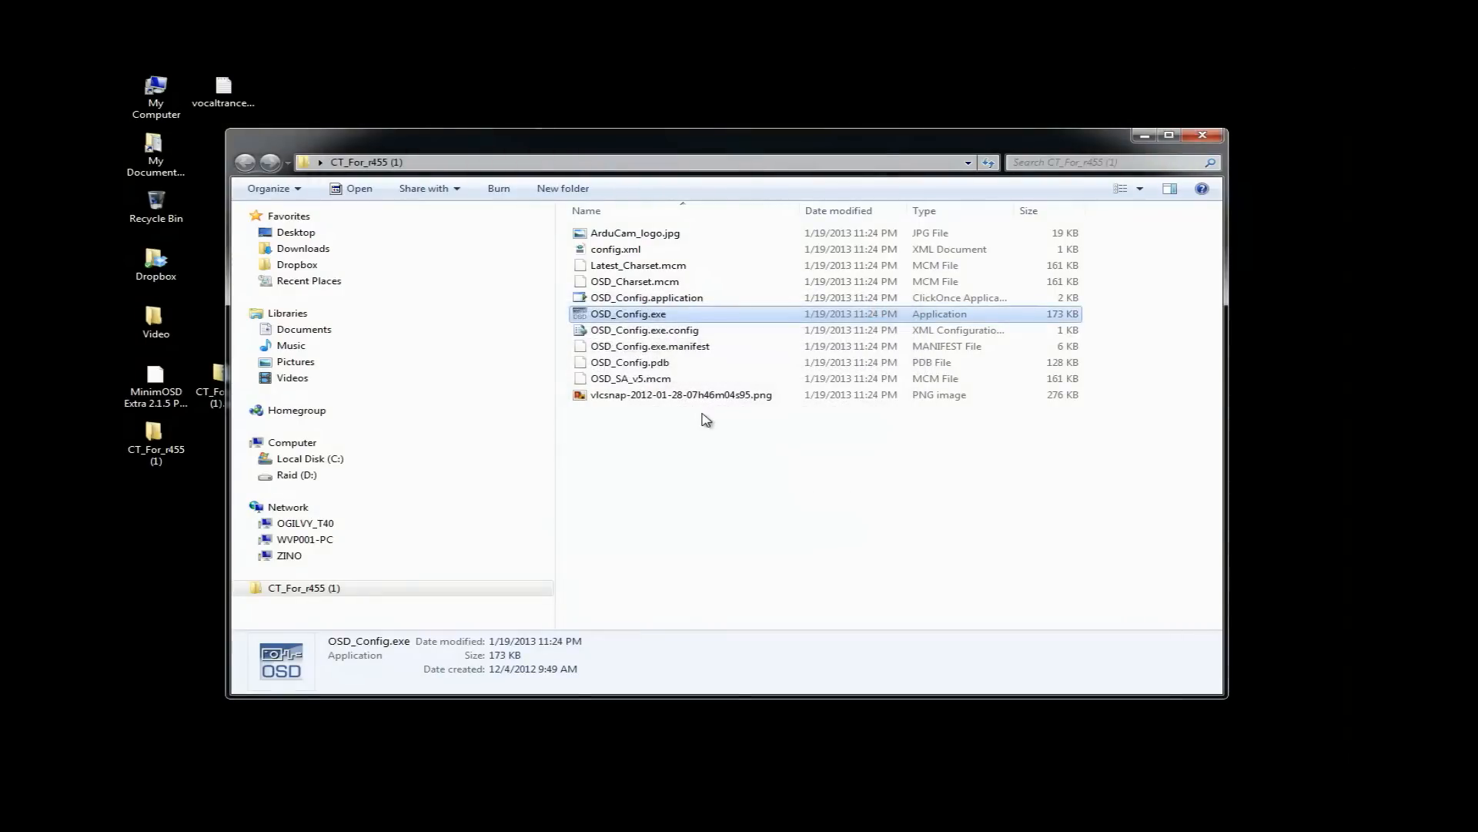
{"action": "double_click", "coordinate": [629, 313]}
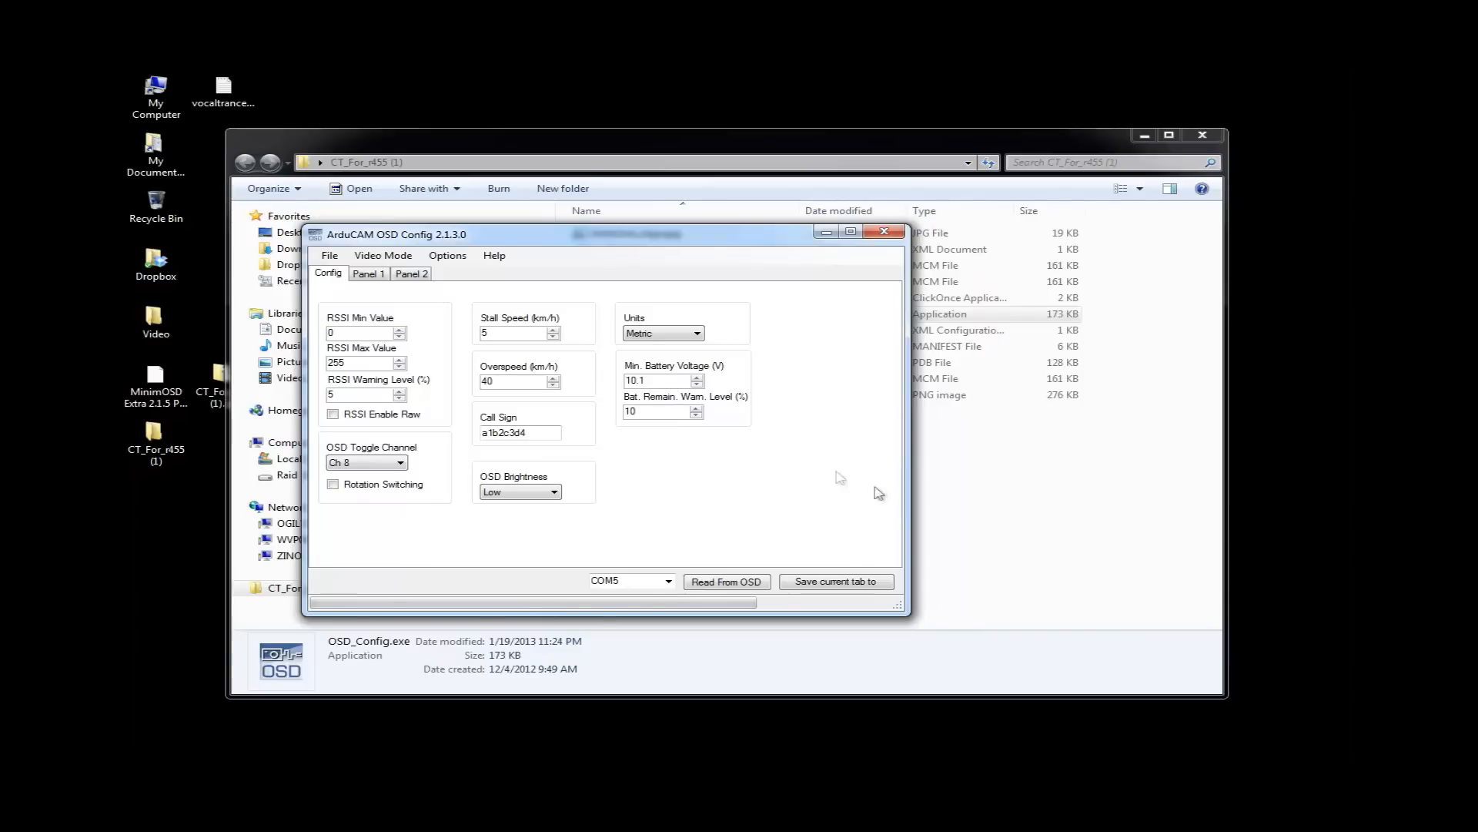
{"action": "mouse_move", "coordinate": [814, 463]}
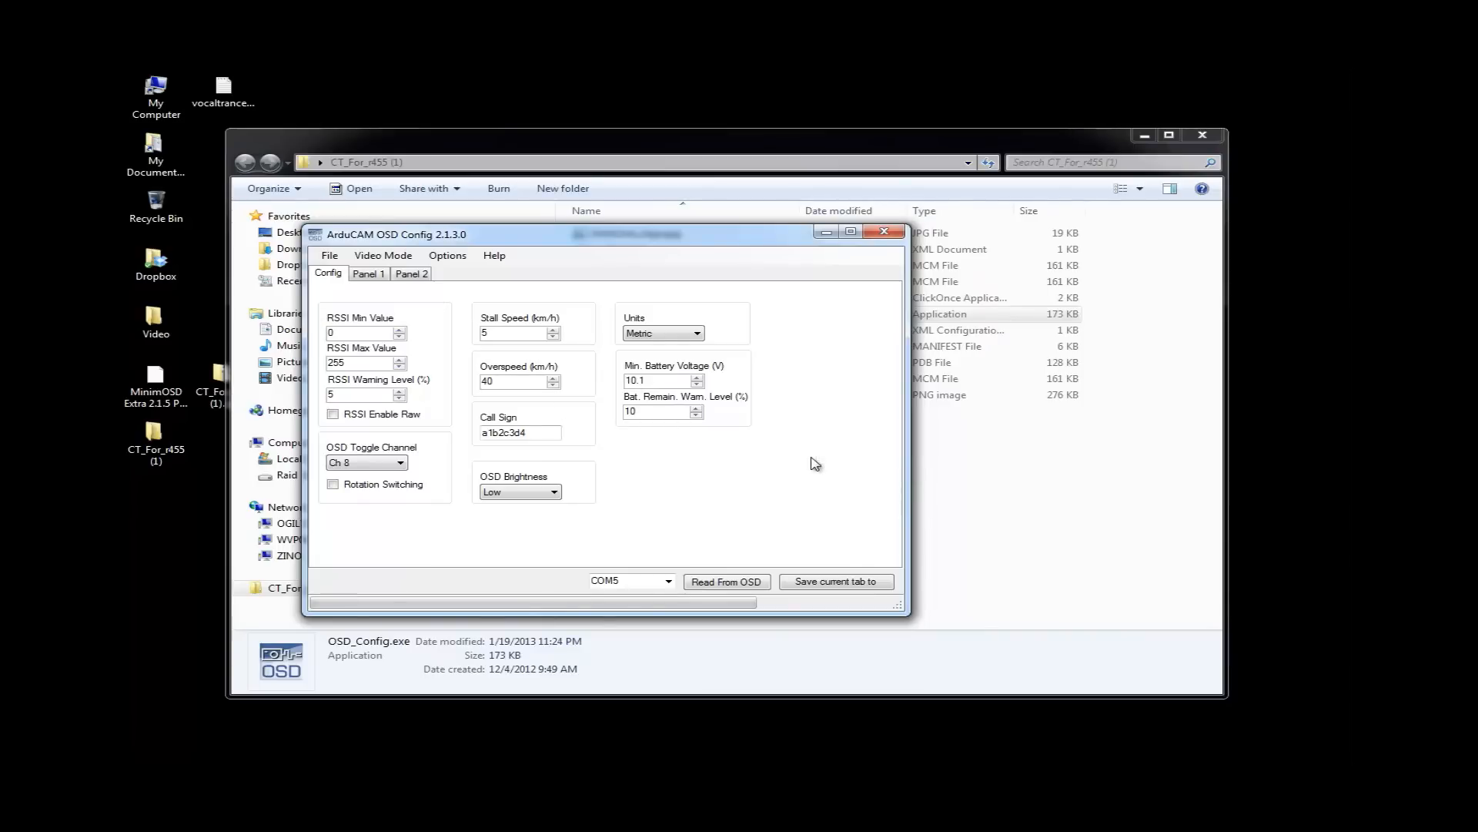
{"action": "mouse_move", "coordinate": [738, 441]}
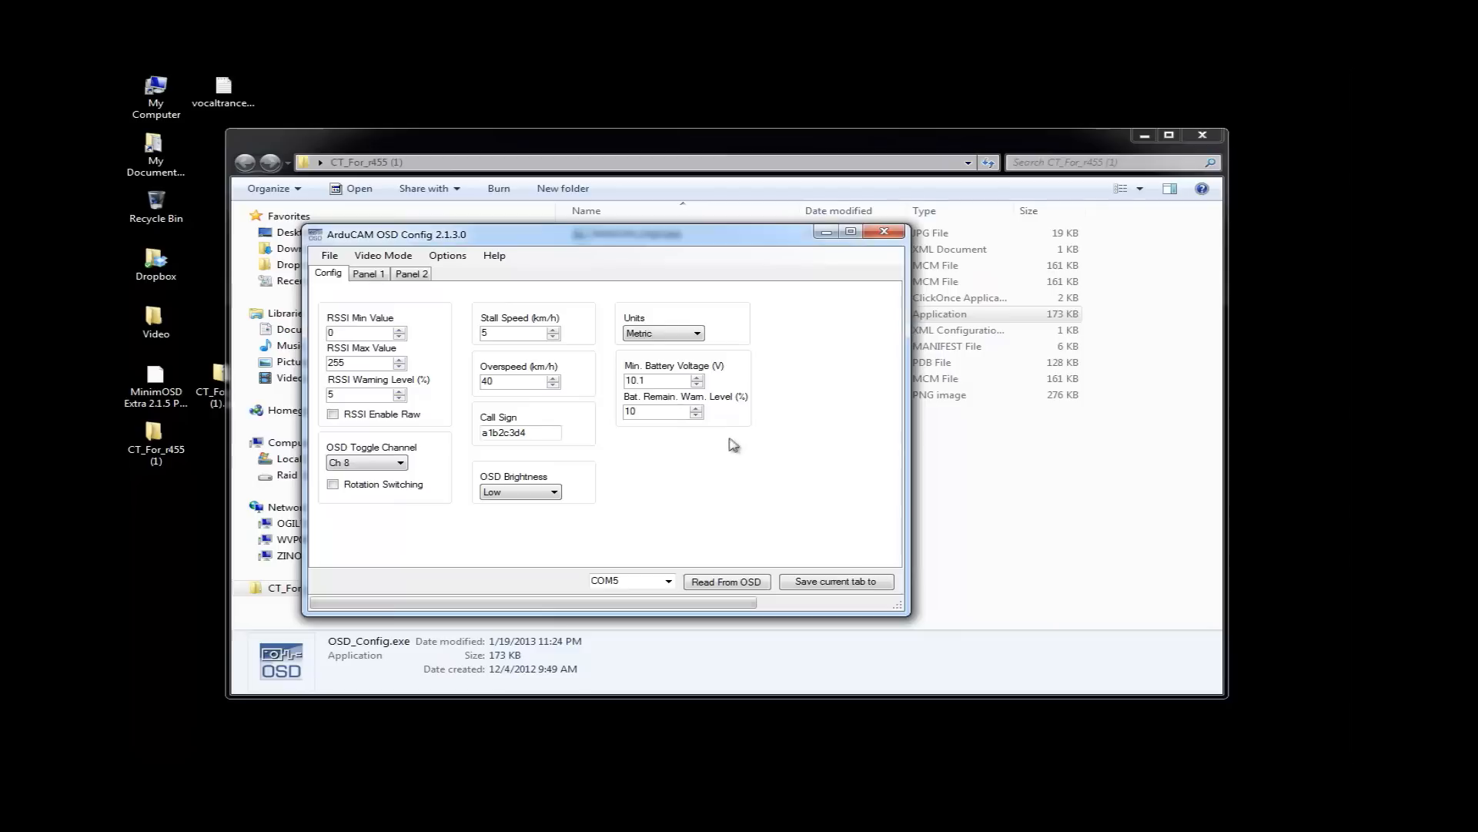
Change the Video Mode setting from PAL to NTSC
{"action": "left_click", "coordinate": [382, 255]}
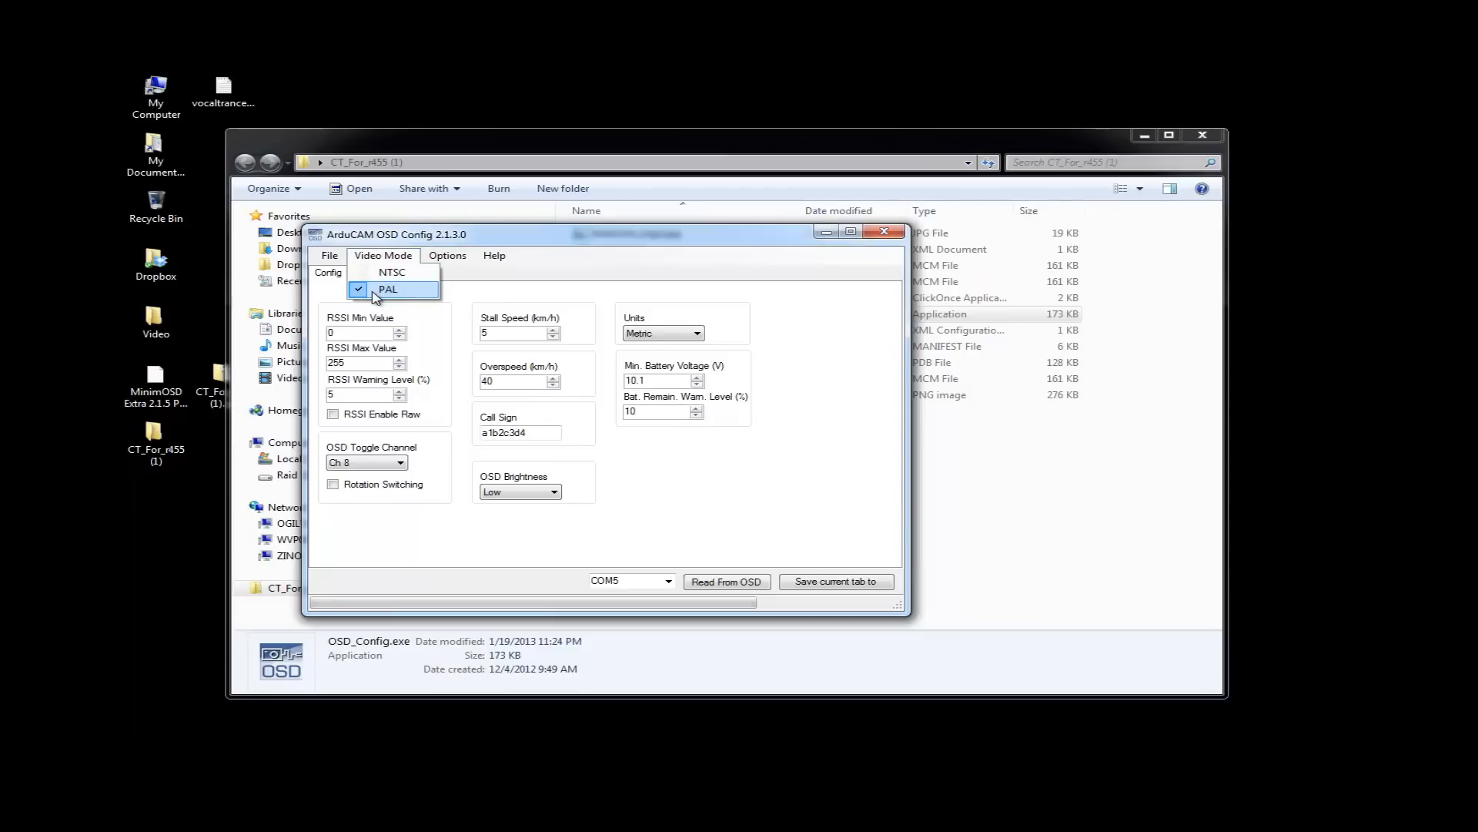
{"action": "mouse_move", "coordinate": [391, 272]}
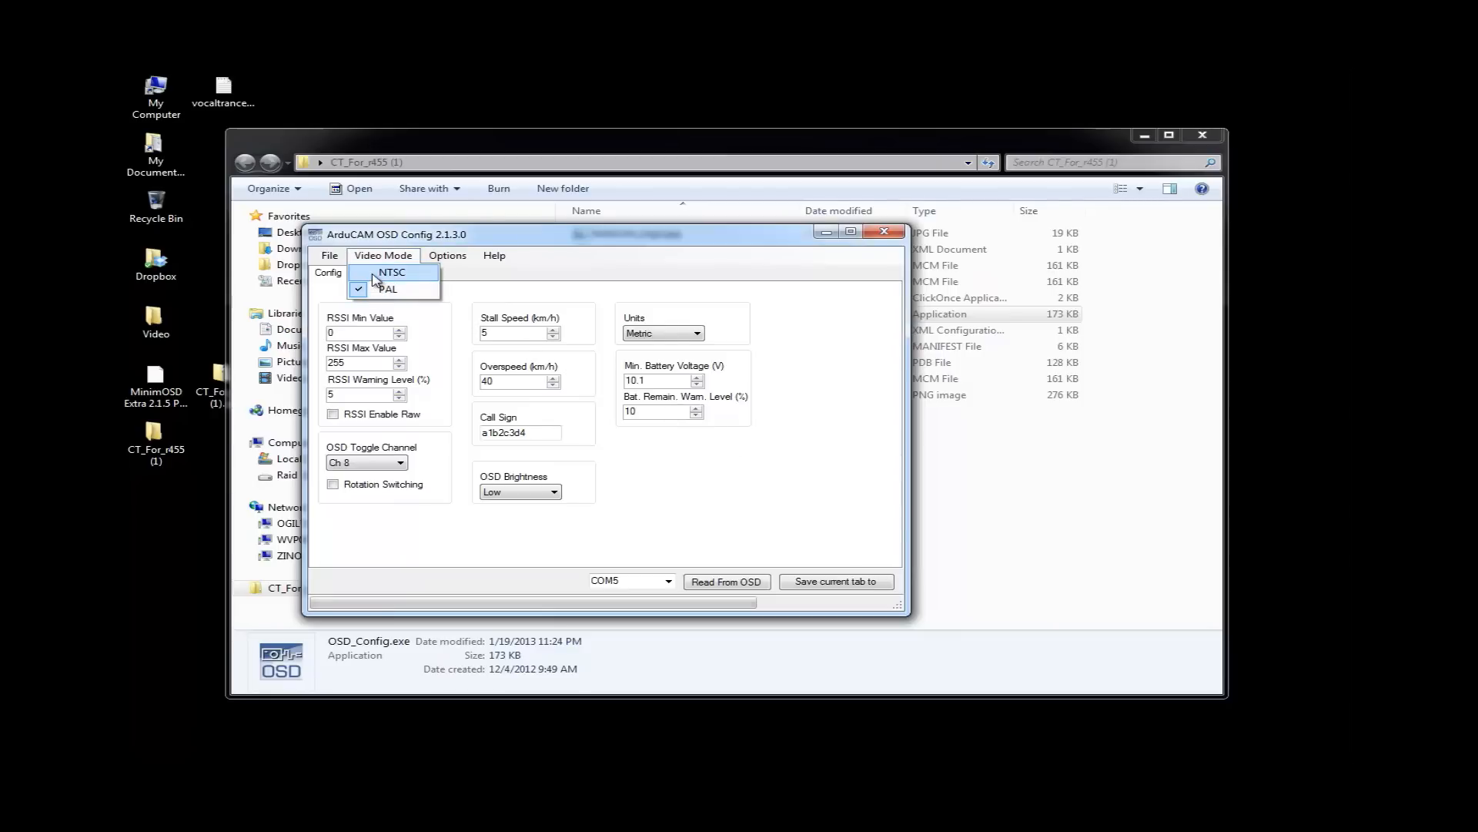
{"action": "left_click", "coordinate": [392, 272]}
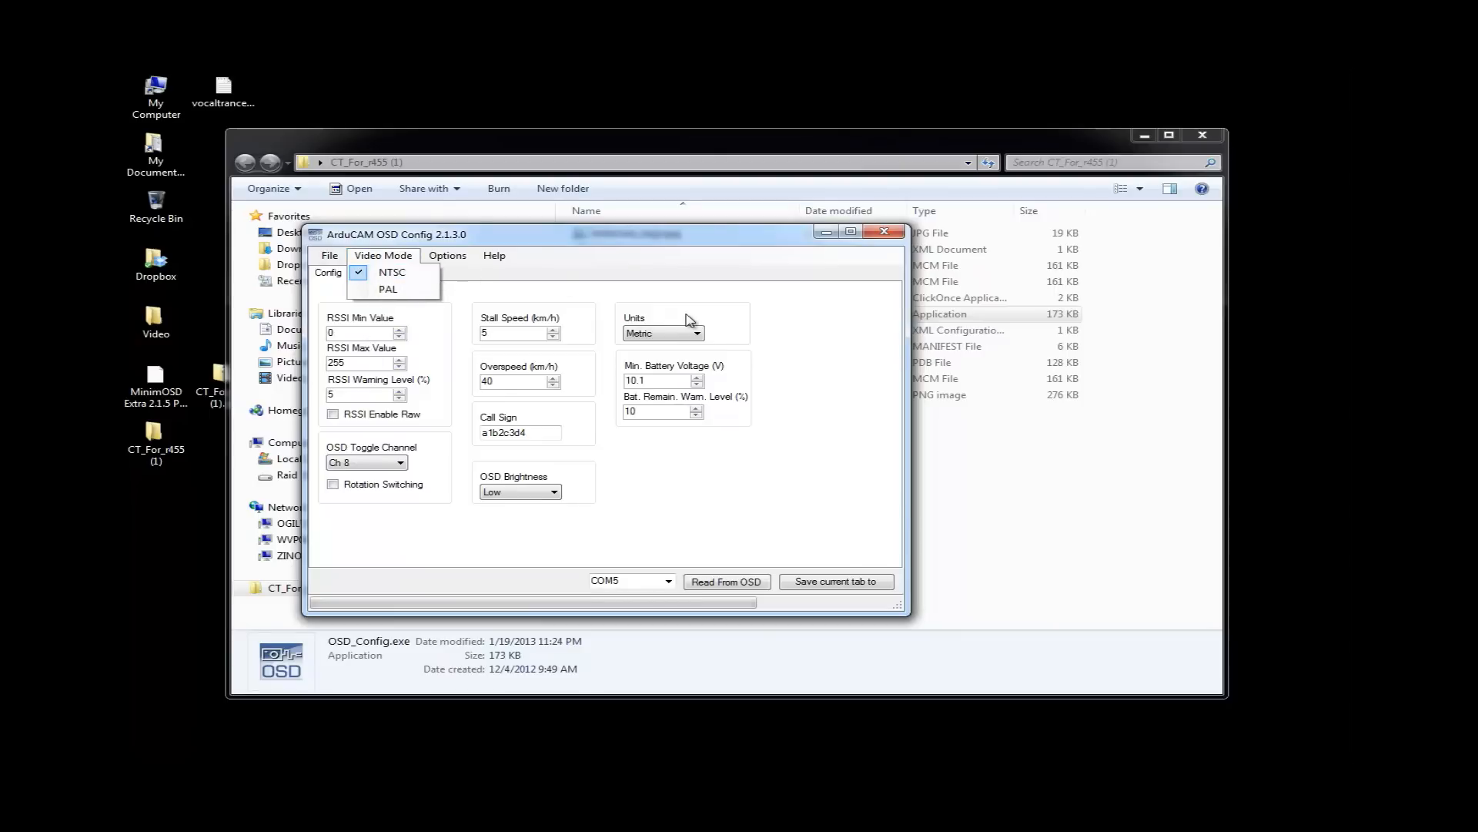
{"action": "left_click", "coordinate": [447, 255]}
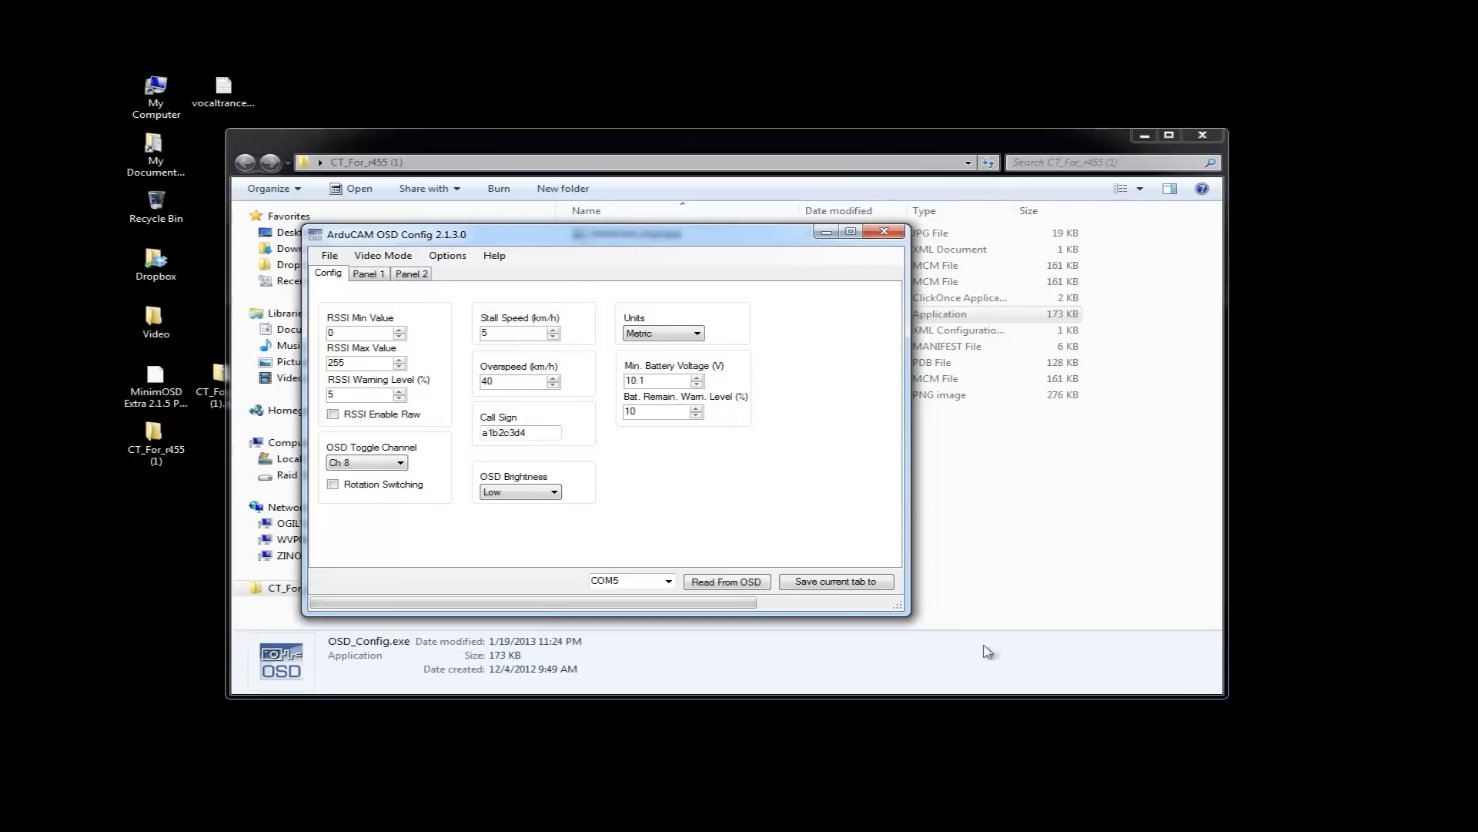
{"action": "mouse_move", "coordinate": [898, 606]}
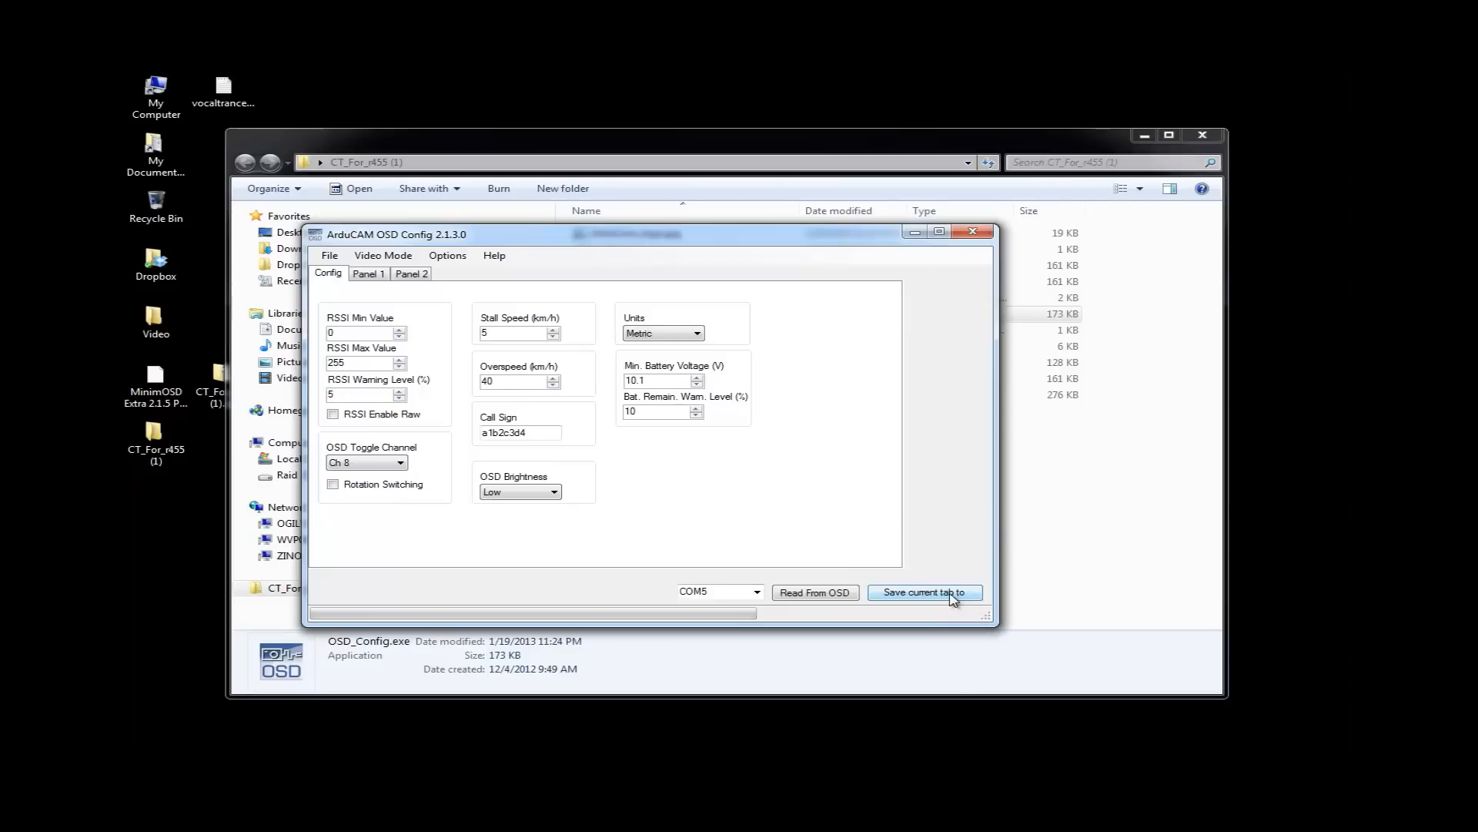
{"action": "mouse_move", "coordinate": [938, 599]}
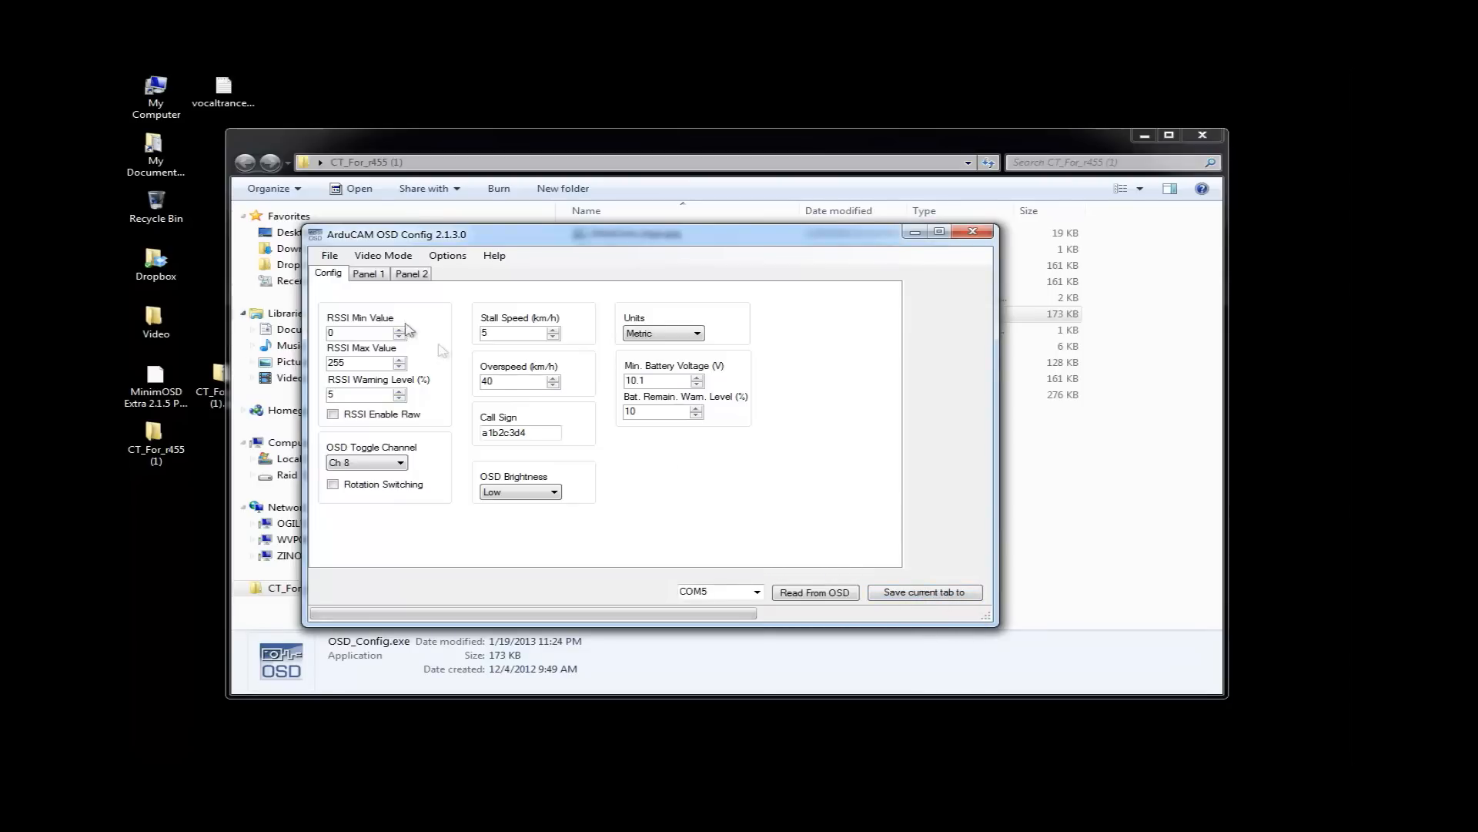
{"action": "mouse_move", "coordinate": [856, 389]}
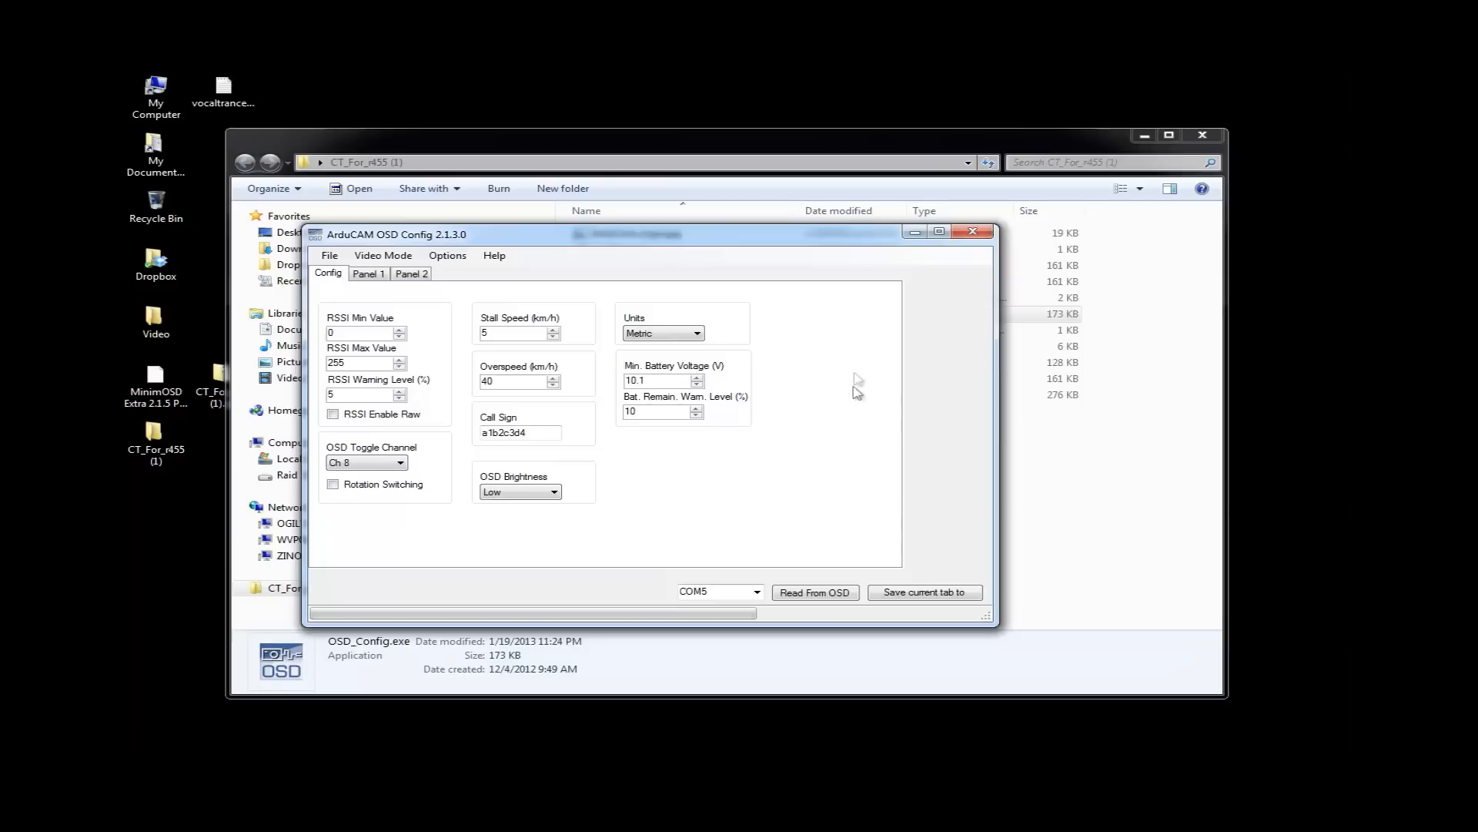
{"action": "mouse_move", "coordinate": [882, 437]}
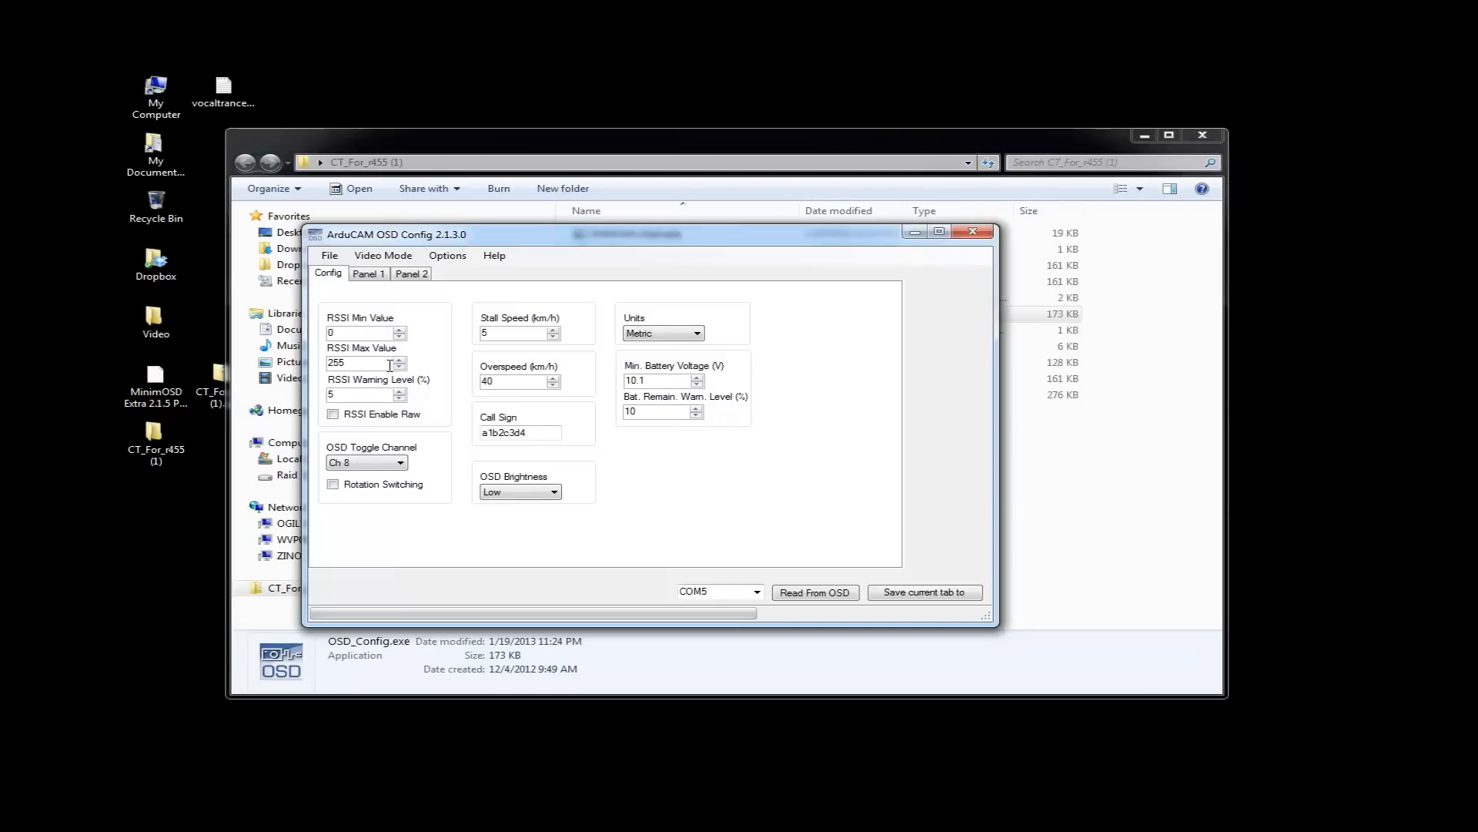
{"action": "mouse_move", "coordinate": [424, 475]}
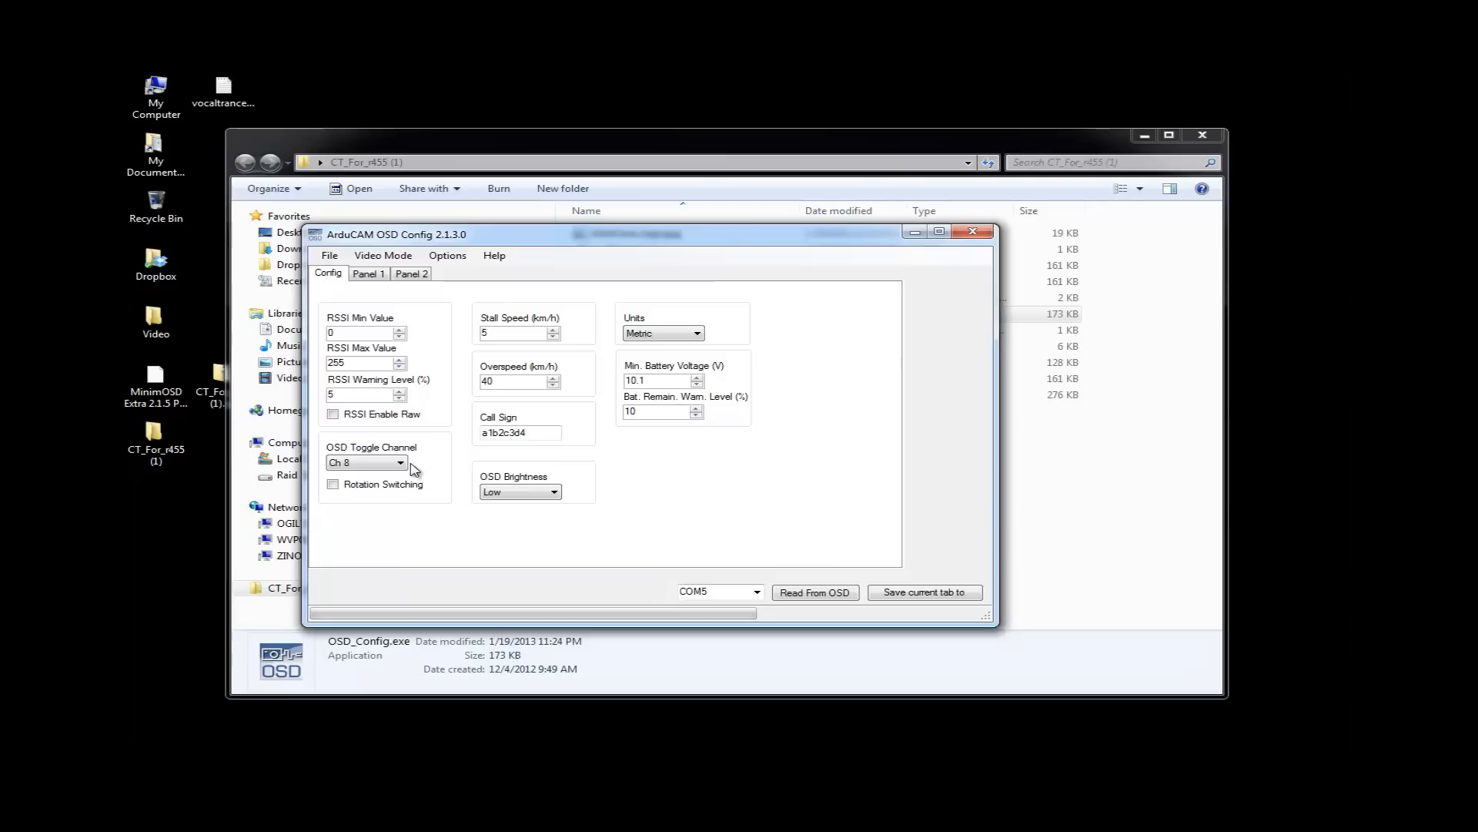
{"action": "left_click", "coordinate": [366, 462]}
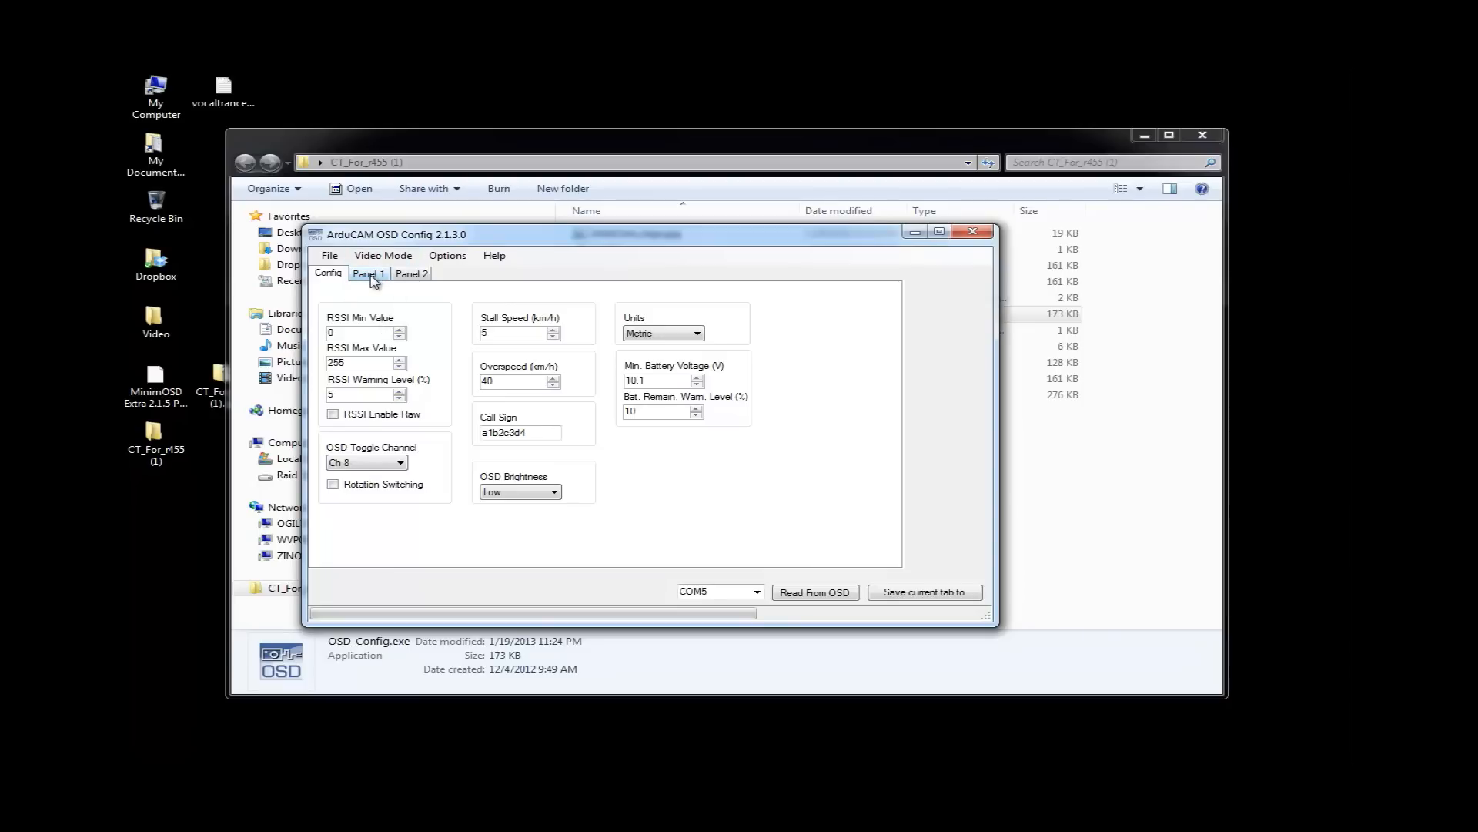
View the Panel 1 layout, then the Panel 2 layout, leaving both unchanged
{"action": "left_click", "coordinate": [368, 274]}
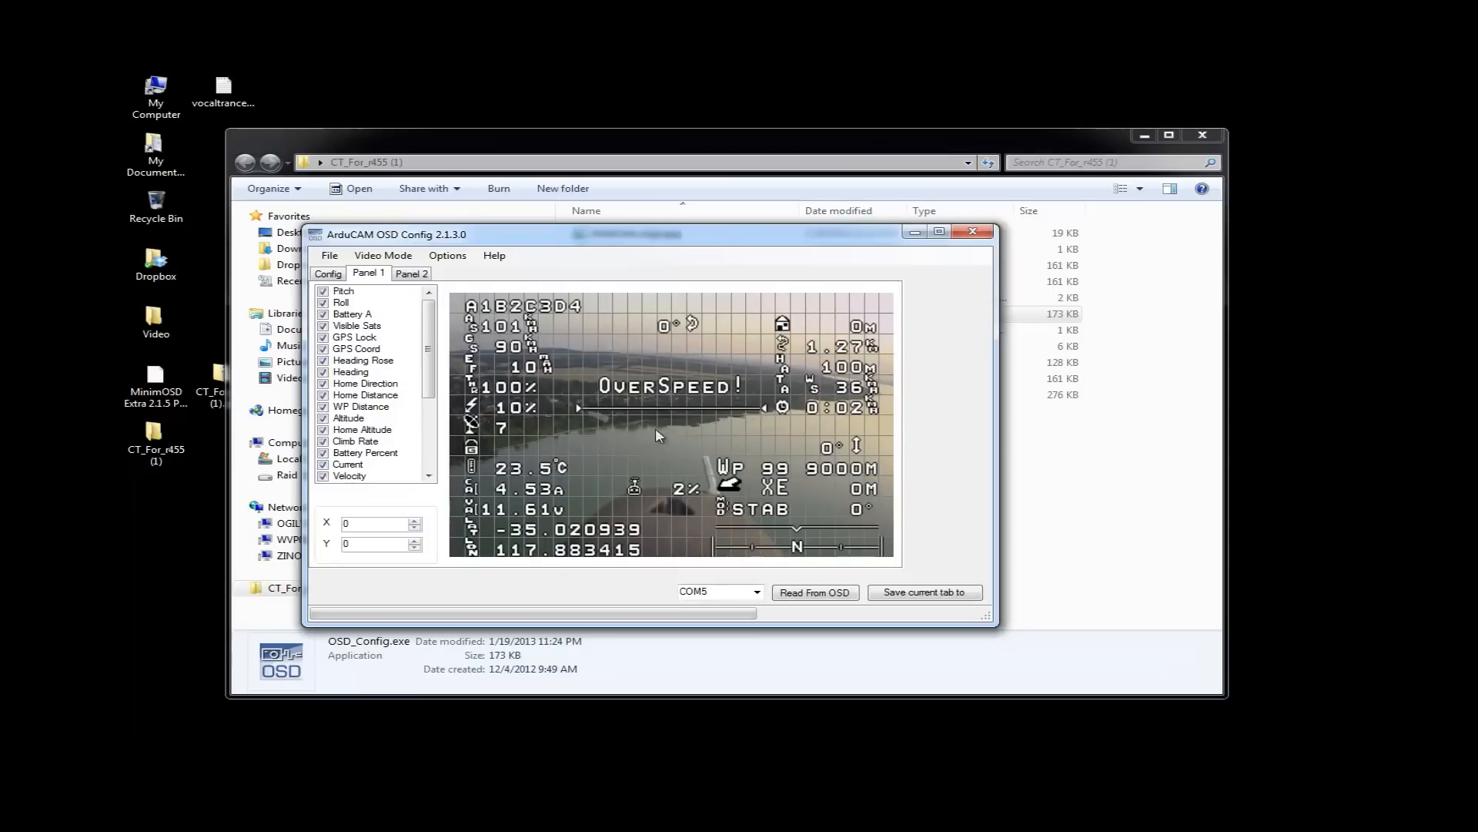
{"action": "left_click", "coordinate": [410, 272]}
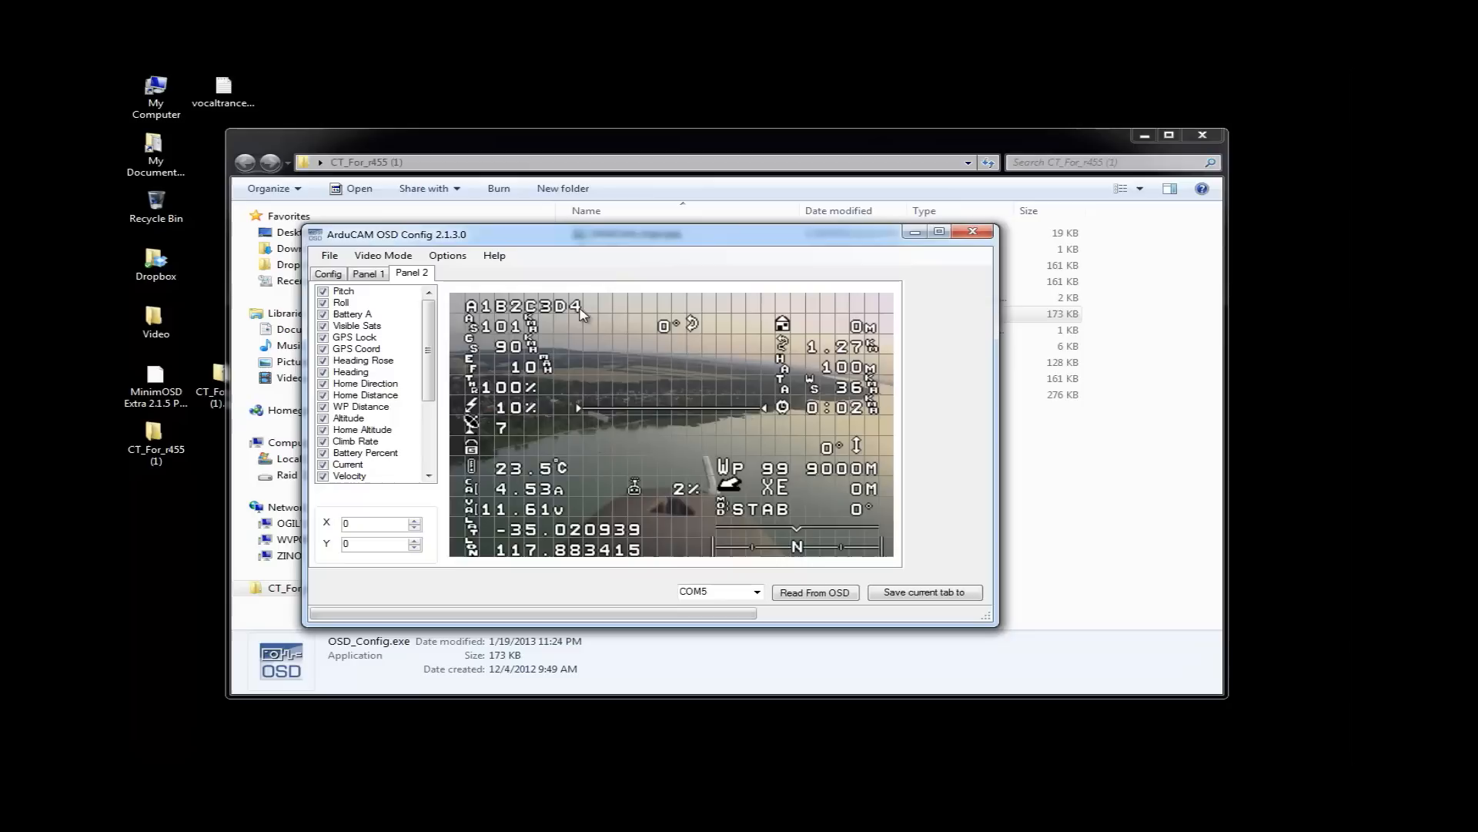
{"action": "mouse_move", "coordinate": [551, 387]}
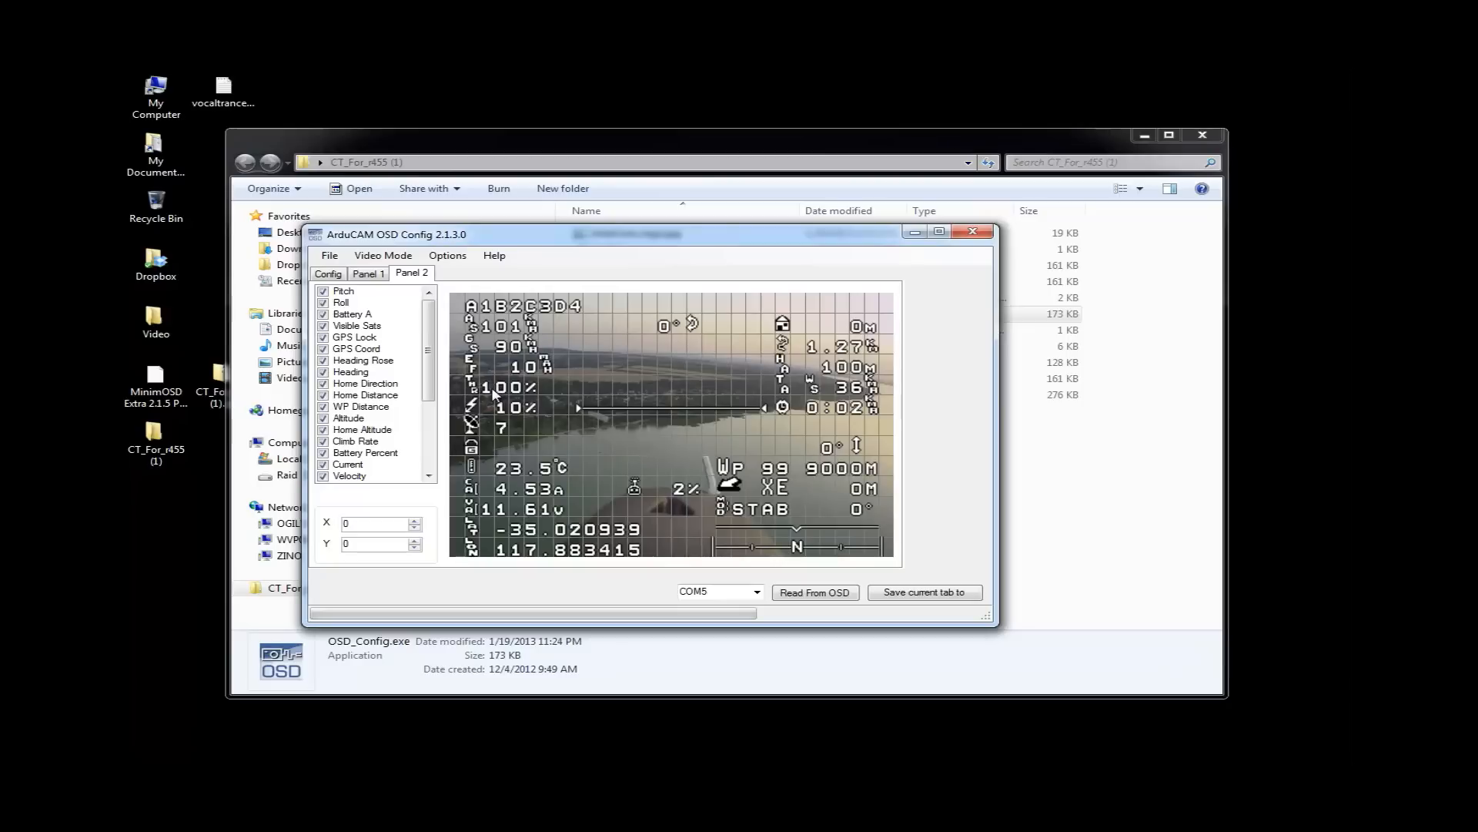
{"action": "mouse_move", "coordinate": [572, 403]}
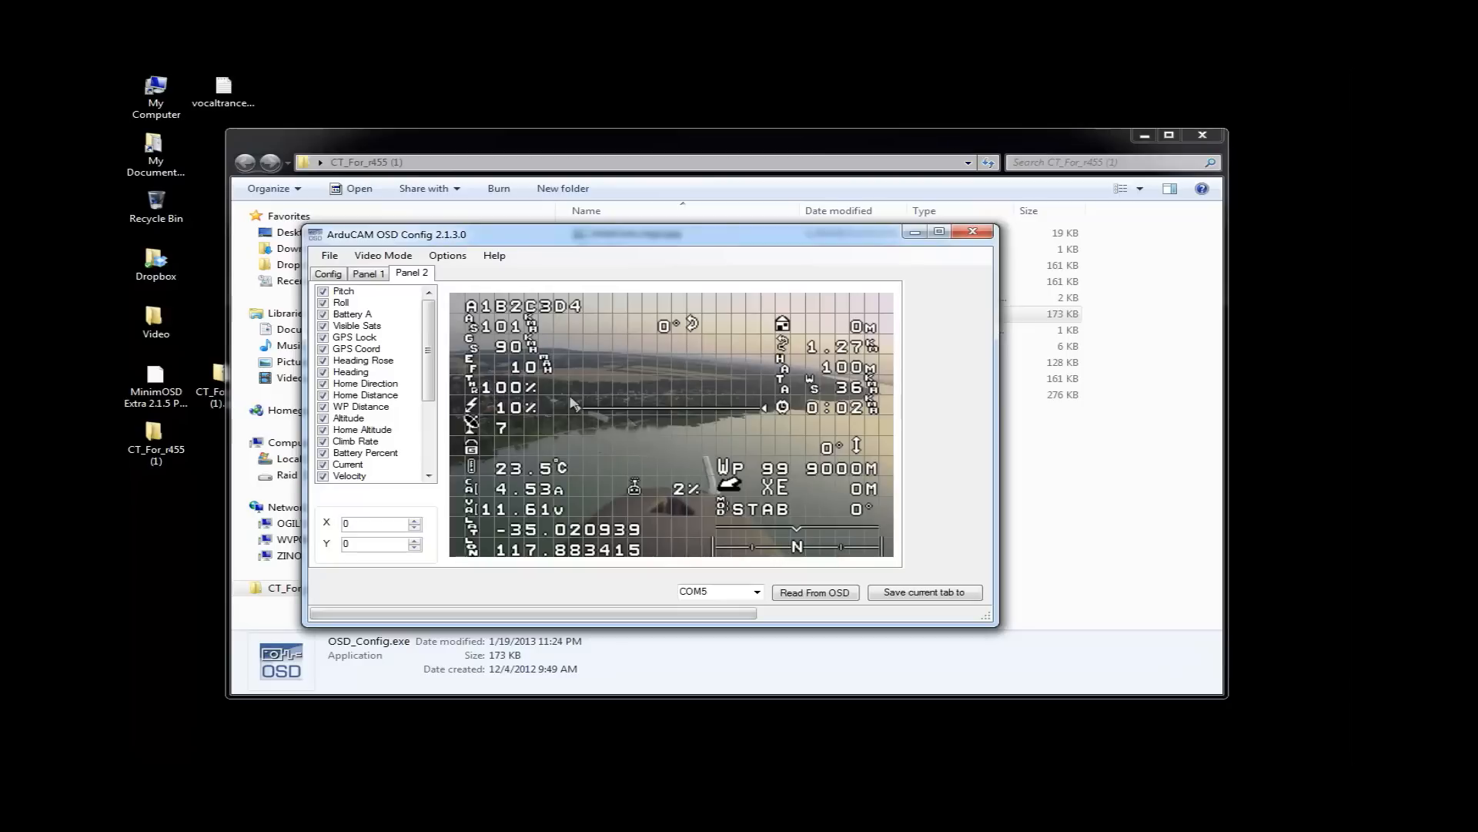
{"action": "mouse_move", "coordinate": [495, 415]}
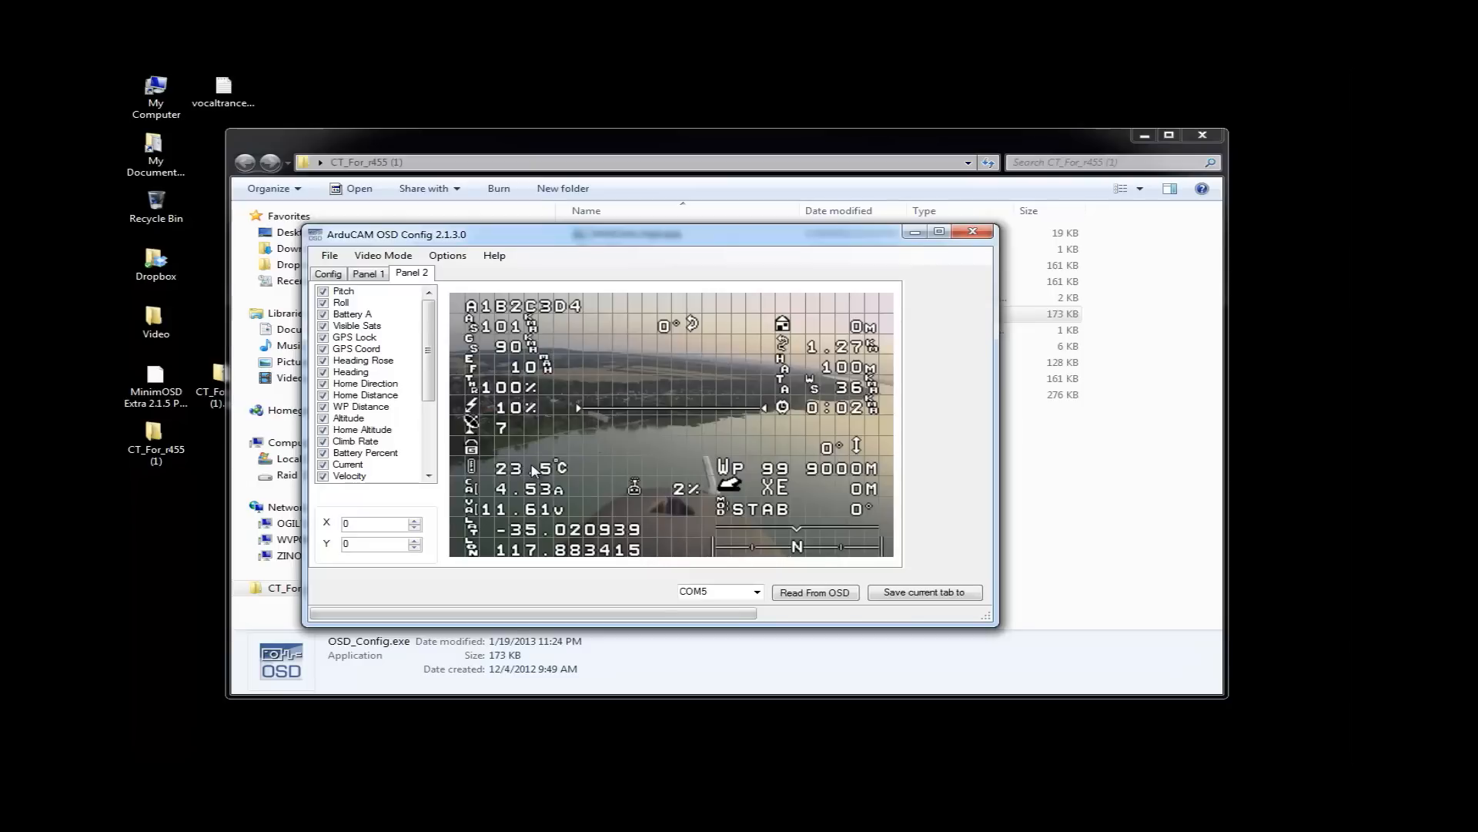
{"action": "mouse_move", "coordinate": [550, 437]}
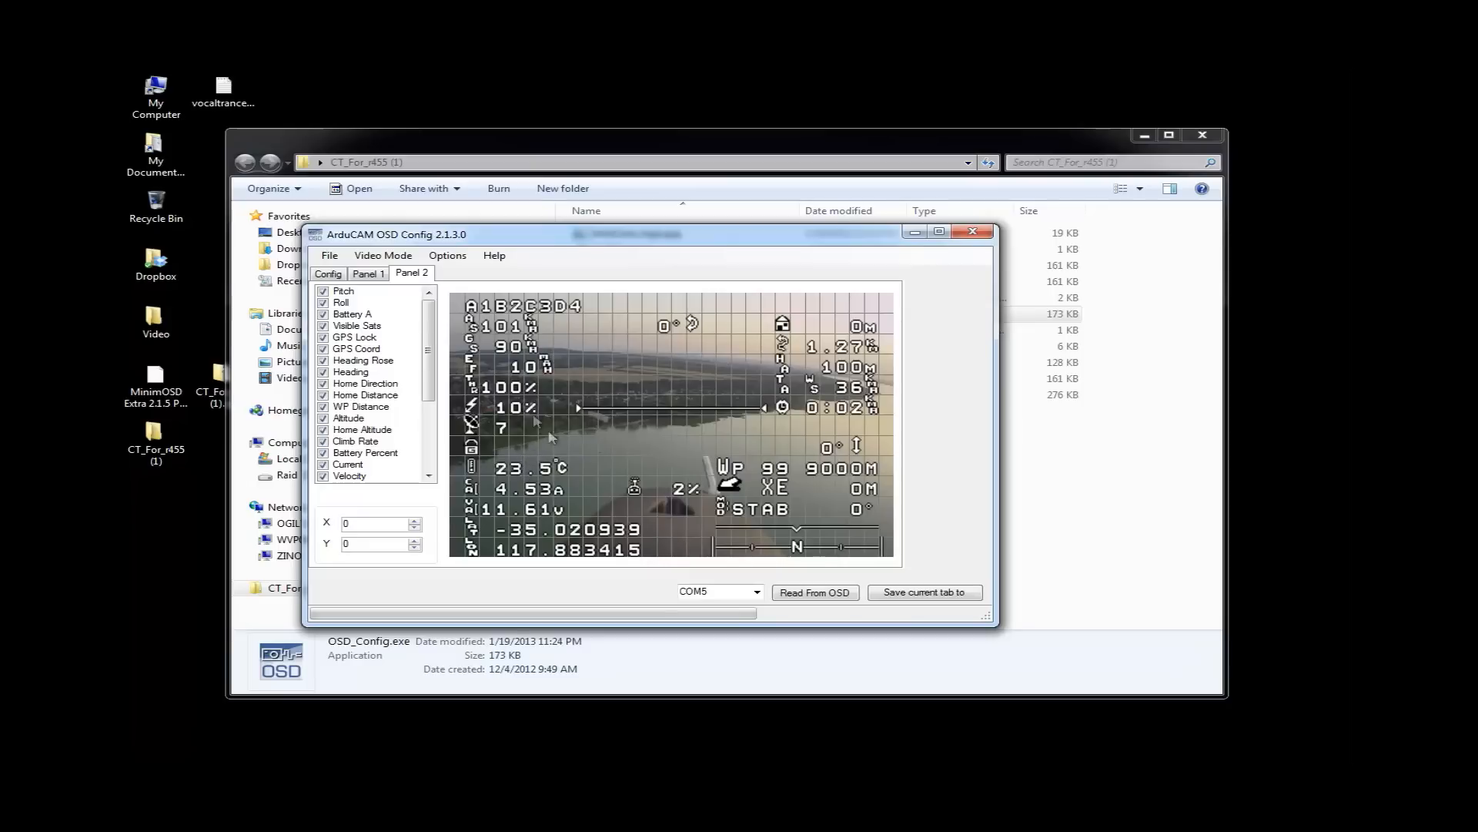
{"action": "mouse_move", "coordinate": [571, 521]}
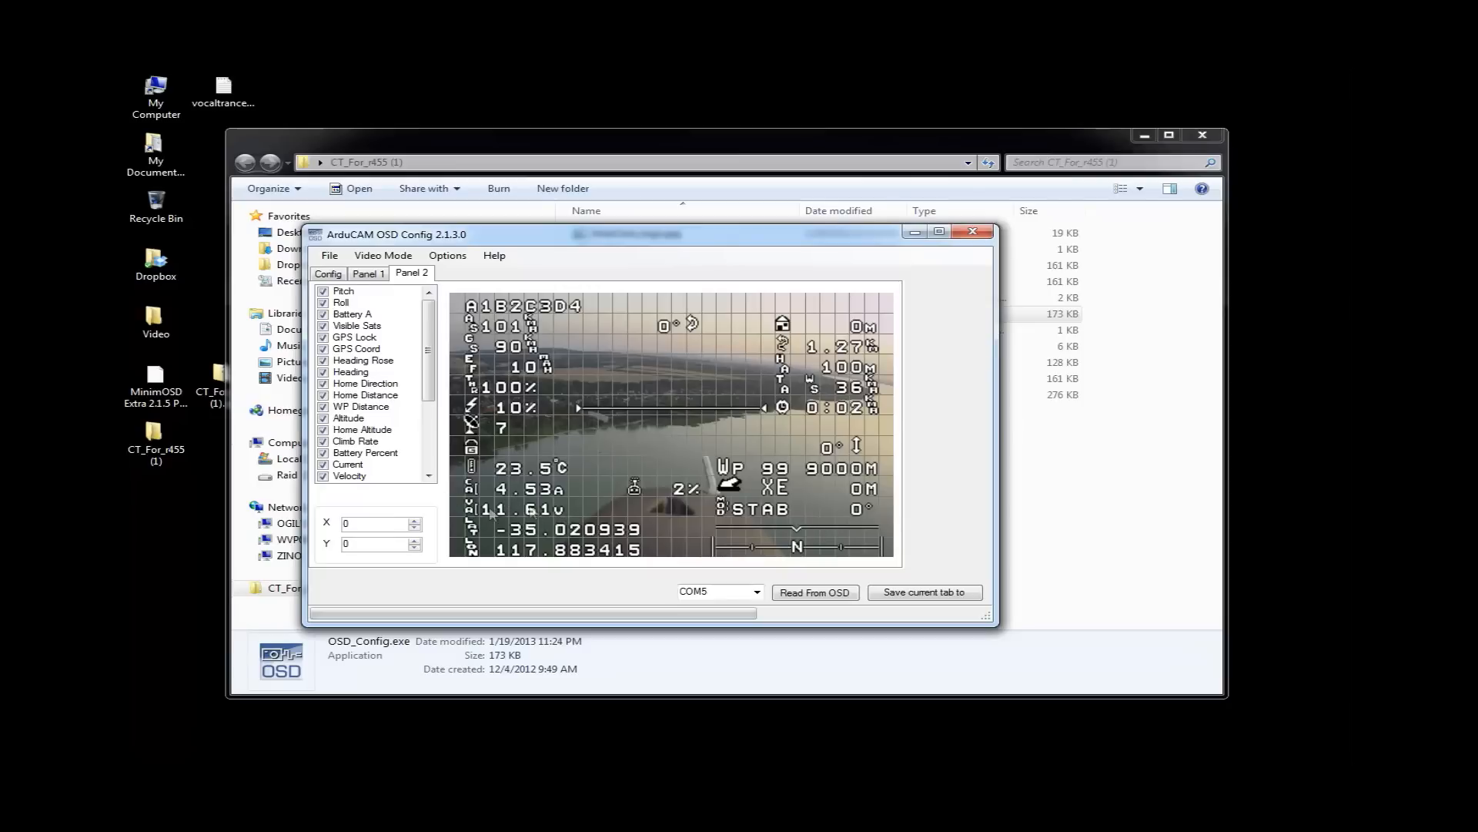
{"action": "mouse_move", "coordinate": [742, 471]}
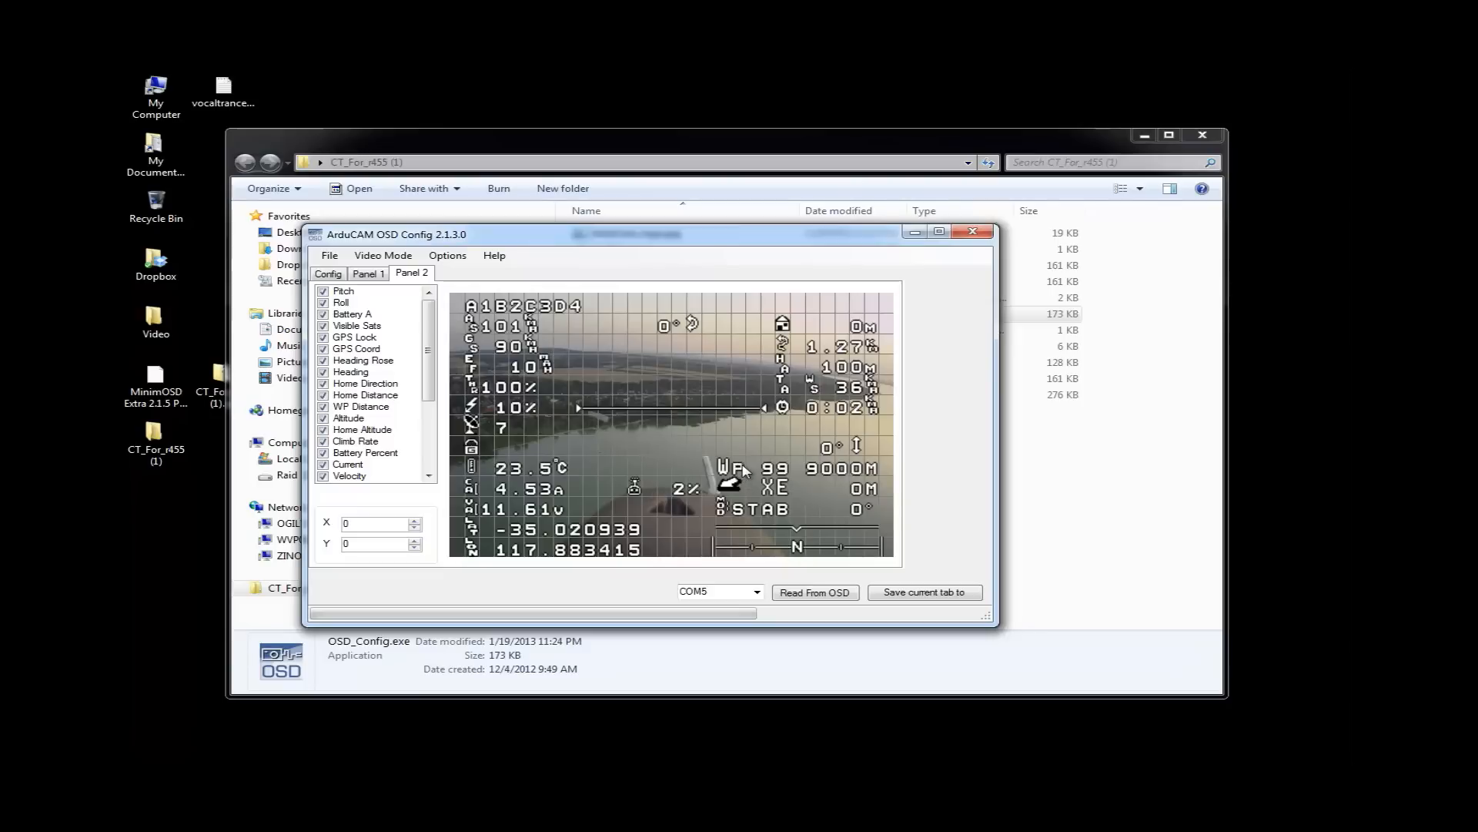
{"action": "mouse_move", "coordinate": [895, 497]}
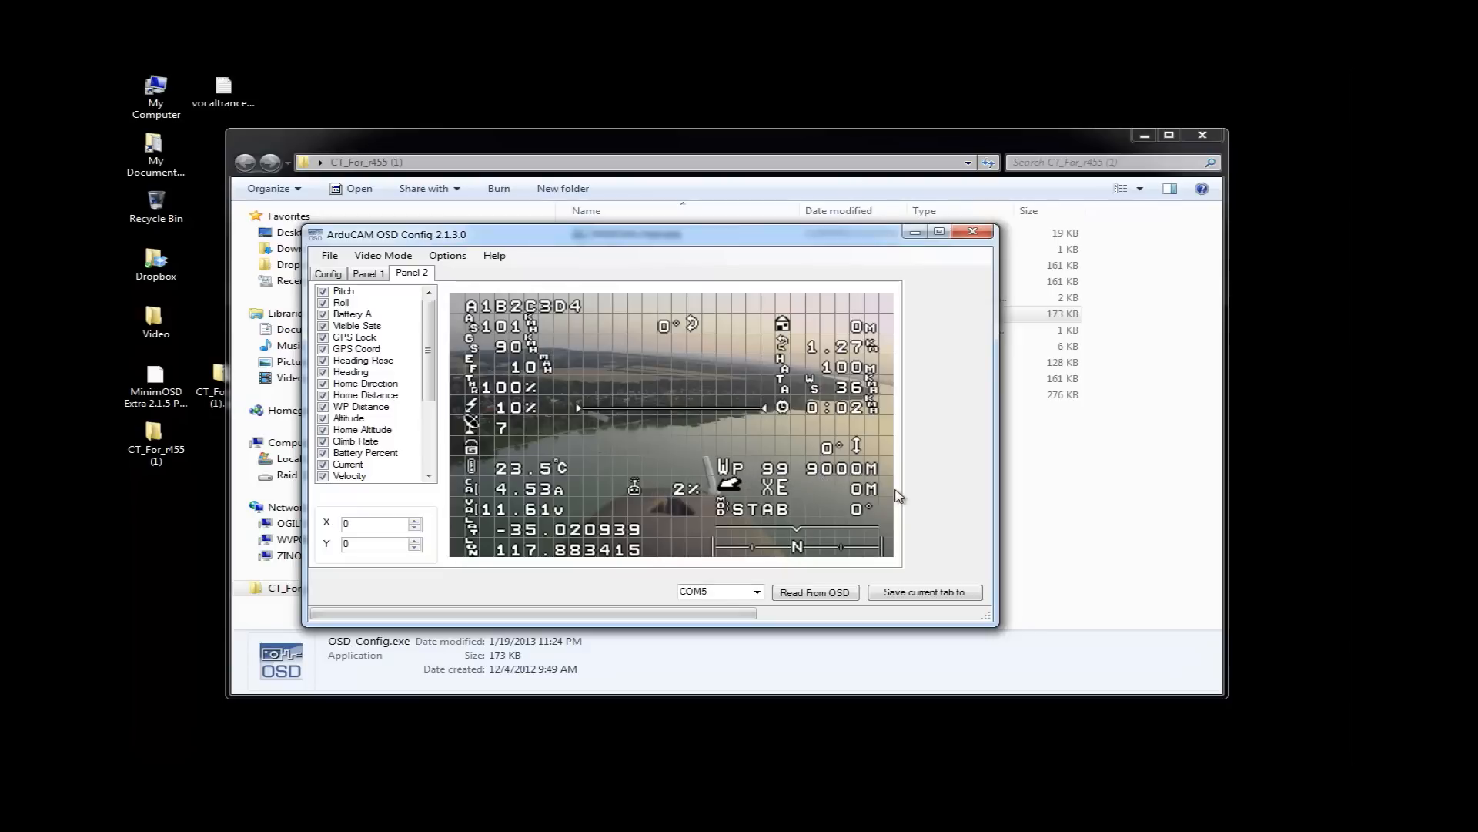
{"action": "mouse_move", "coordinate": [740, 483]}
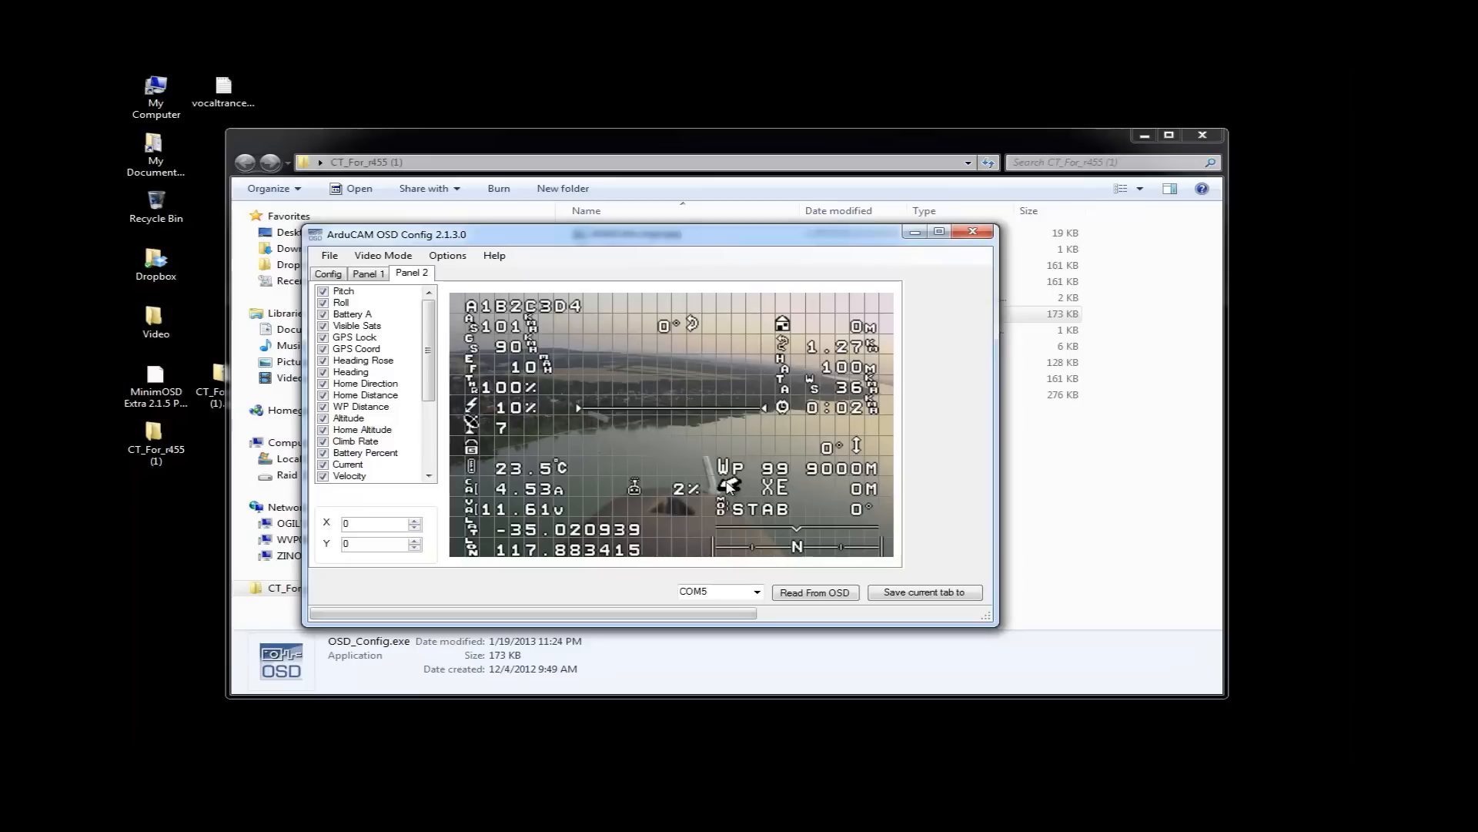
{"action": "mouse_move", "coordinate": [711, 514]}
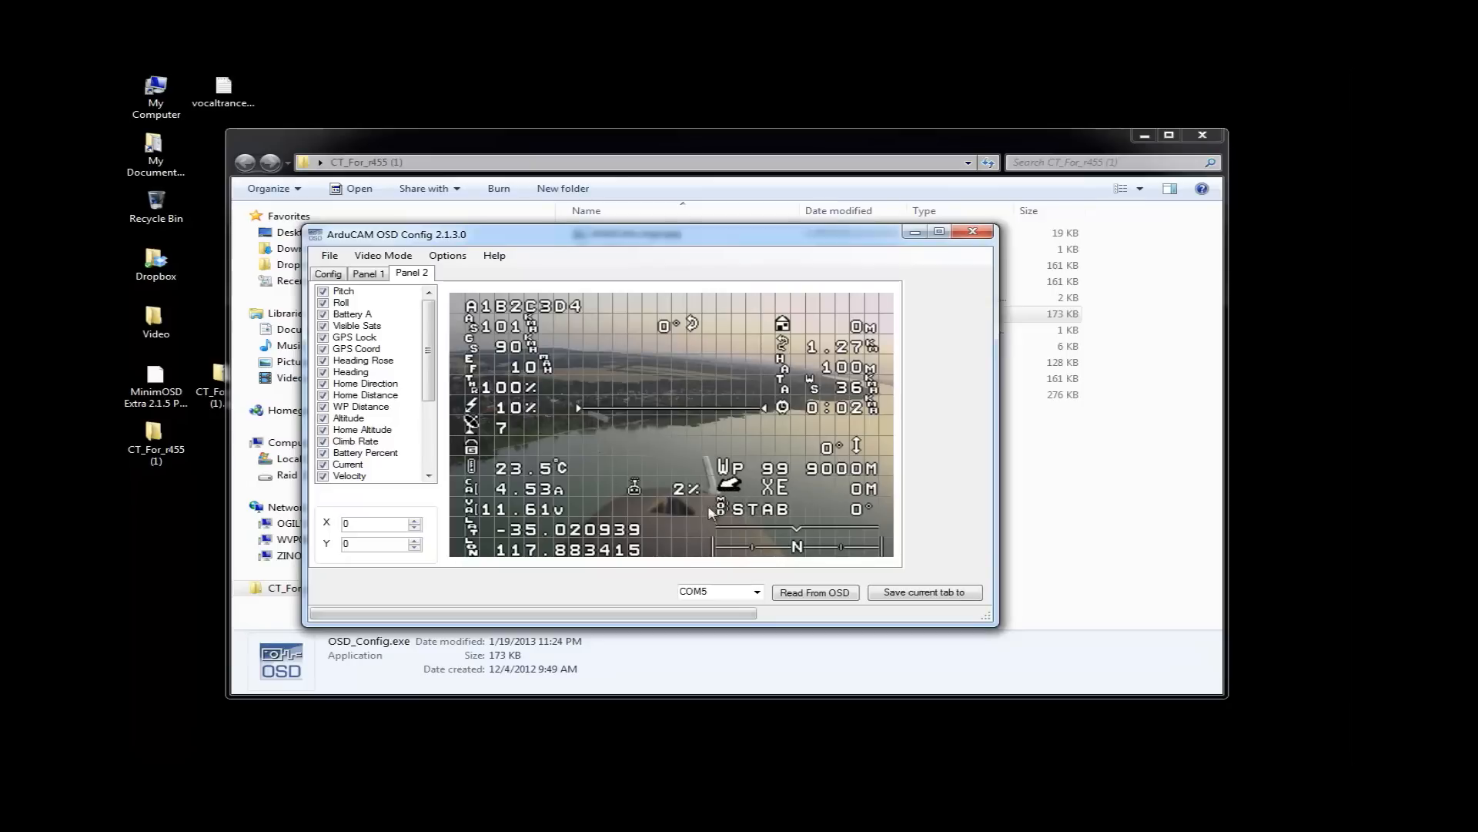
{"action": "mouse_move", "coordinate": [703, 504]}
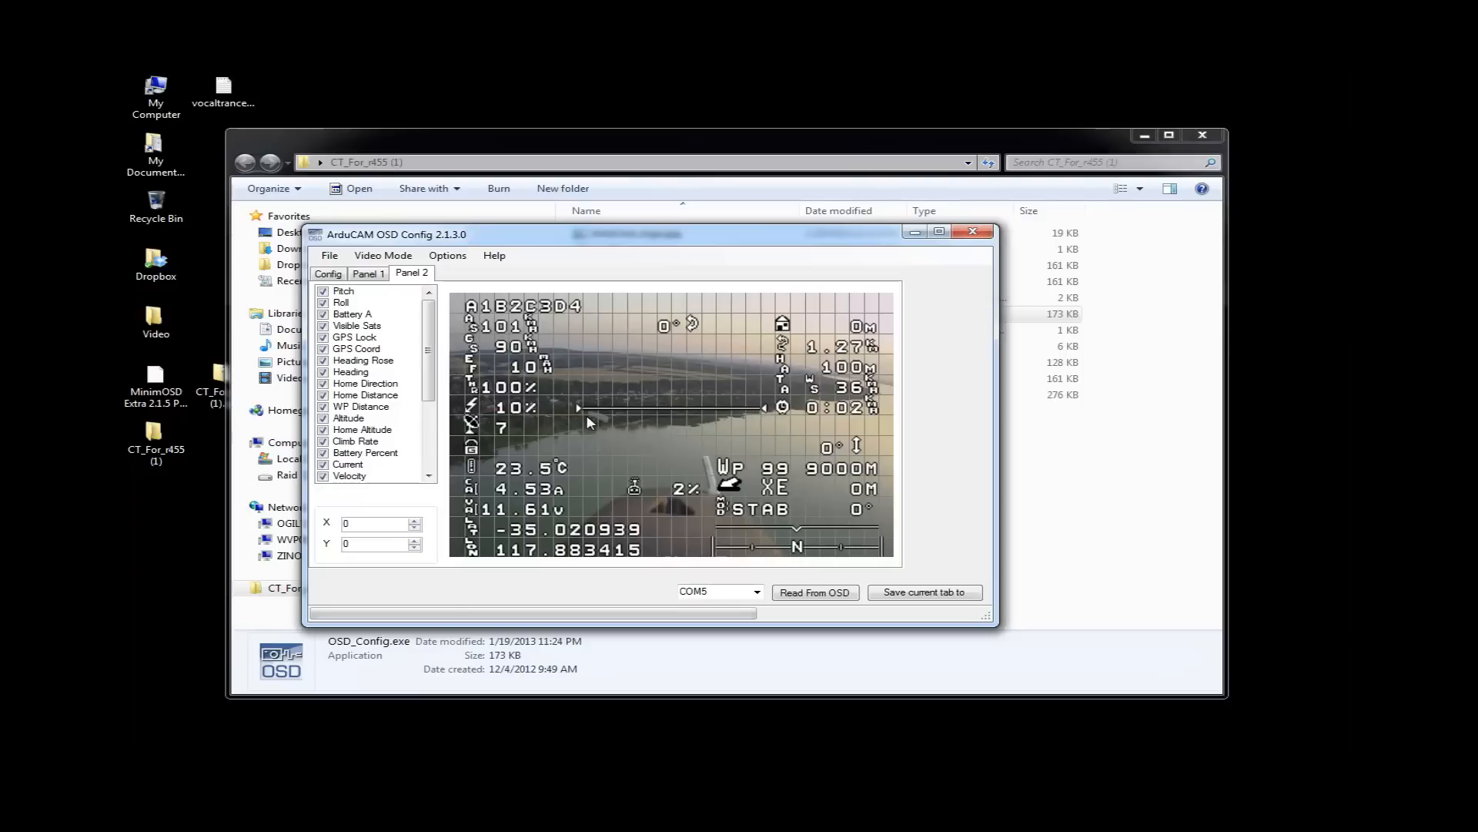
{"action": "mouse_move", "coordinate": [710, 349]}
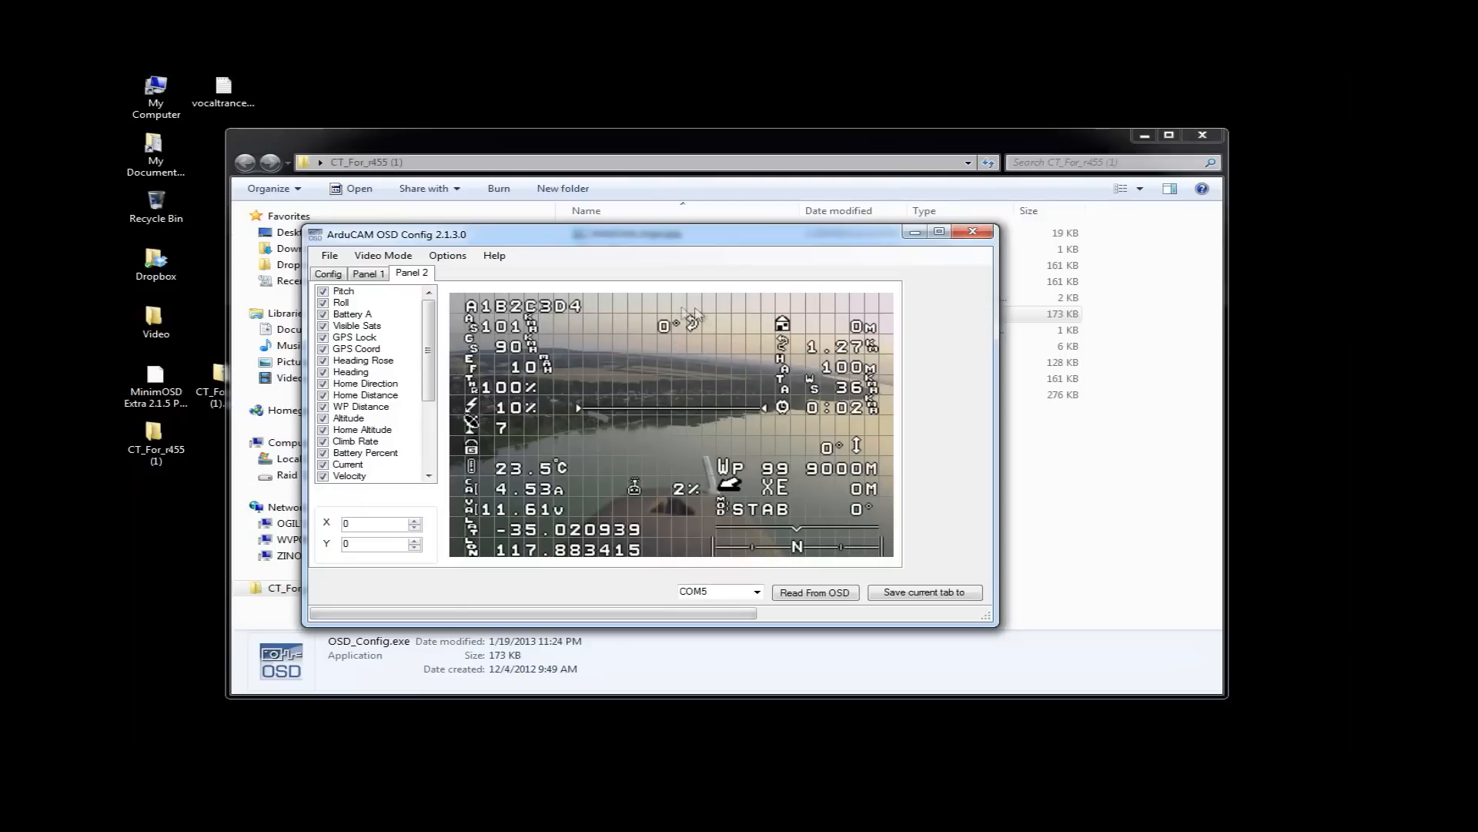
{"action": "mouse_move", "coordinate": [650, 350]}
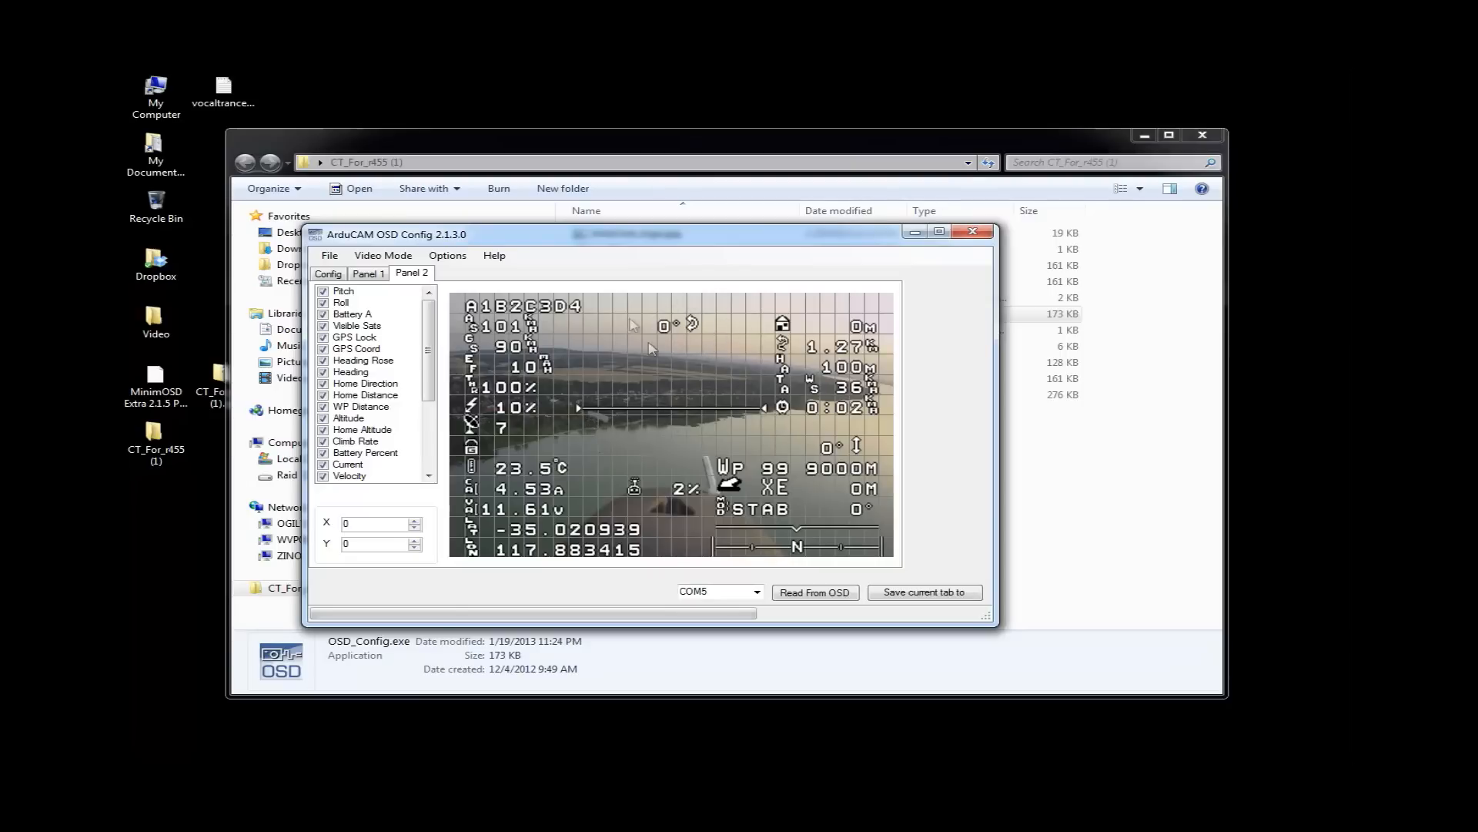
{"action": "mouse_move", "coordinate": [801, 353]}
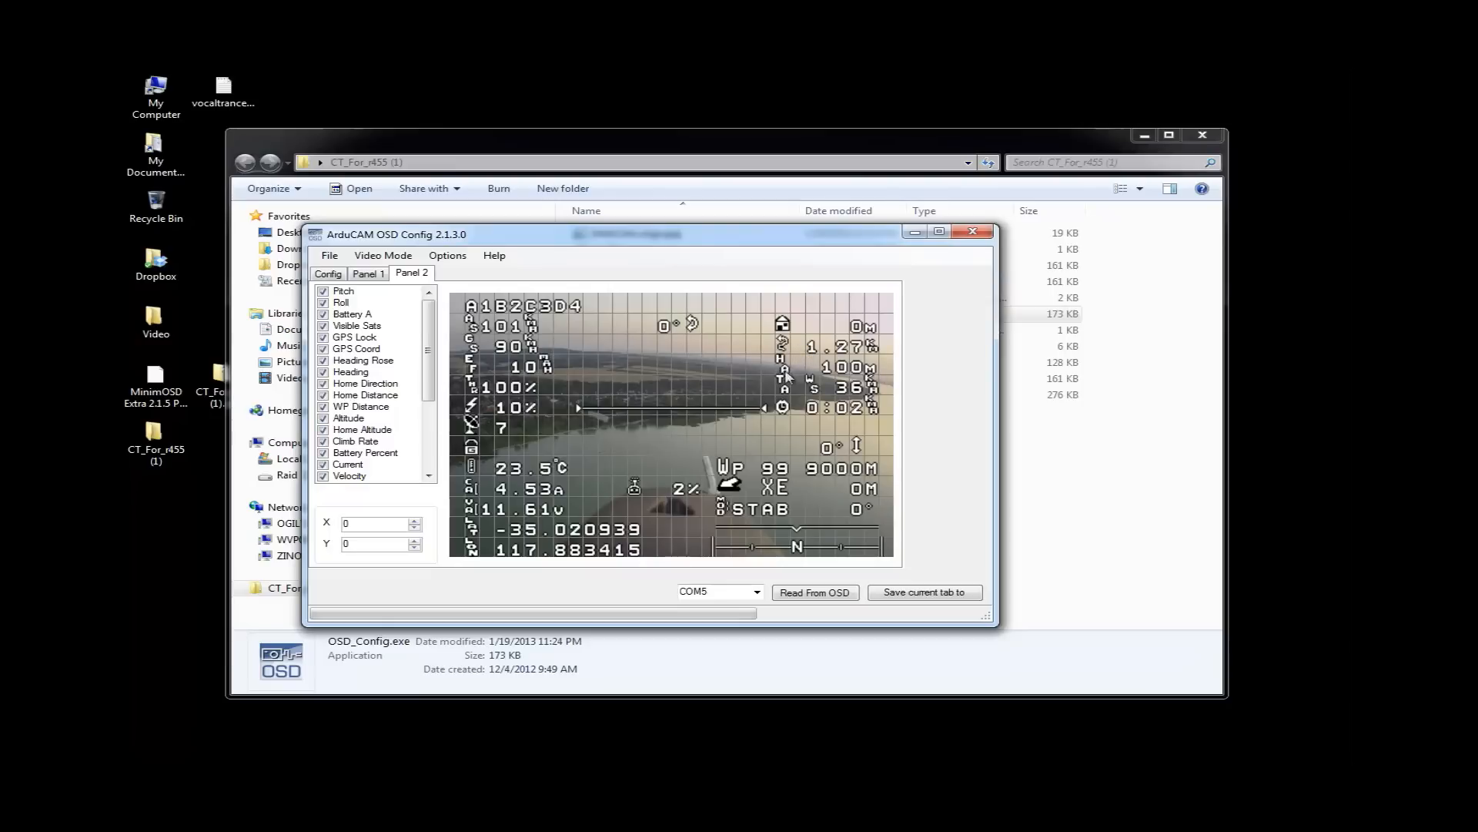
{"action": "mouse_move", "coordinate": [854, 368]}
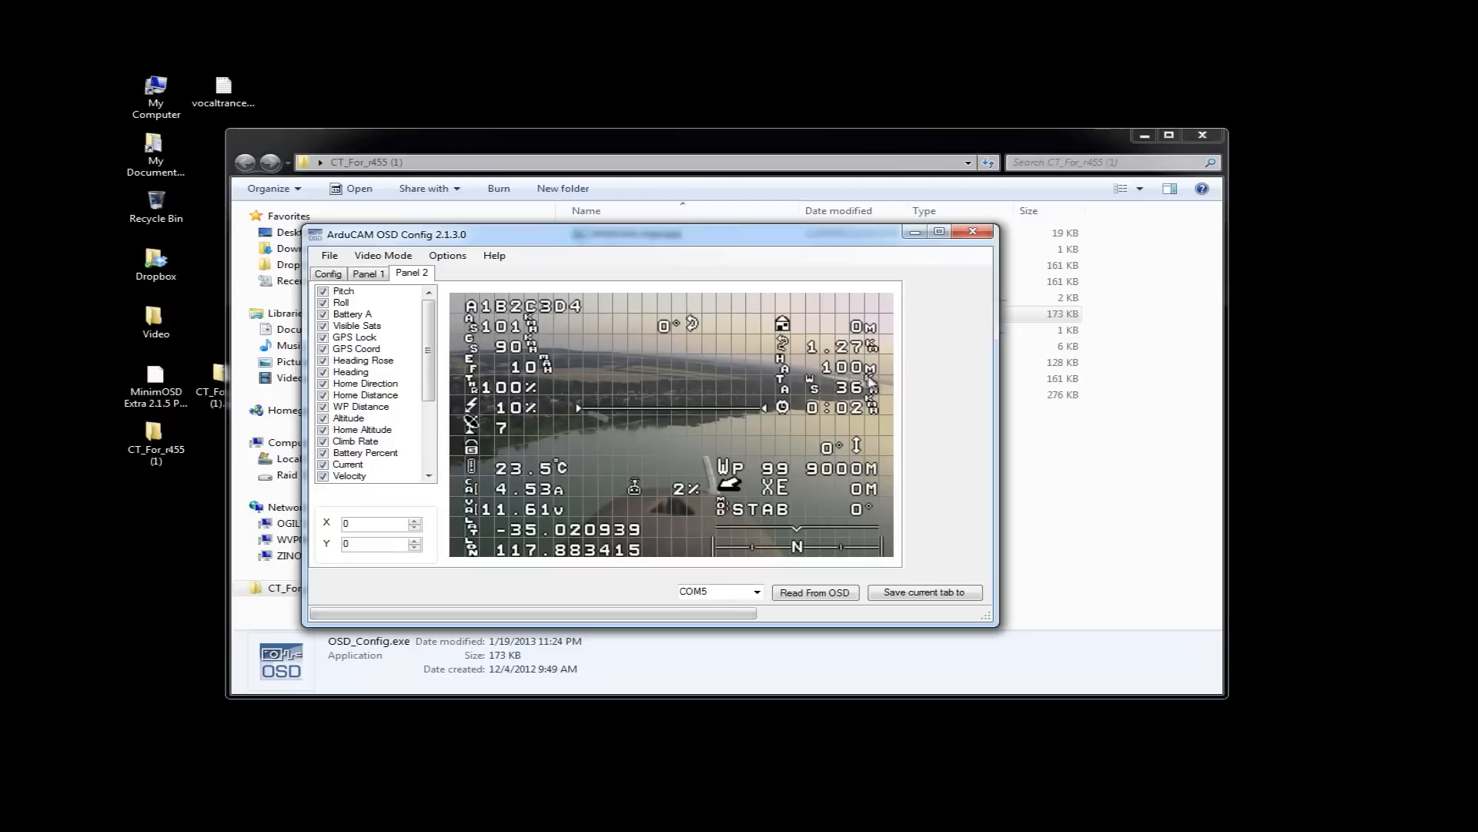
{"action": "mouse_move", "coordinate": [853, 376]}
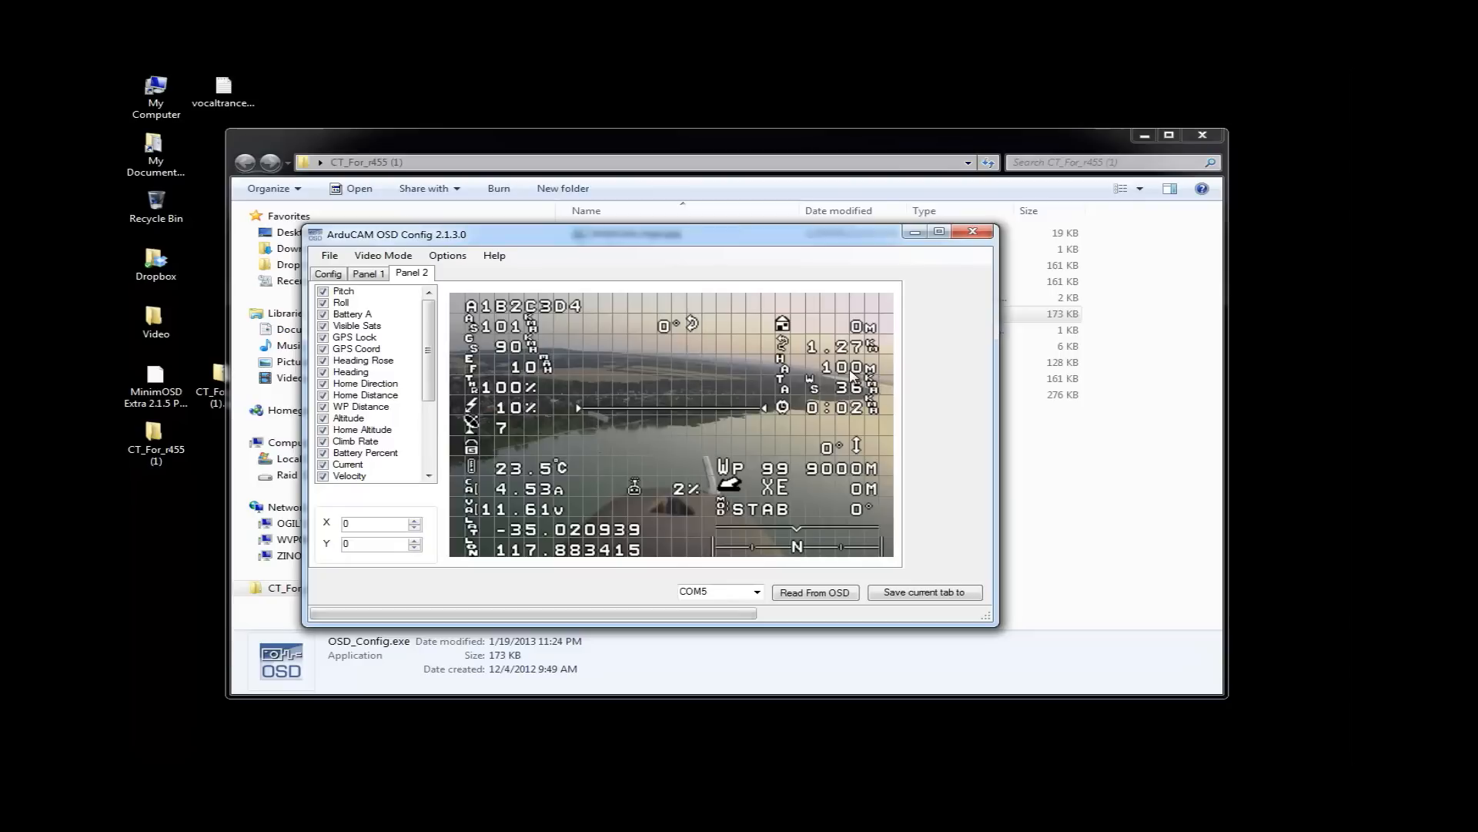
{"action": "mouse_move", "coordinate": [797, 407]}
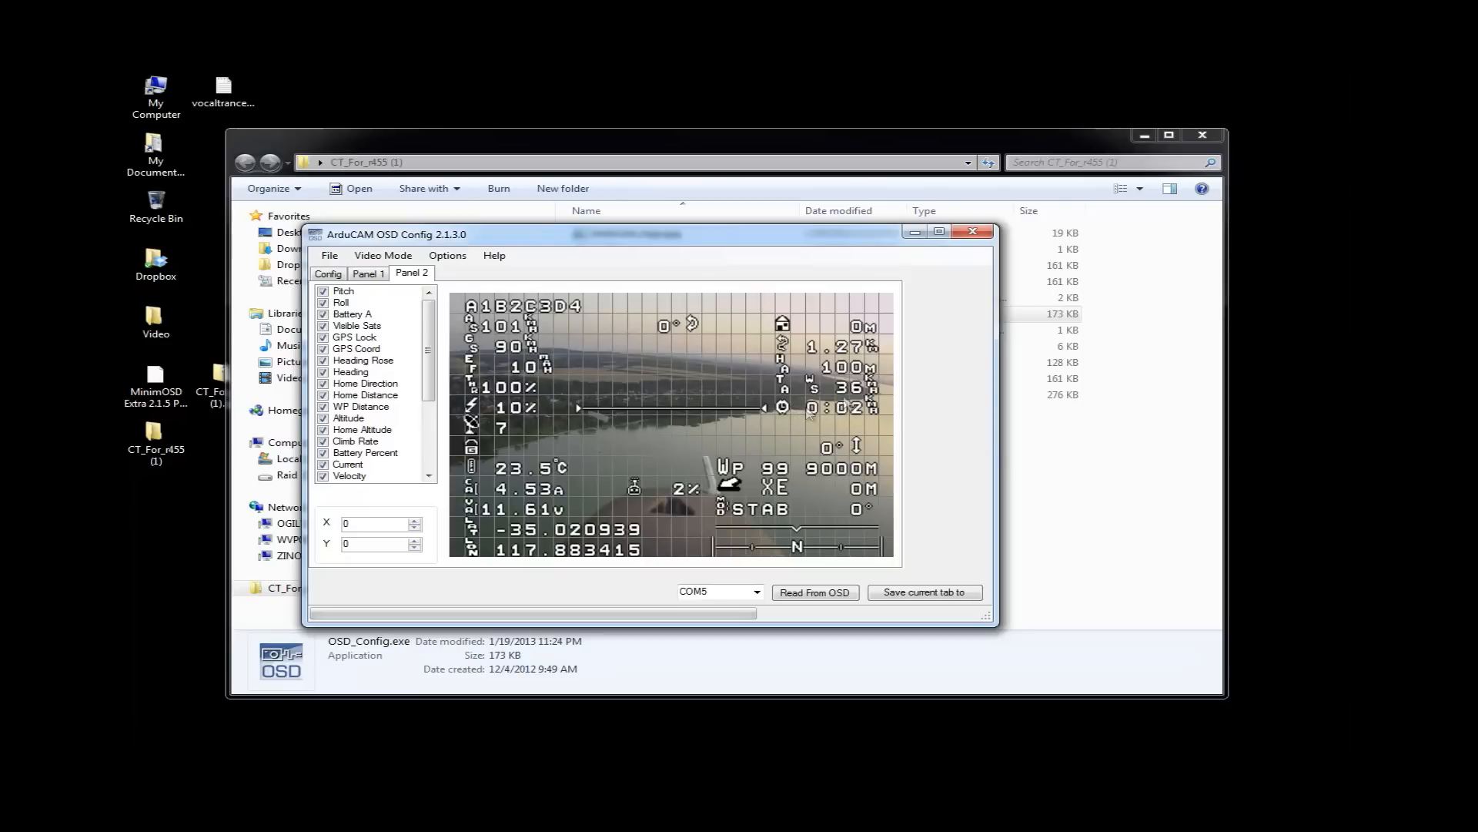
{"action": "mouse_move", "coordinate": [806, 415]}
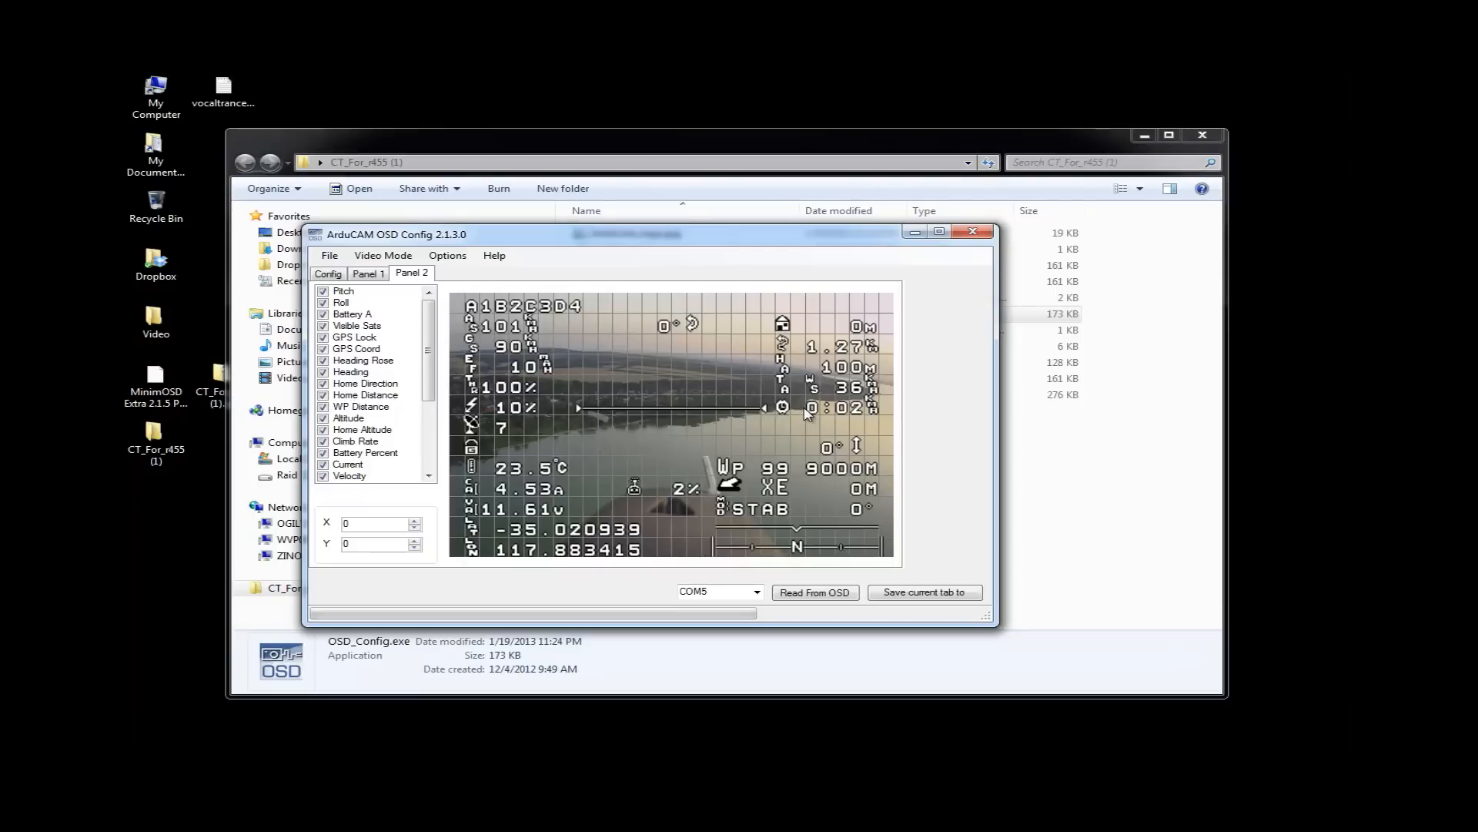
{"action": "mouse_move", "coordinate": [808, 413]}
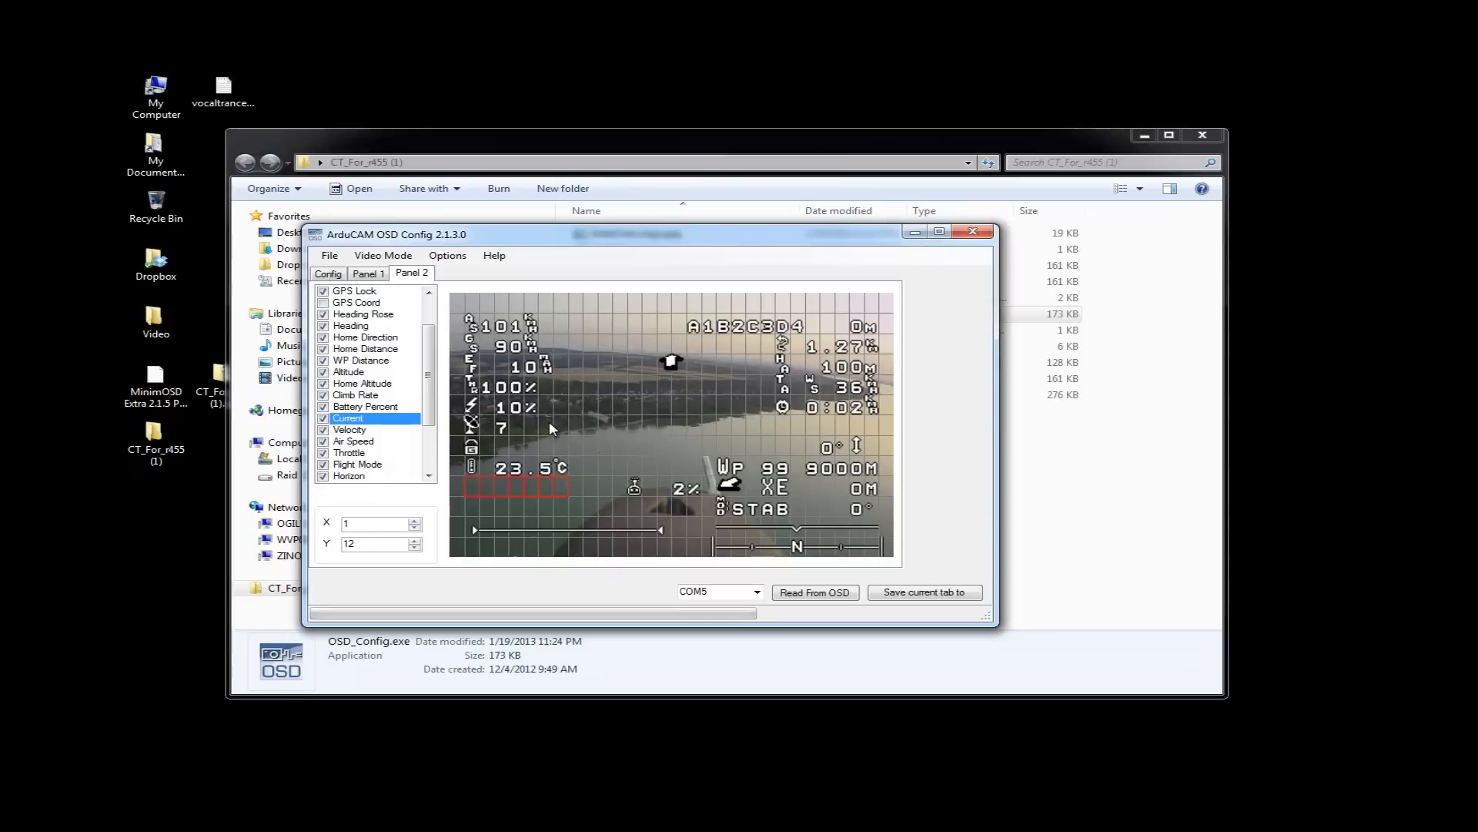
{"action": "mouse_move", "coordinate": [534, 461]}
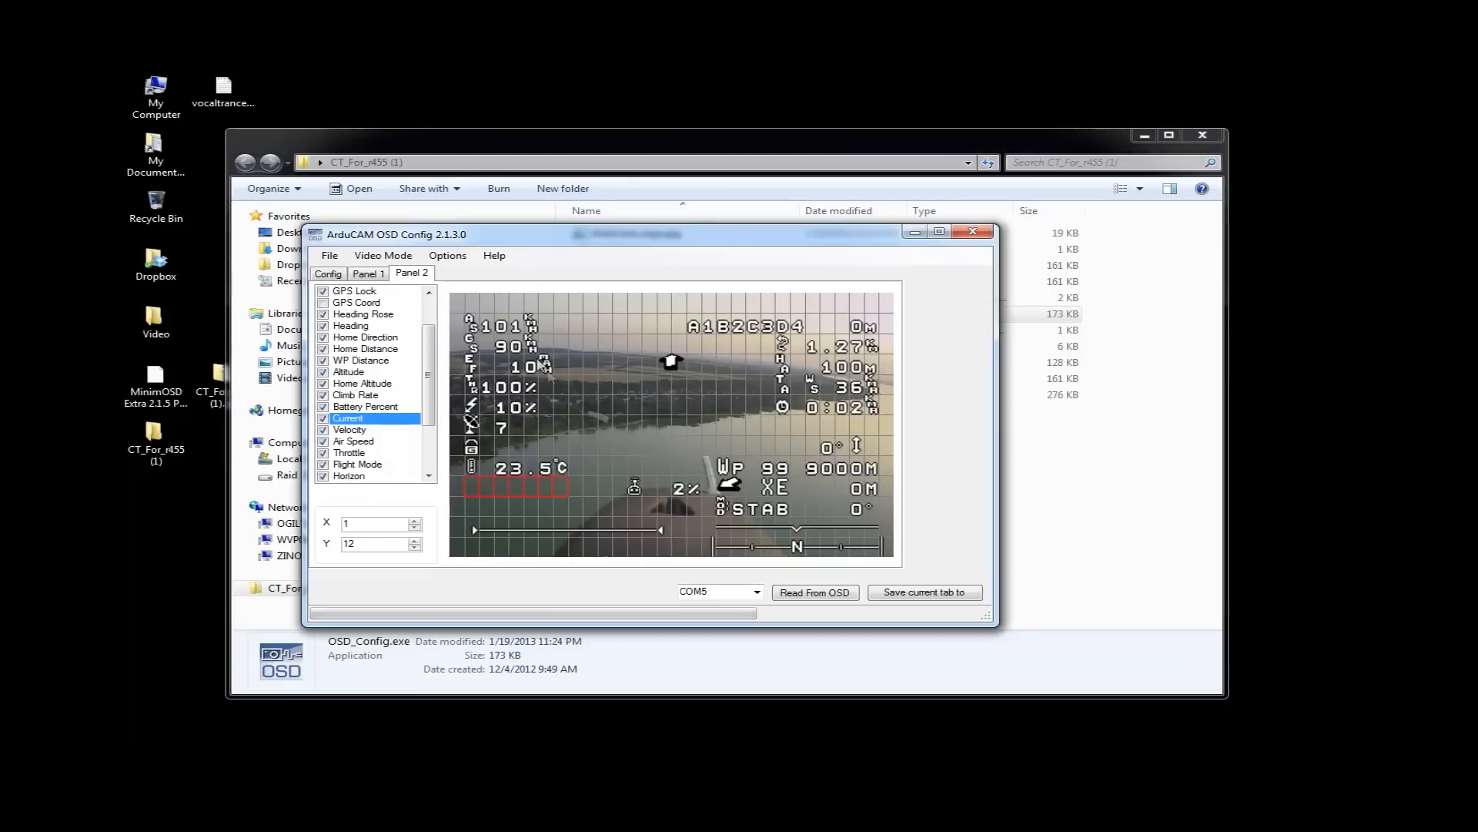
{"action": "mouse_move", "coordinate": [406, 331]}
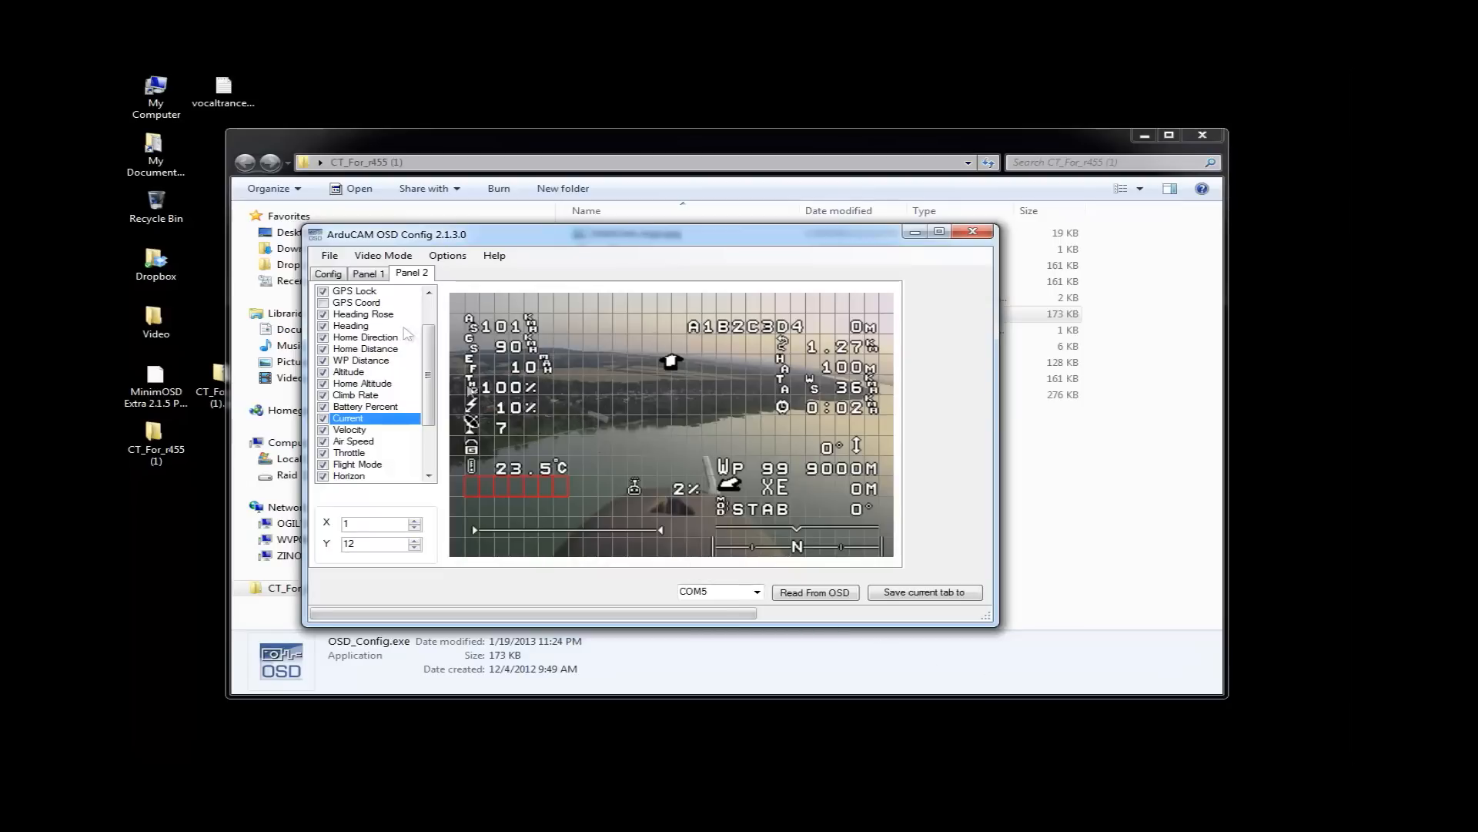
Switch back to the Panel 1 layout, whose preview shows the OverSpeed warning
{"action": "left_click", "coordinate": [368, 274]}
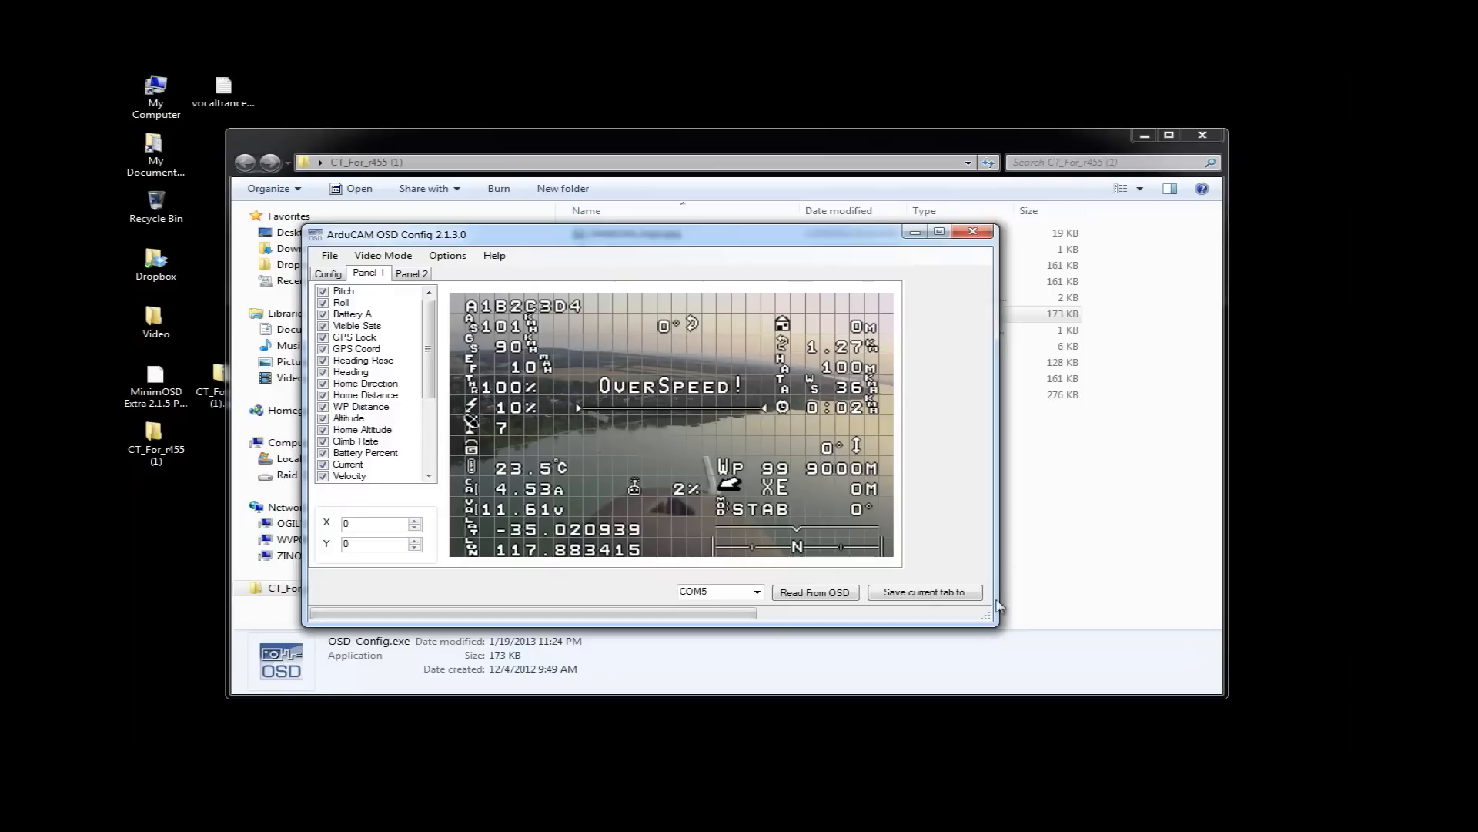
{"action": "mouse_move", "coordinate": [801, 583]}
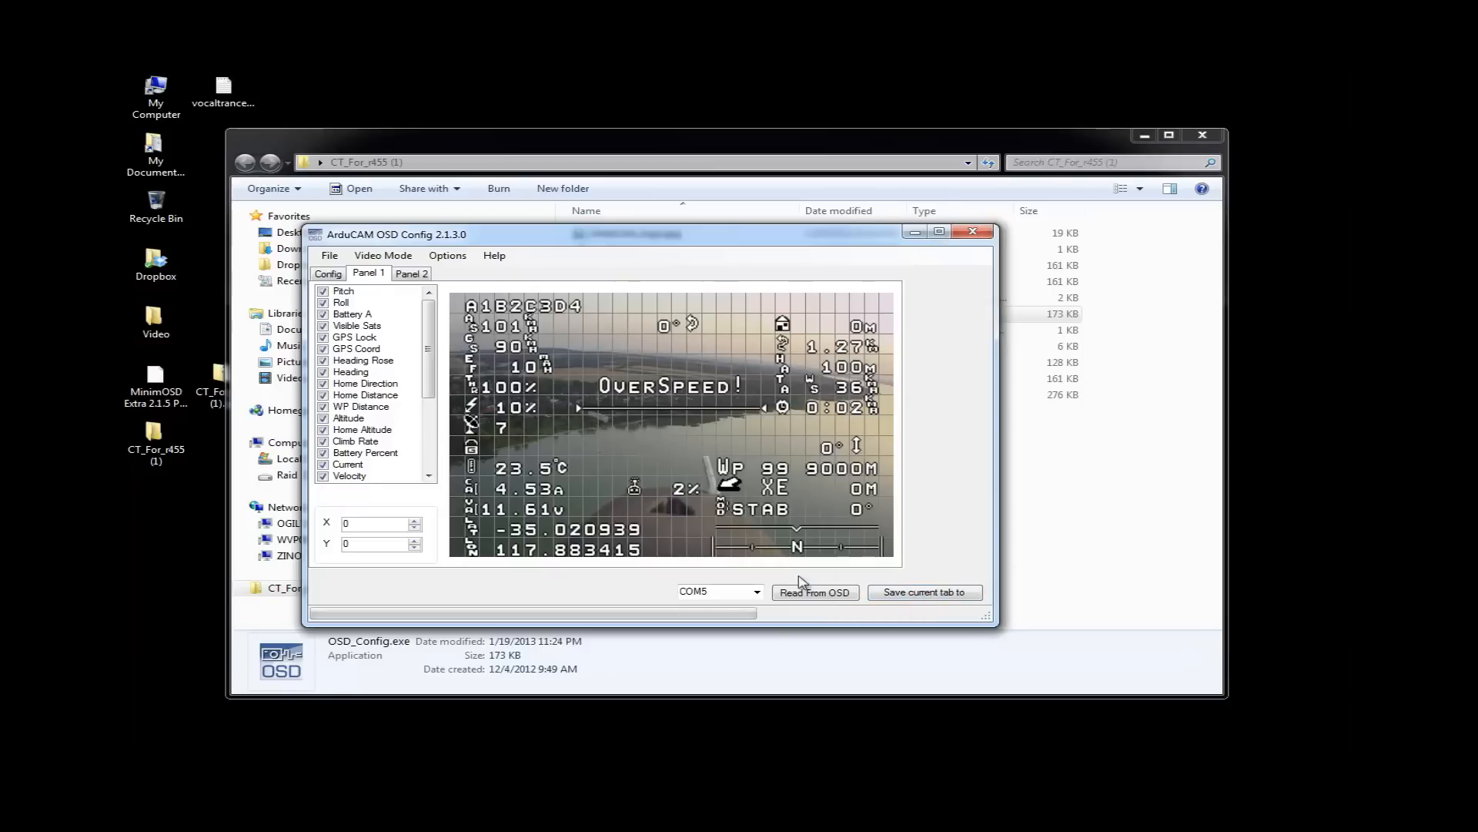
Switch to the Config tab showing RSSI, stall speed, overspeed and call sign settings
{"action": "left_click", "coordinate": [328, 274]}
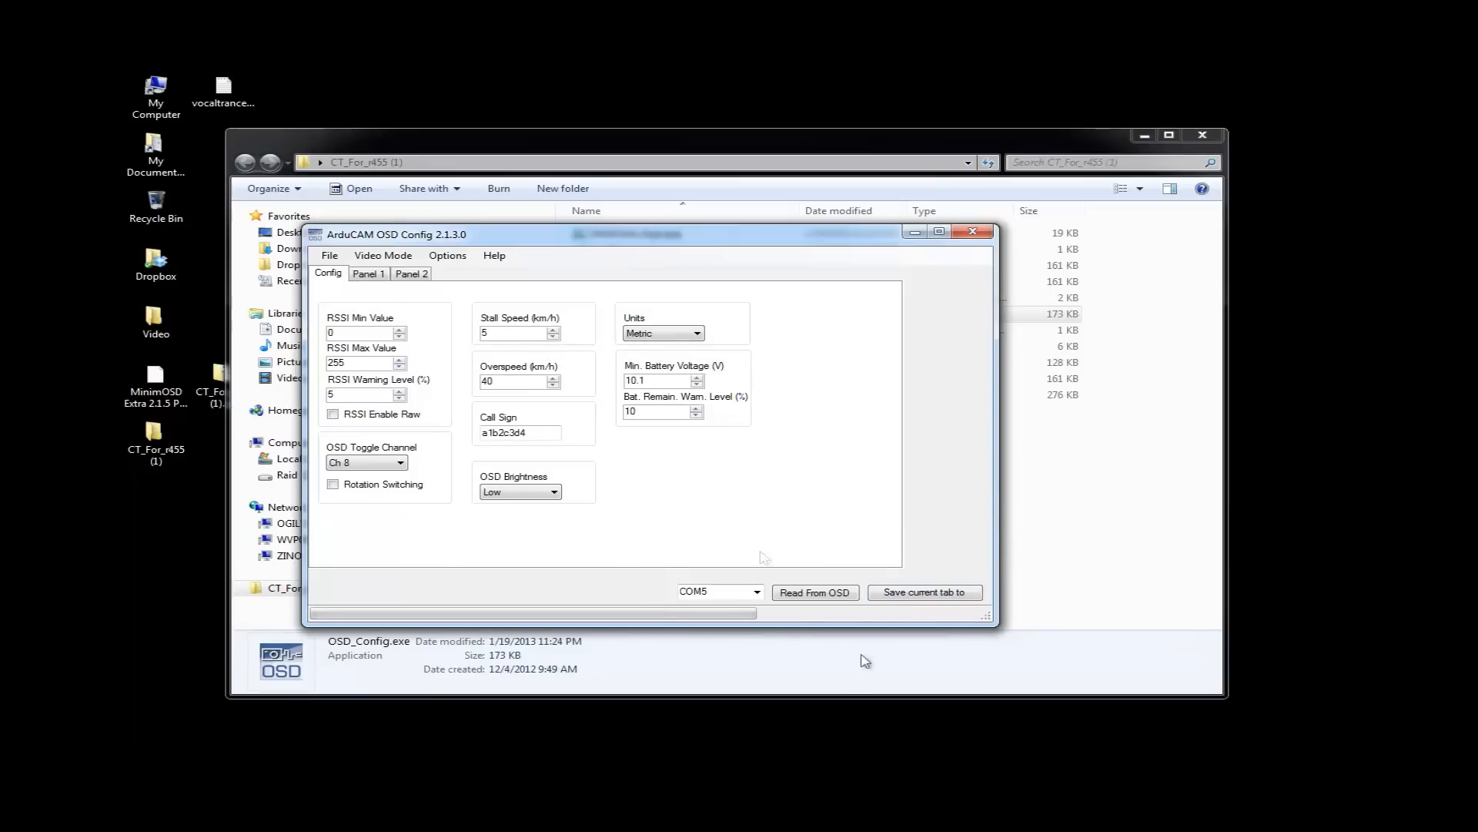
{"action": "mouse_move", "coordinate": [720, 567]}
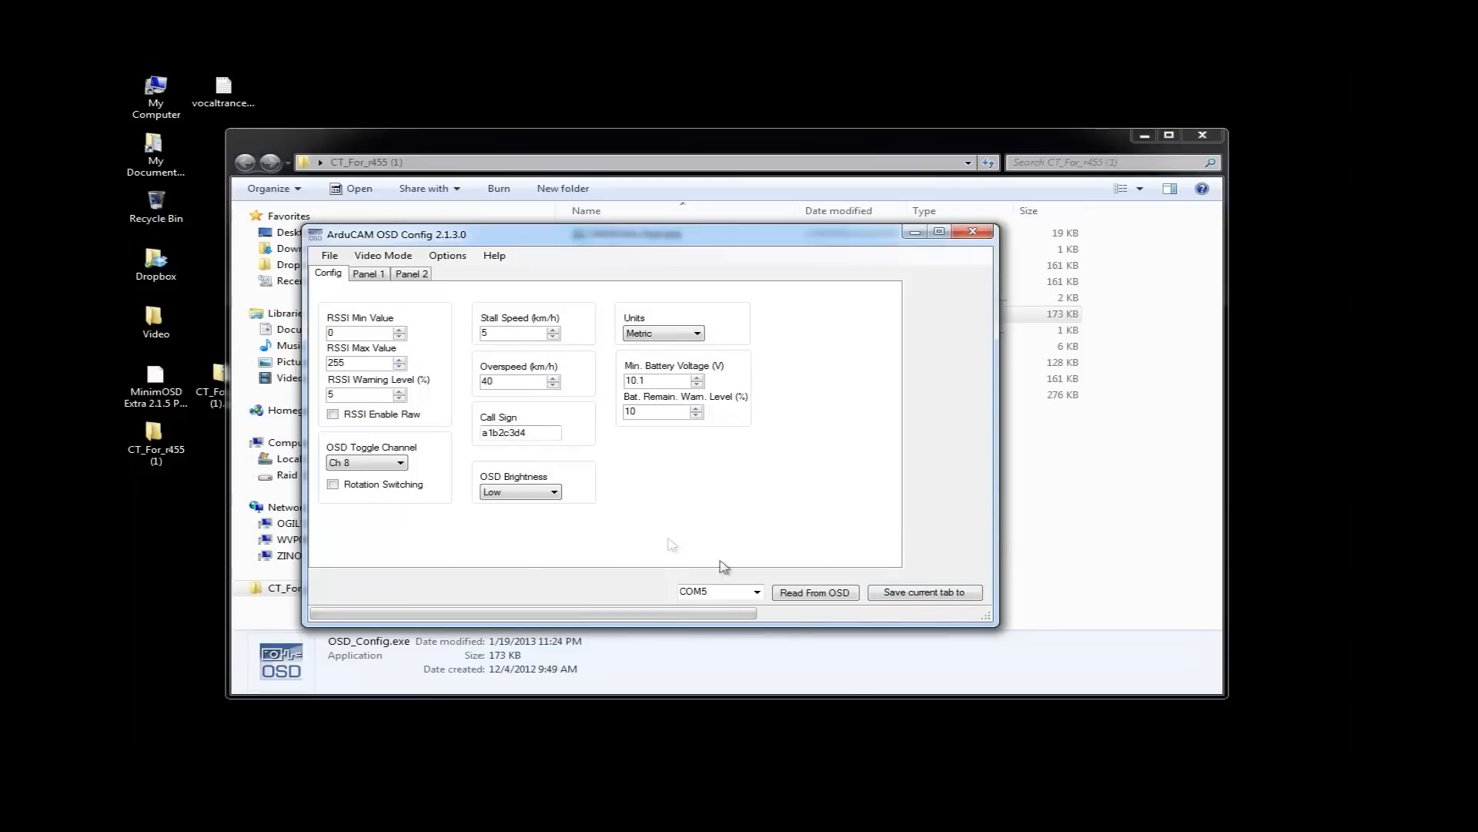
{"action": "mouse_move", "coordinate": [603, 526]}
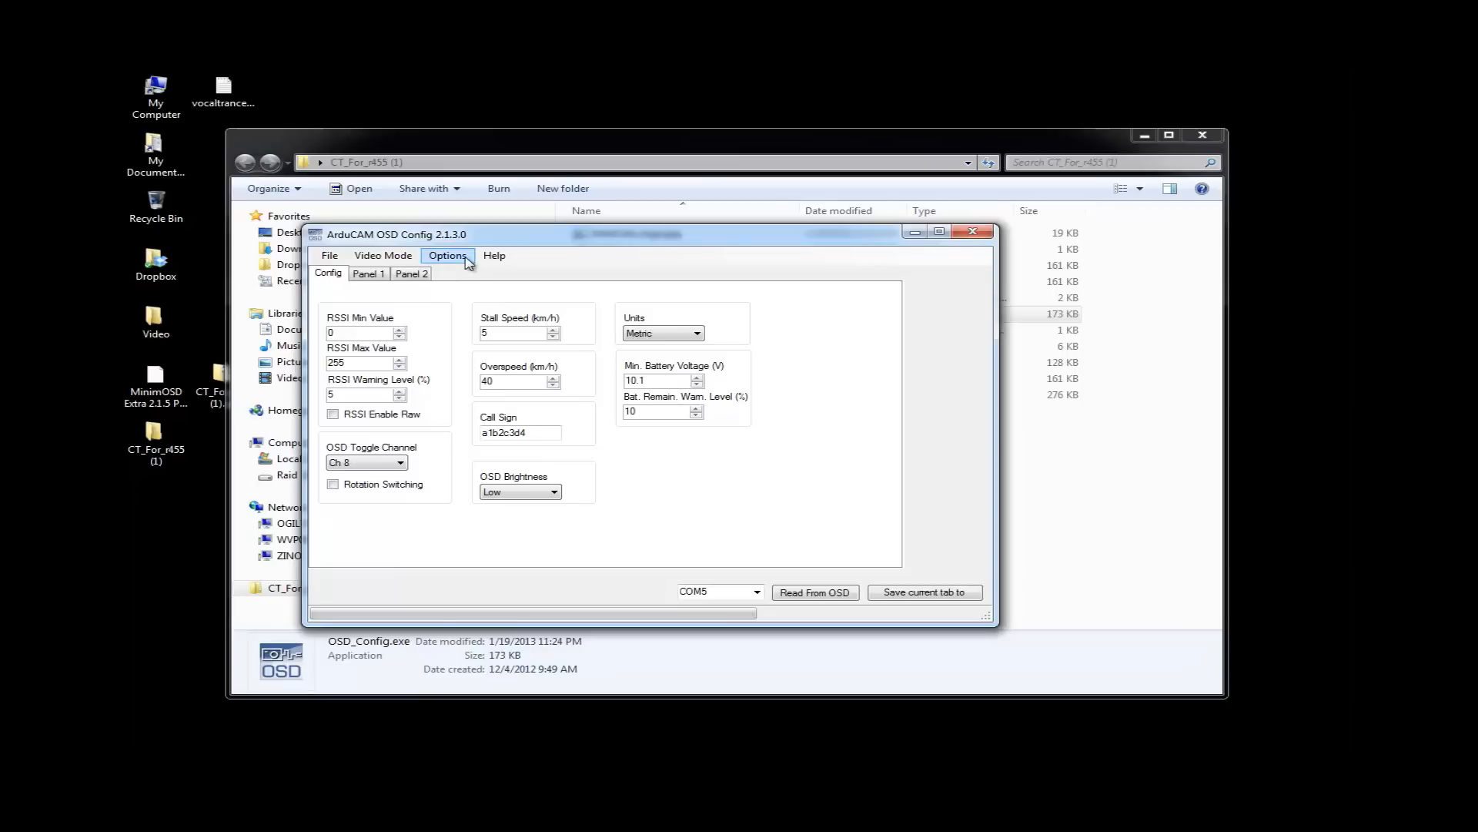
Attempt a firmware update with MinimOSD Extra 2.1.5 r458 hex and dismiss the com port error
{"action": "left_click", "coordinate": [446, 255]}
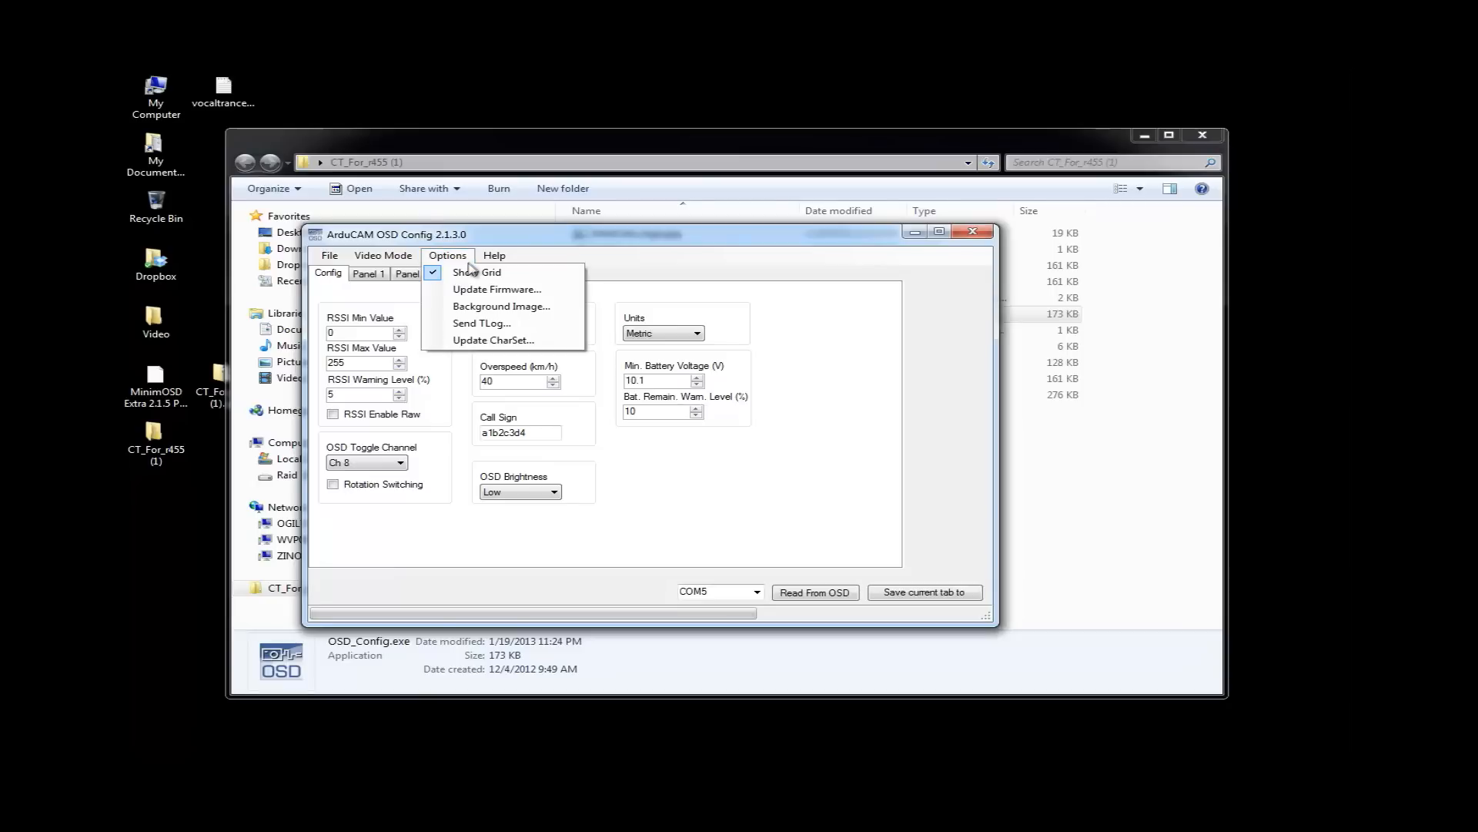
{"action": "mouse_move", "coordinate": [495, 290]}
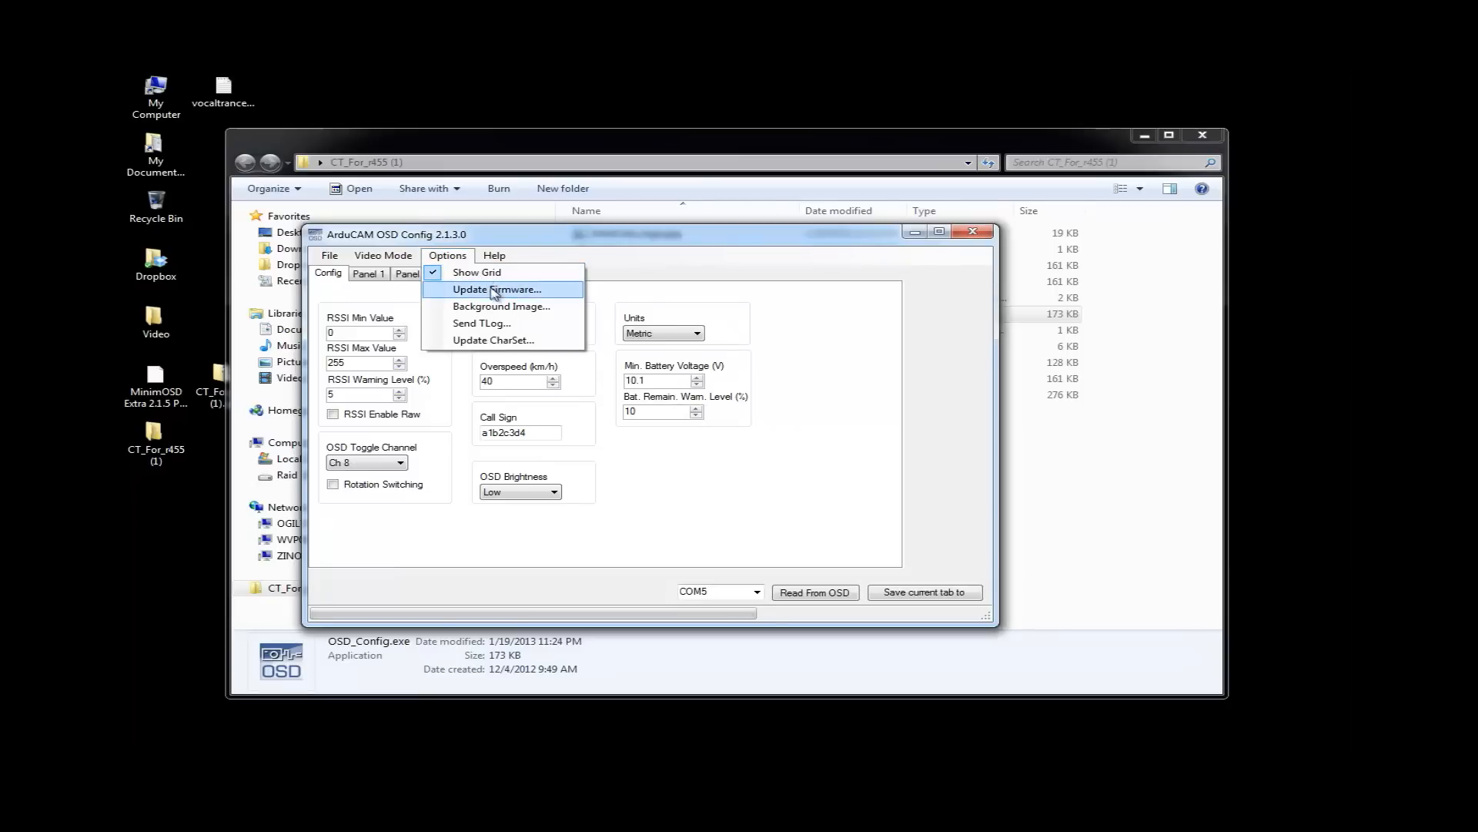
{"action": "mouse_move", "coordinate": [507, 295]}
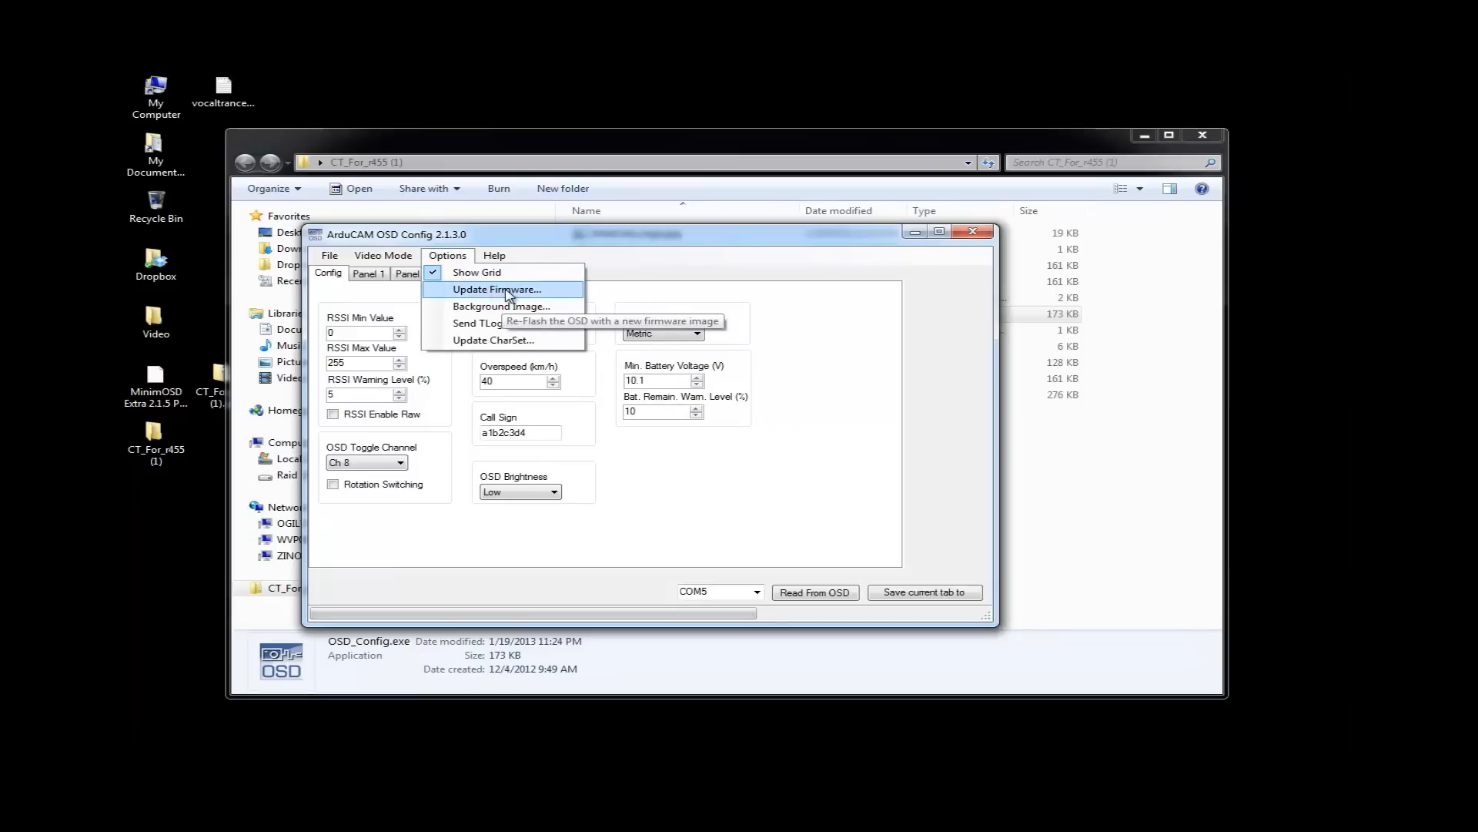
{"action": "left_click", "coordinate": [496, 290]}
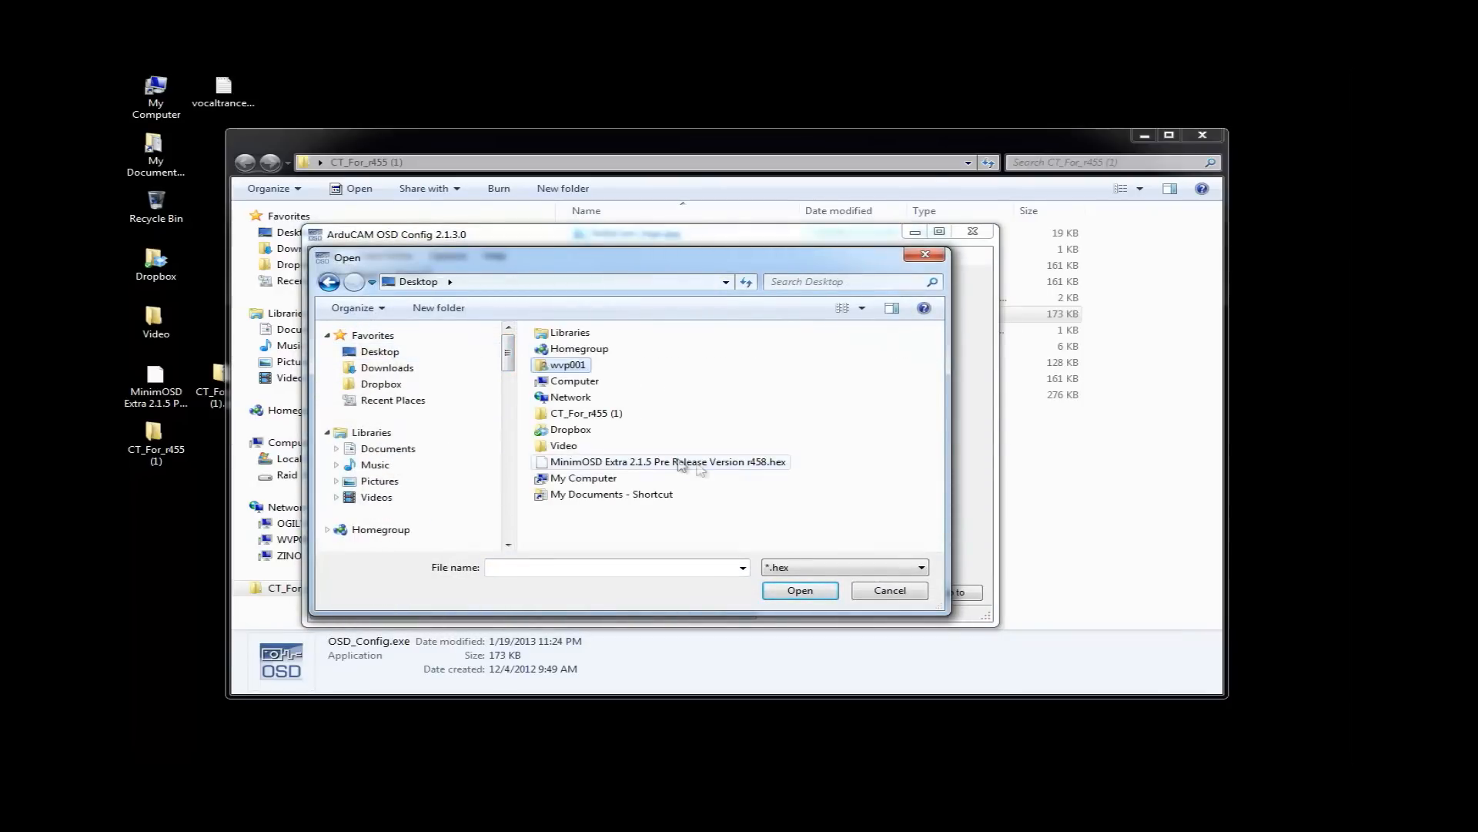
{"action": "left_click", "coordinate": [666, 461]}
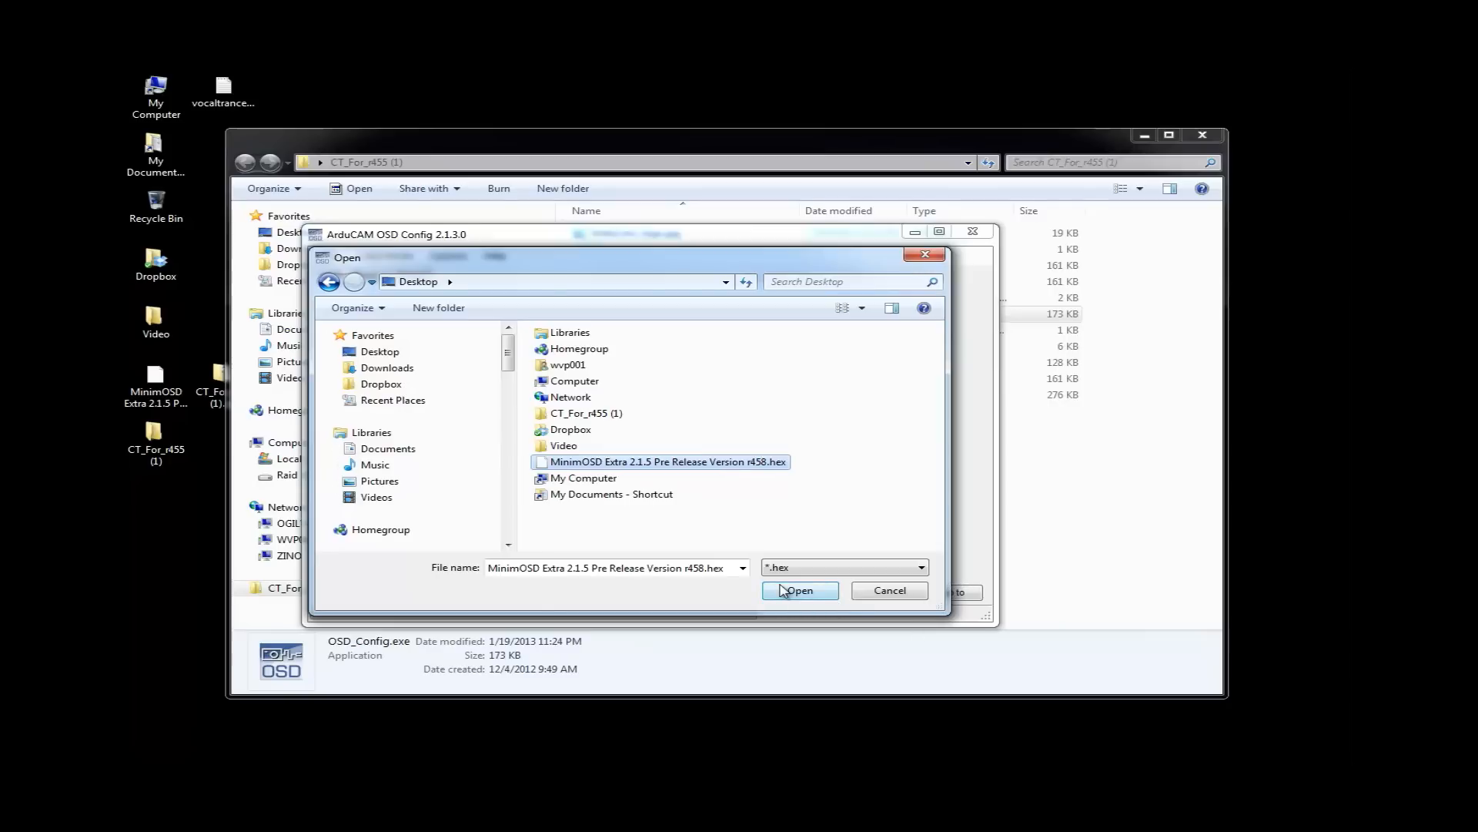
{"action": "left_click", "coordinate": [798, 591]}
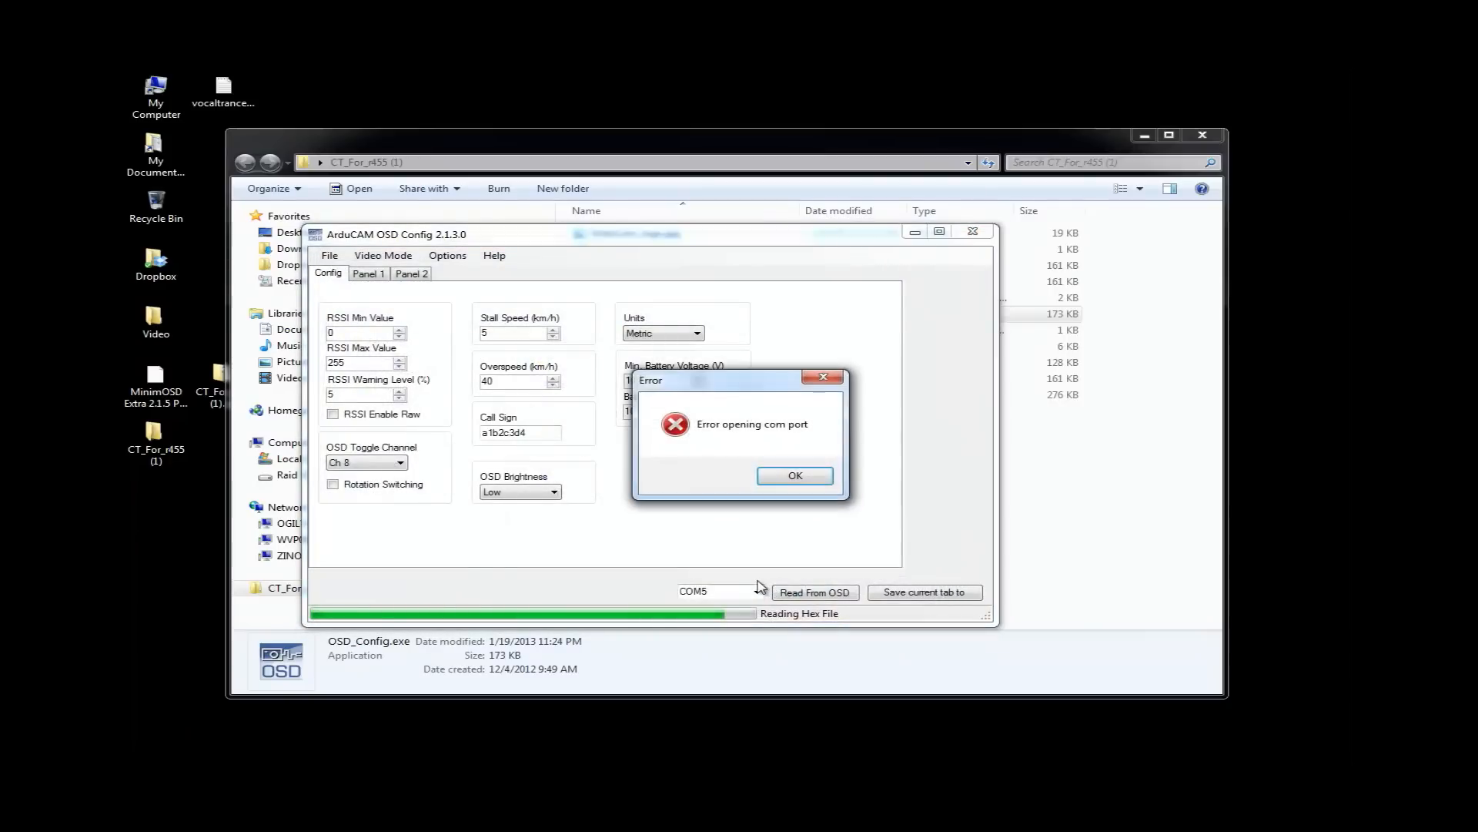
{"action": "left_click", "coordinate": [794, 474]}
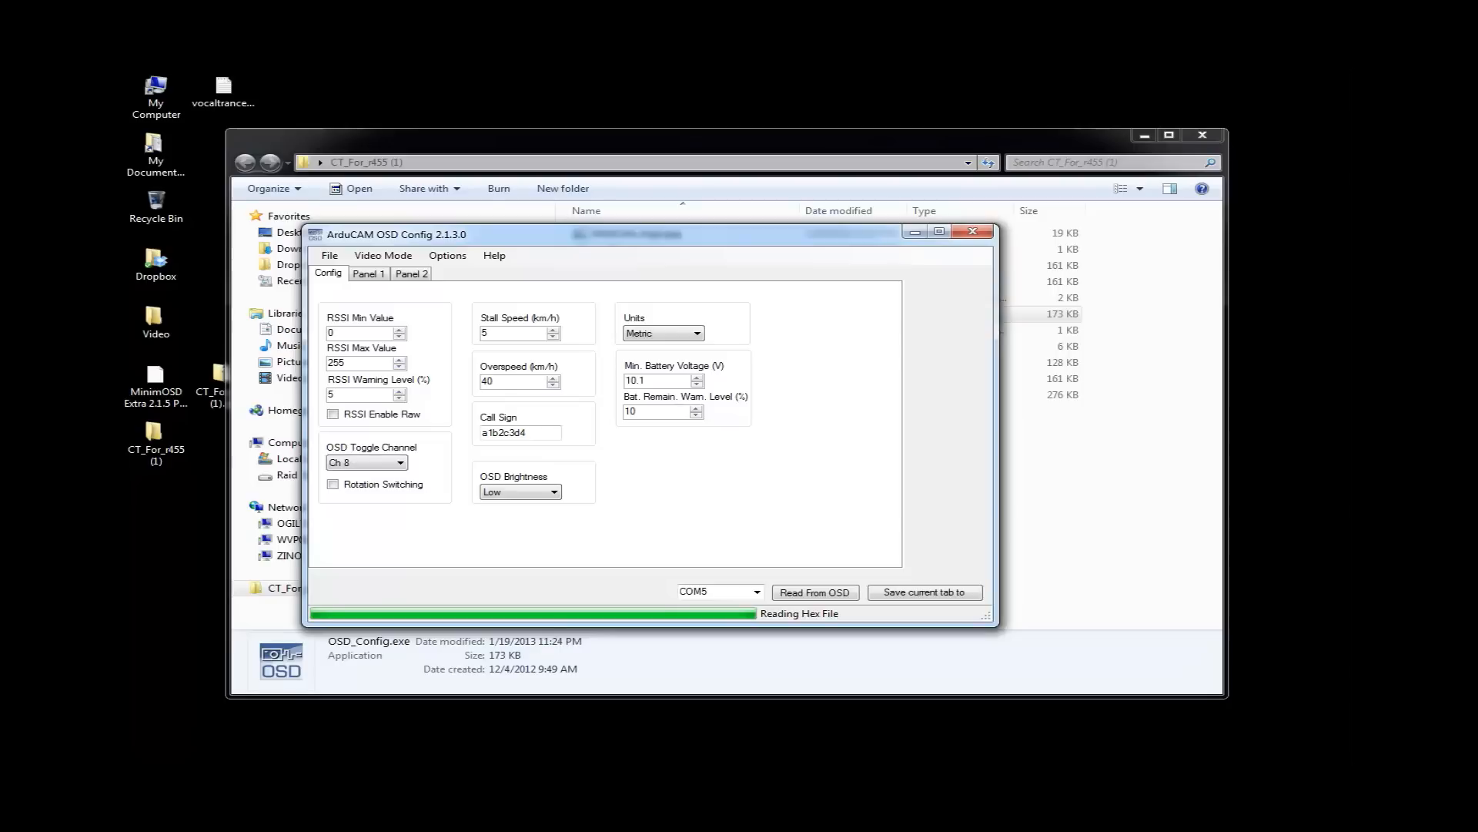
{"action": "mouse_move", "coordinate": [783, 644]}
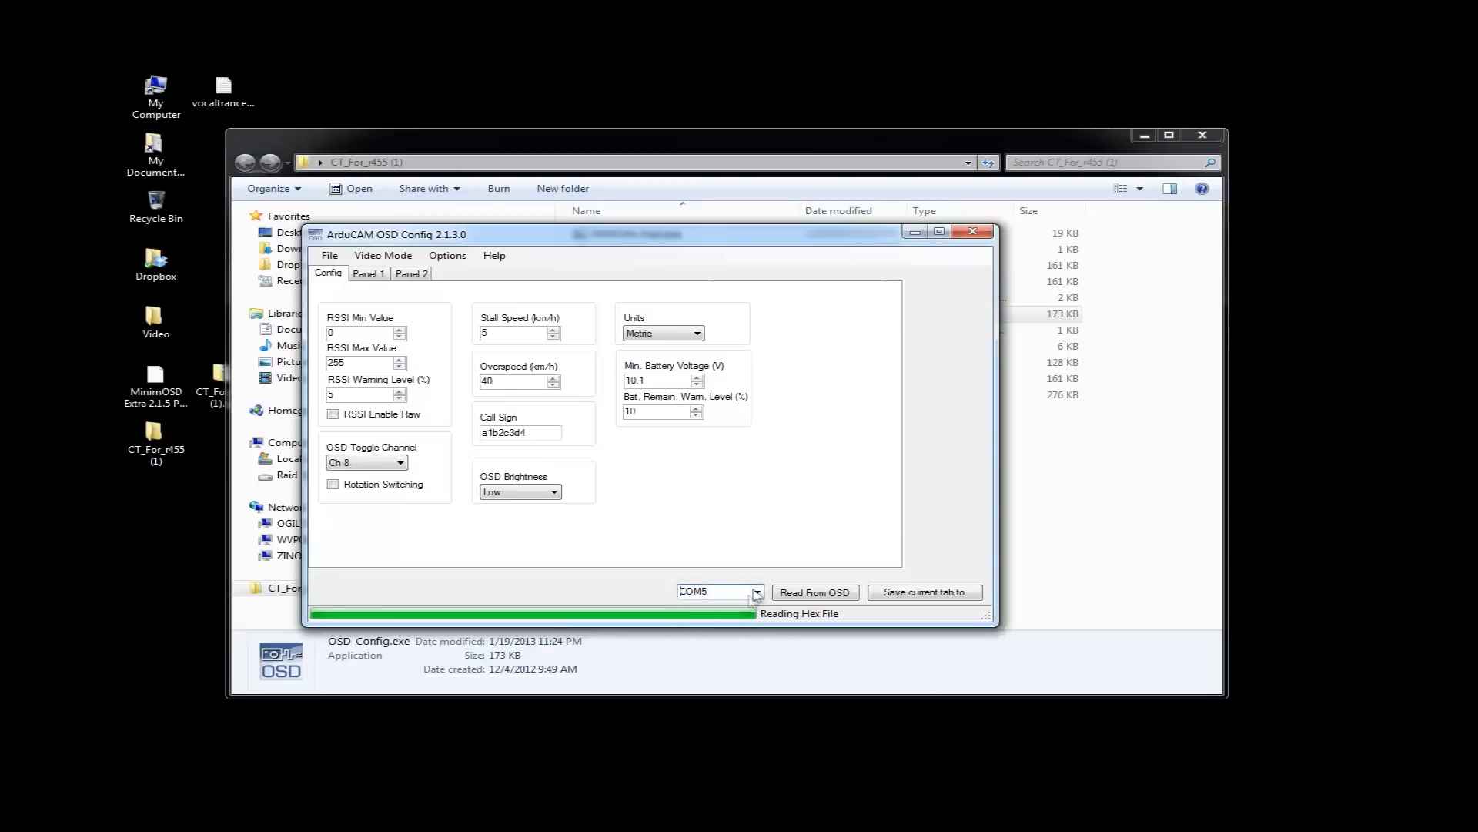
Switch the OSD serial port from COM5 to COM7
{"action": "left_click", "coordinate": [756, 592]}
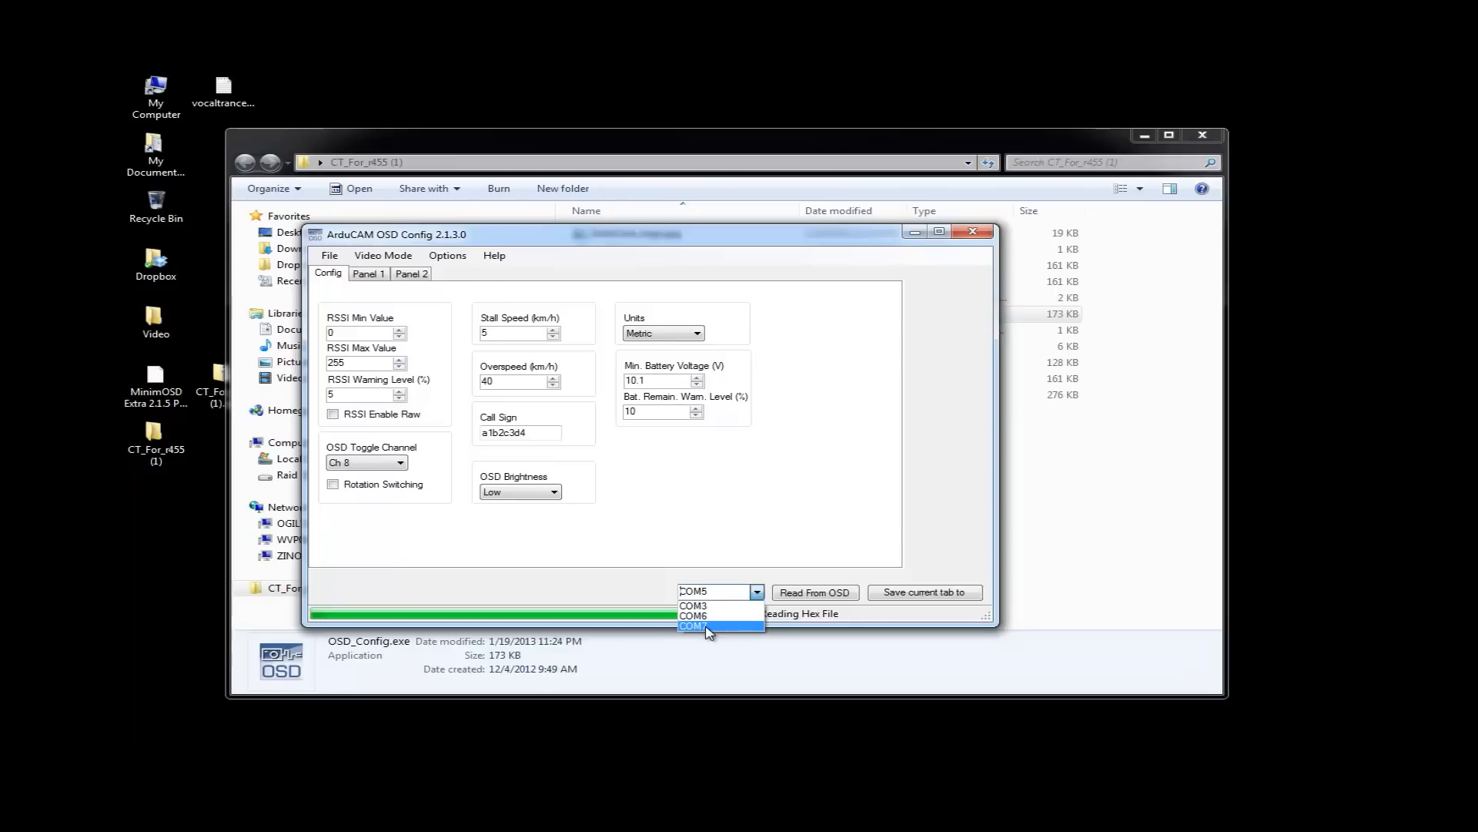
{"action": "left_click", "coordinate": [695, 627]}
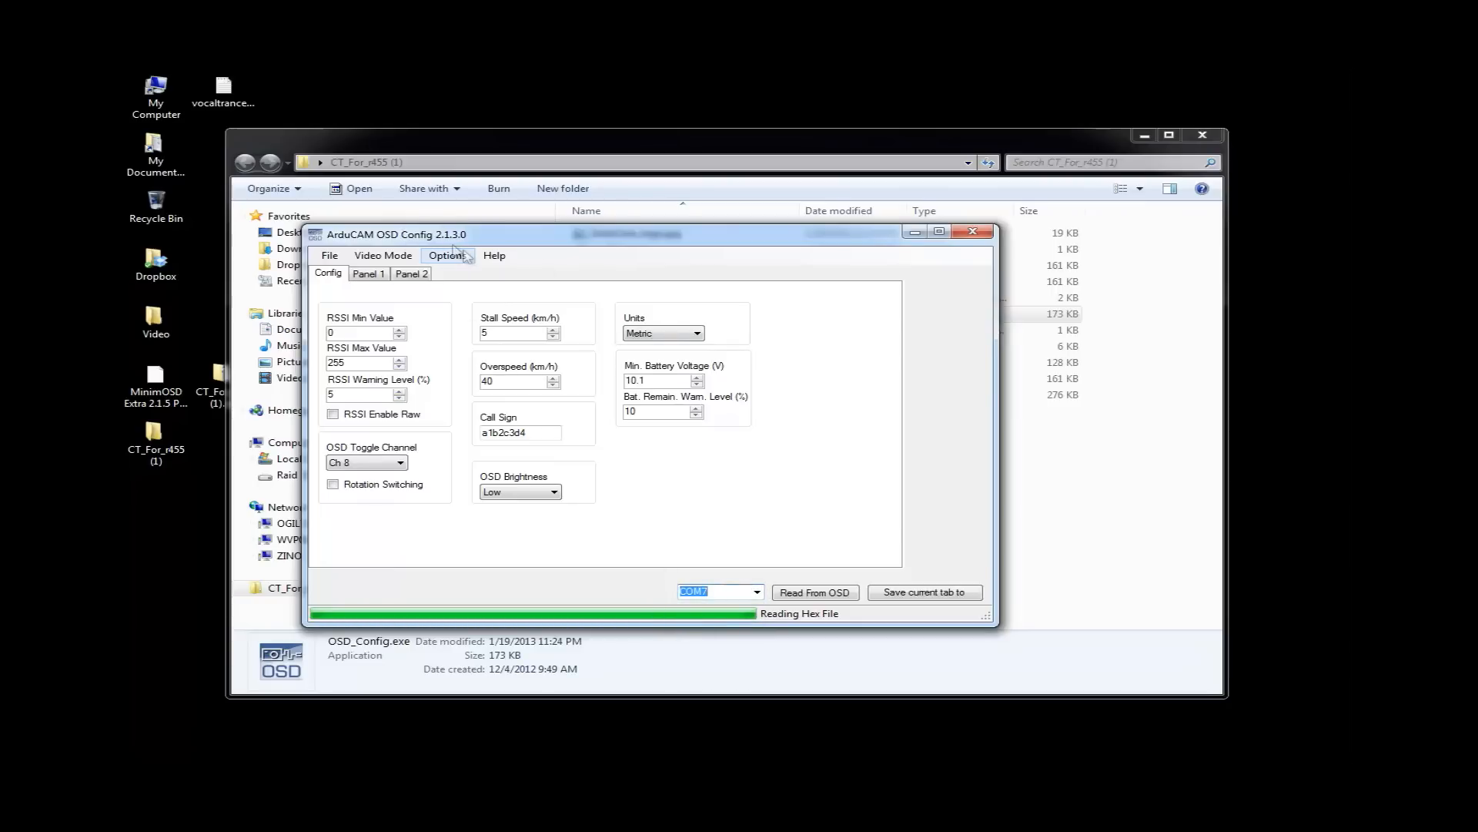
Flash MinimOSD Extra 2.1.5 Pre Release r458 hex over COM7 and acknowledge Done
{"action": "left_click", "coordinate": [447, 255]}
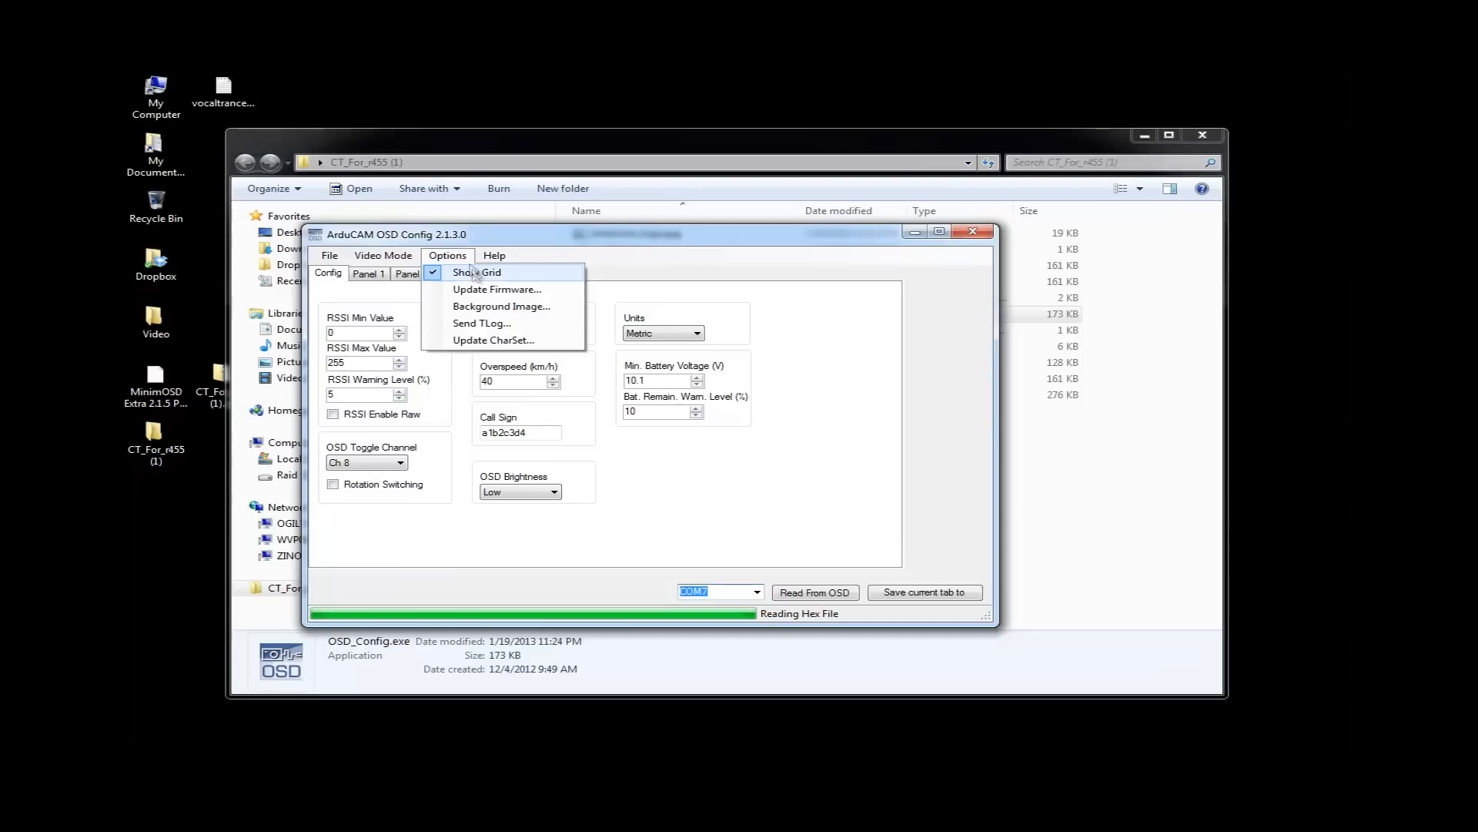
{"action": "left_click", "coordinate": [496, 289]}
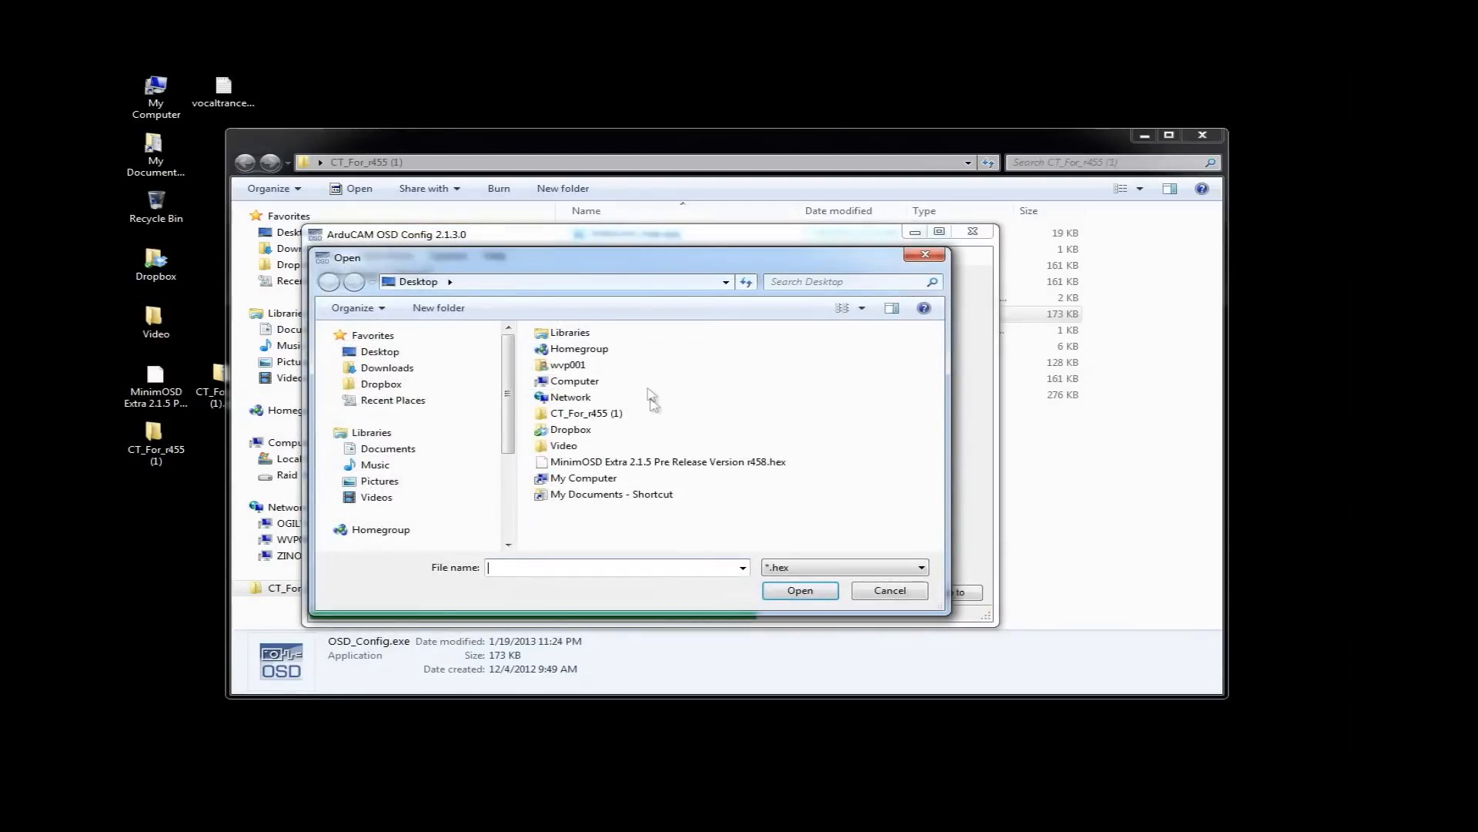
{"action": "left_click", "coordinate": [667, 461]}
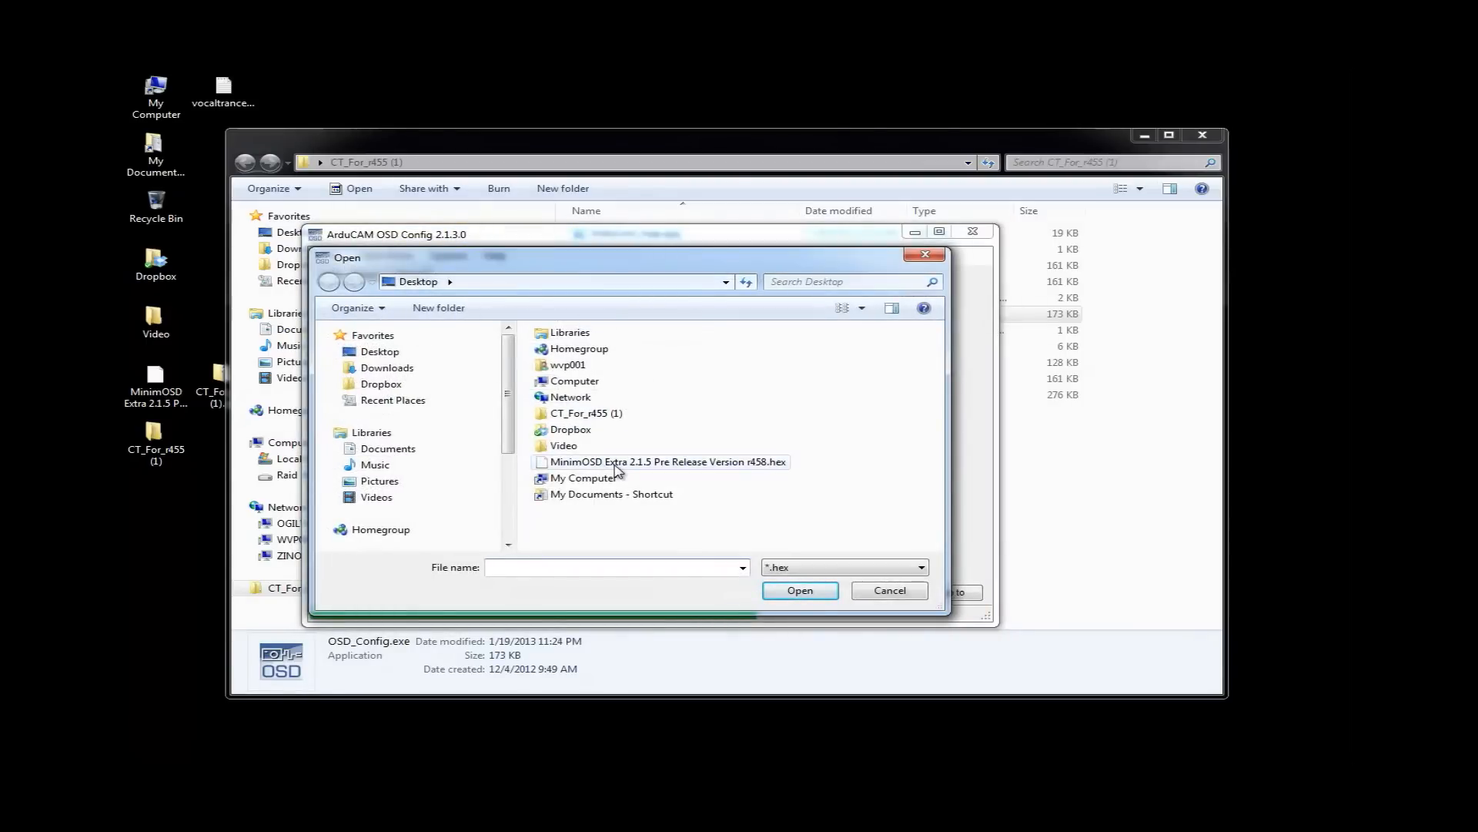
{"action": "left_click", "coordinate": [799, 589]}
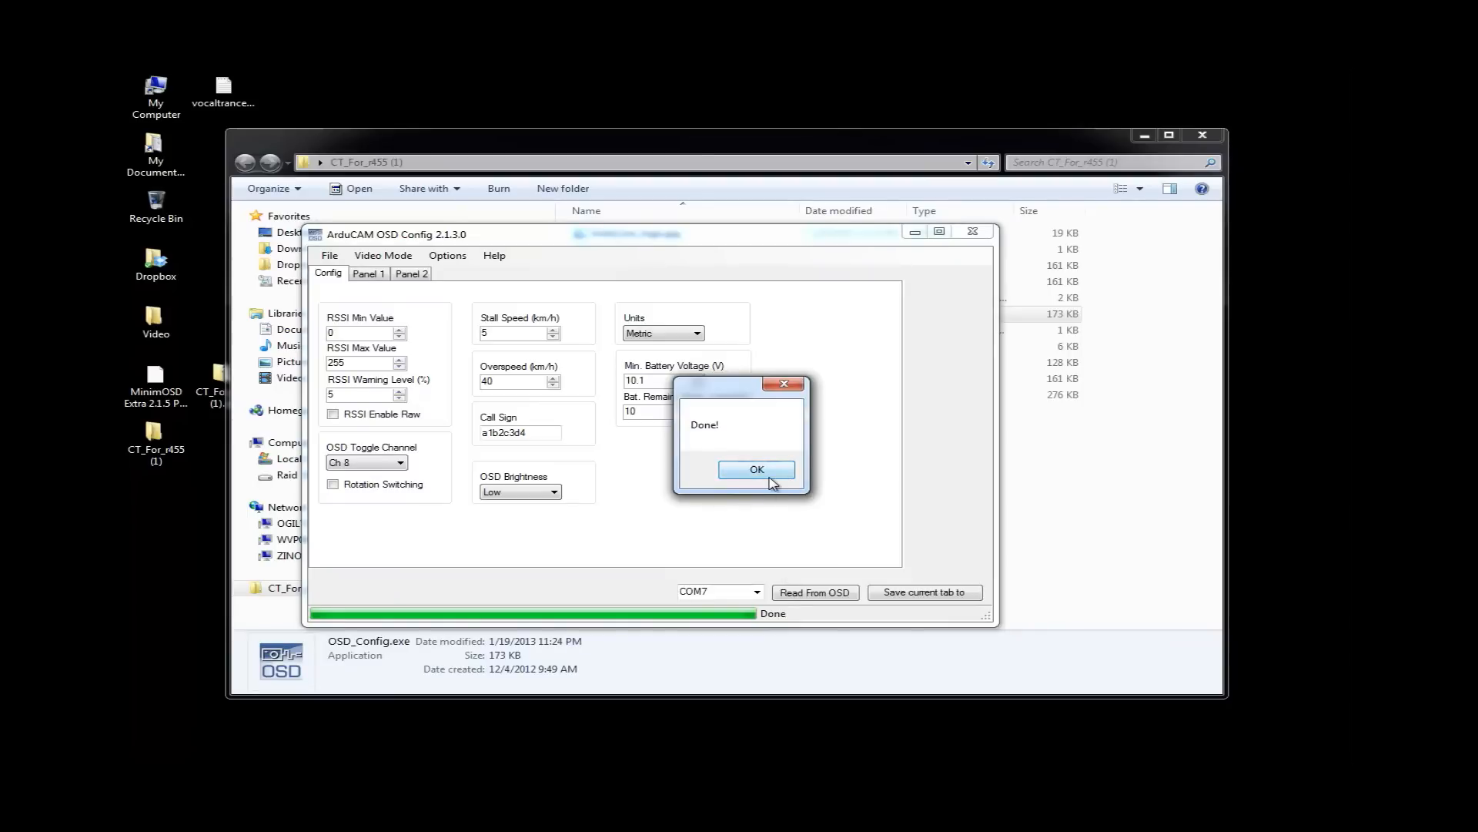
{"action": "left_click", "coordinate": [756, 470]}
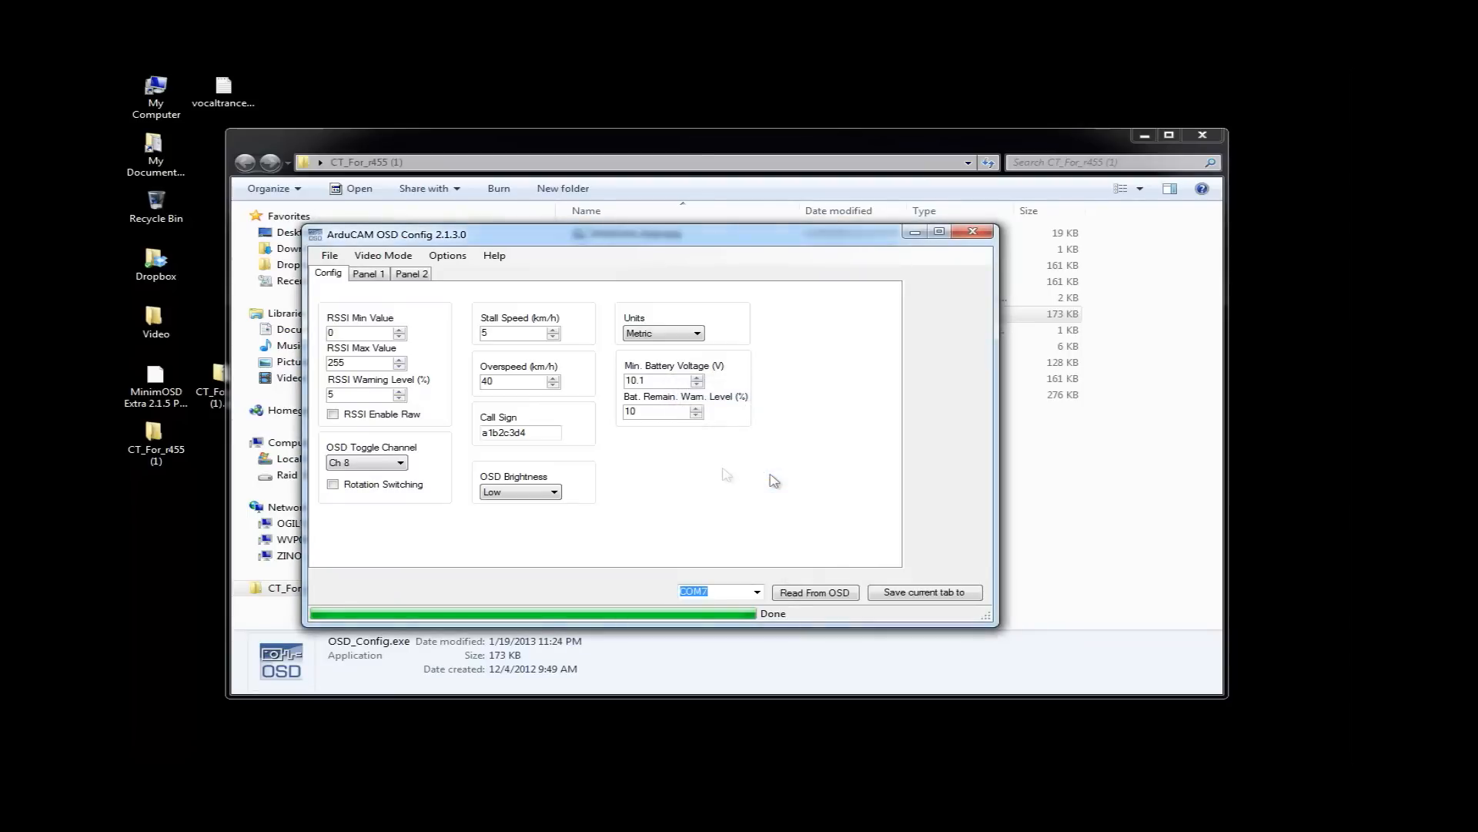
Read the current settings from the flashed OSD, then view the Panel 2 layout
{"action": "left_click", "coordinate": [814, 592]}
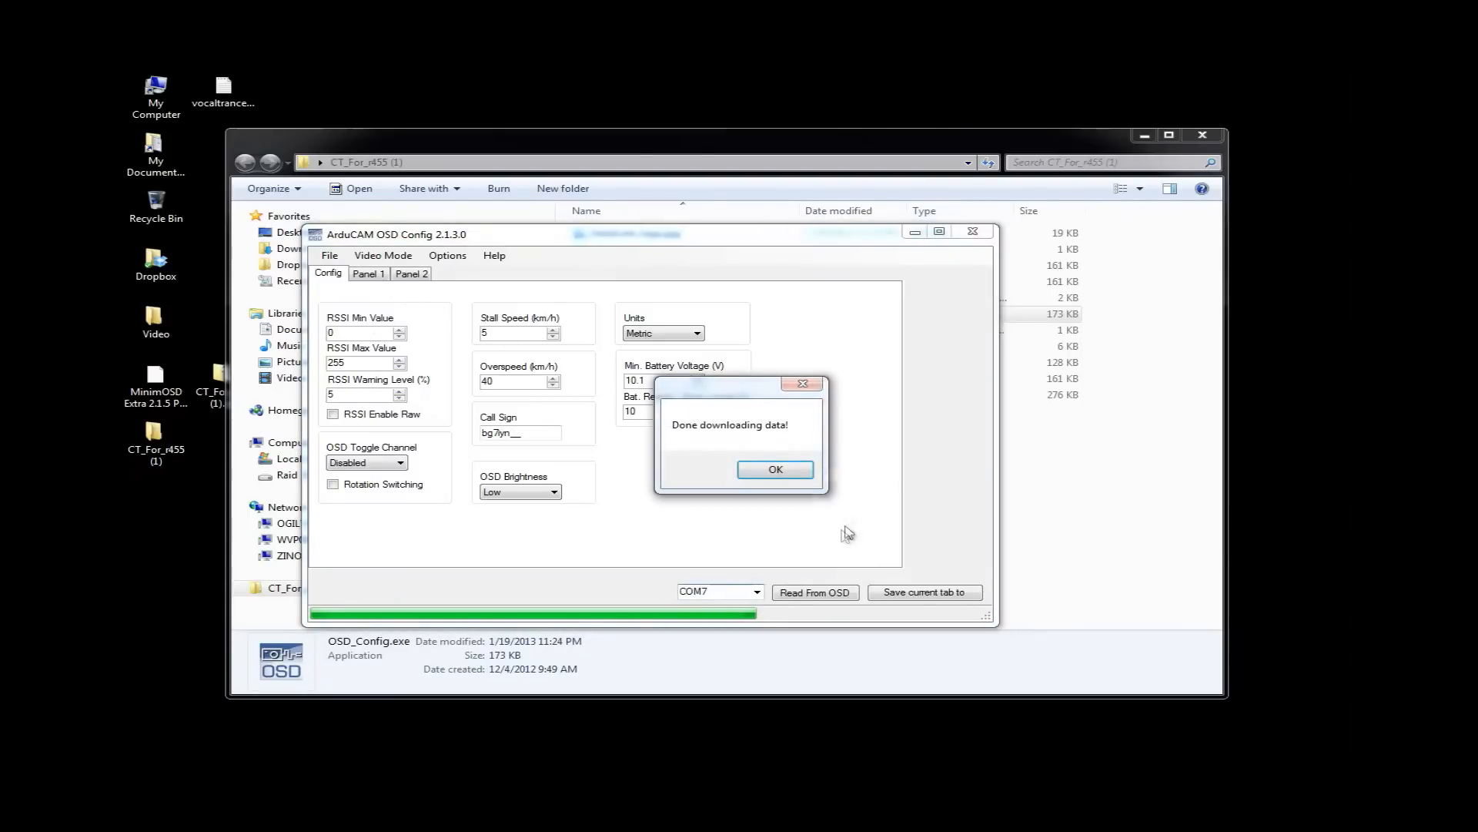
{"action": "left_click", "coordinate": [774, 468]}
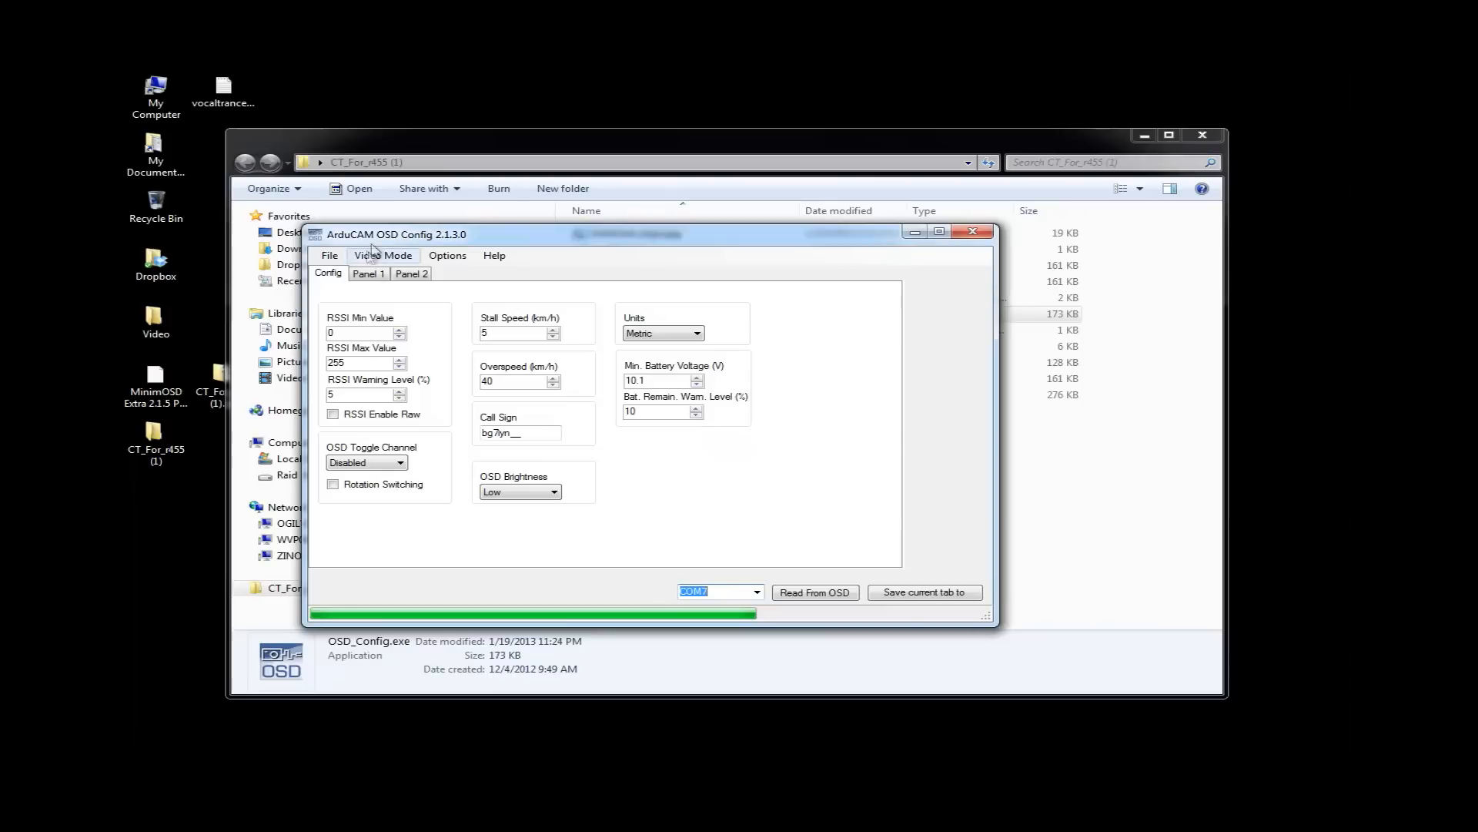
{"action": "left_click", "coordinate": [411, 273]}
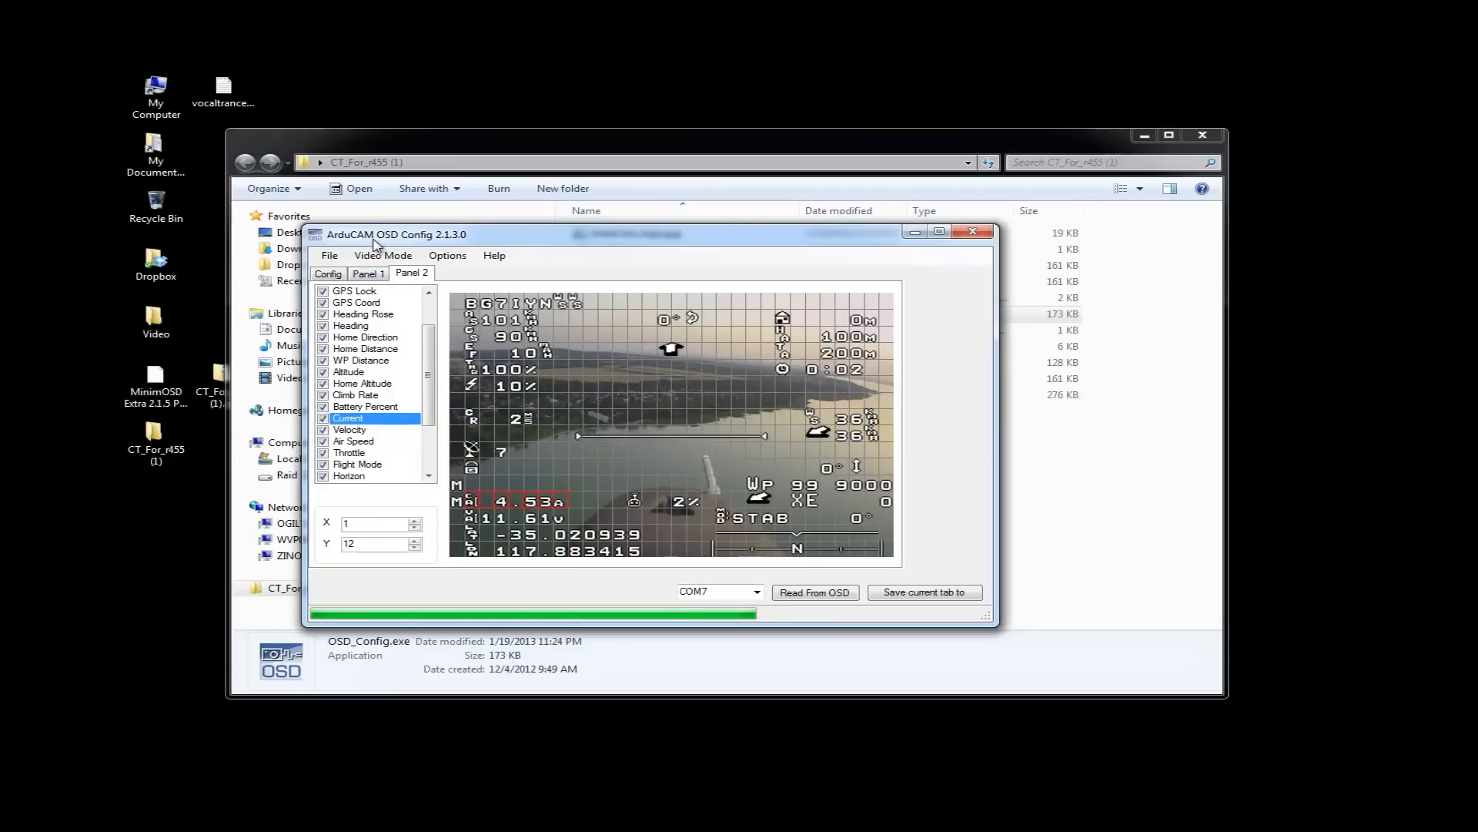
{"action": "left_click", "coordinate": [383, 255]}
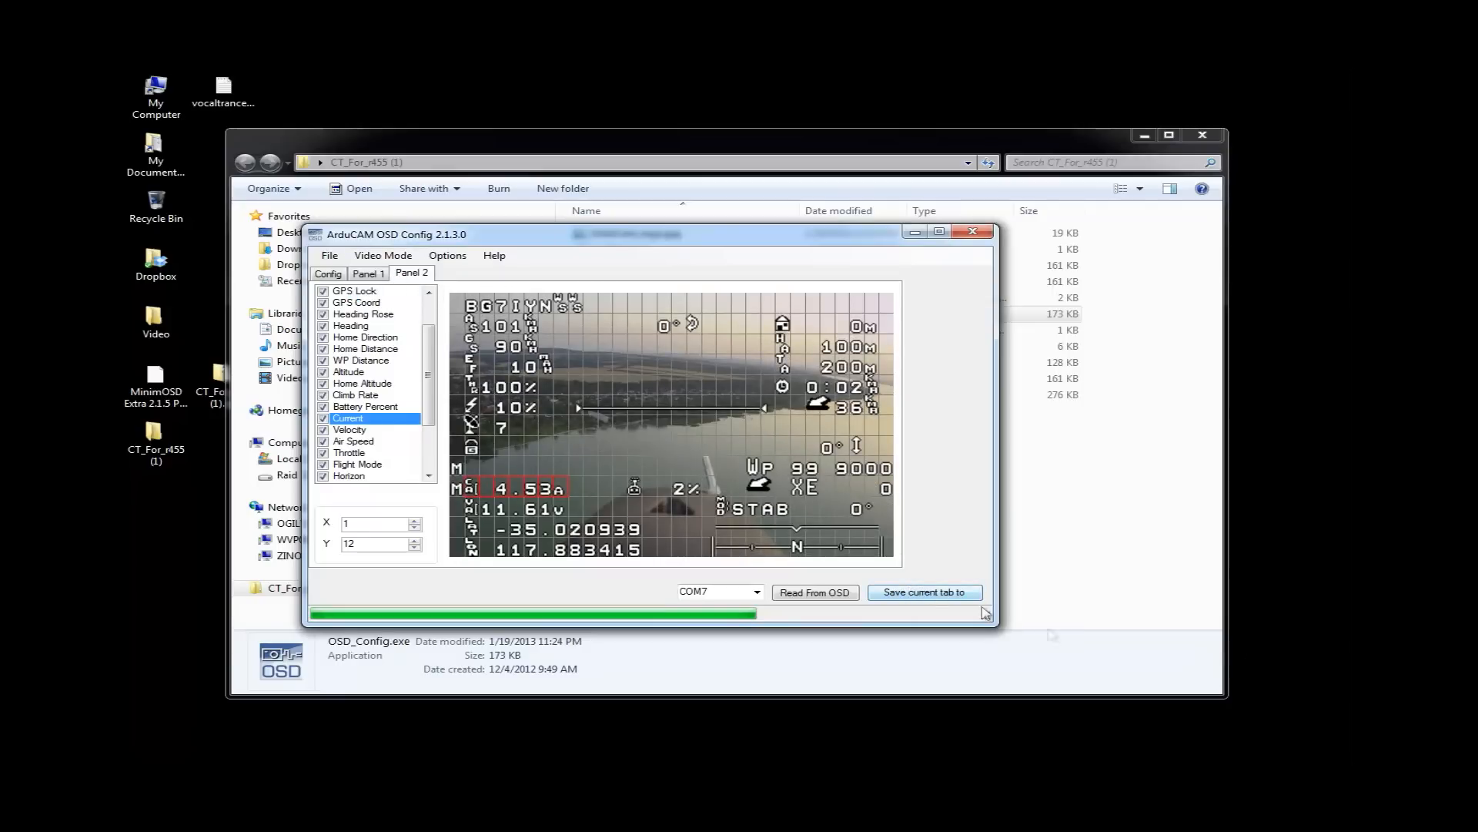
Save the Panel 2 layout, then the Panel 1 layout, to the OSD
{"action": "left_click", "coordinate": [923, 591]}
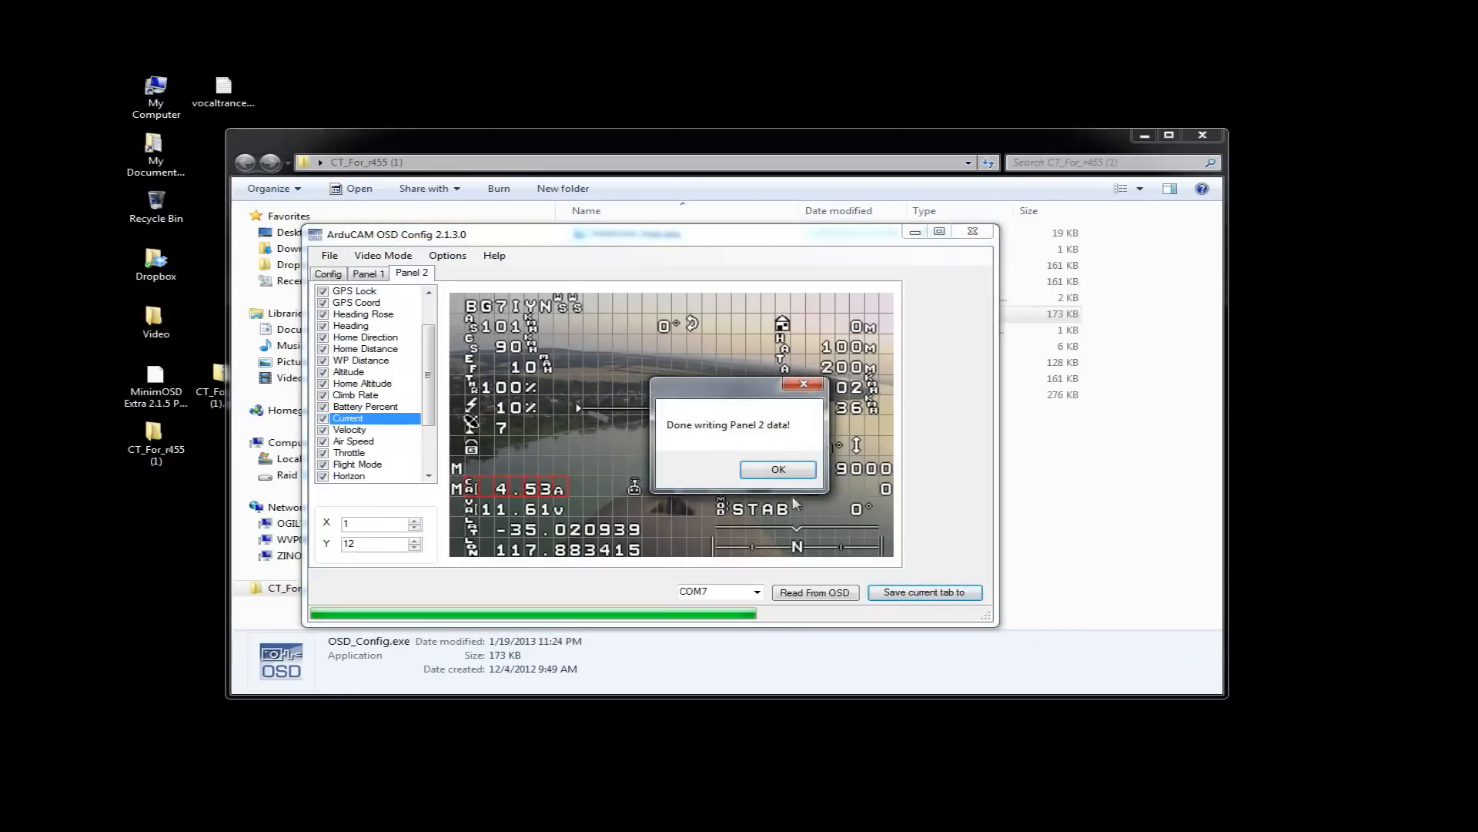
{"action": "left_click", "coordinate": [777, 469]}
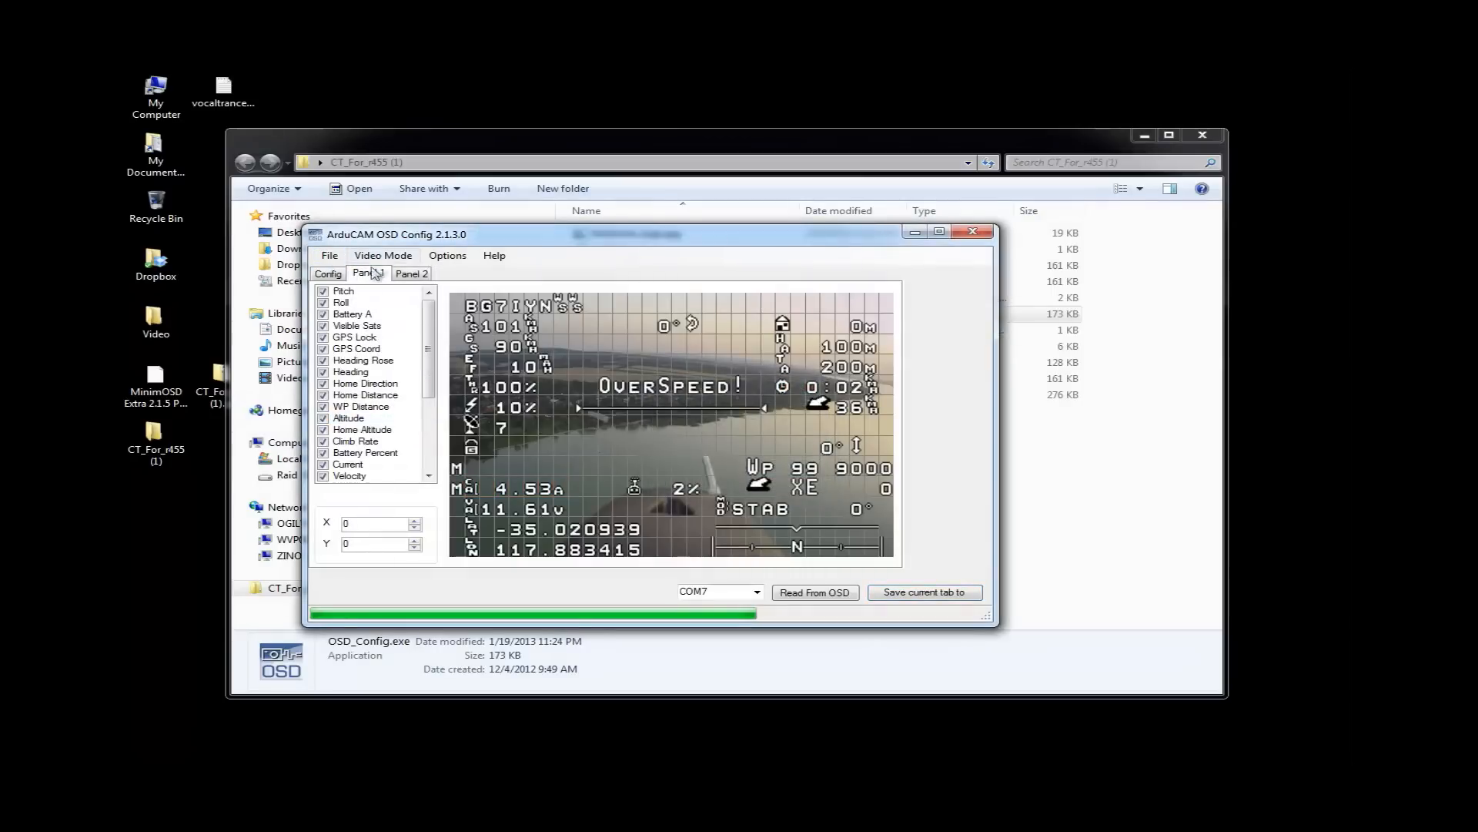
{"action": "left_click", "coordinate": [382, 256]}
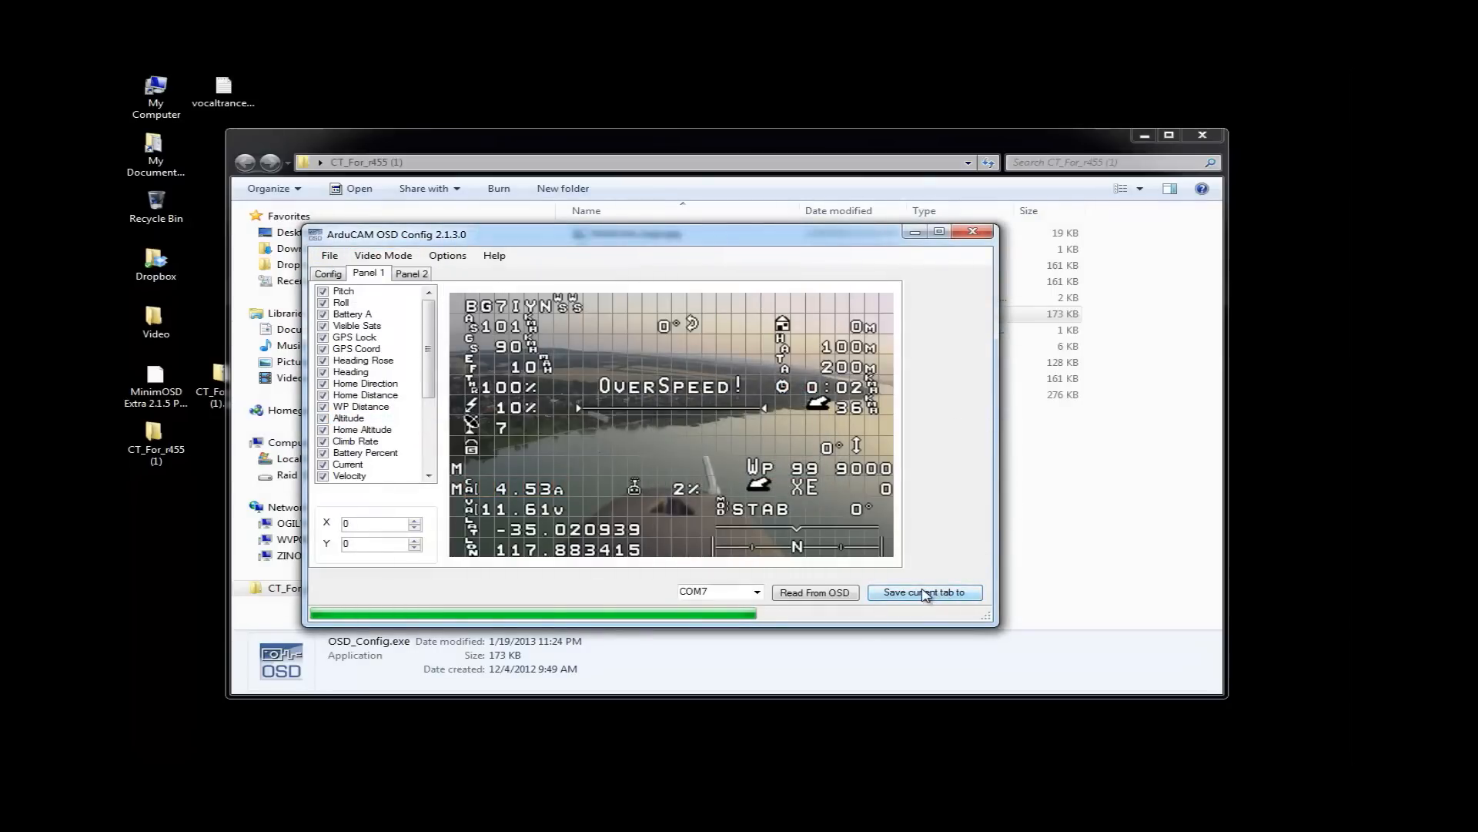
{"action": "left_click", "coordinate": [923, 592]}
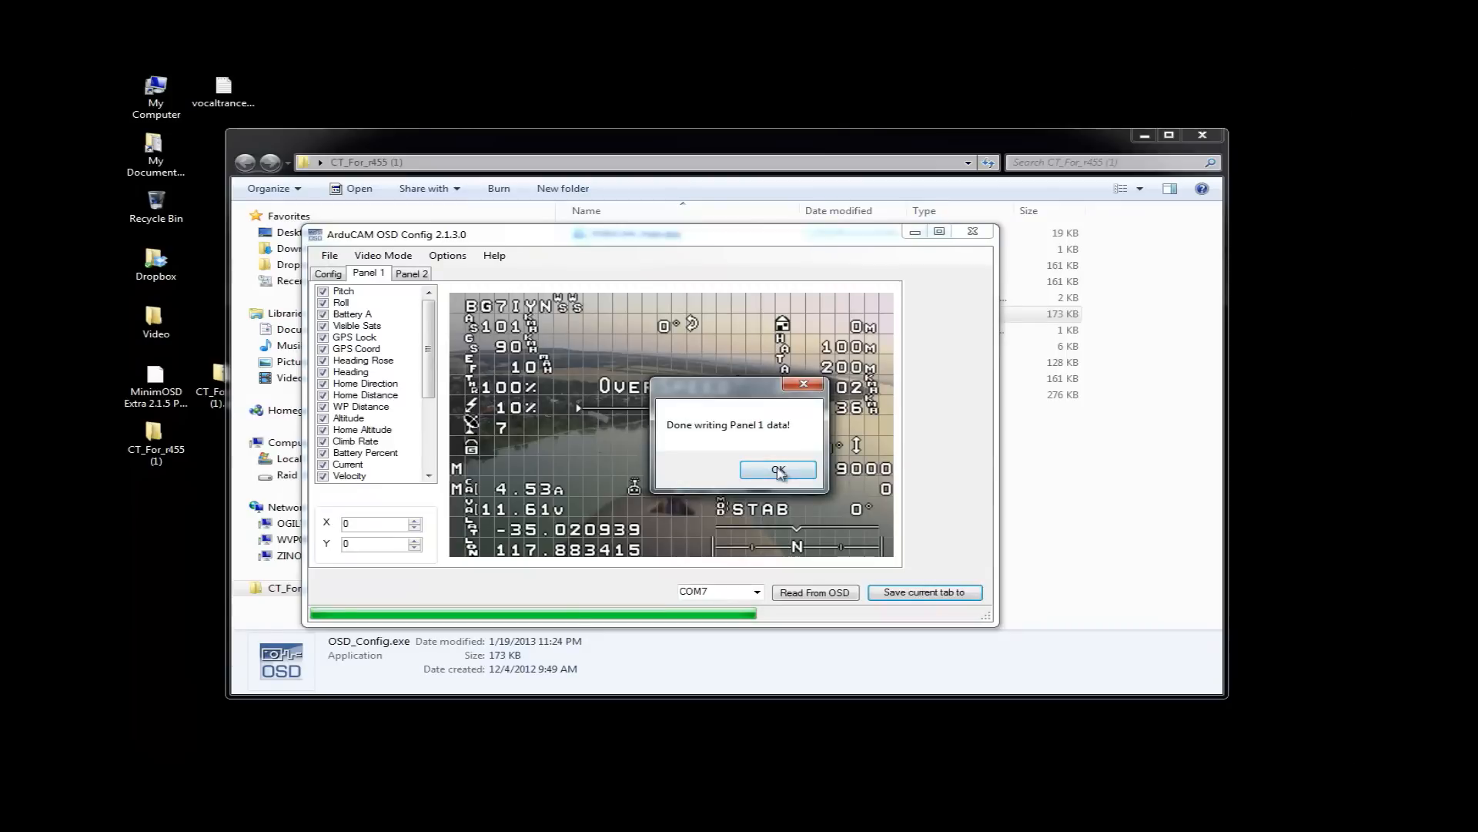
{"action": "left_click", "coordinate": [777, 469]}
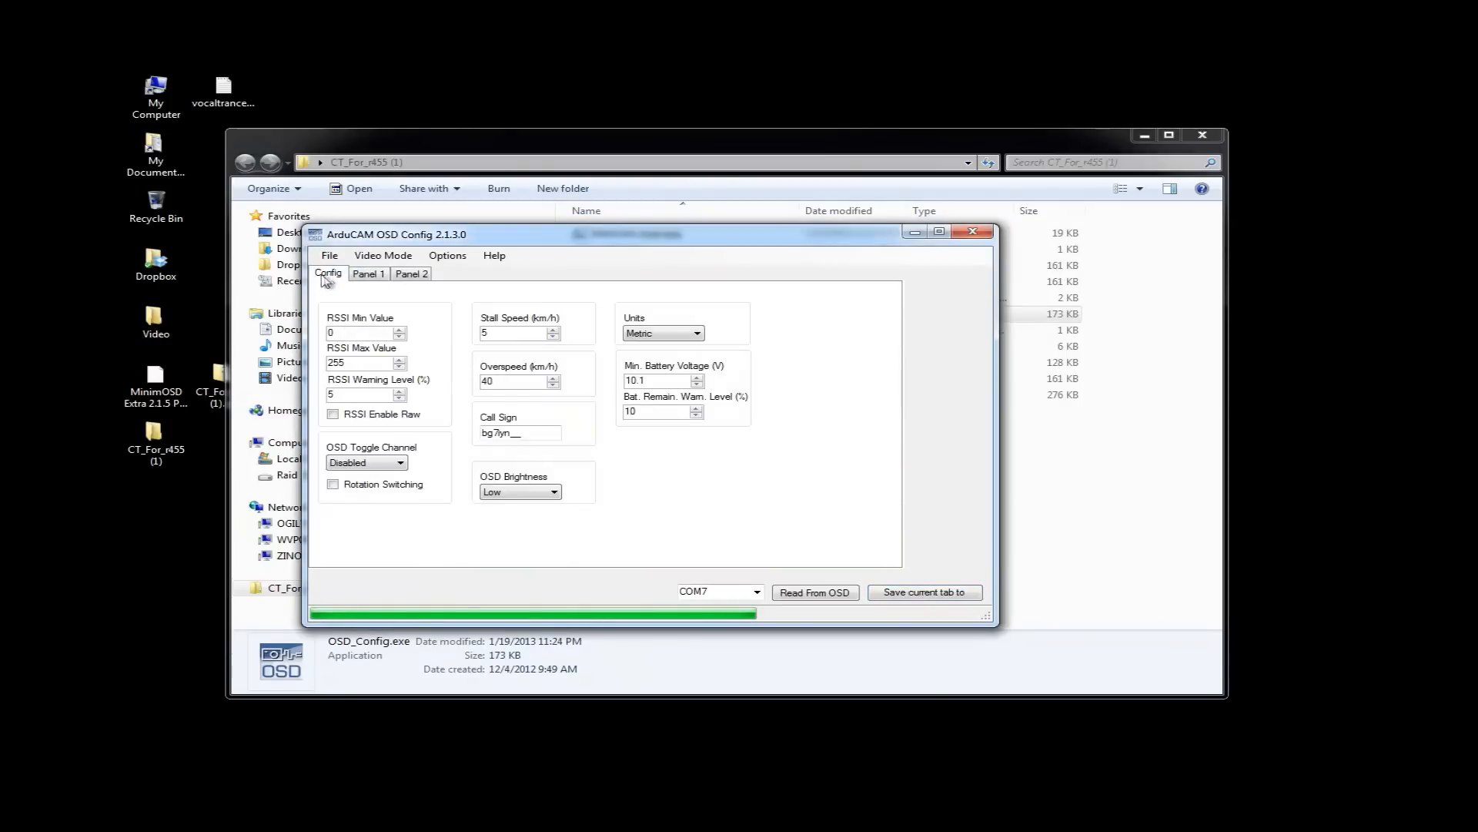
{"action": "left_click", "coordinate": [383, 256]}
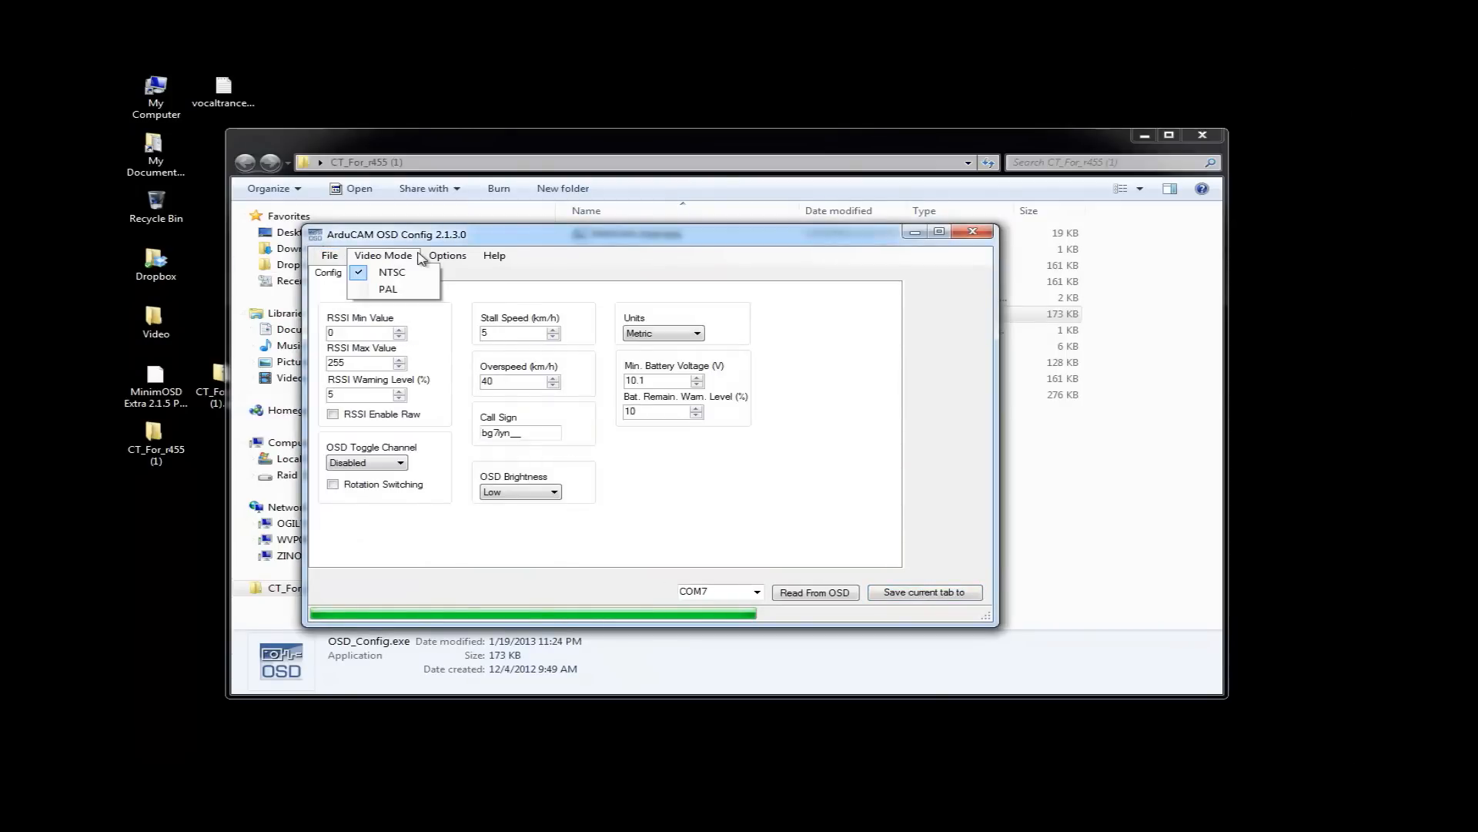
{"action": "left_click", "coordinate": [446, 256]}
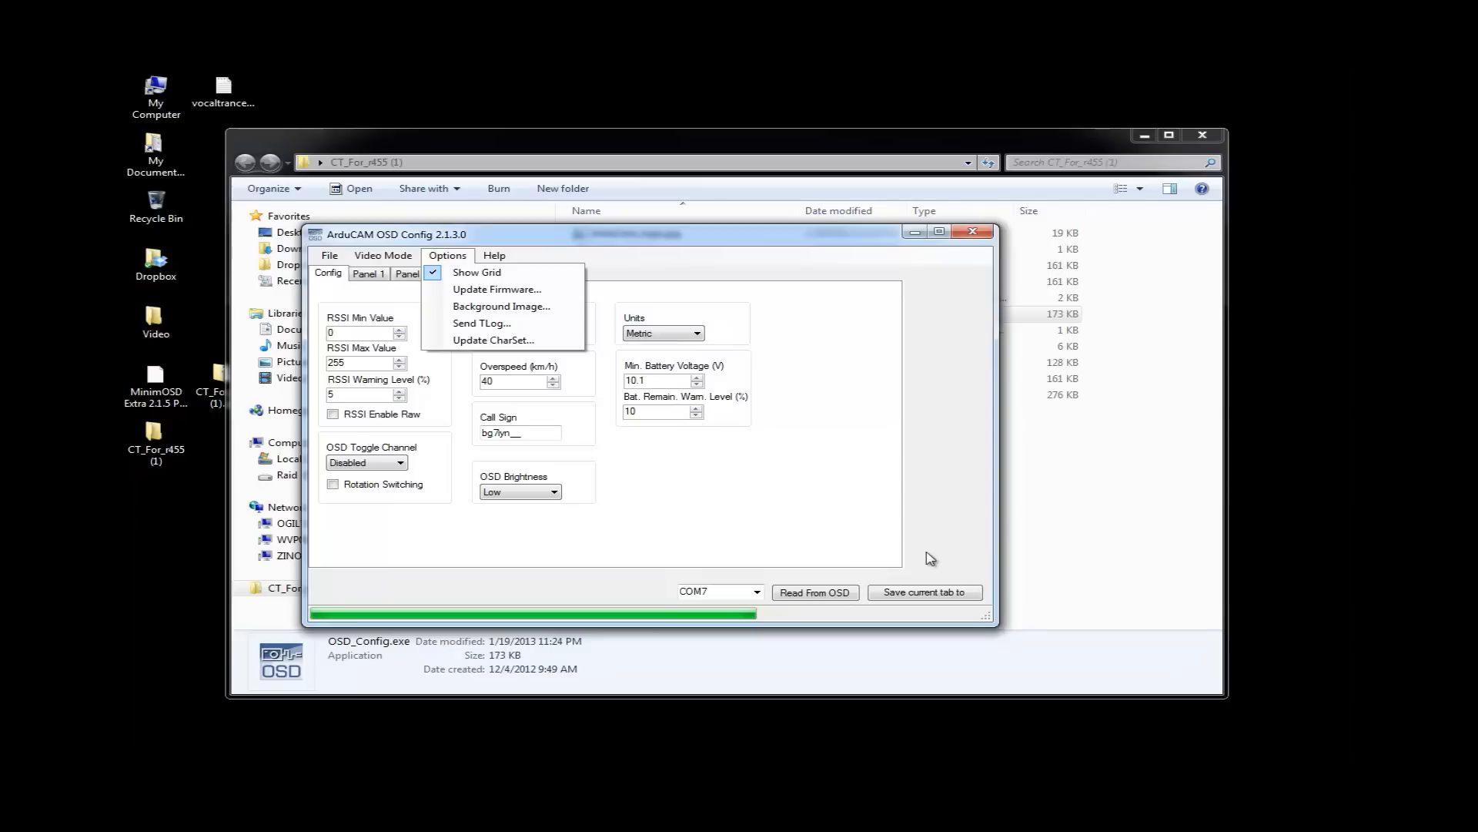
{"action": "mouse_move", "coordinate": [980, 539]}
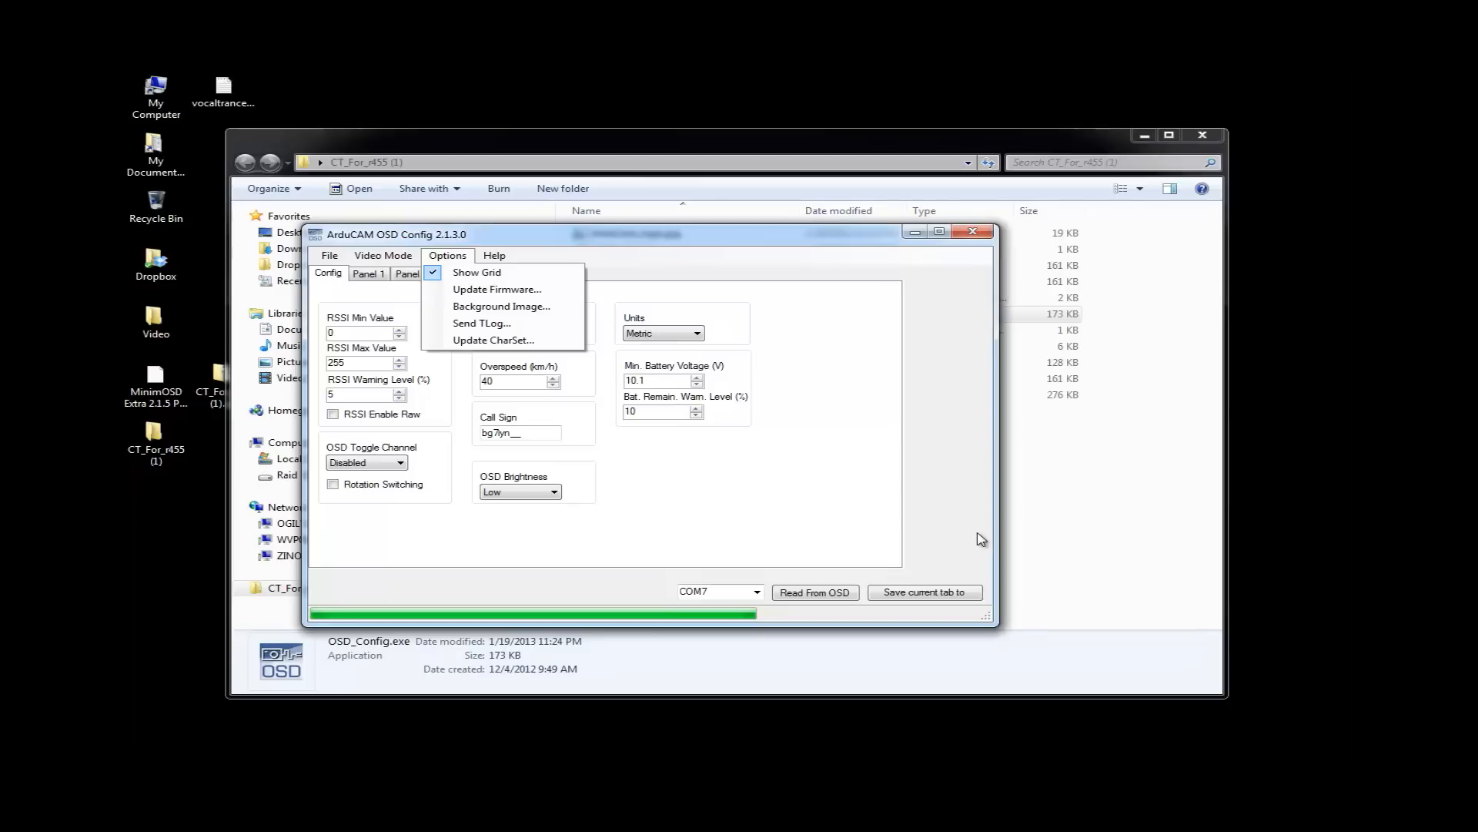
{"action": "mouse_move", "coordinate": [919, 475]}
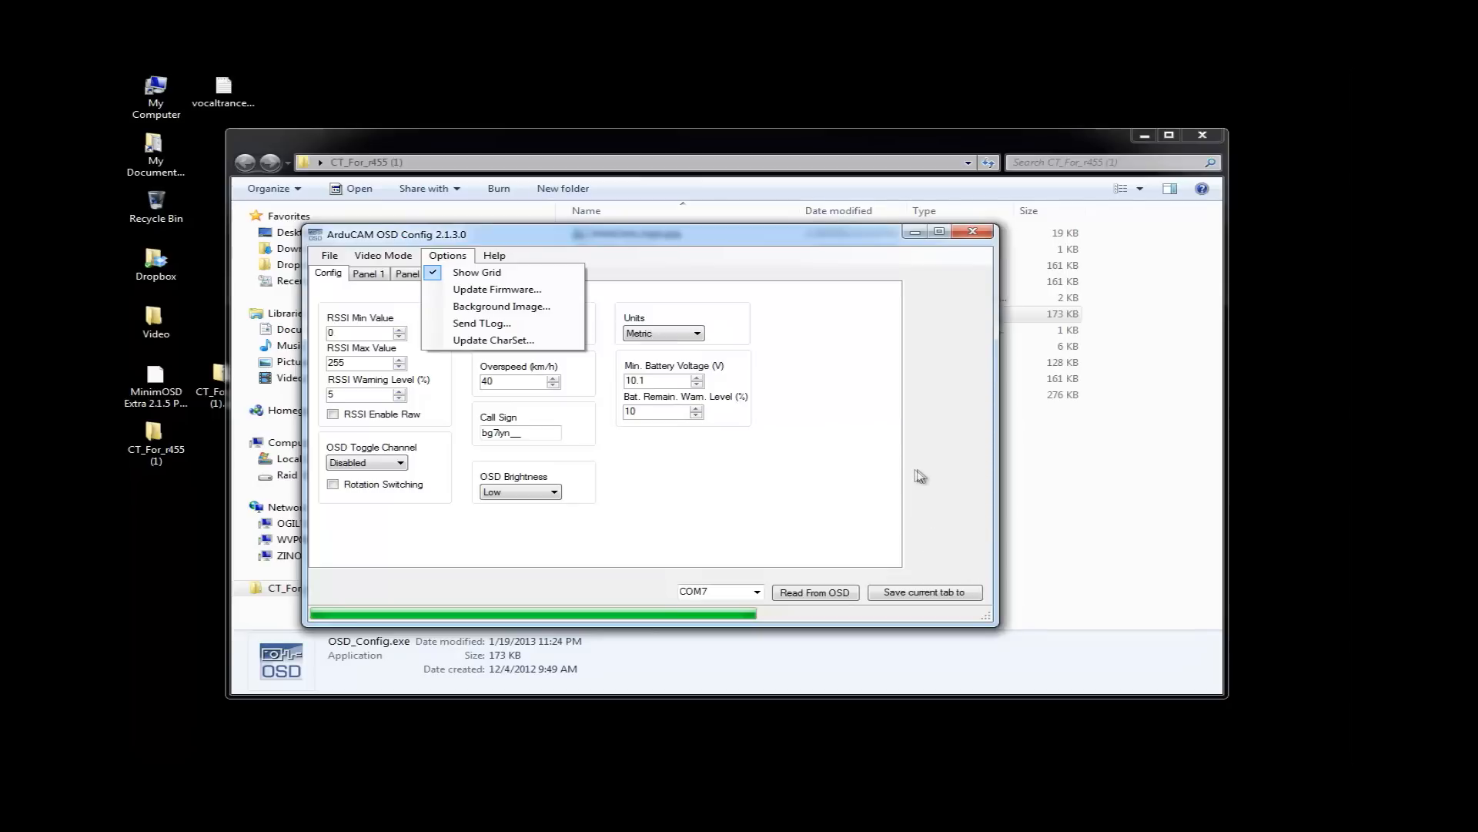
{"action": "mouse_move", "coordinate": [914, 507]}
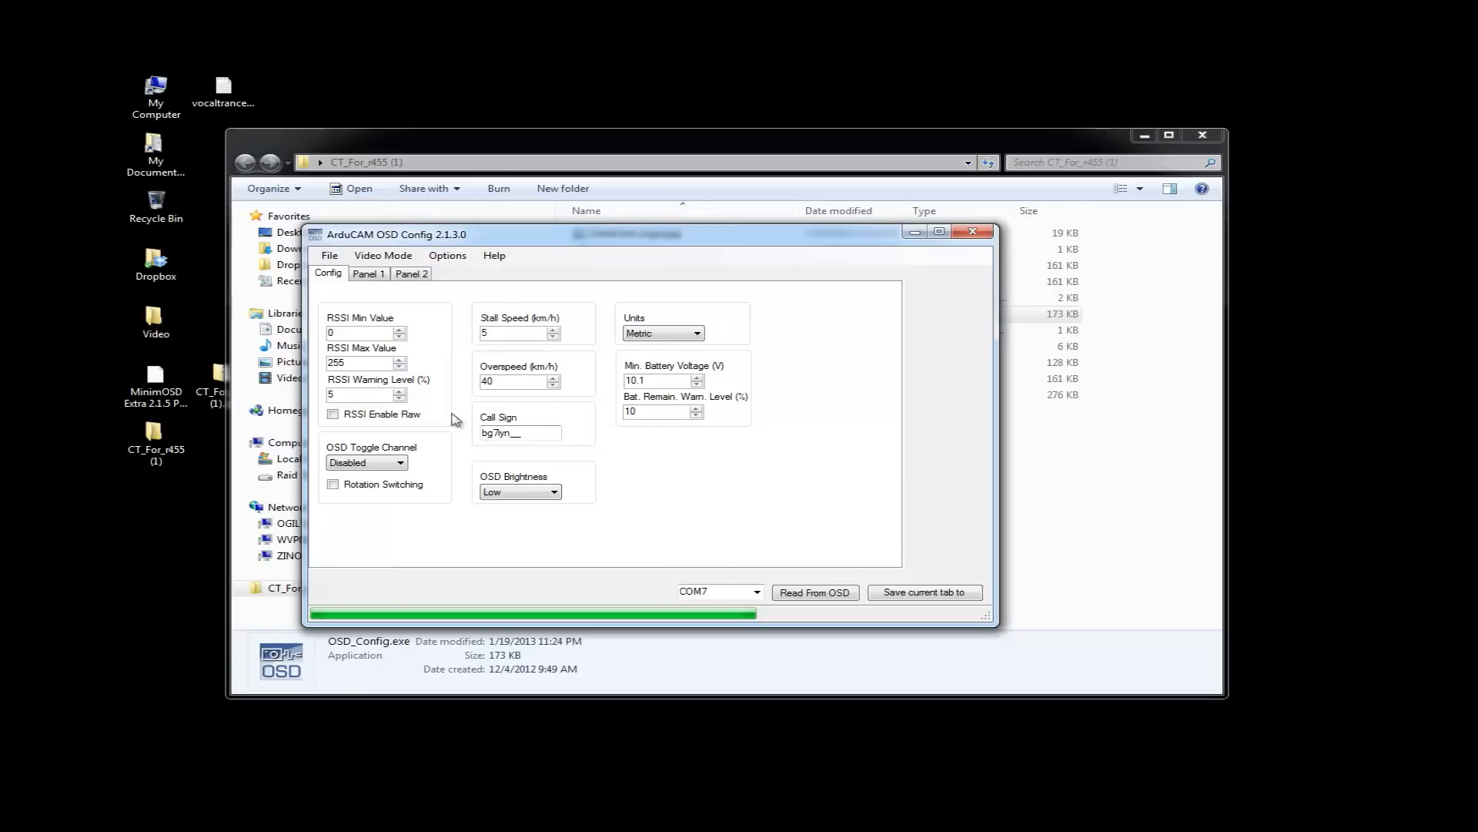
{"action": "mouse_move", "coordinate": [943, 559]}
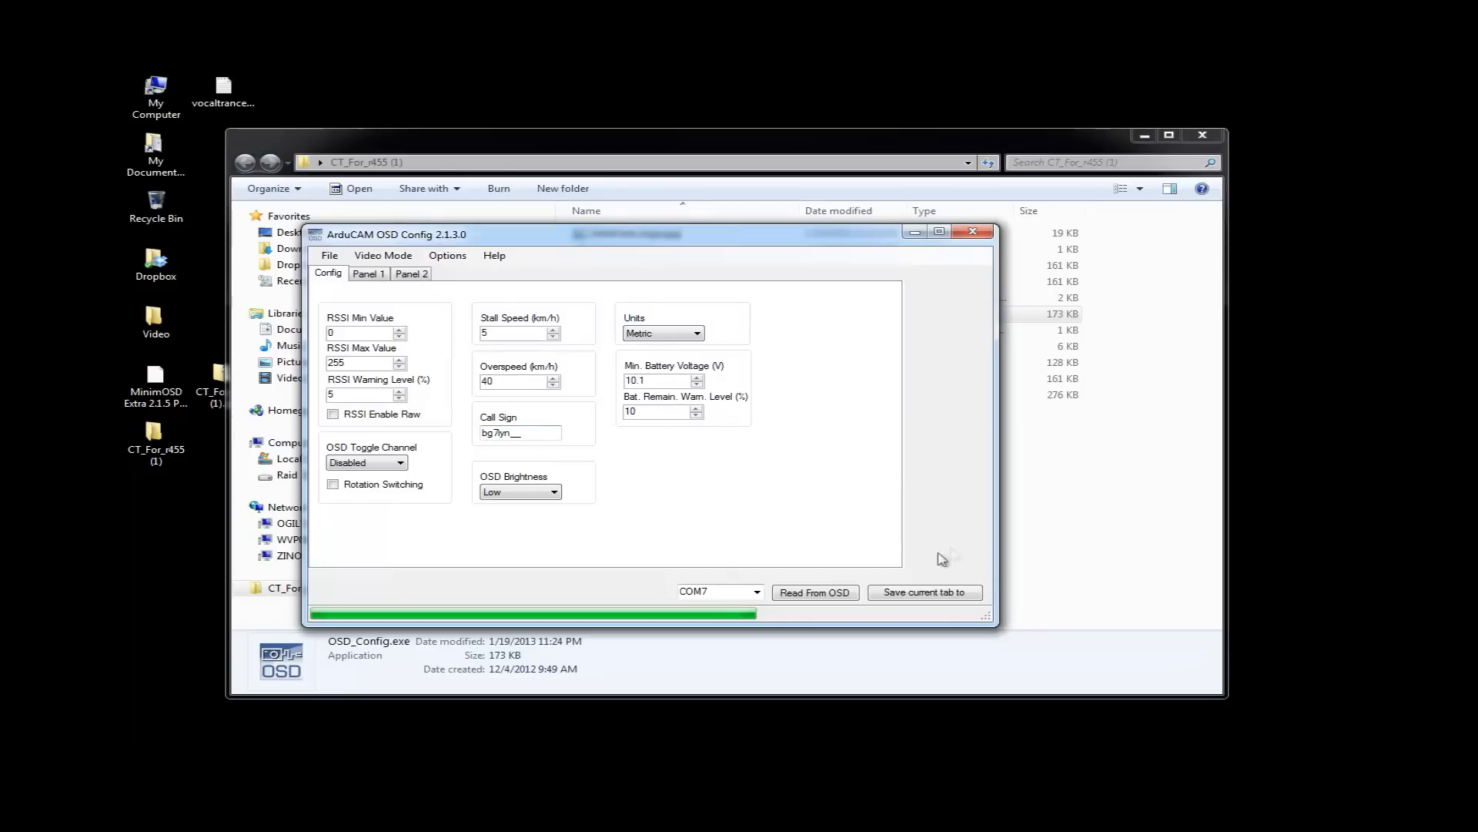
{"action": "mouse_move", "coordinate": [787, 507]}
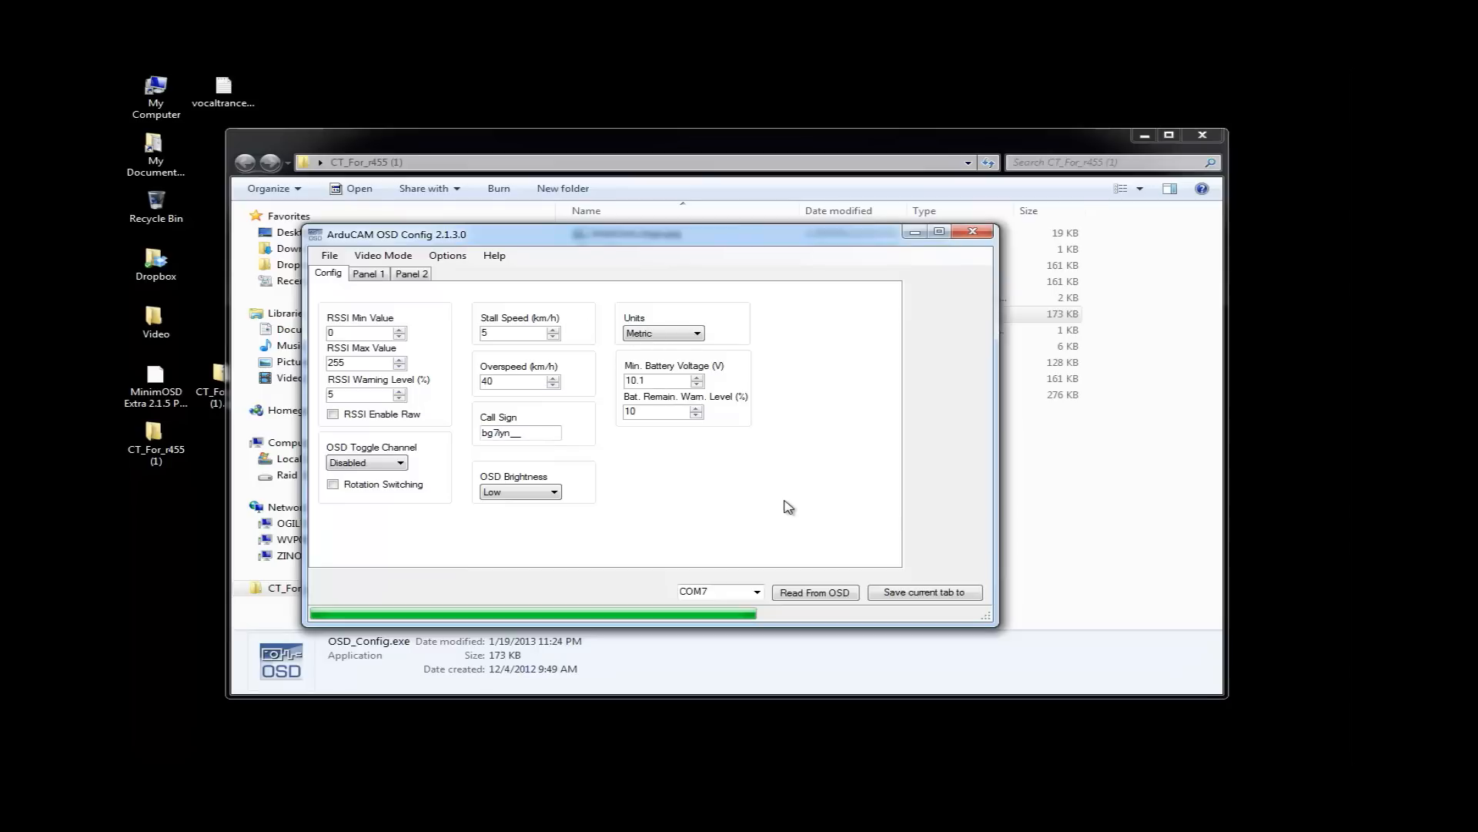
{"action": "mouse_move", "coordinate": [781, 517]}
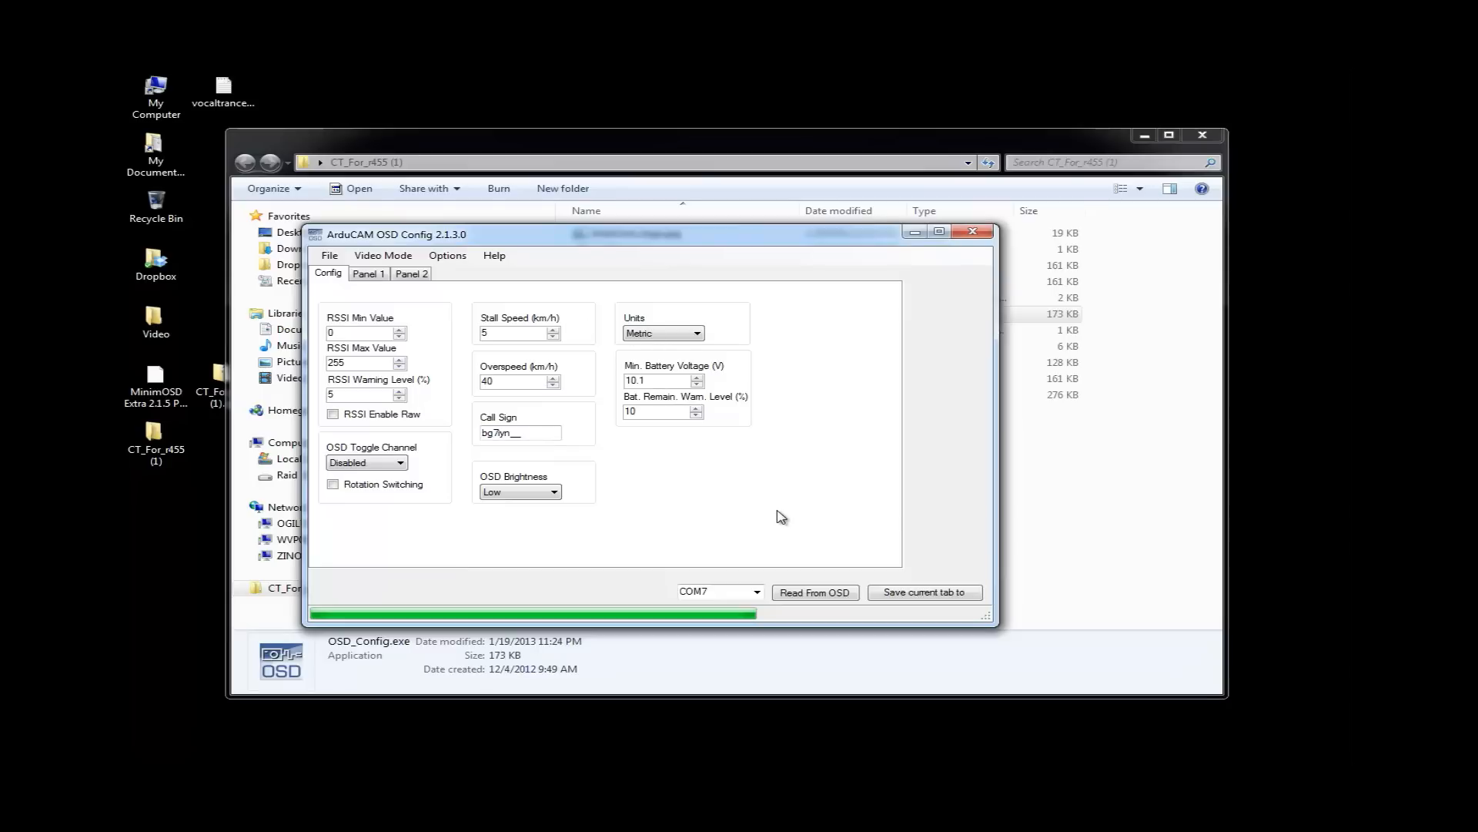
{"action": "mouse_move", "coordinate": [754, 504]}
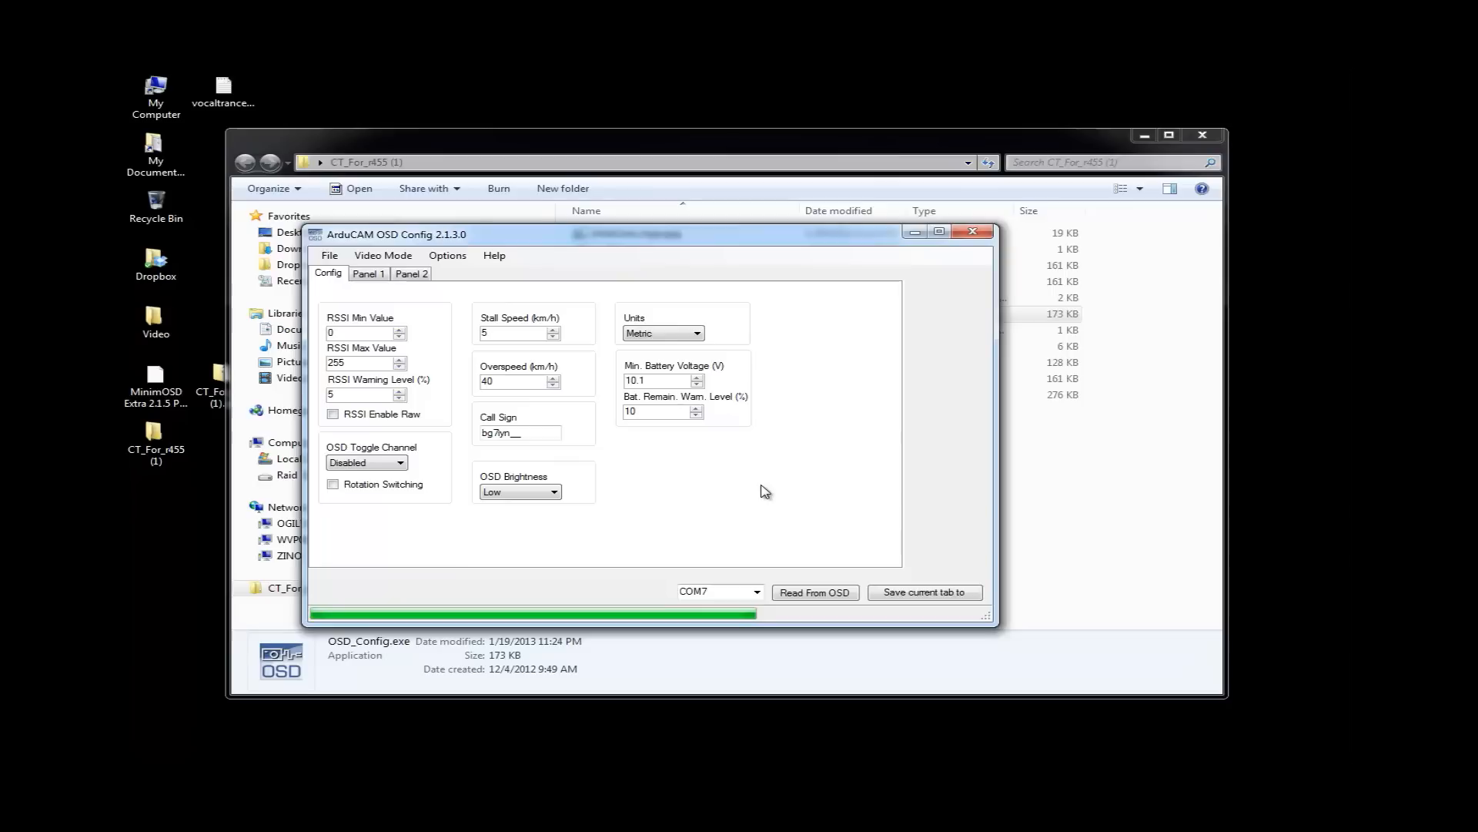
{"action": "mouse_move", "coordinate": [684, 486]}
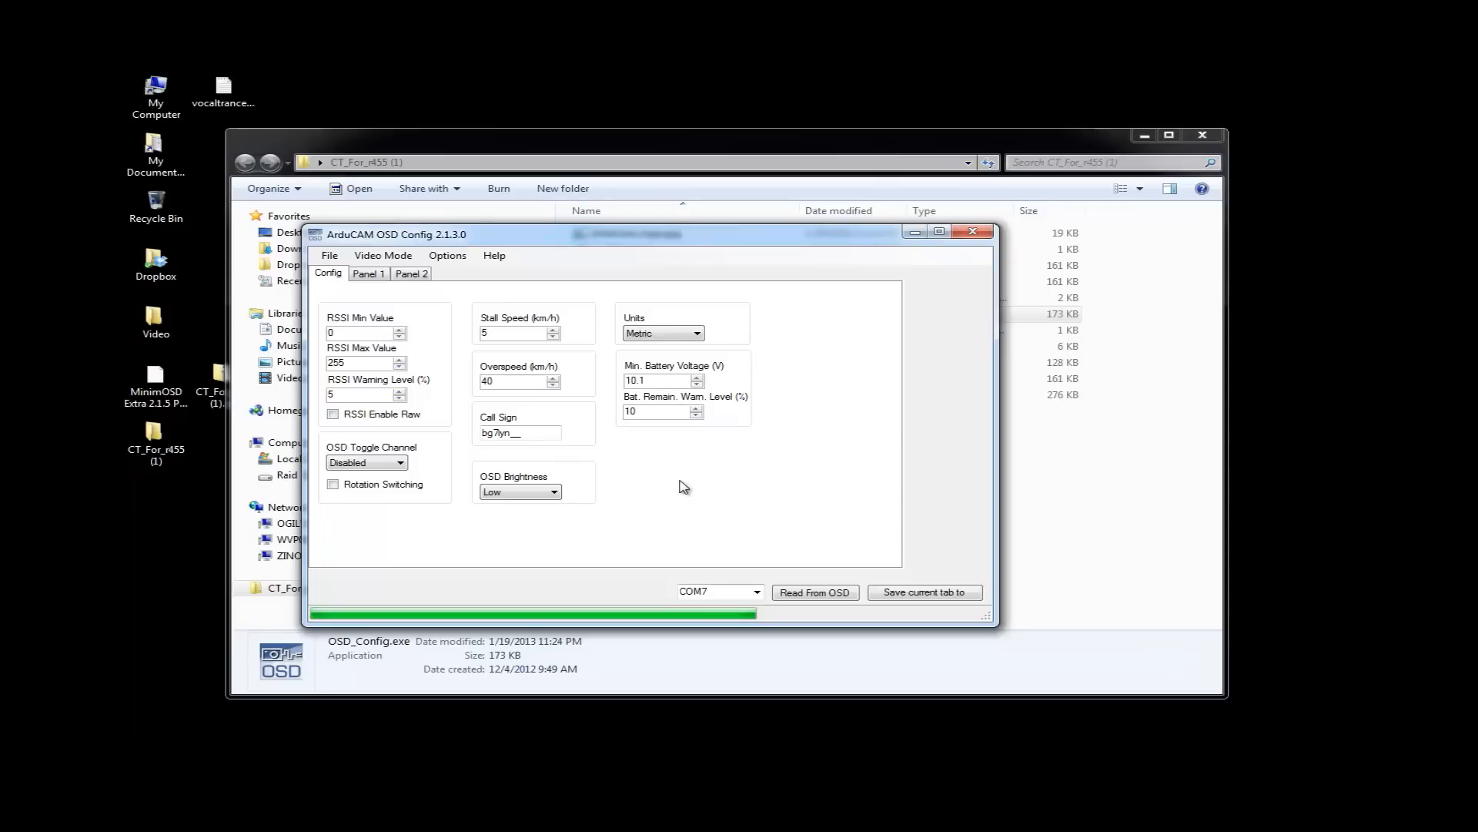